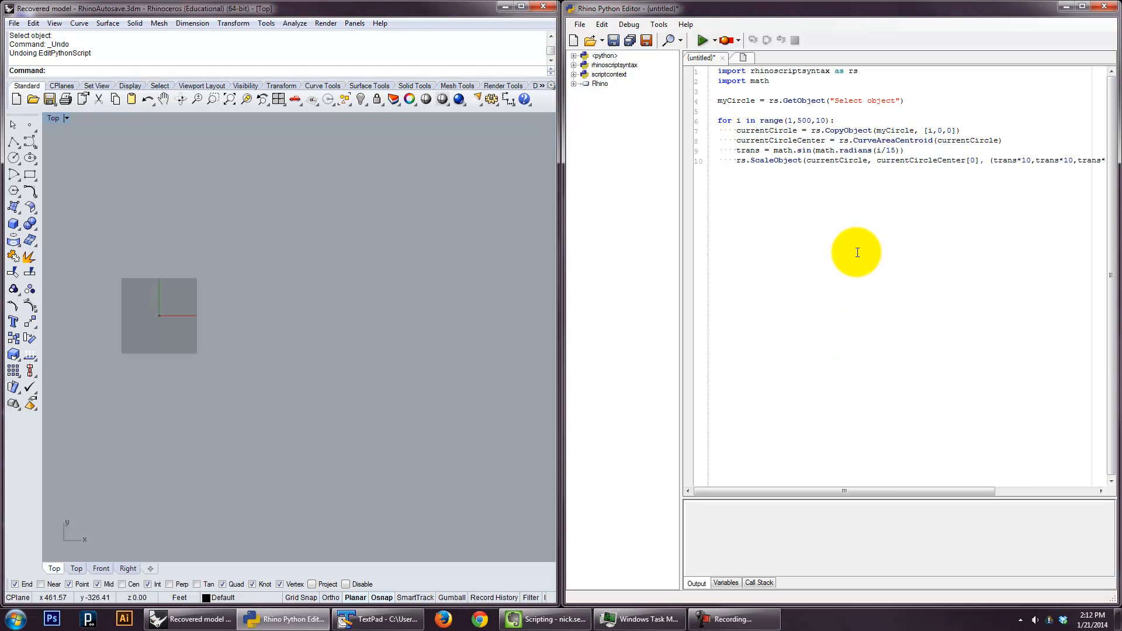
pyautogui.moveTo(845, 270)
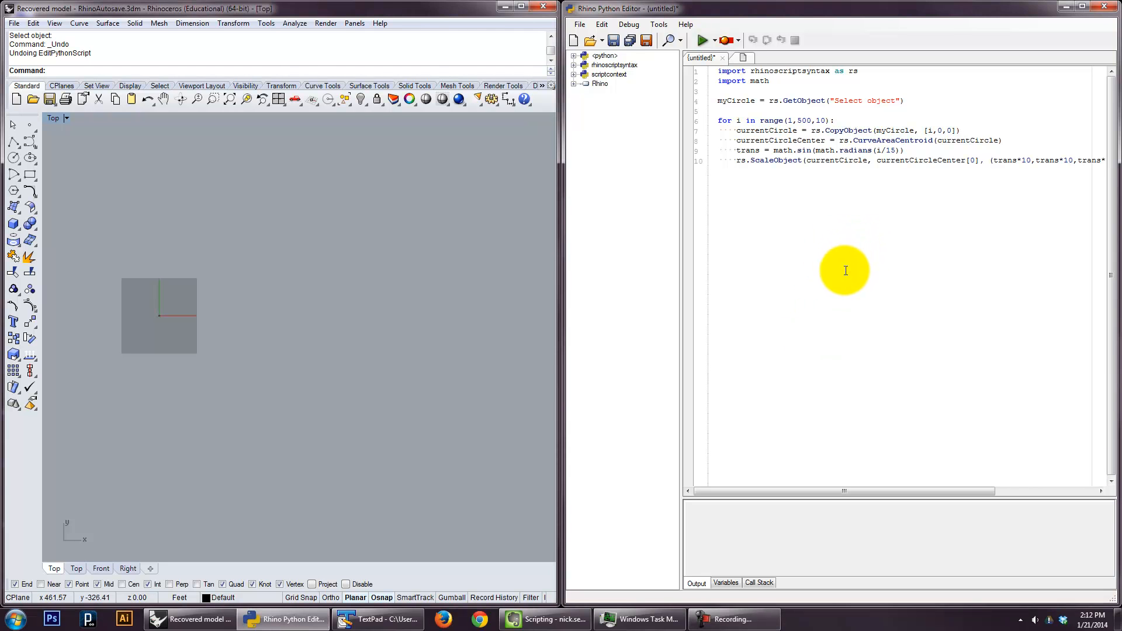
pyautogui.moveTo(697, 200)
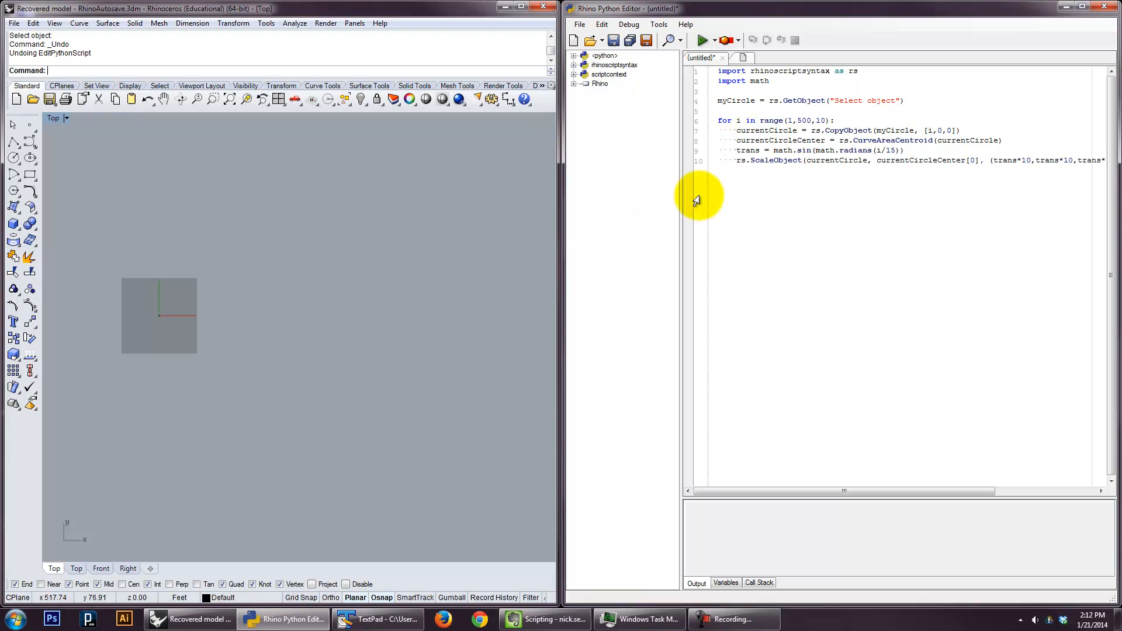
pyautogui.moveTo(837, 165)
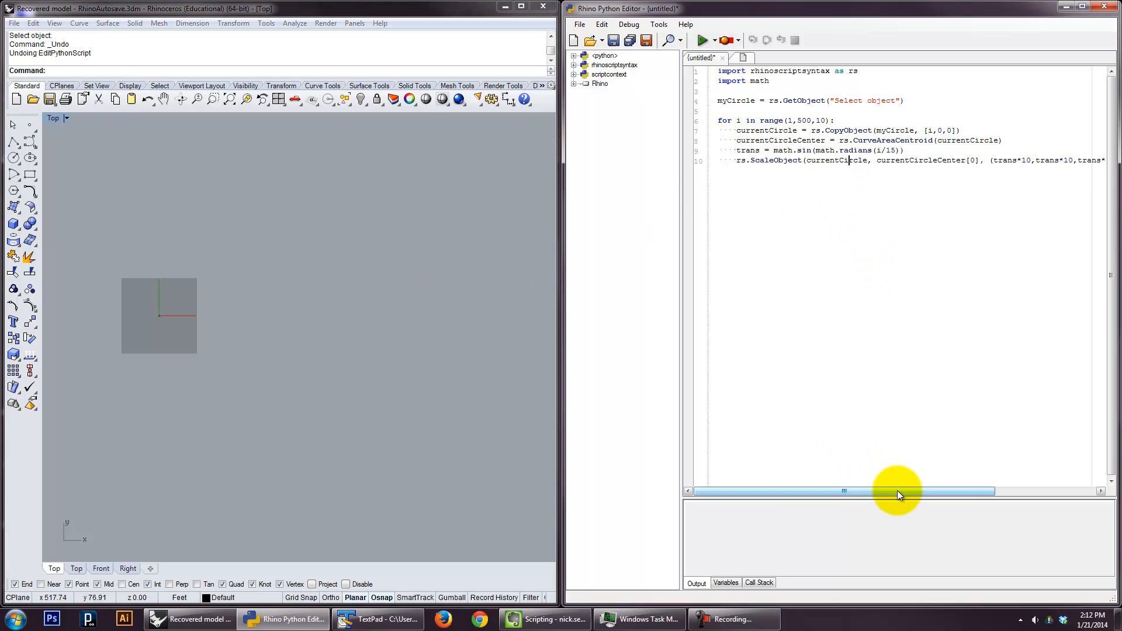
pyautogui.moveTo(903, 494)
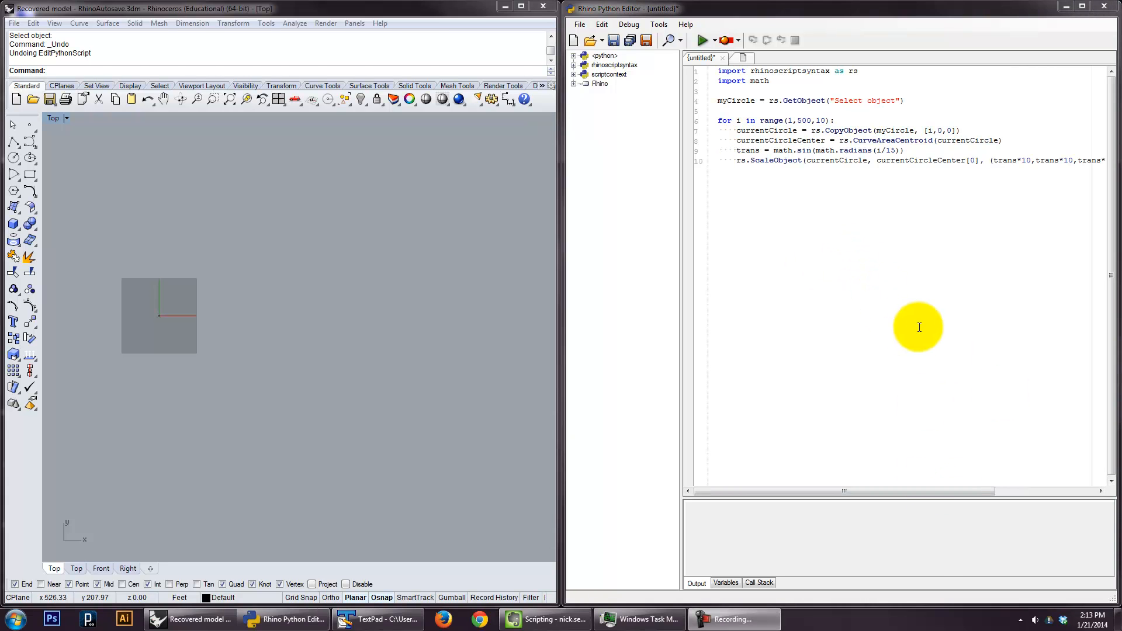
pyautogui.moveTo(779, 243)
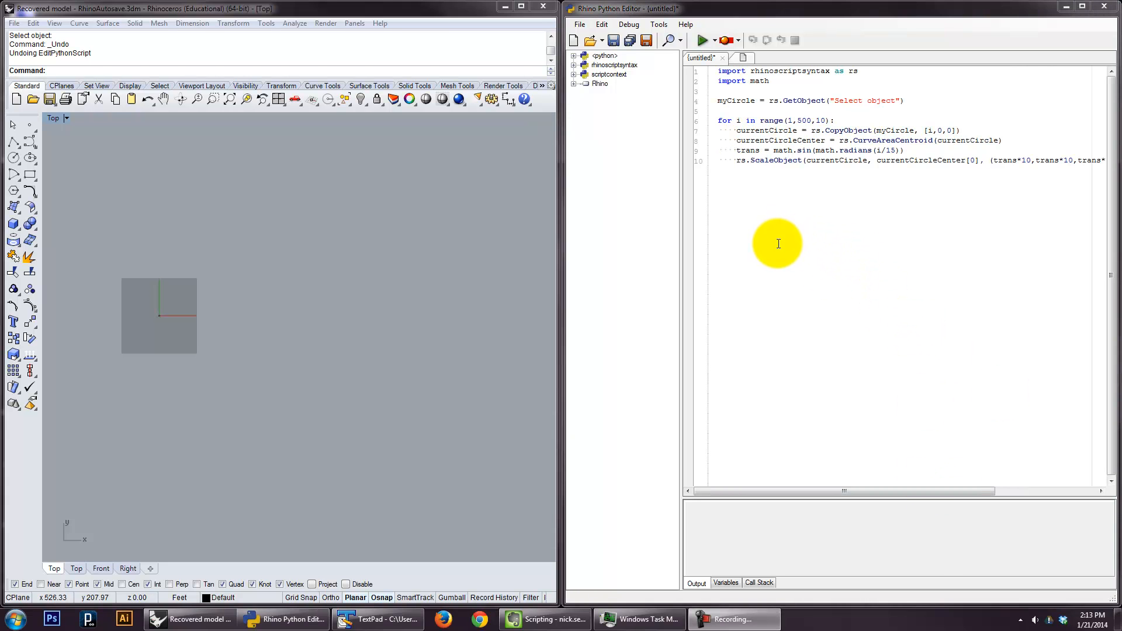
pyautogui.moveTo(794, 213)
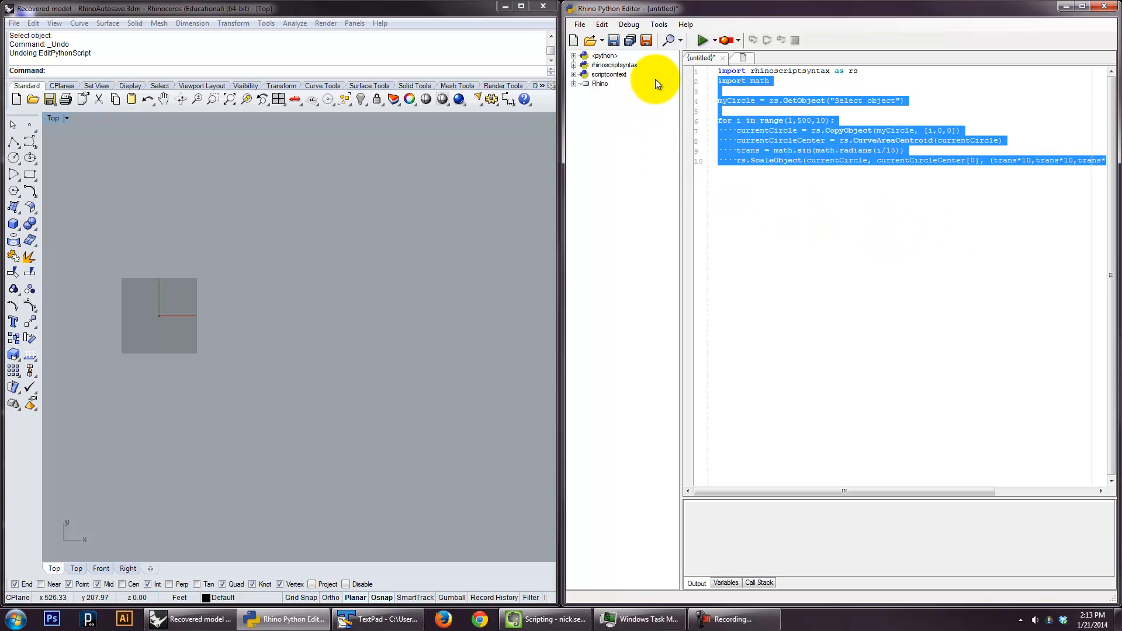
# - Clear the old circle script and write '#function' with a 'def myFunction(x,y):' header
pyautogui.press('Delete')
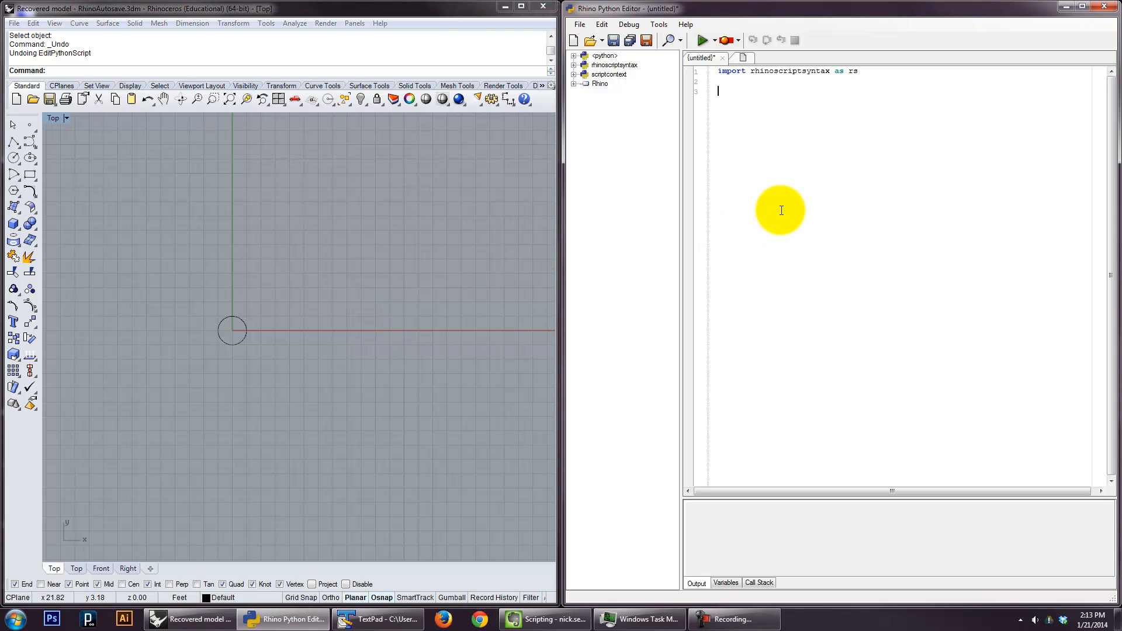
pyautogui.write('#function')
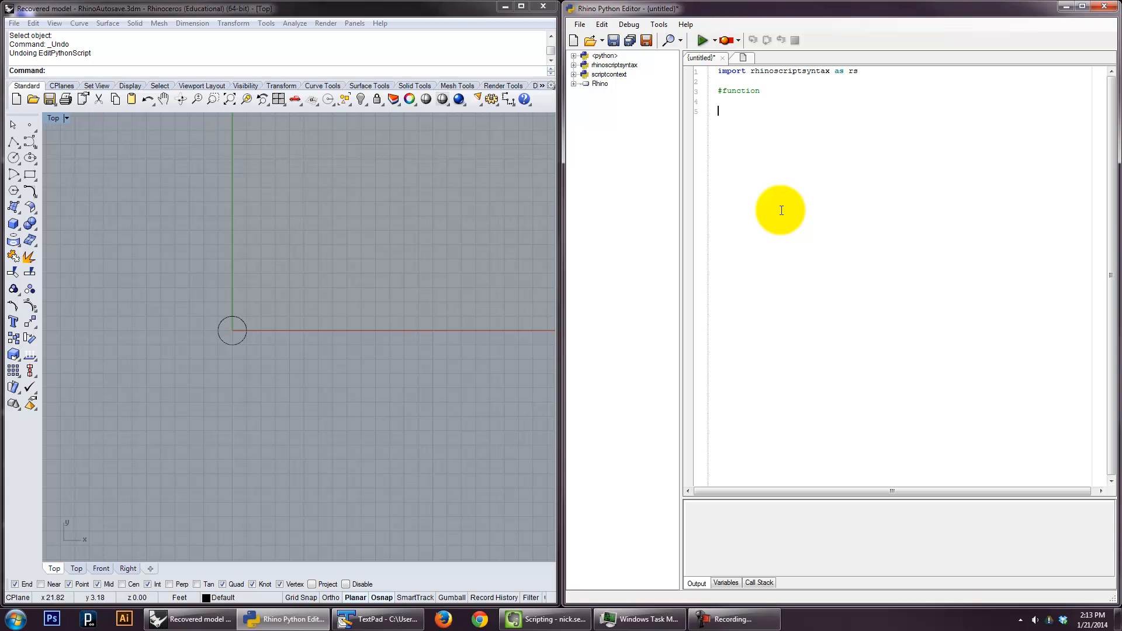
pyautogui.write('def')
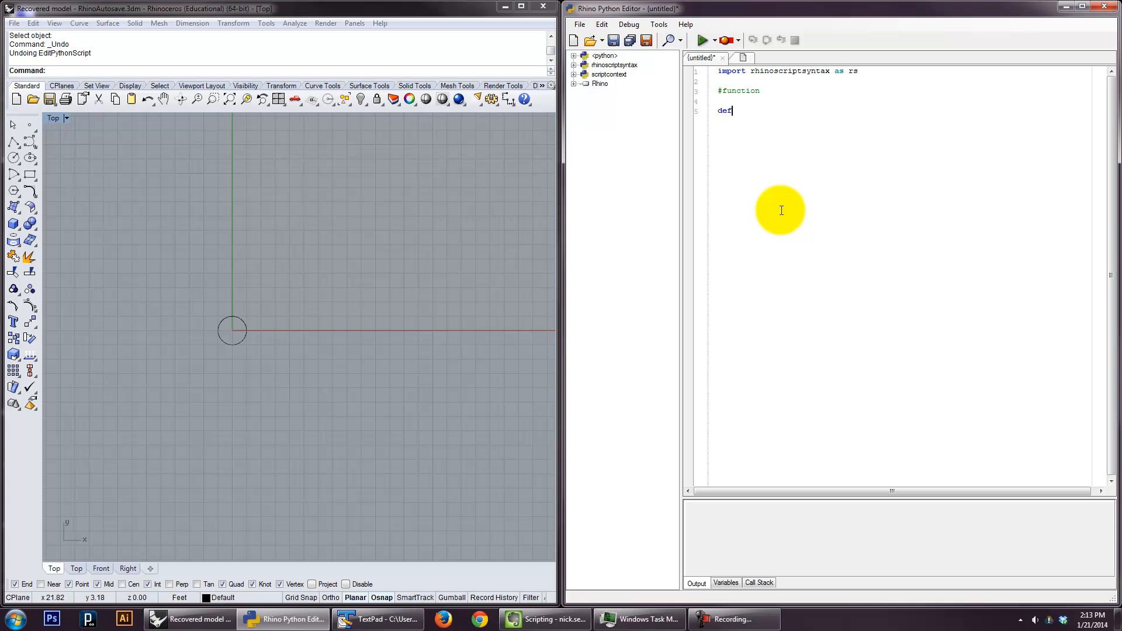
pyautogui.write('myFunction')
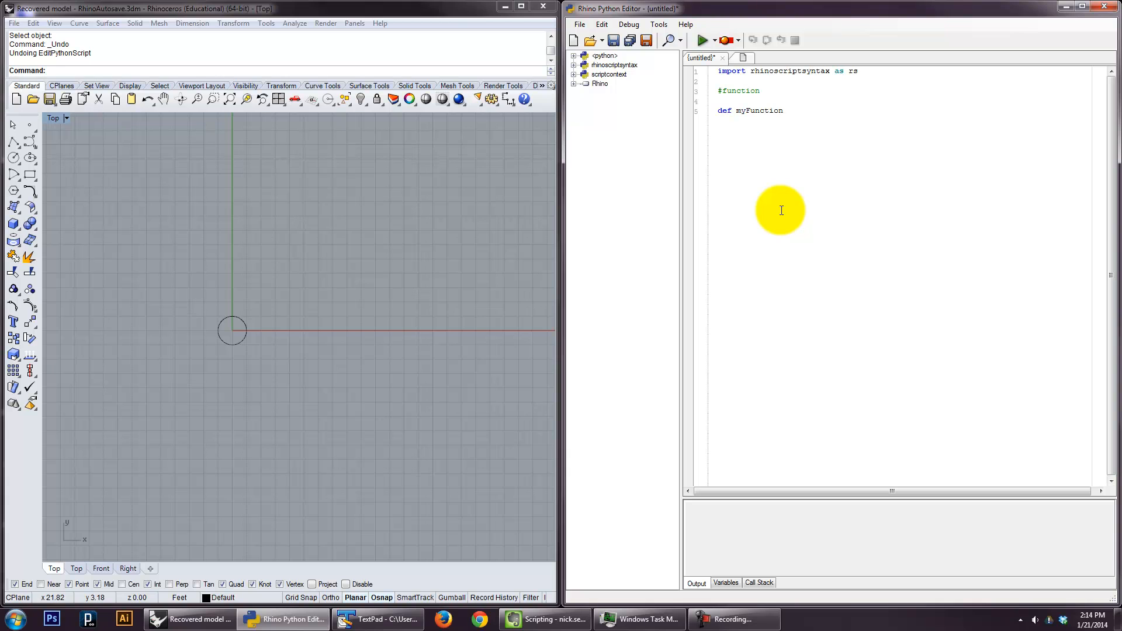
pyautogui.write('(')
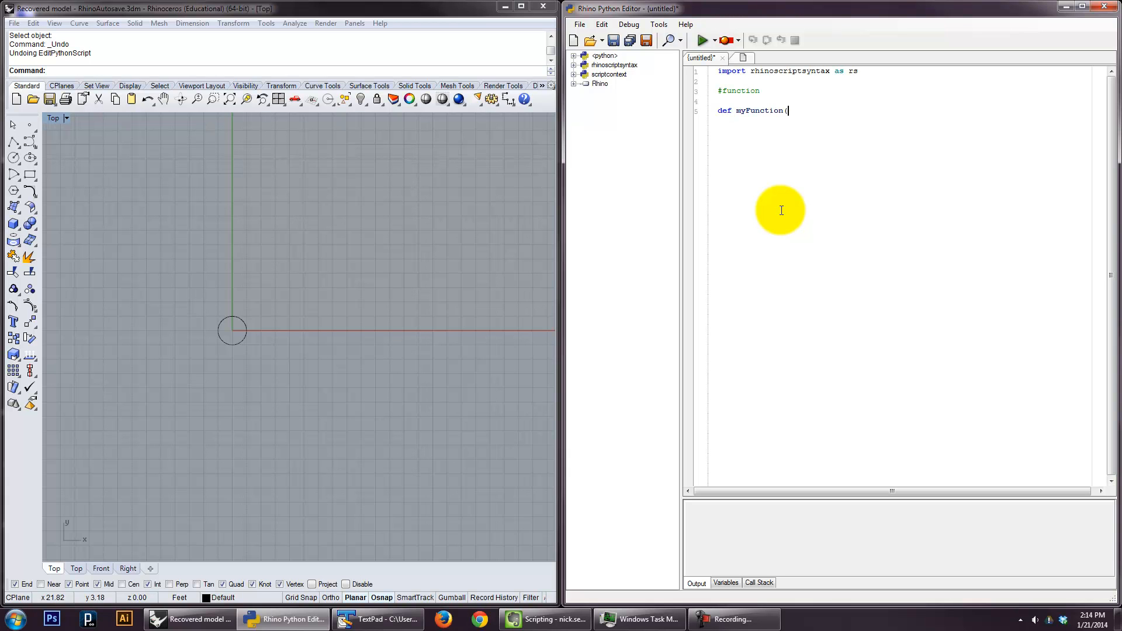
pyautogui.write('x,y')
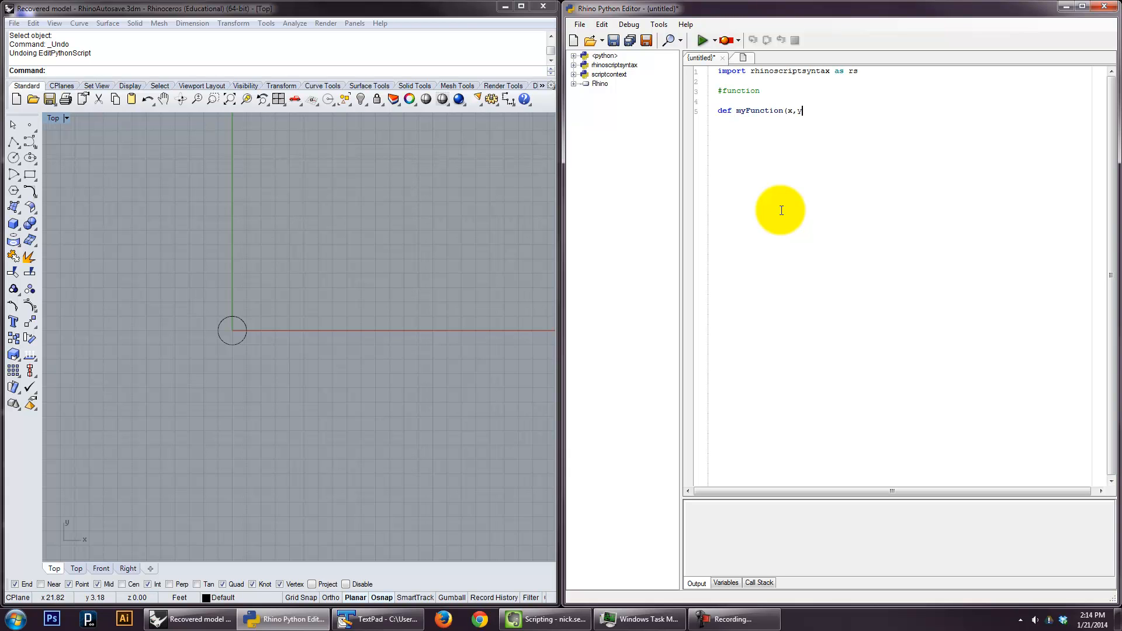
pyautogui.write('):')
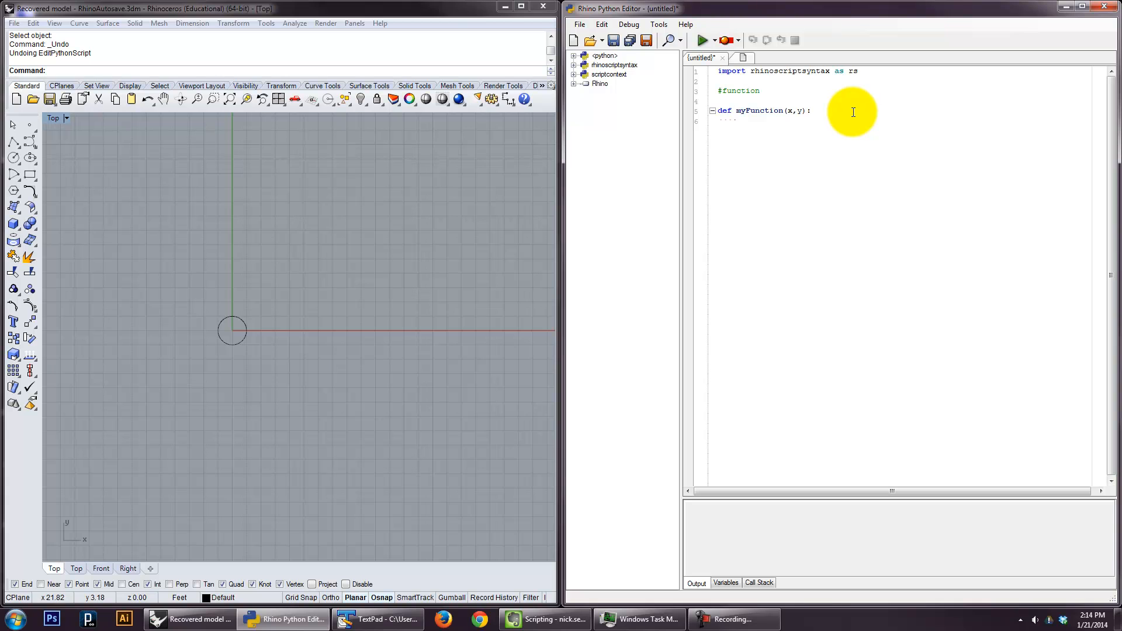
# - Give myFunction the body 'return x + y'
pyautogui.write('re')
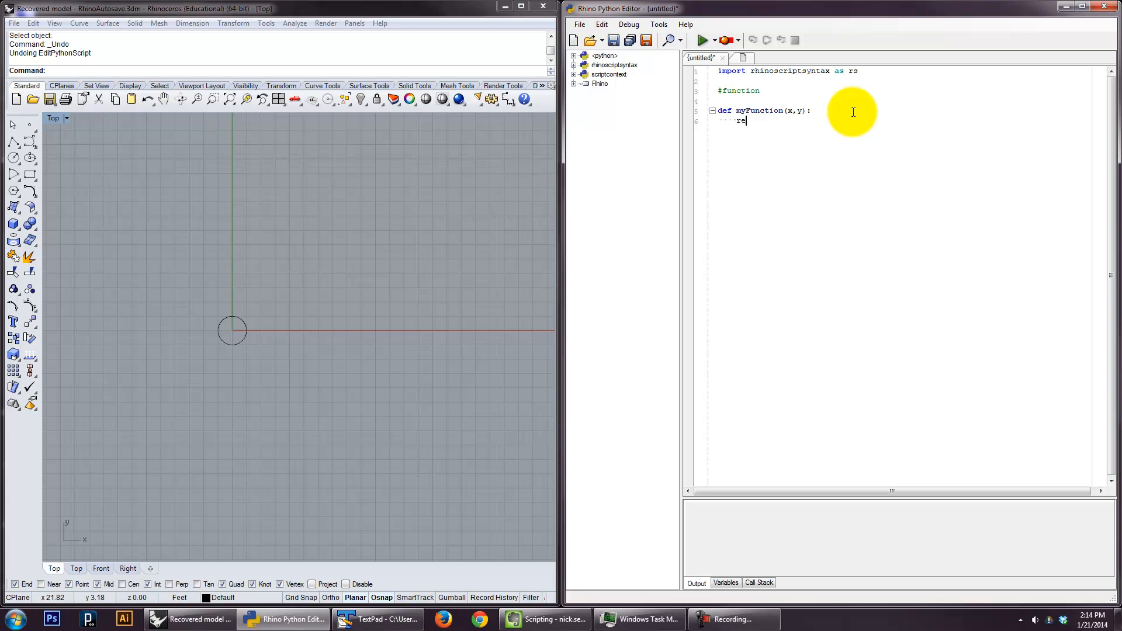
pyautogui.write('turn')
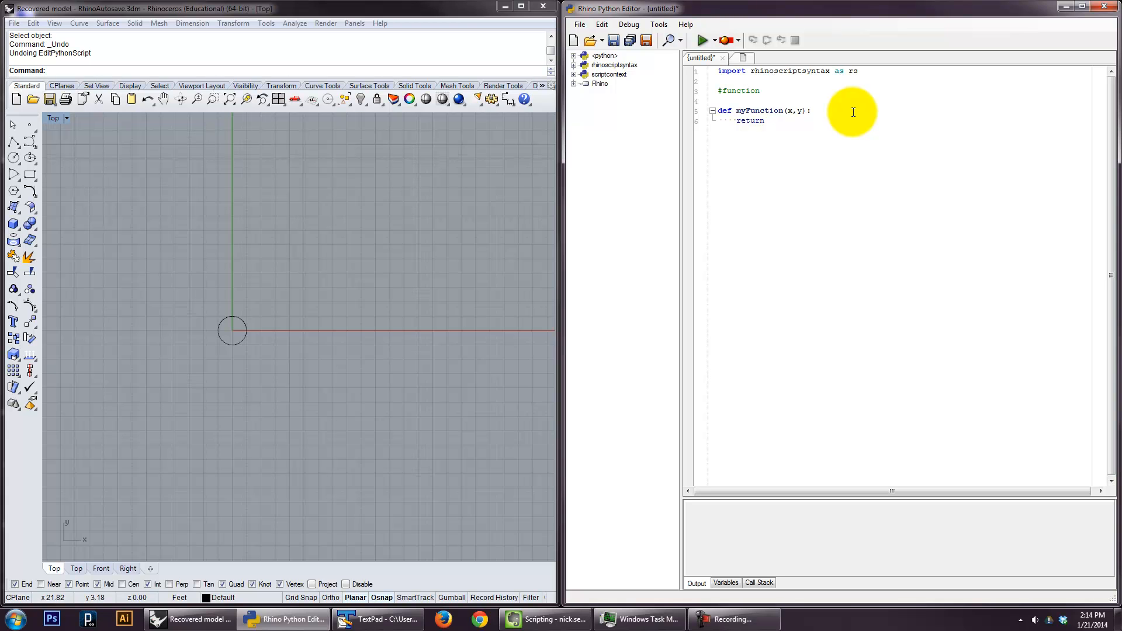
pyautogui.write('x')
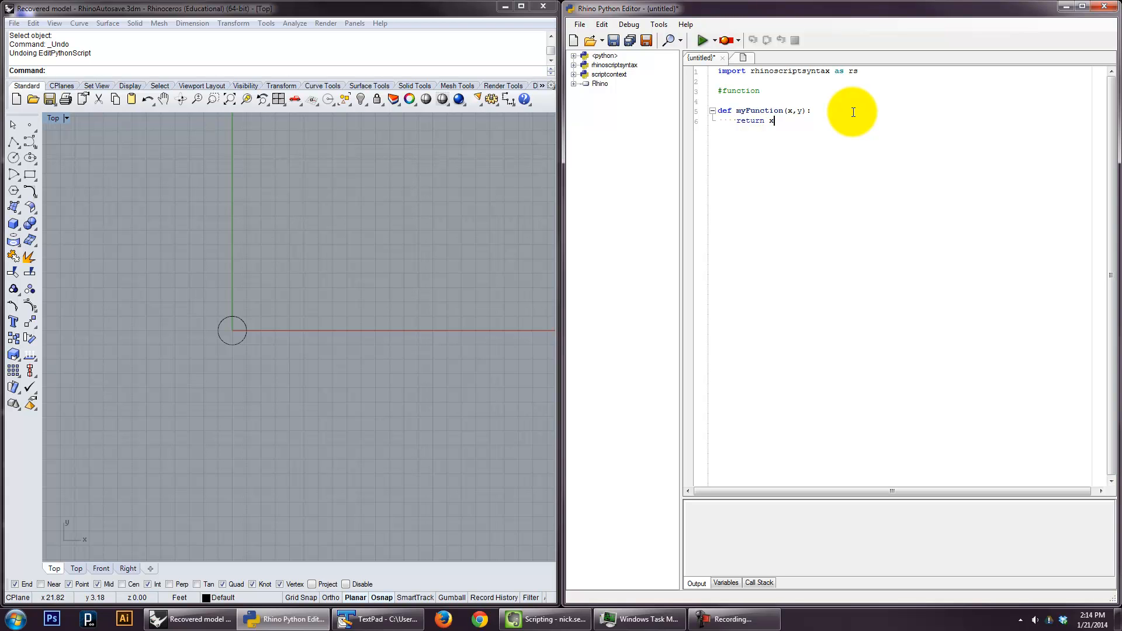
pyautogui.write('+ y')
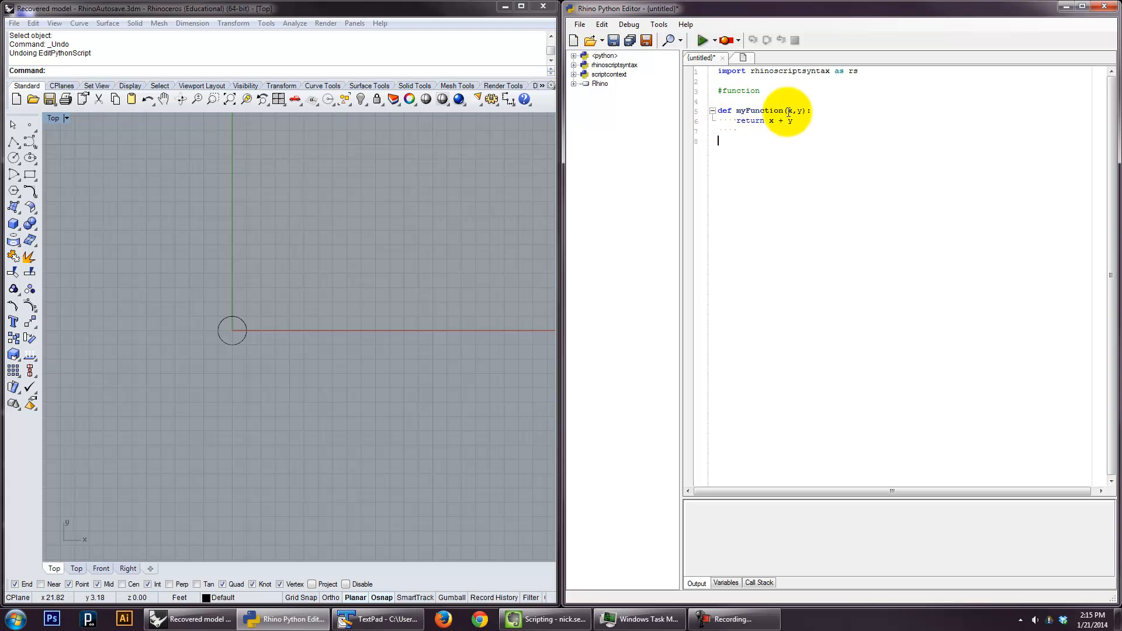
# - Call myFunction(2,3), change its body to print(x + y), and run it to output 5
pyautogui.write('my')
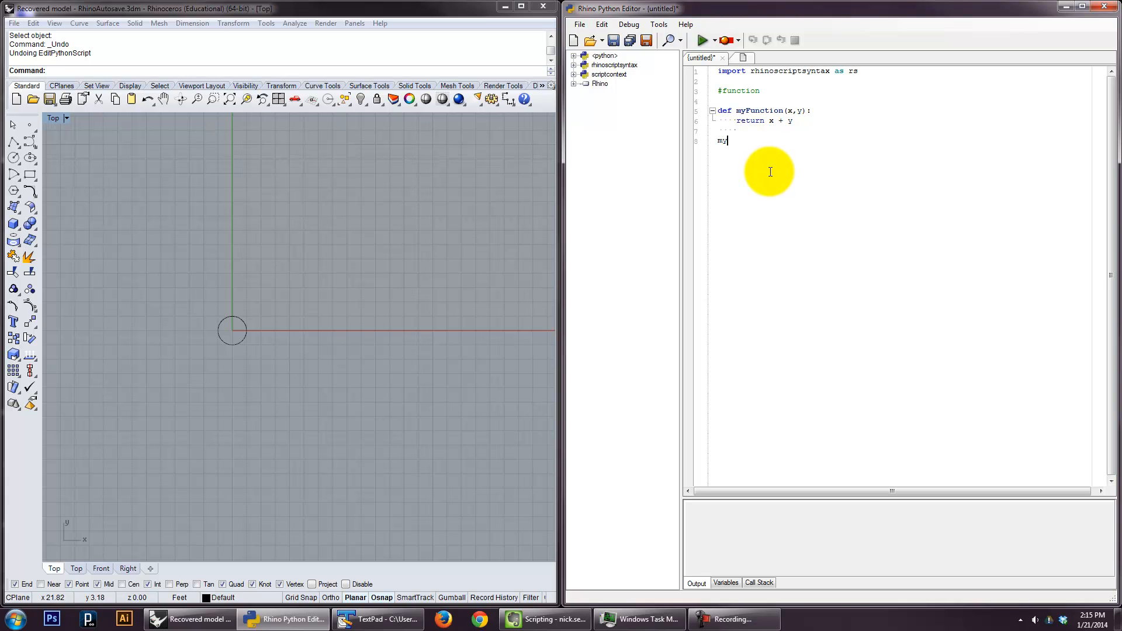
pyautogui.write('Function(2,3')
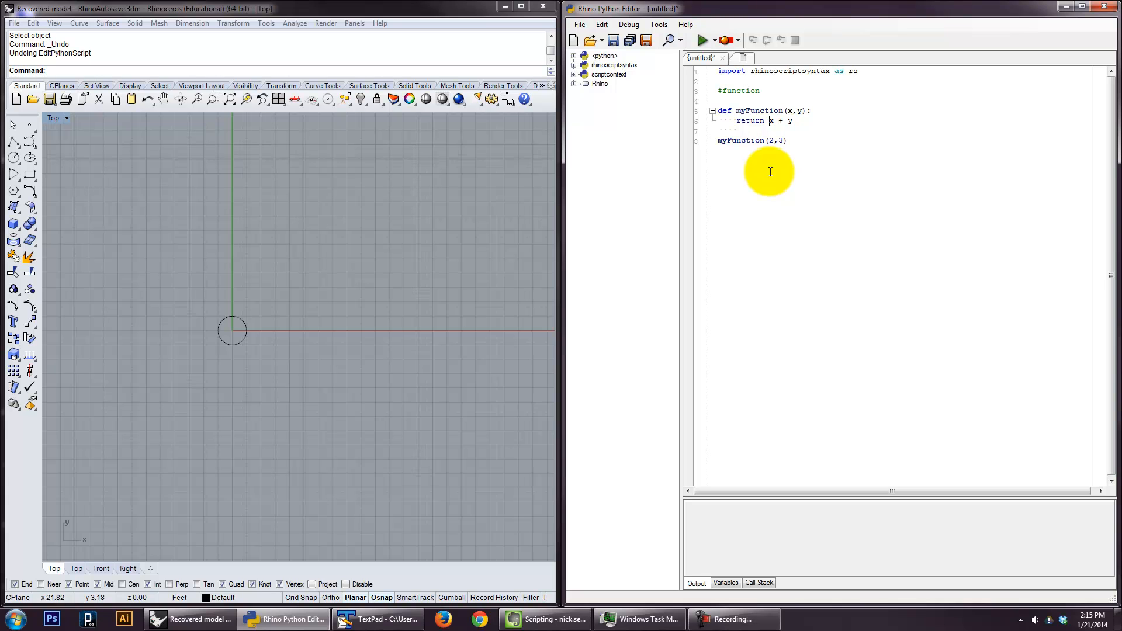
pyautogui.write('print(')
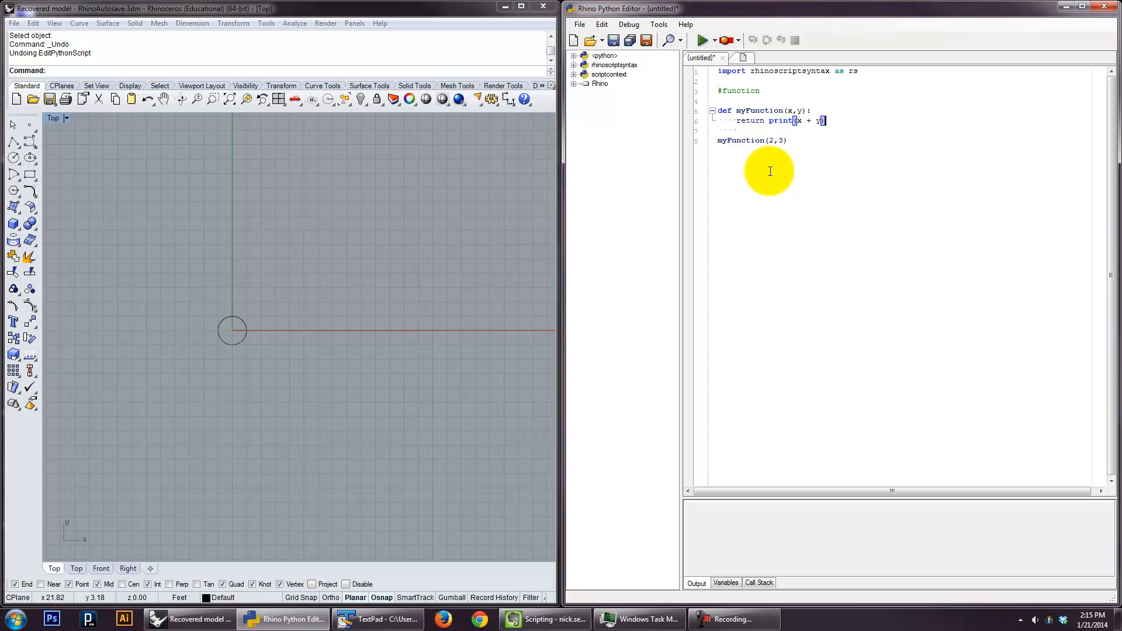
pyautogui.doubleClick(752, 120)
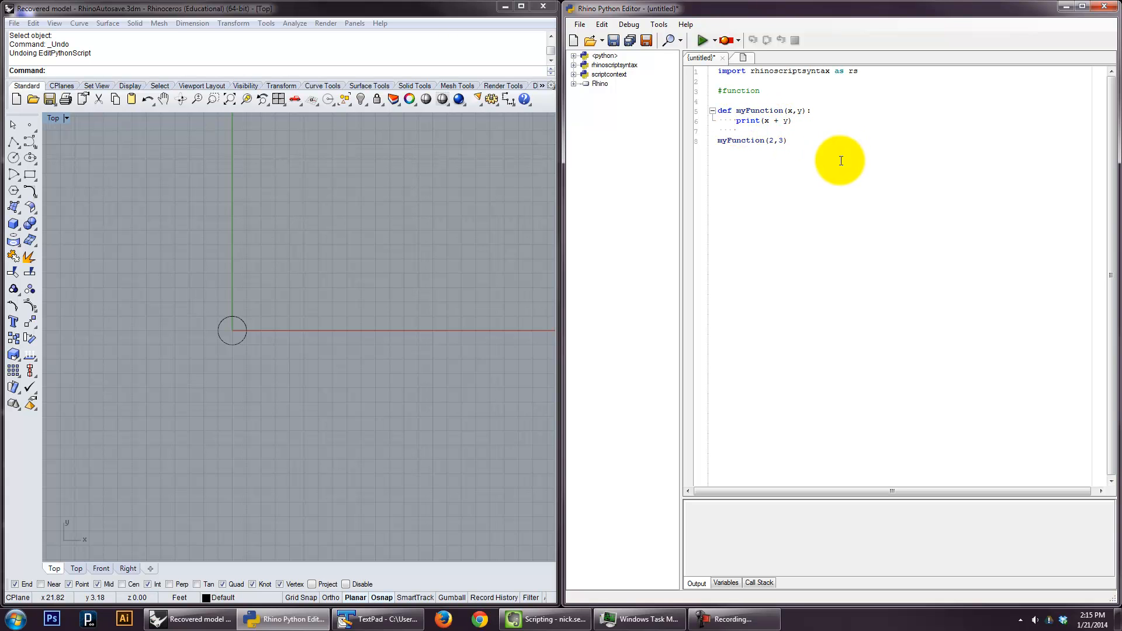
pyautogui.click(701, 40)
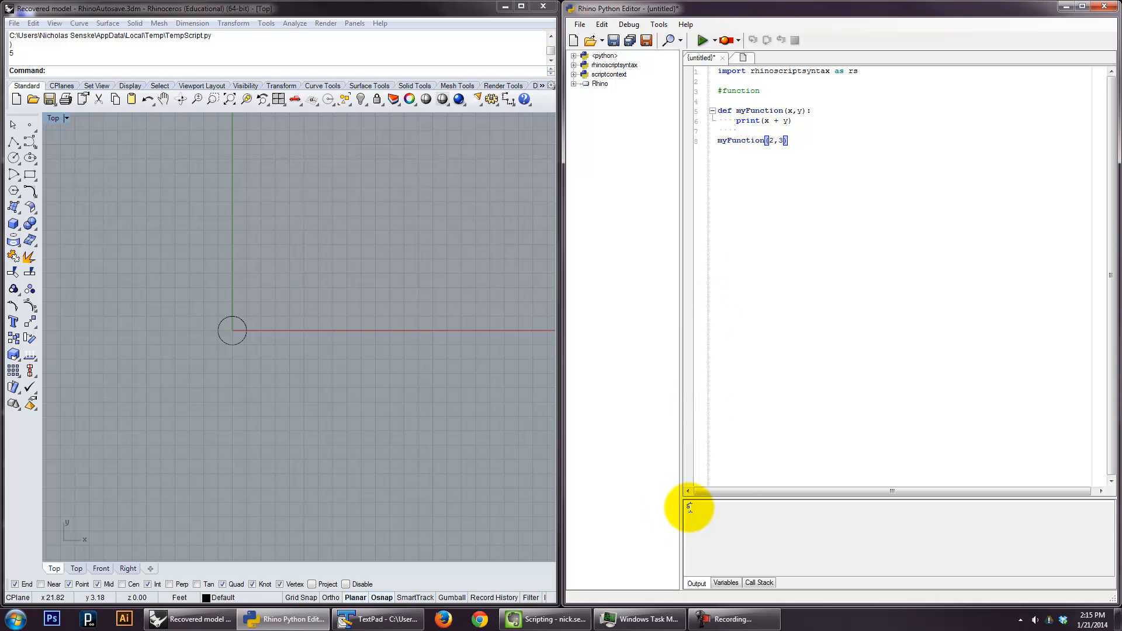
pyautogui.doubleClick(776, 120)
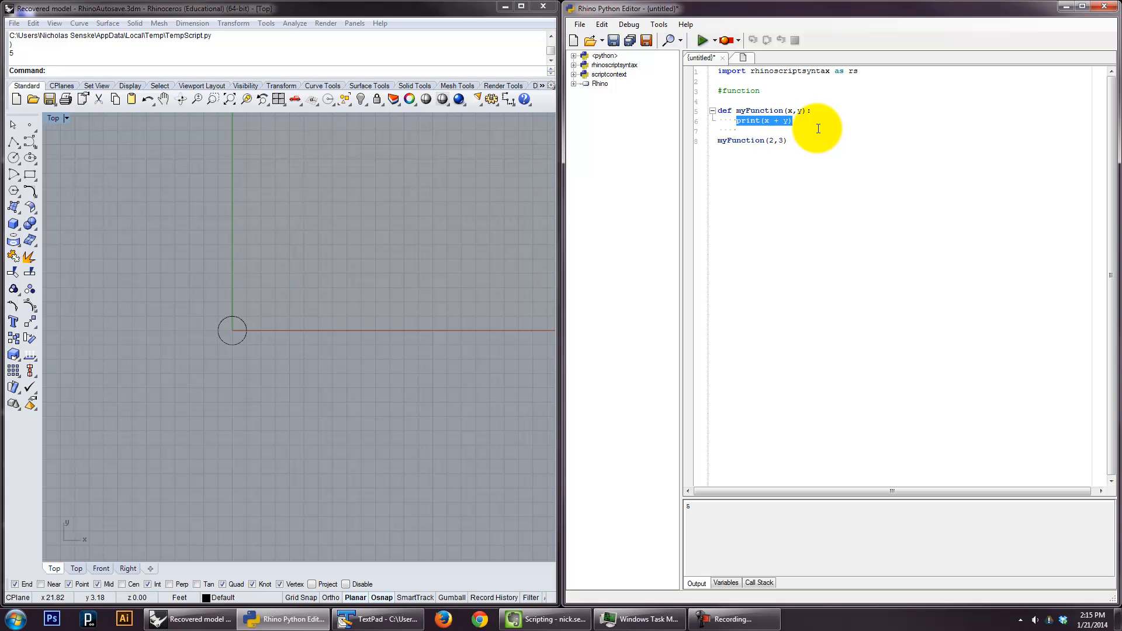
# - Store x + y in myNumber, return it, and wrap the call in print(...)
pyautogui.write('ret')
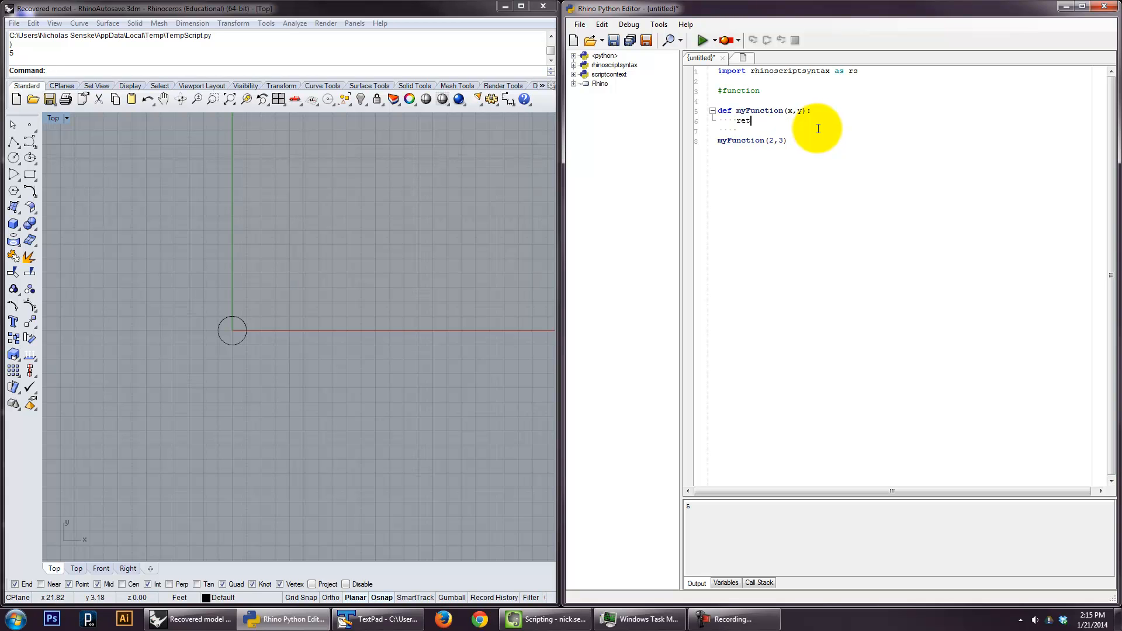
pyautogui.write('urn')
pyautogui.write('myNumber =')
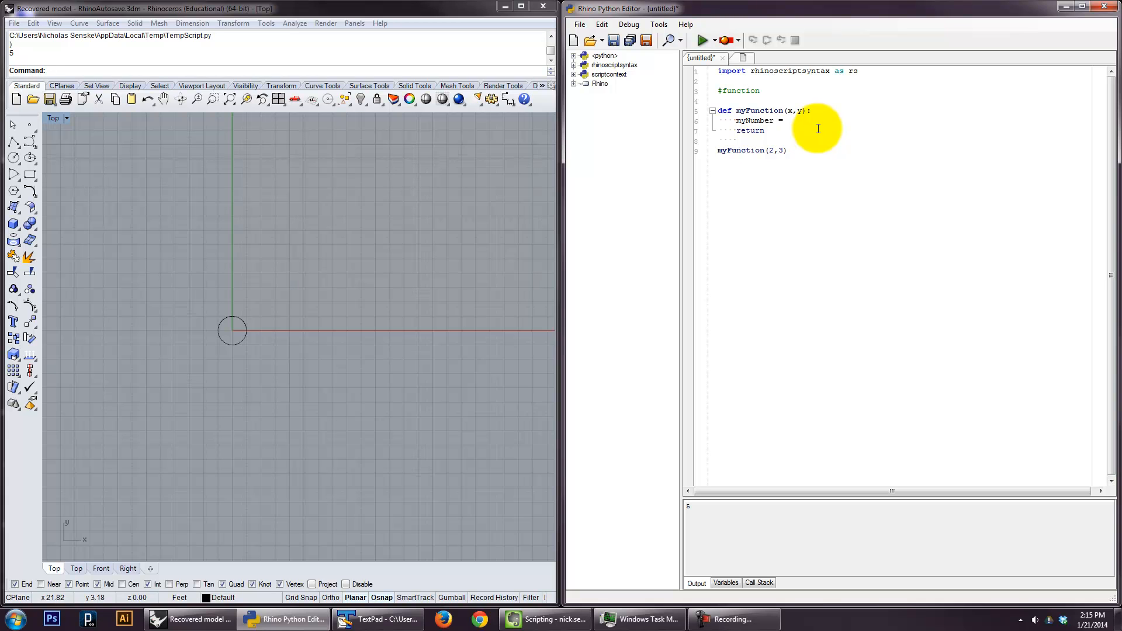
pyautogui.write('x + y')
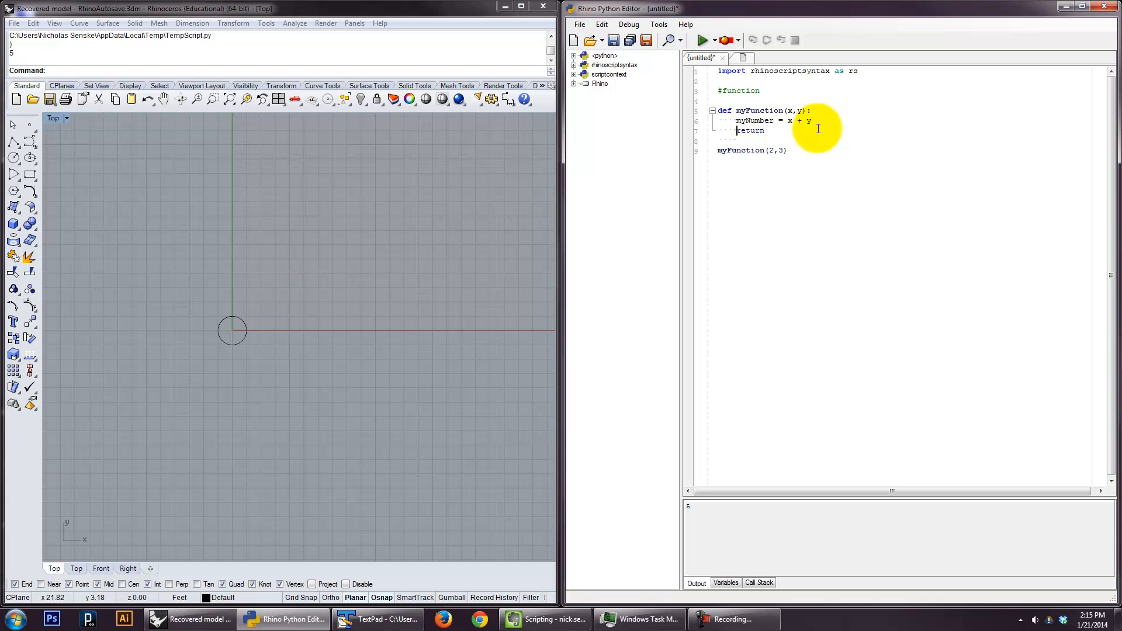
pyautogui.write('my')
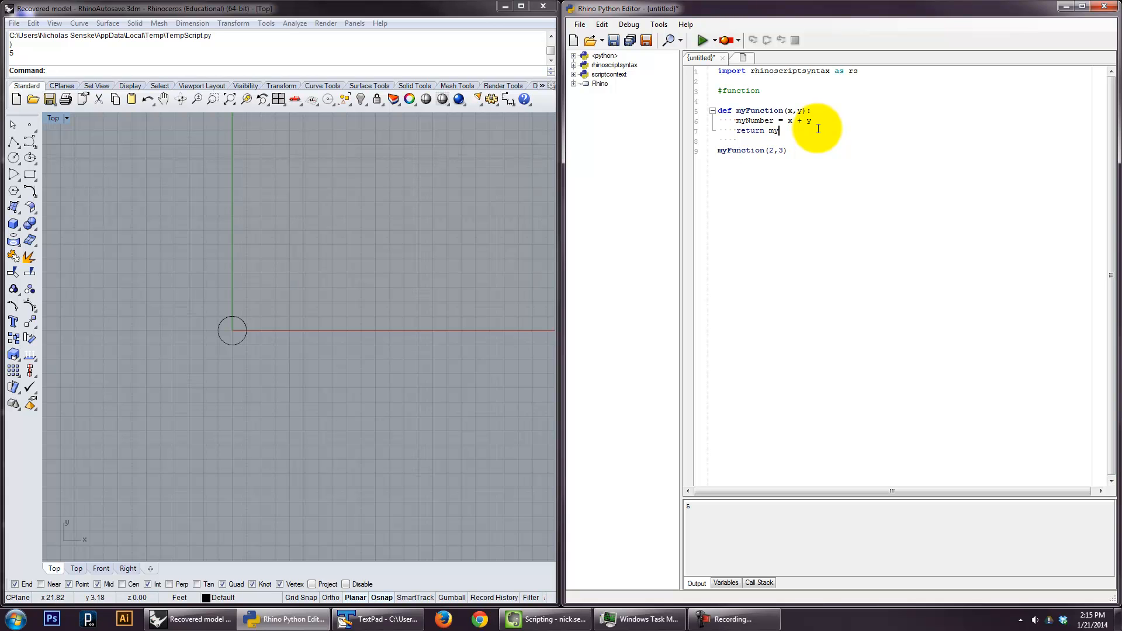
pyautogui.write('Number')
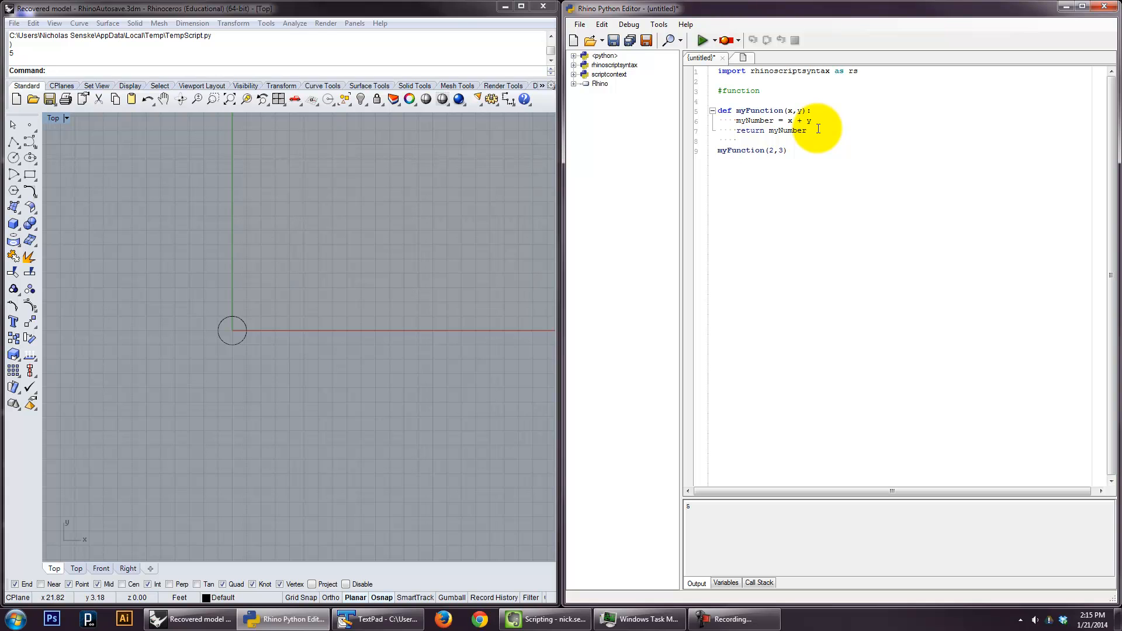
pyautogui.write('print(')
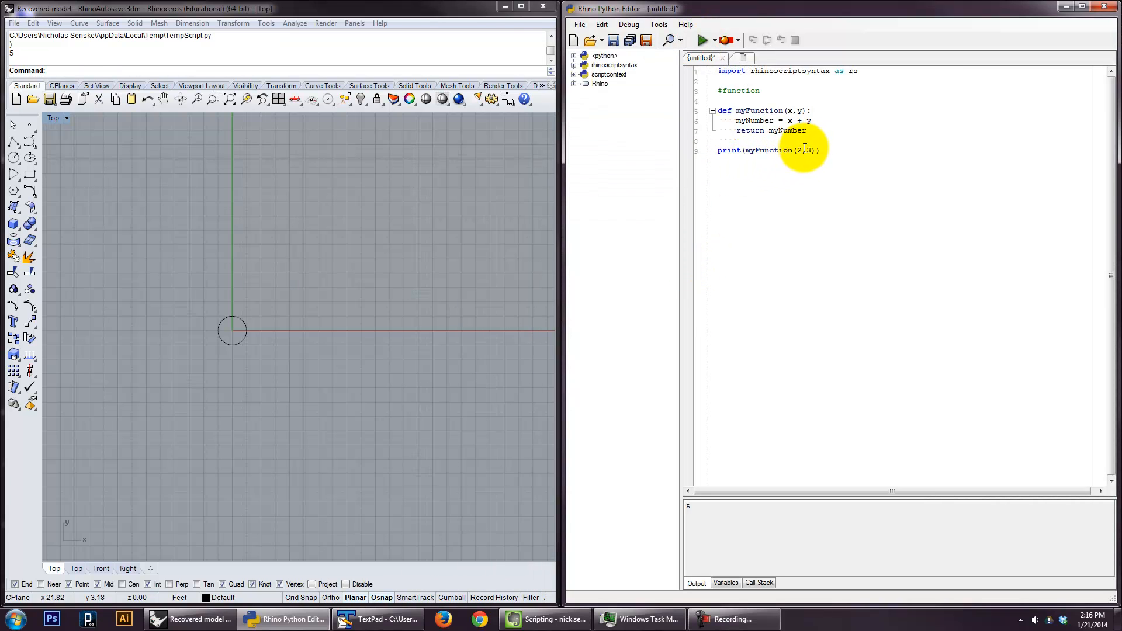
# - Change the call to myFunction(10,19) and run the script to print 29
pyautogui.write('10')
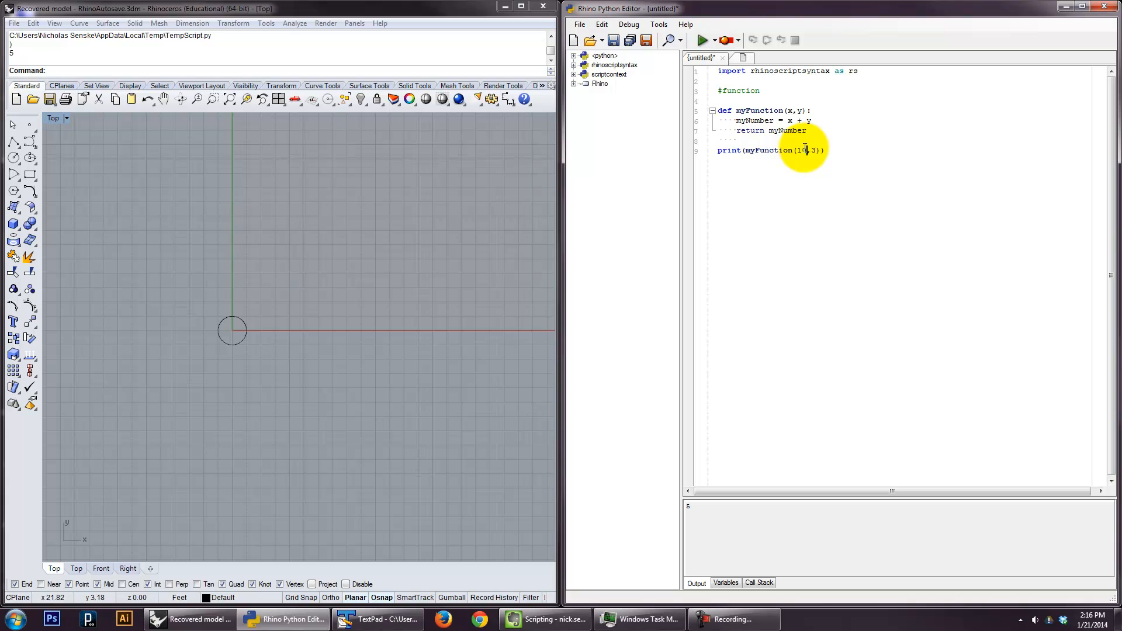
pyautogui.write('19')
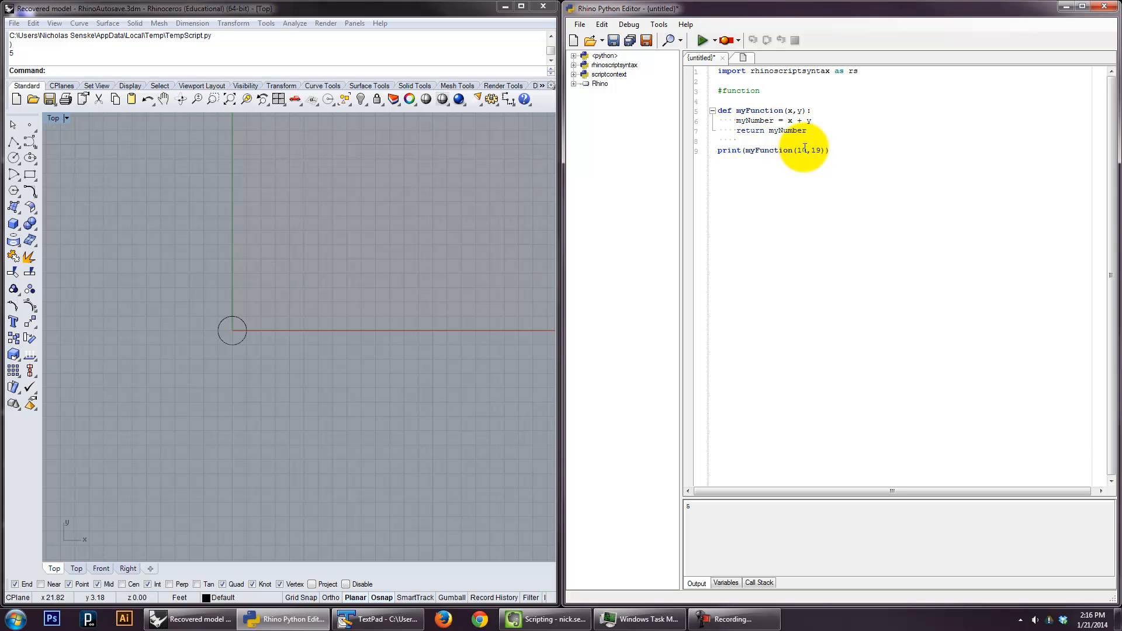
pyautogui.click(703, 40)
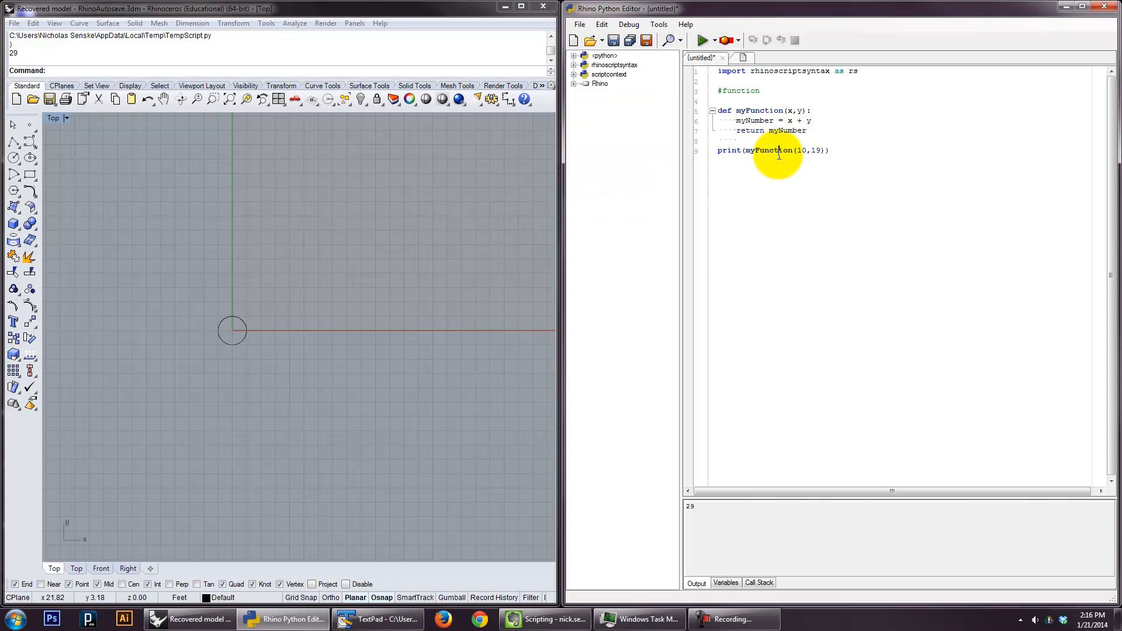
# - Select the myFunction definition together with its print call
pyautogui.doubleClick(751, 130)
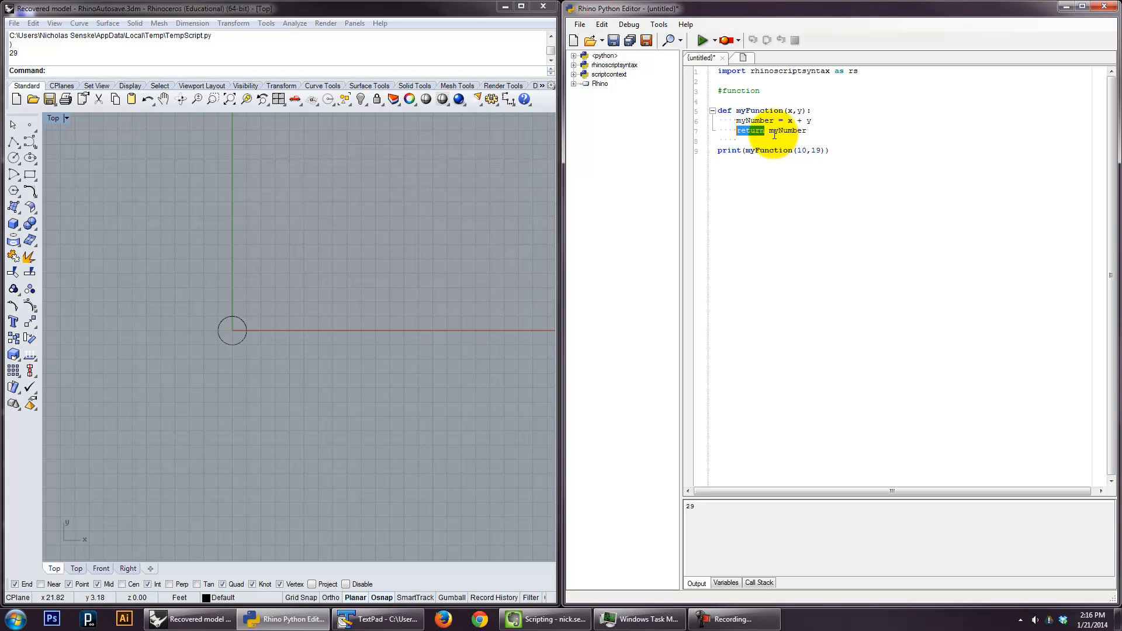
pyautogui.click(795, 151)
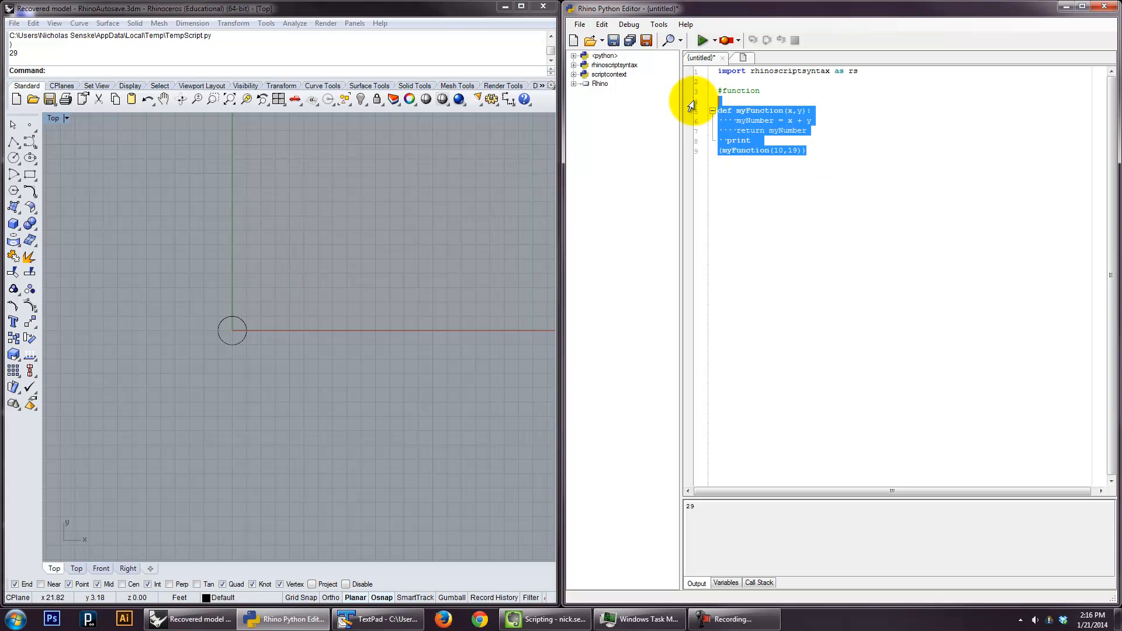
# - Delete the function code, draw a house polyline from the origin and mark its base midpoint with a point
pyautogui.press('Delete')
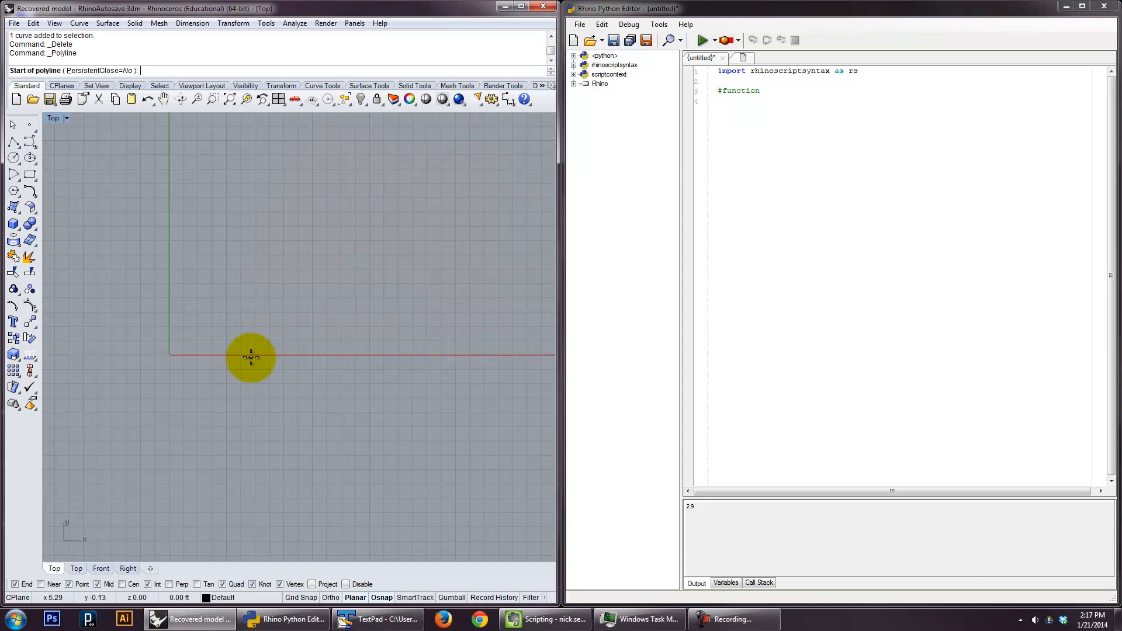
pyautogui.click(250, 357)
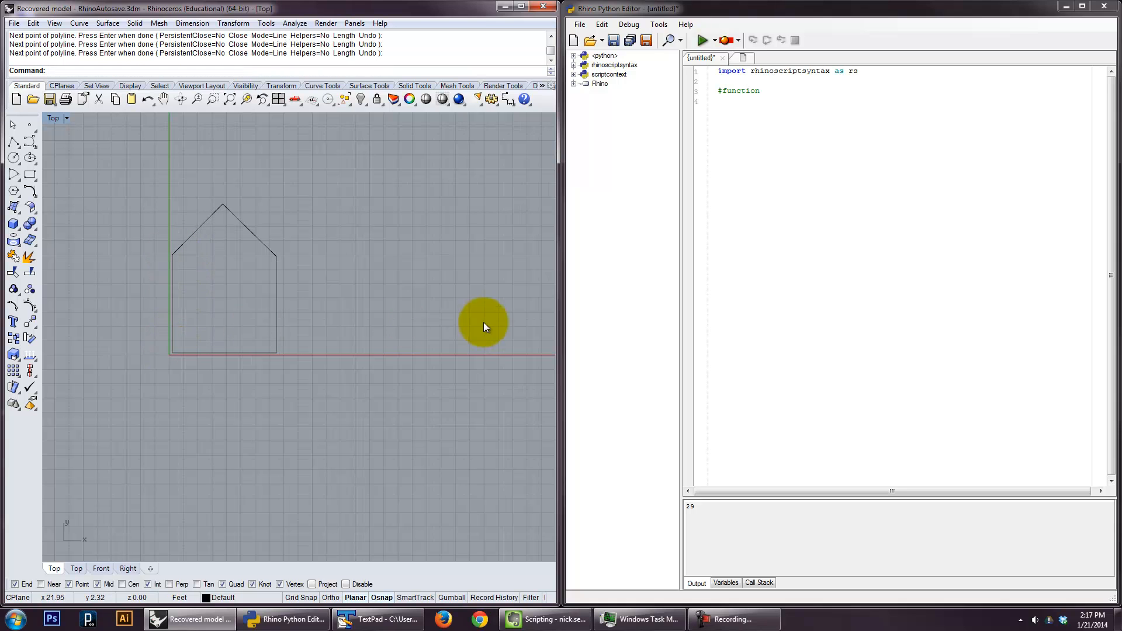
pyautogui.click(31, 125)
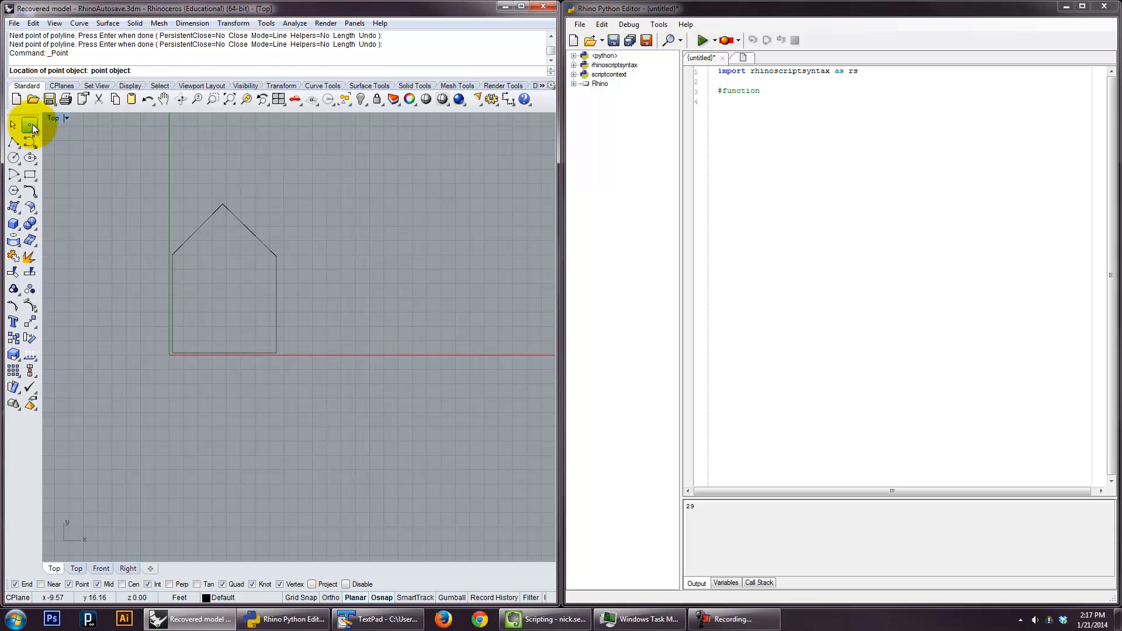
pyautogui.click(224, 355)
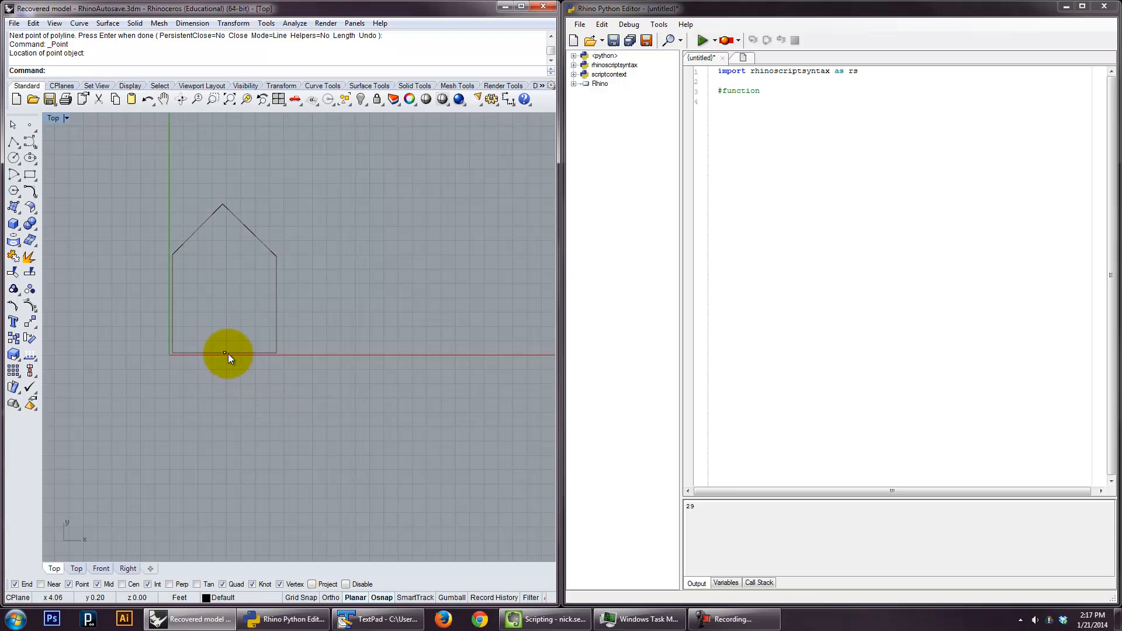
pyautogui.moveTo(239, 367)
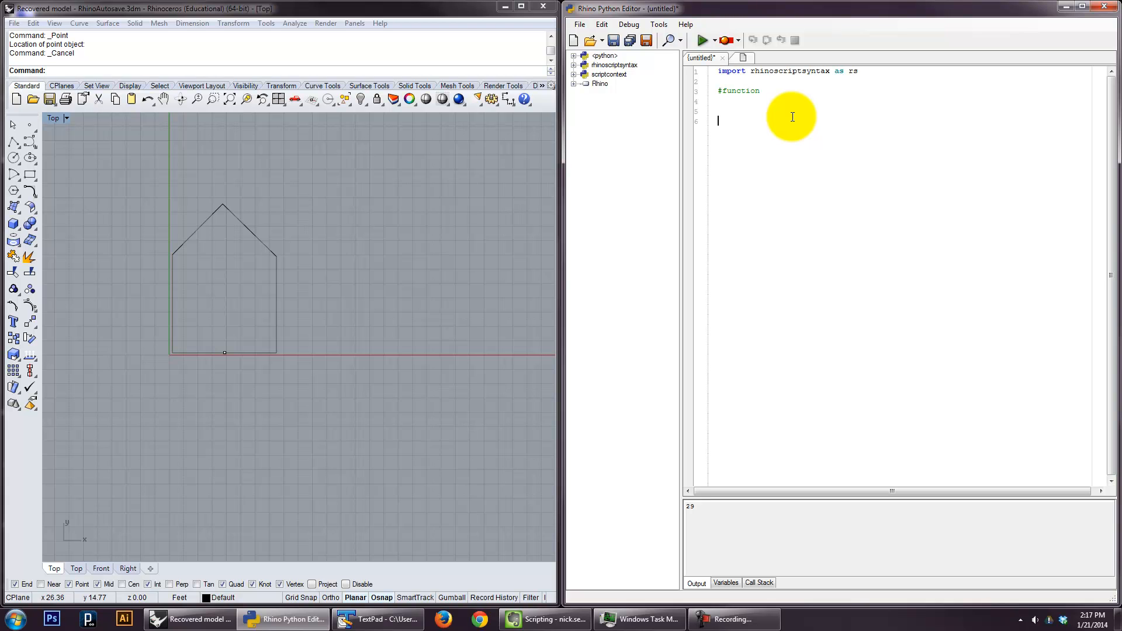
# - Write the header 'def makeHouse(startPoint, houseScale):'
pyautogui.write('def mak')
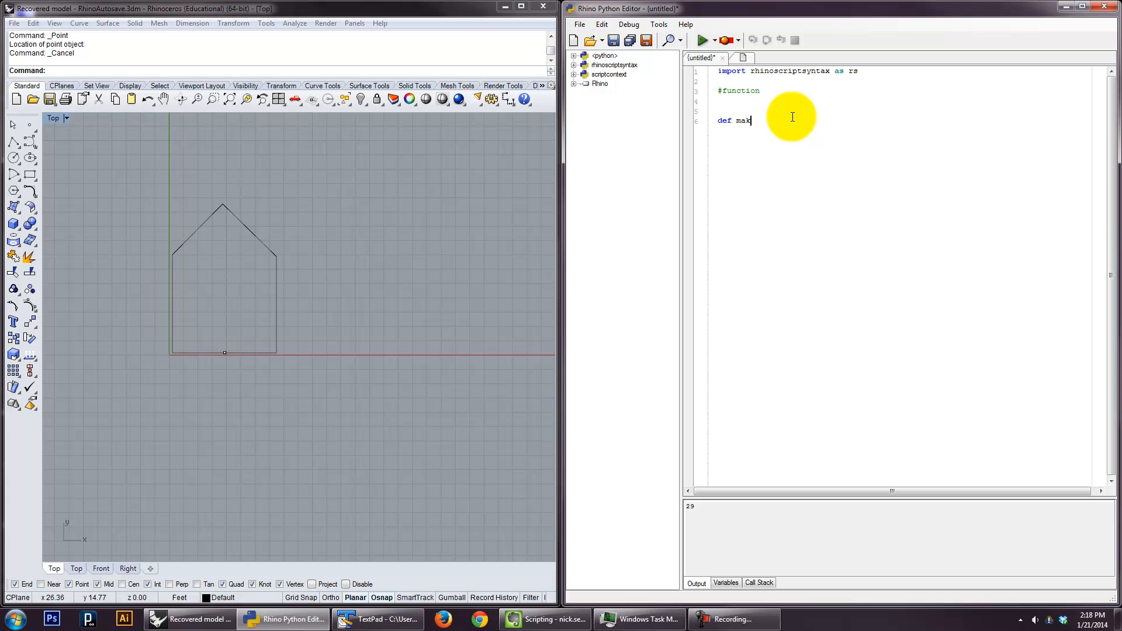
pyautogui.write('eHouse')
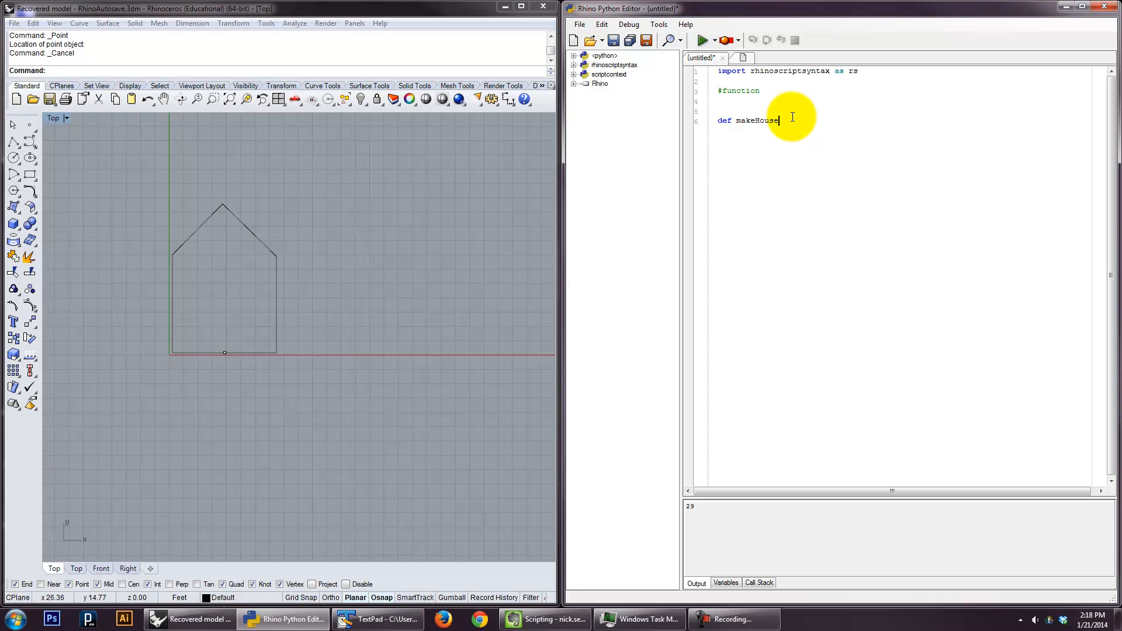
pyautogui.write('(startPoint,')
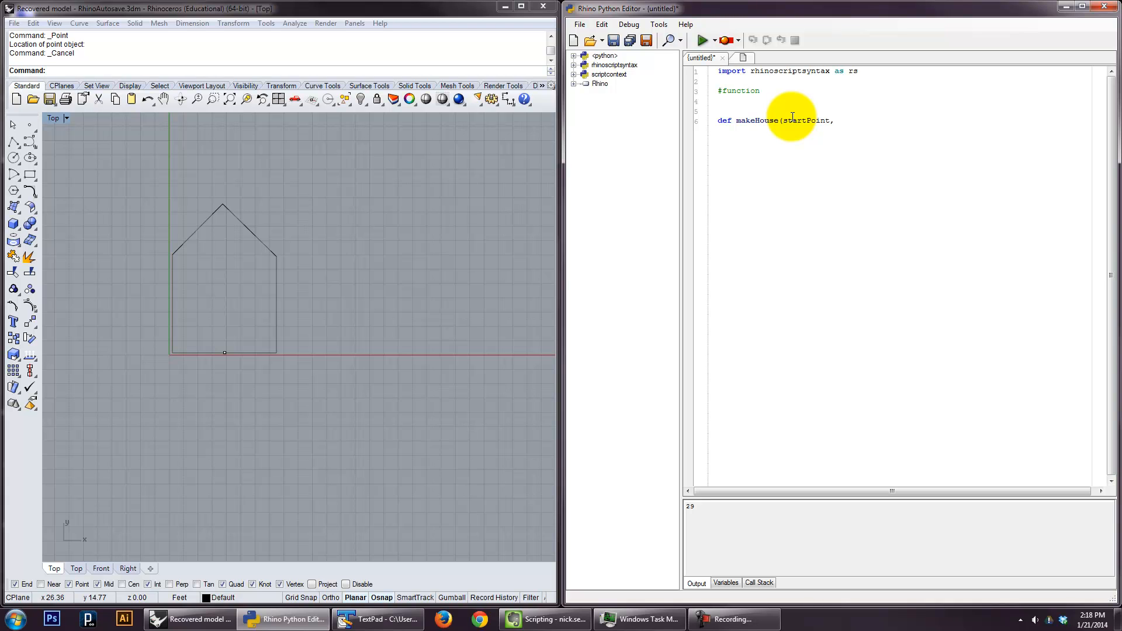
pyautogui.write('houseScale')
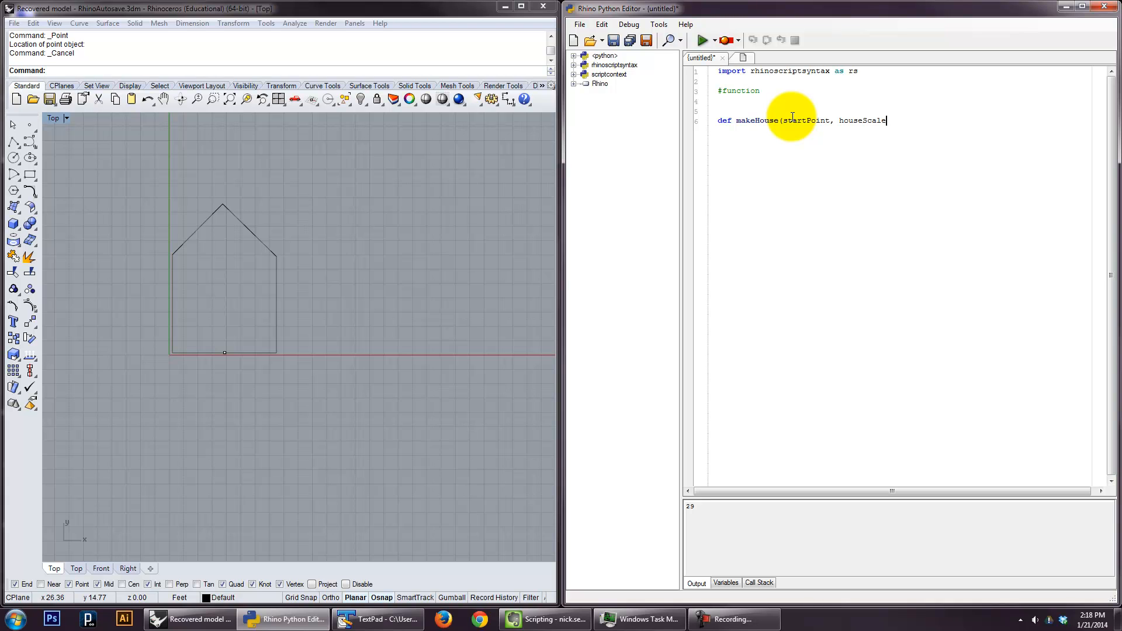
pyautogui.write('):')
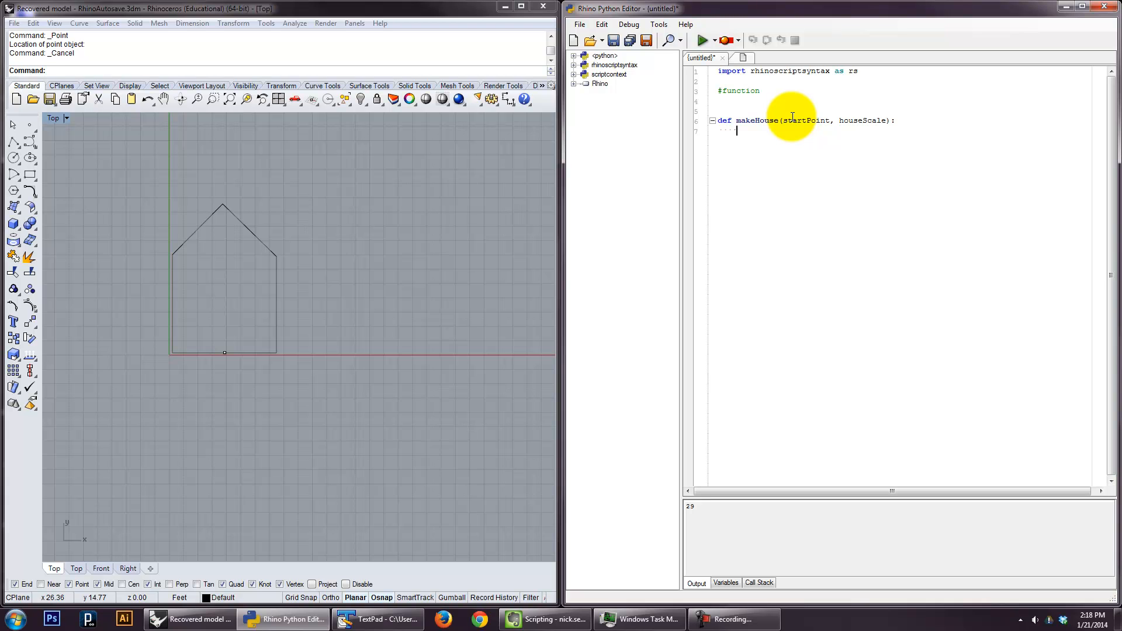
pyautogui.press('Return')
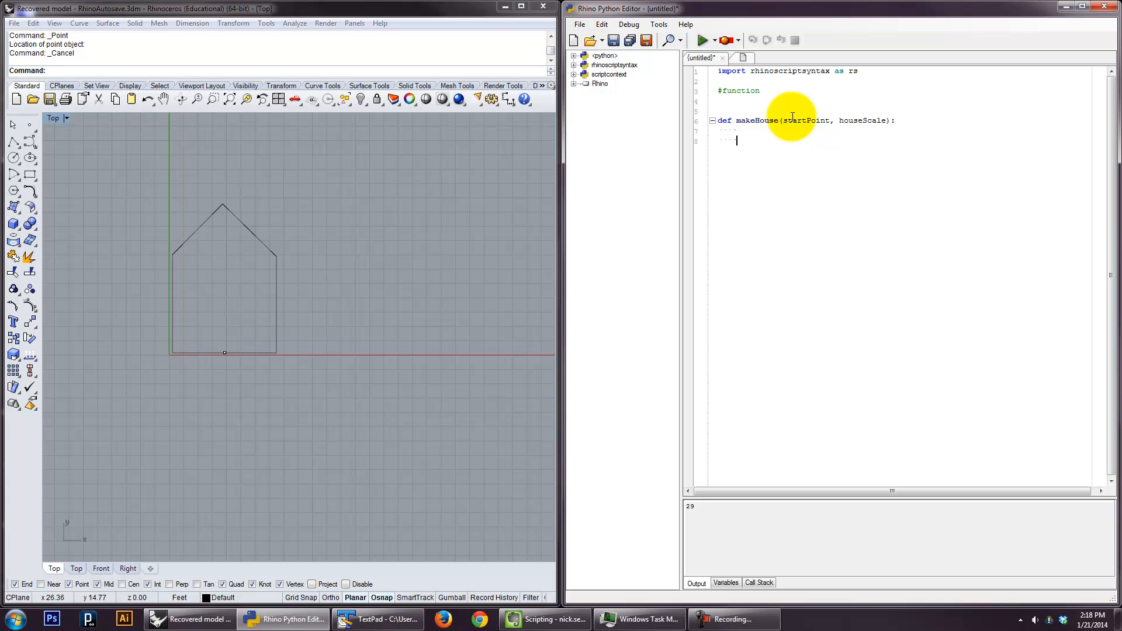
# - Add the first body line 'height = 1.5 * houseScale'
pyautogui.write('height')
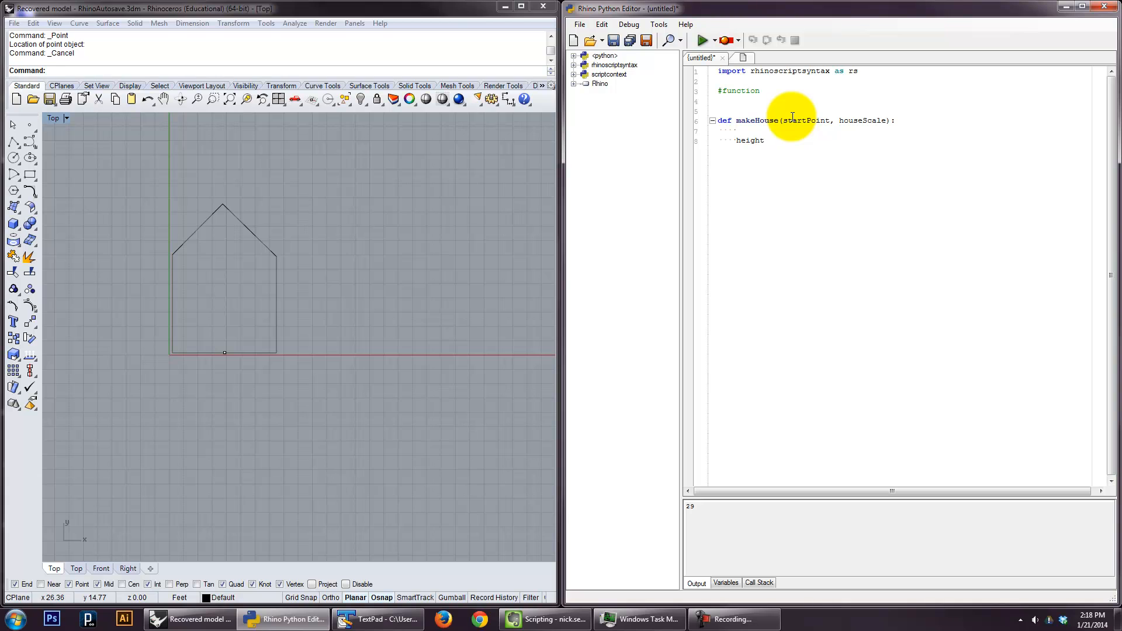
pyautogui.write('= 1.5 *')
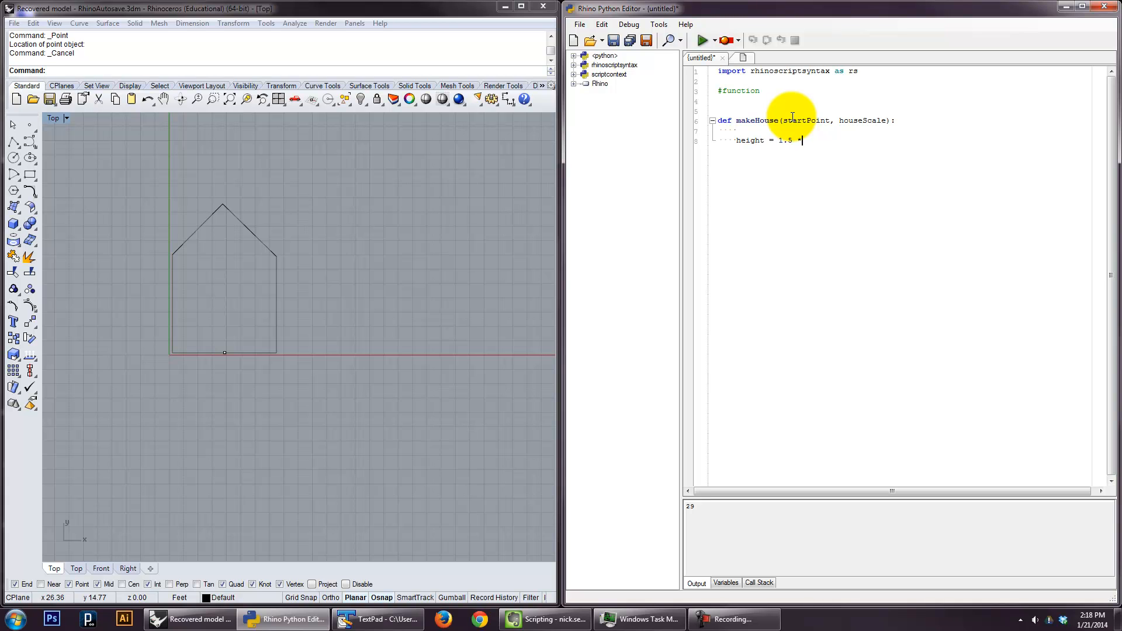
pyautogui.write('houseSc')
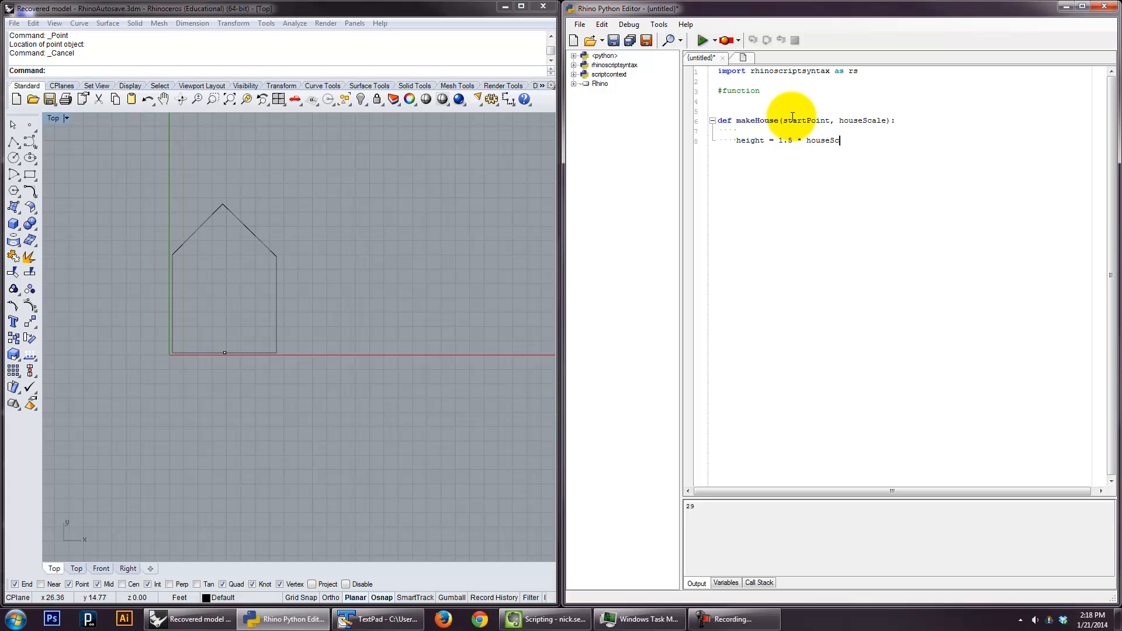
pyautogui.write('ale')
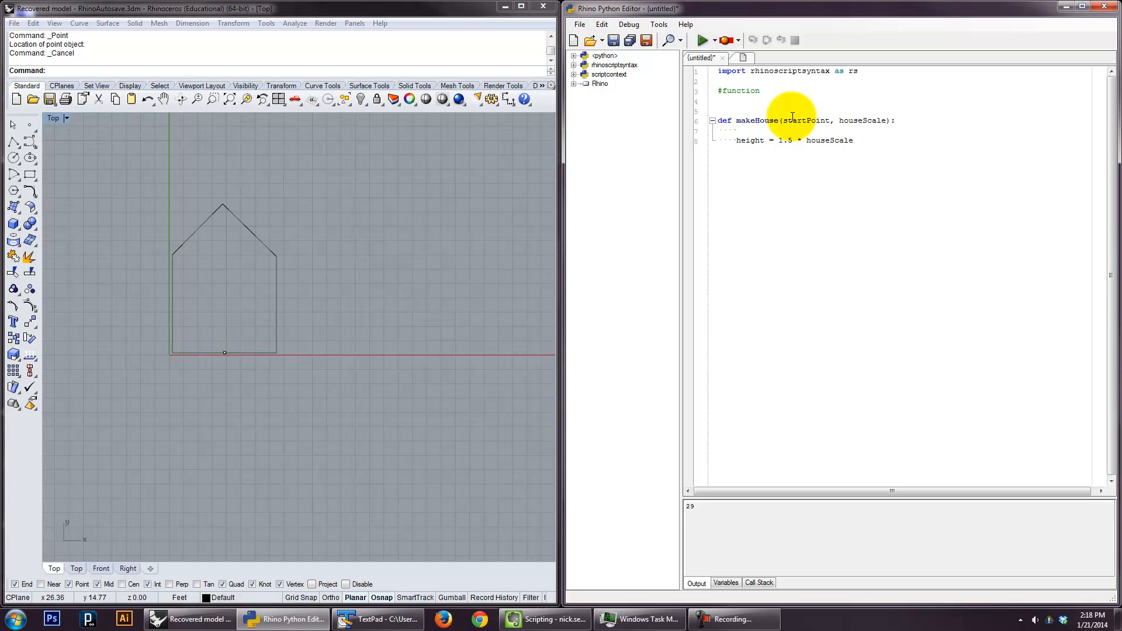
pyautogui.moveTo(872, 120)
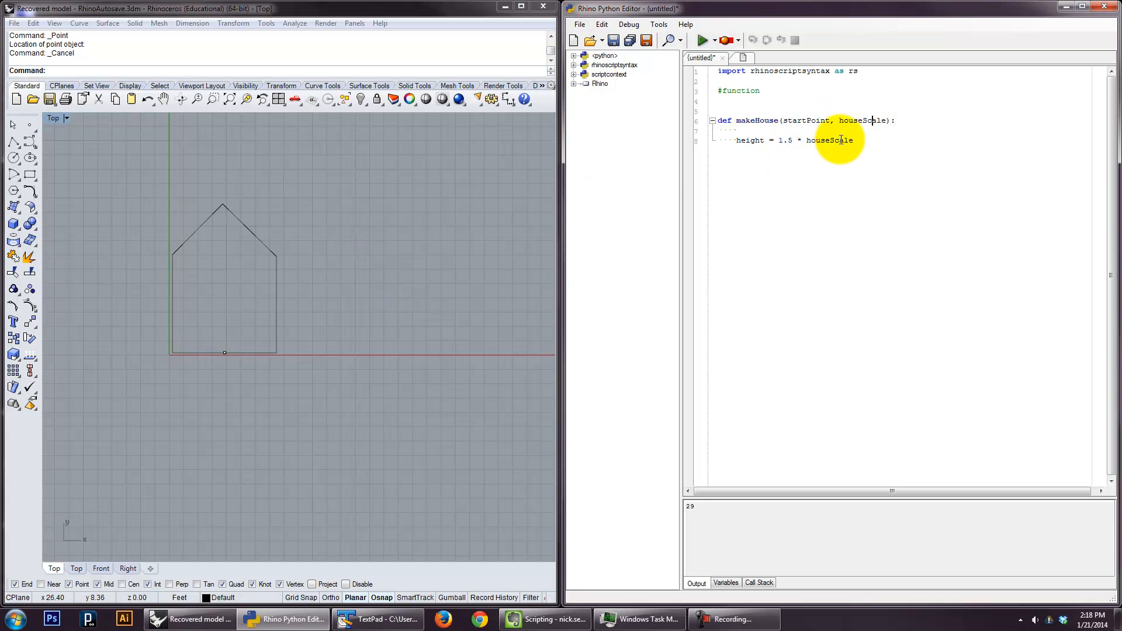
pyautogui.moveTo(276, 355)
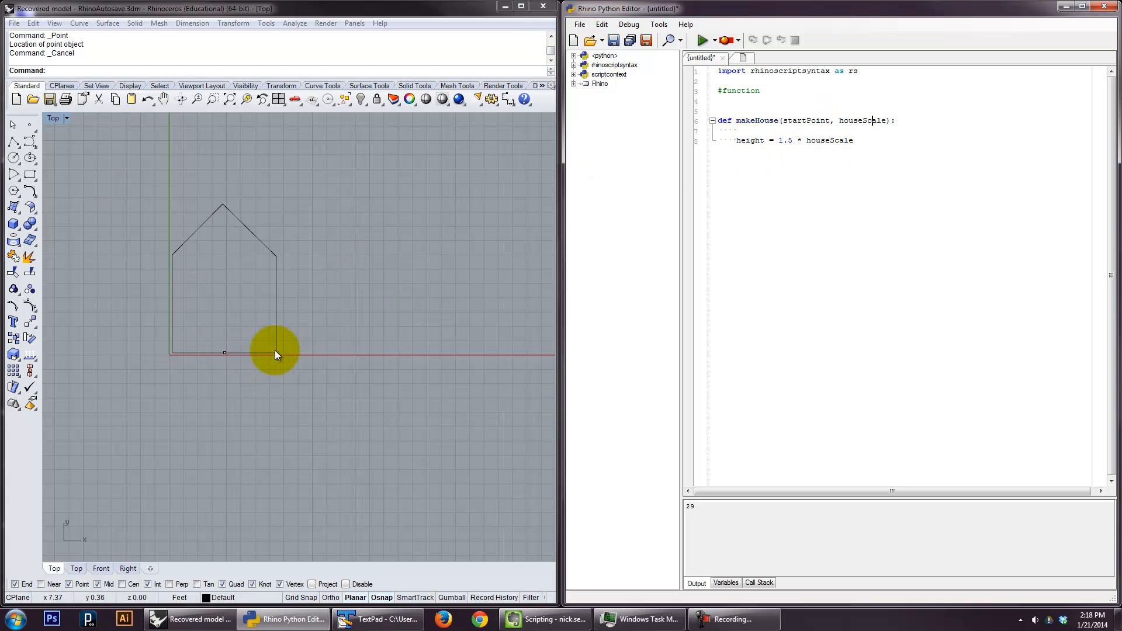
pyautogui.moveTo(246, 355)
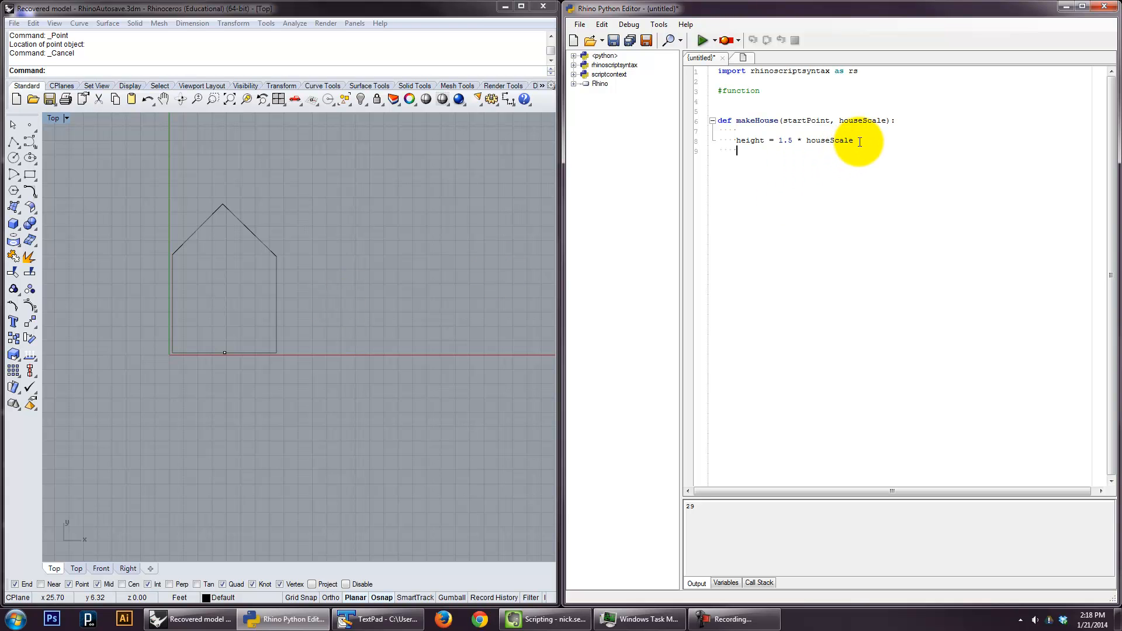
# - Start a 'brCorner = [startPoint' line beneath the height line
pyautogui.press('Return')
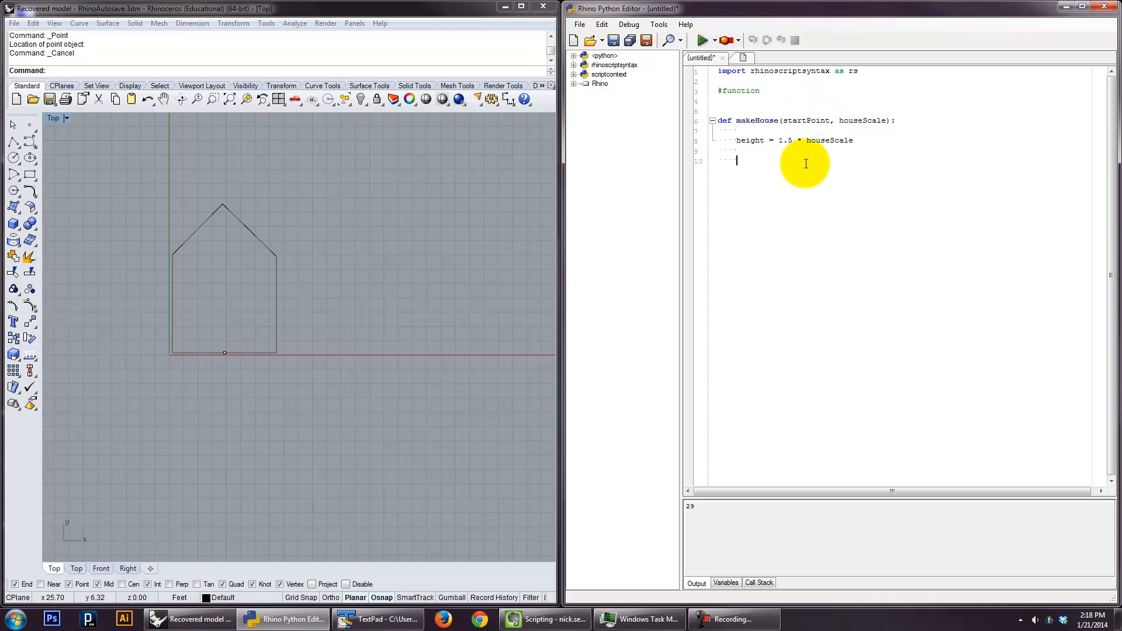
pyautogui.write('bs')
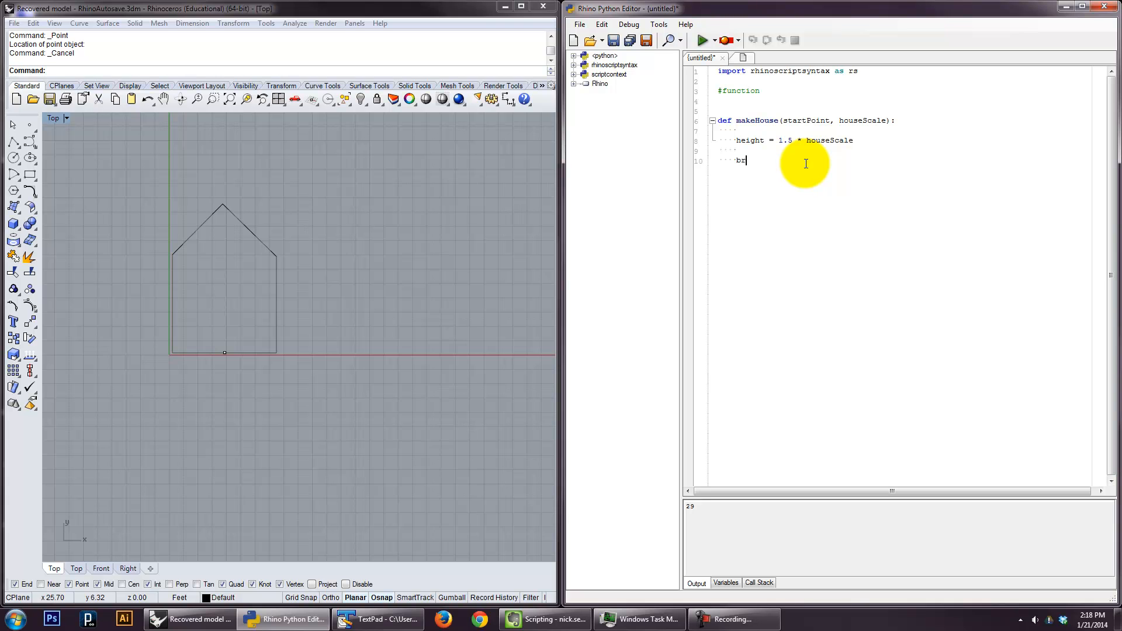
pyautogui.write('Corner')
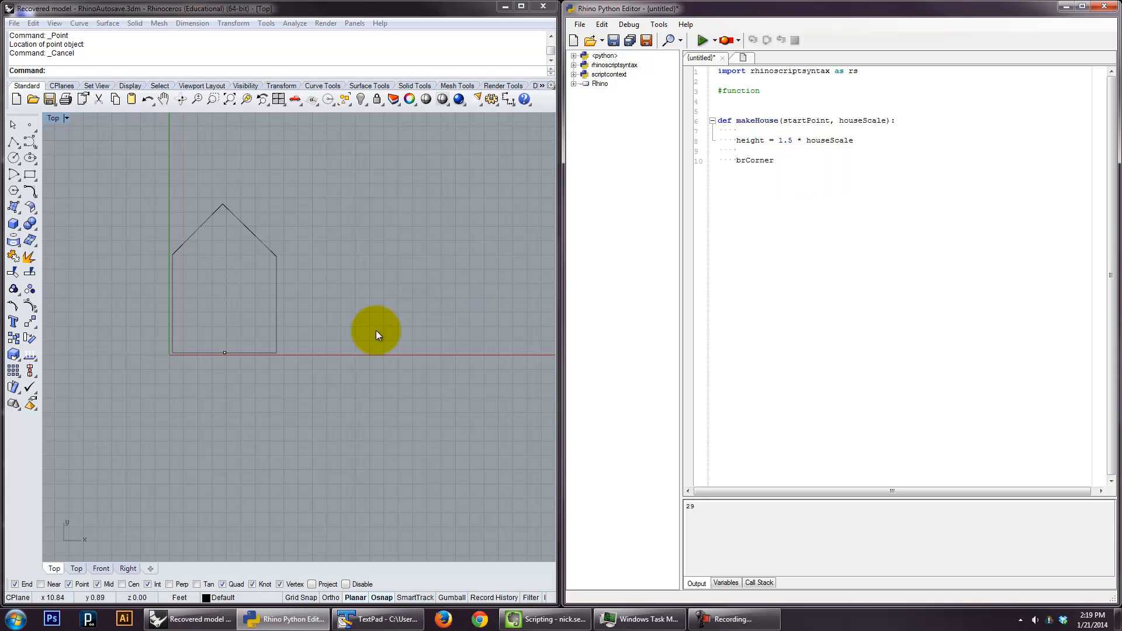
pyautogui.moveTo(277, 356)
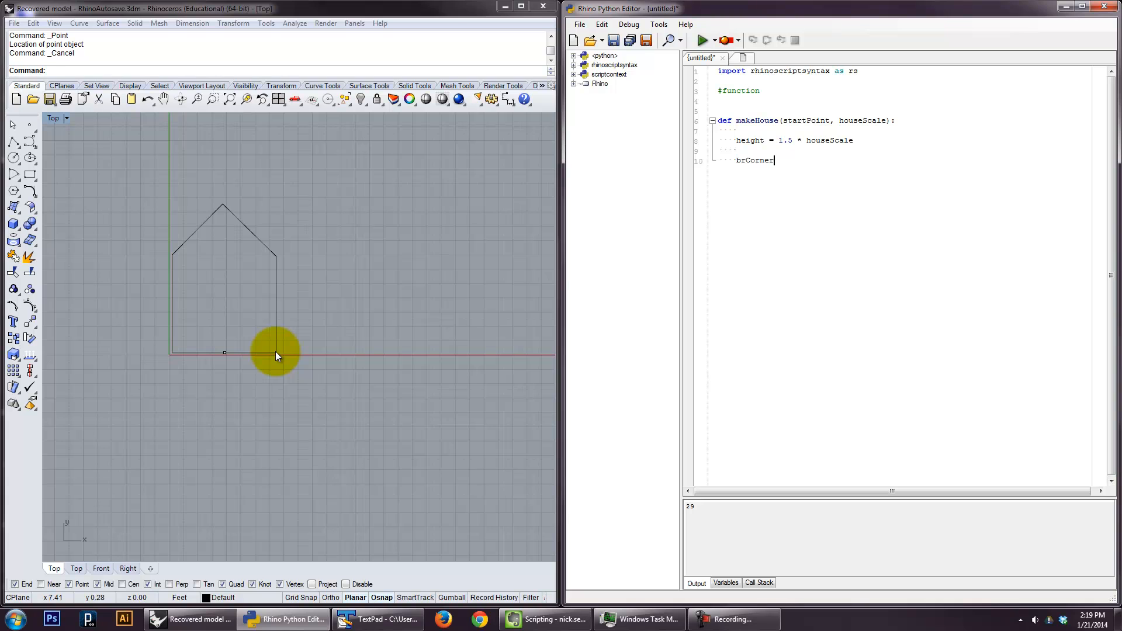
pyautogui.write('=')
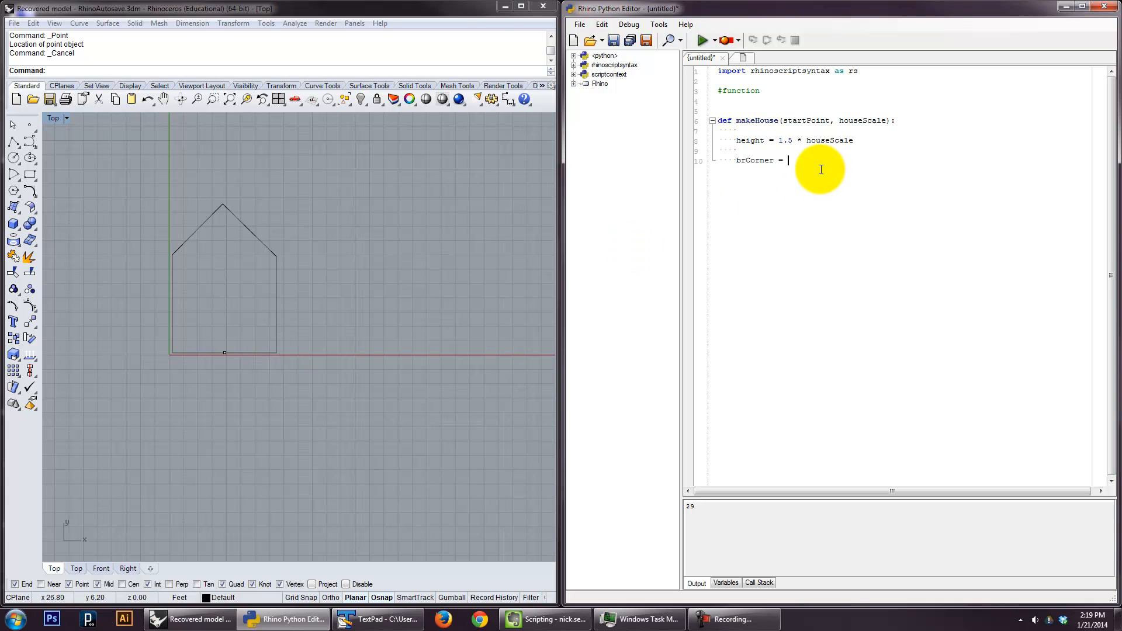
pyautogui.write('[')
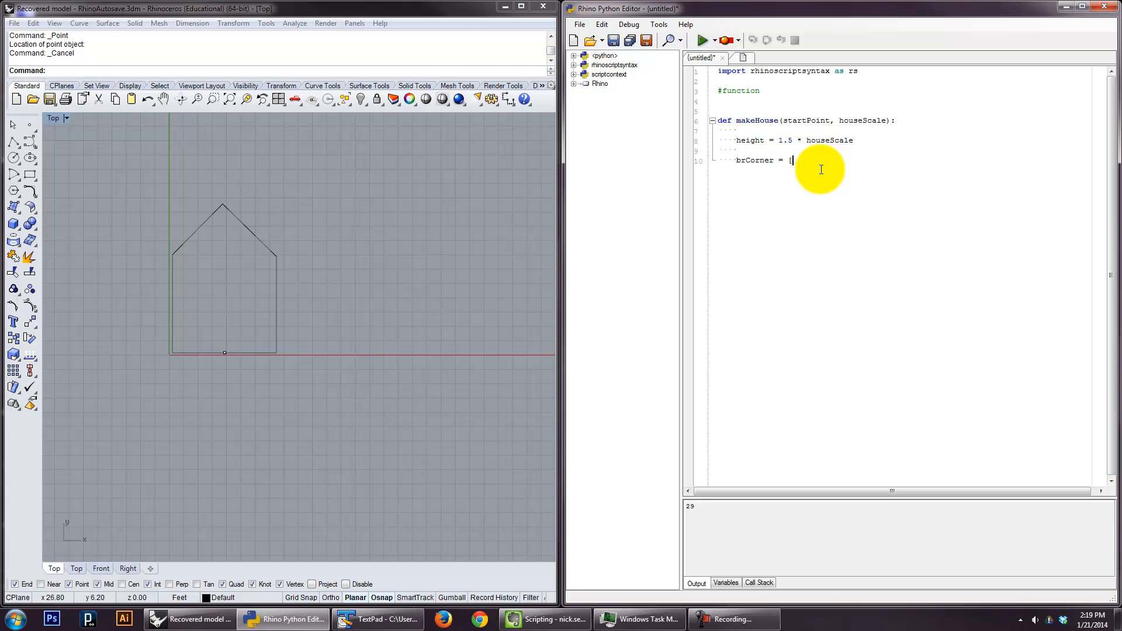
pyautogui.moveTo(178, 343)
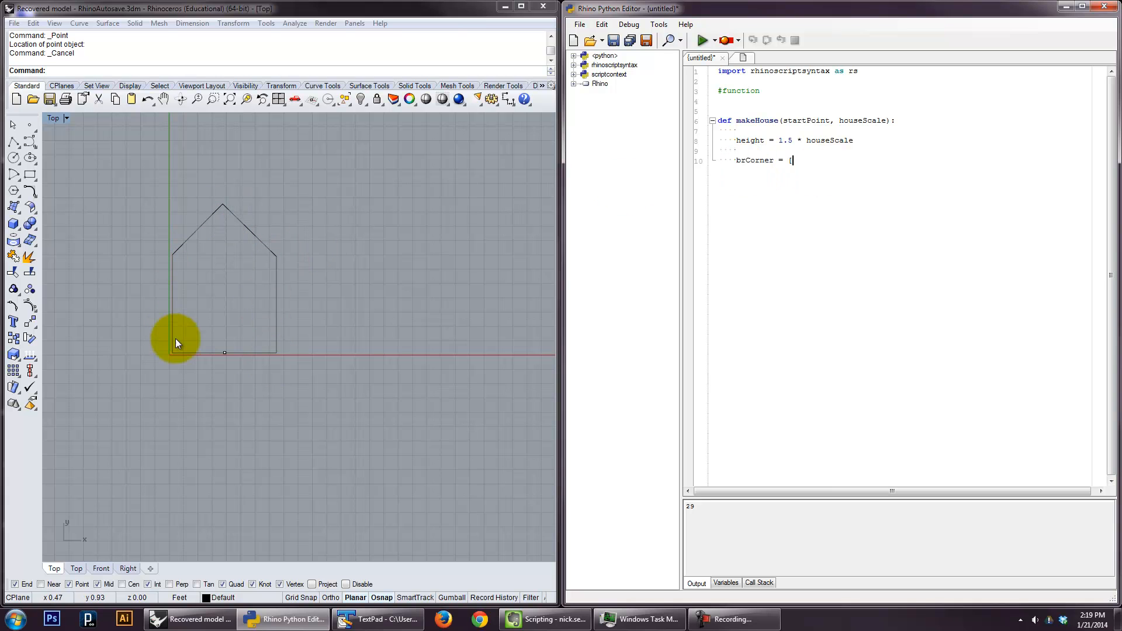
pyautogui.moveTo(296, 352)
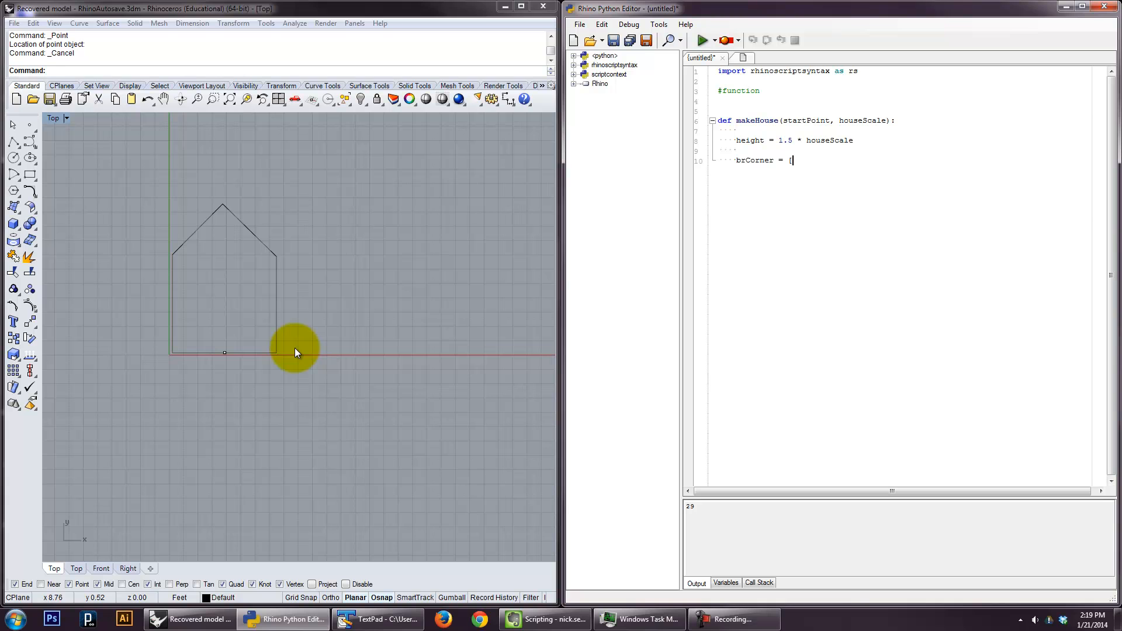
pyautogui.moveTo(164, 256)
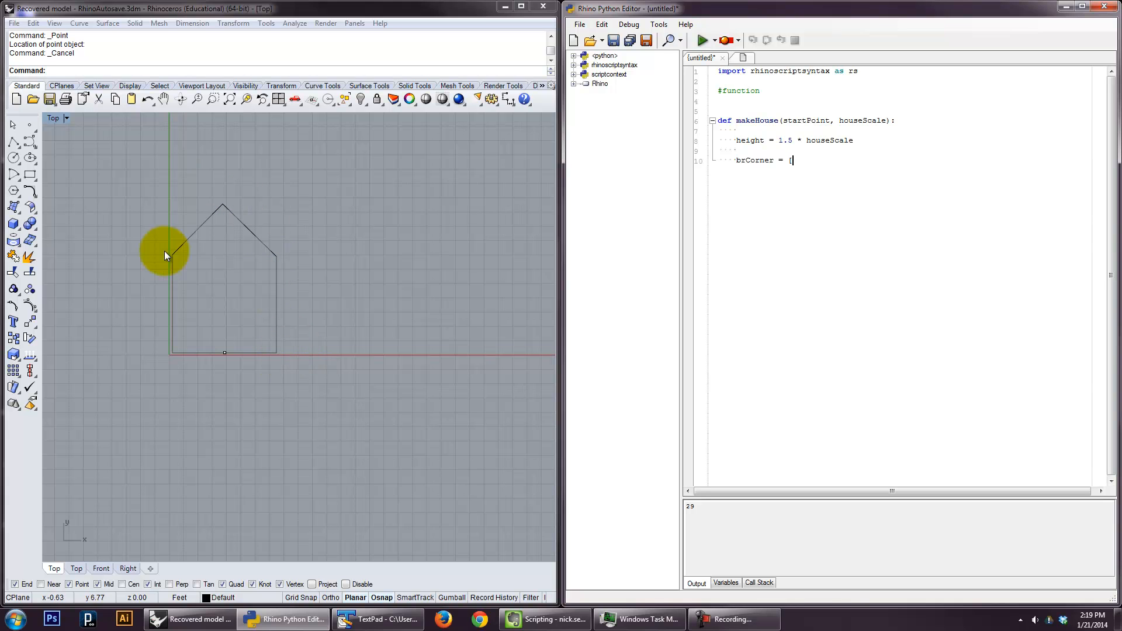
pyautogui.moveTo(760, 180)
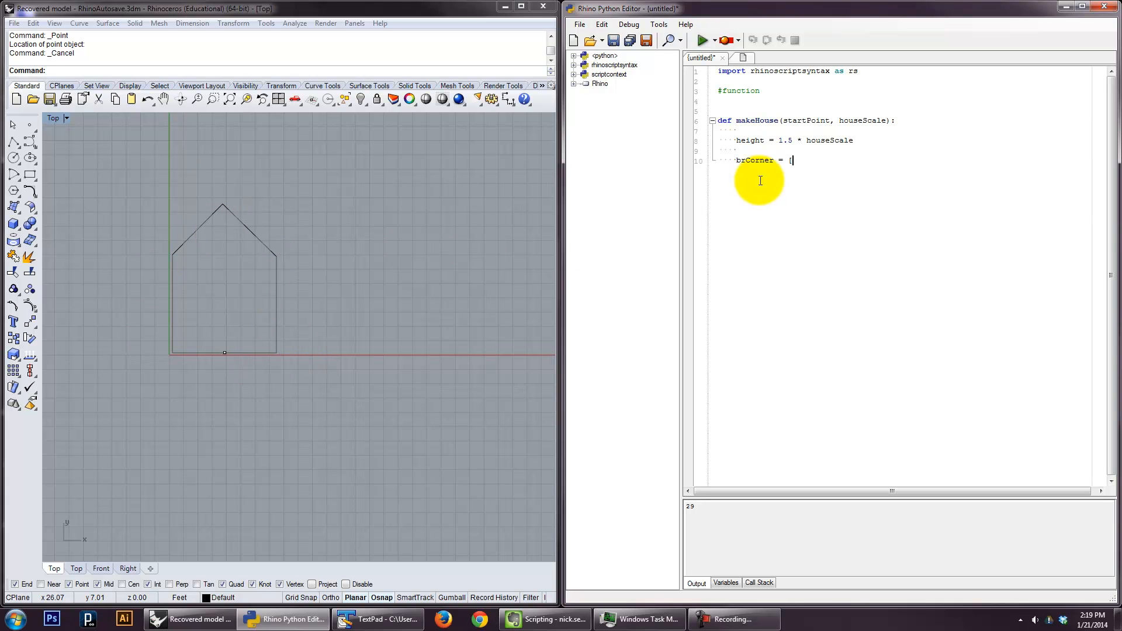
pyautogui.moveTo(257, 257)
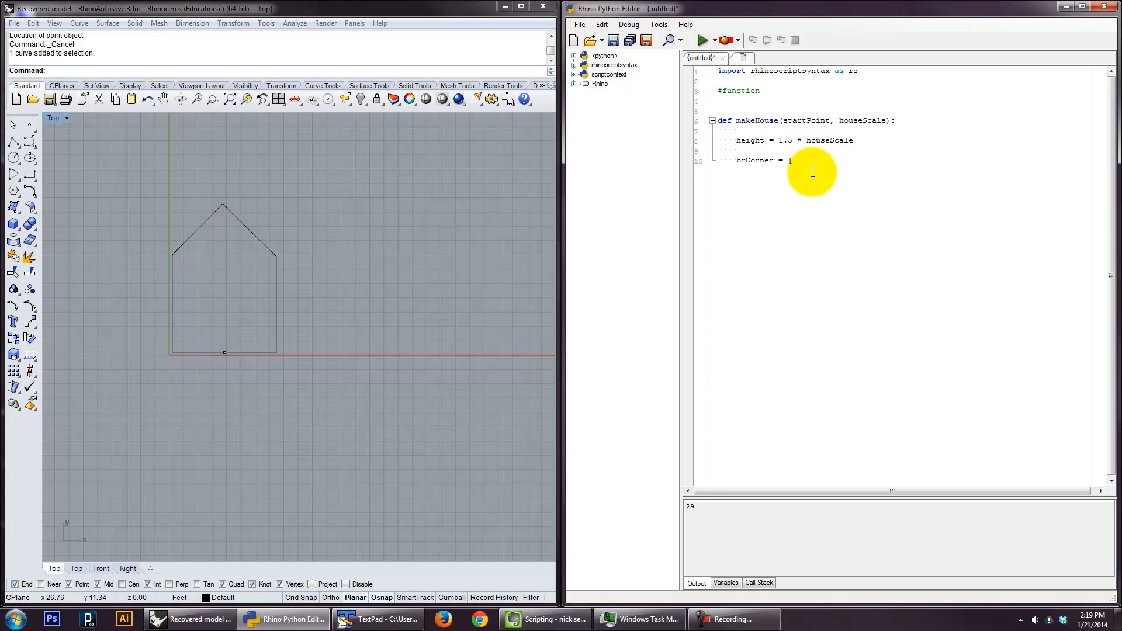
pyautogui.write('start')
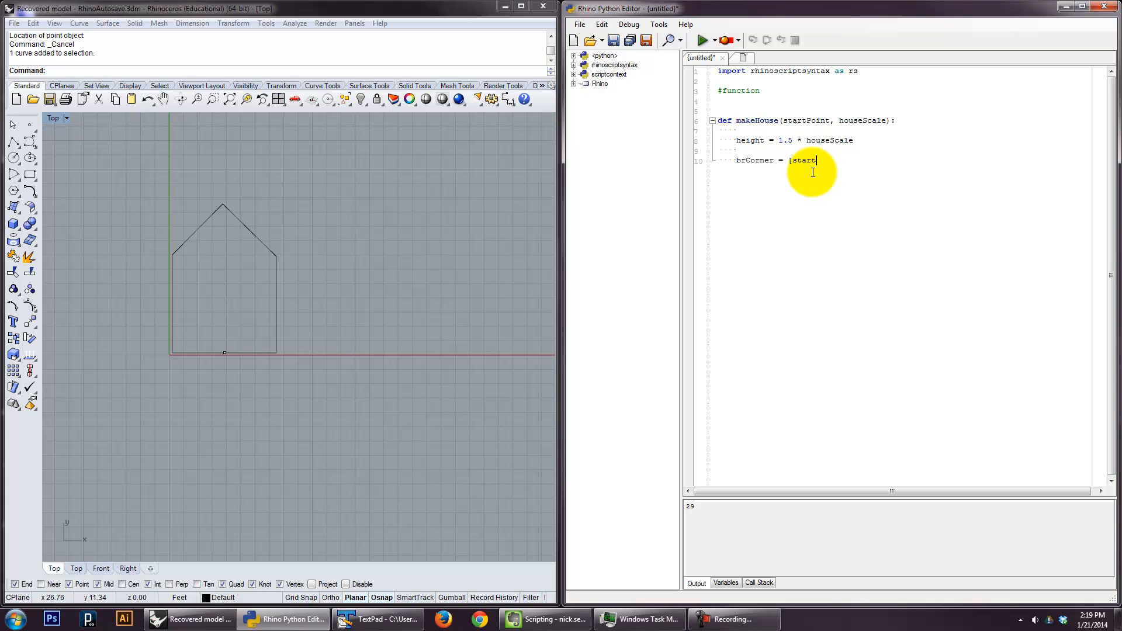
pyautogui.write('Point')
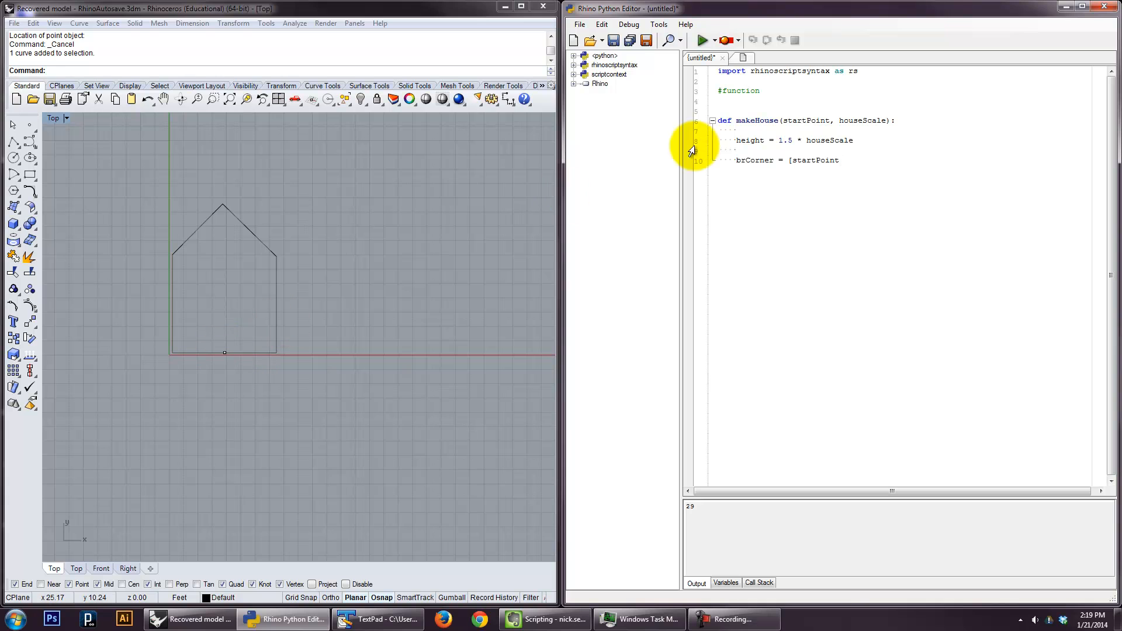
# - Add an example point [4,0,0] above the makeHouse definition
pyautogui.press('enter')
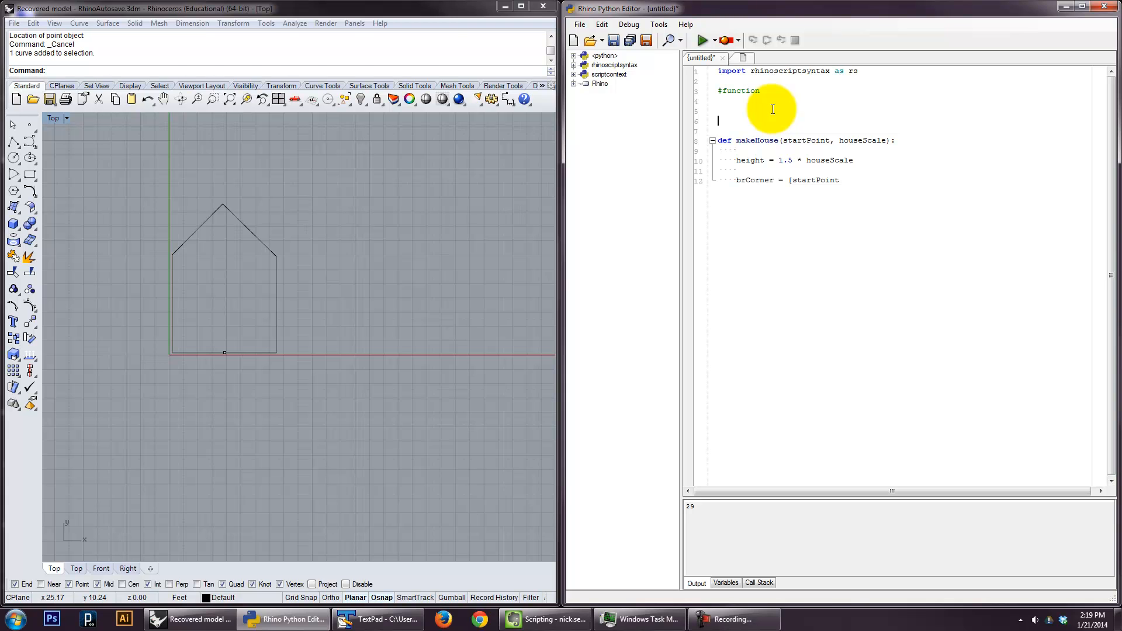
pyautogui.write('[0')
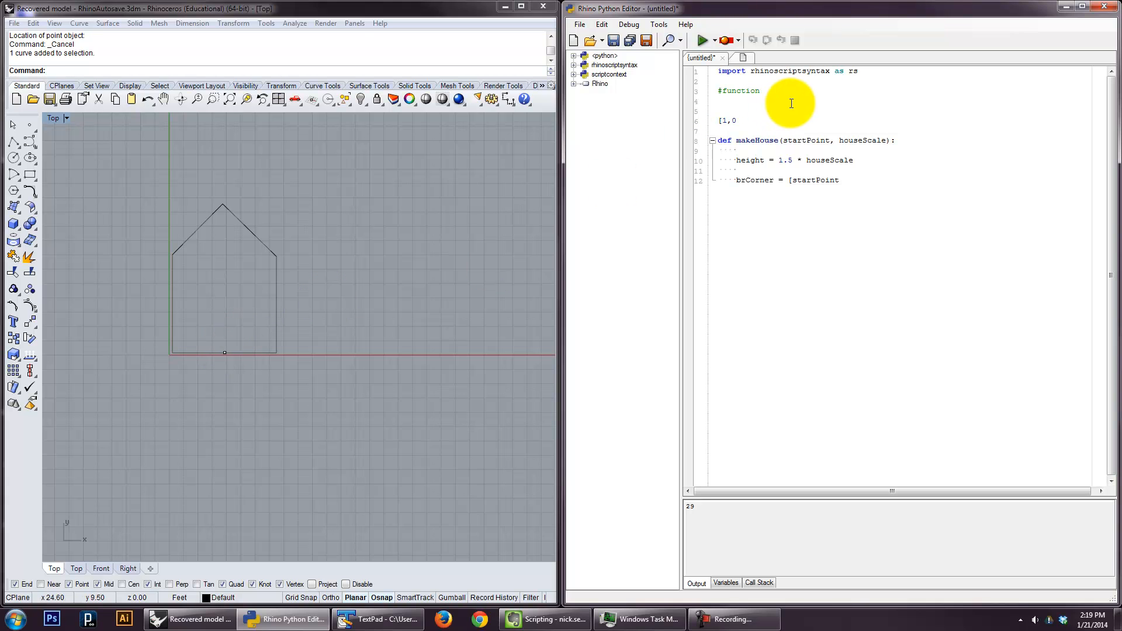
pyautogui.write(',0]')
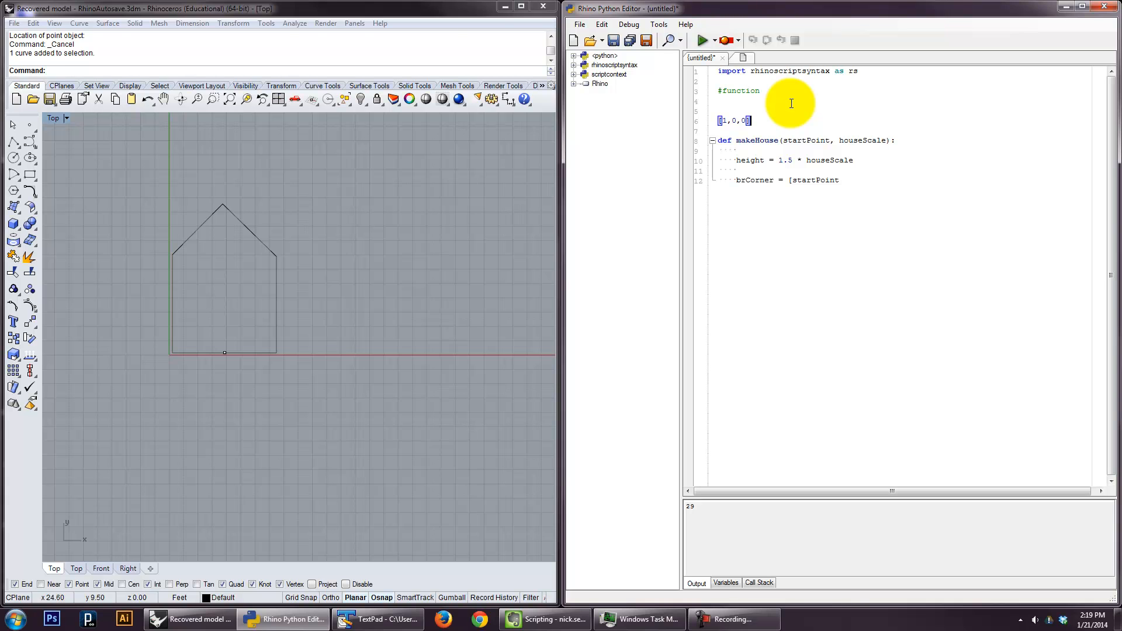
pyautogui.moveTo(225, 355)
pyautogui.write('4')
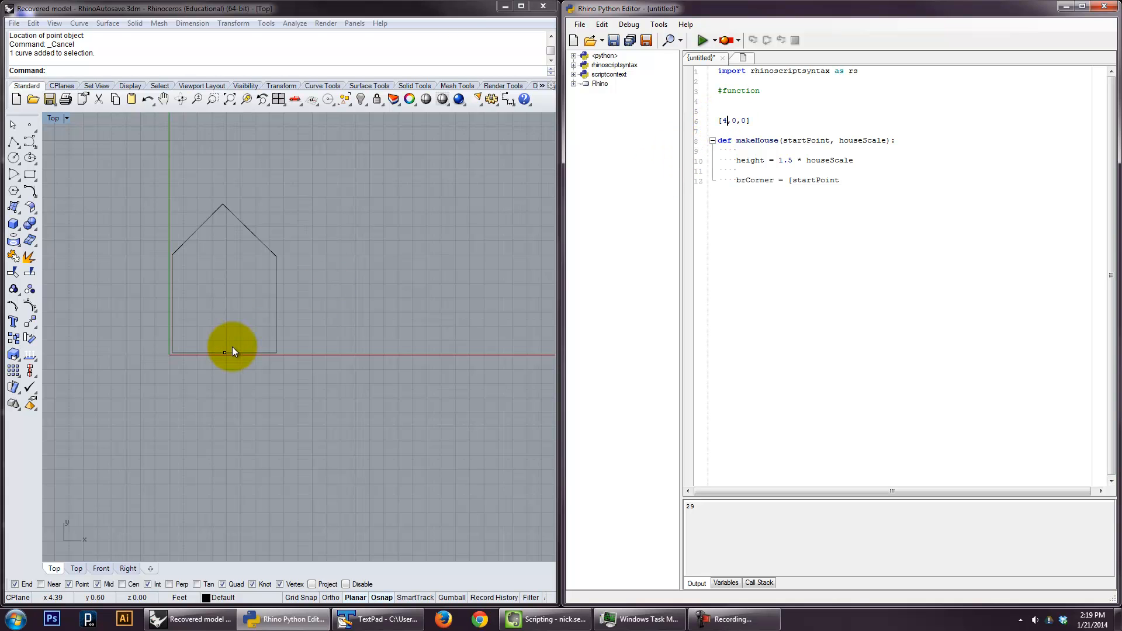
pyautogui.moveTo(272, 353)
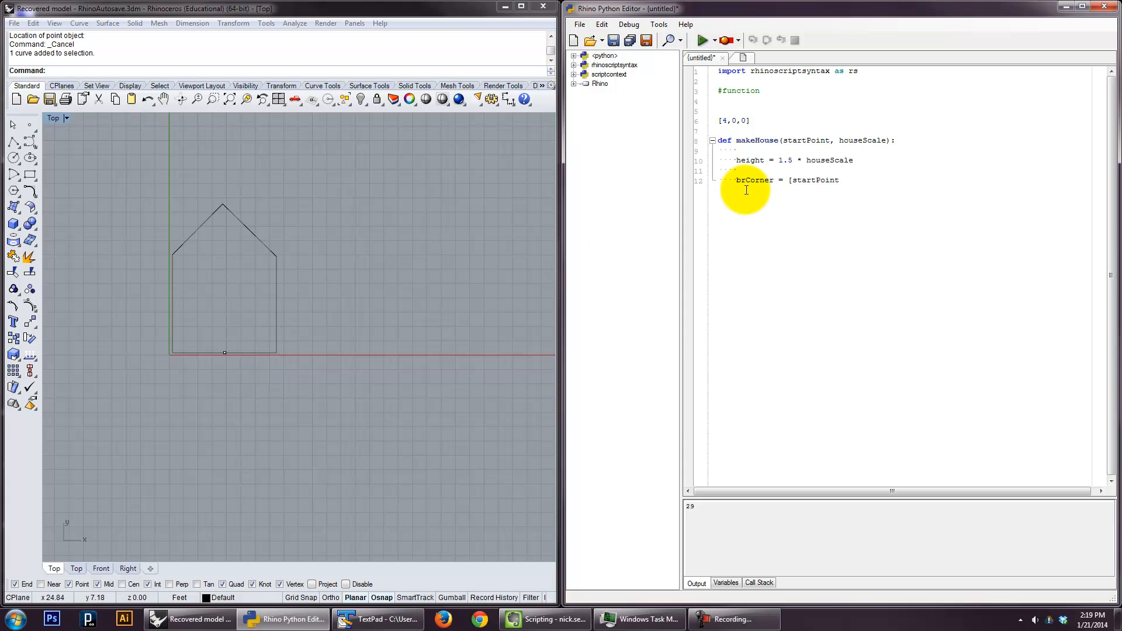
pyautogui.click(745, 119)
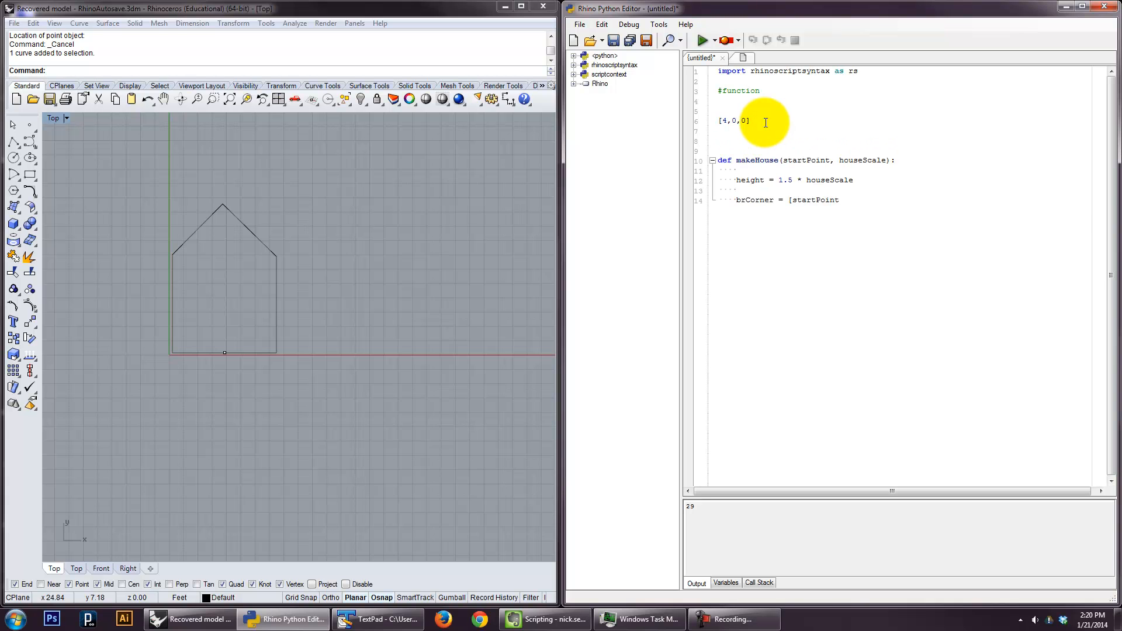
# - Note below it that startPoint[0] --> 4 and startPoint[1] --> 0
pyautogui.write('startPoint[0')
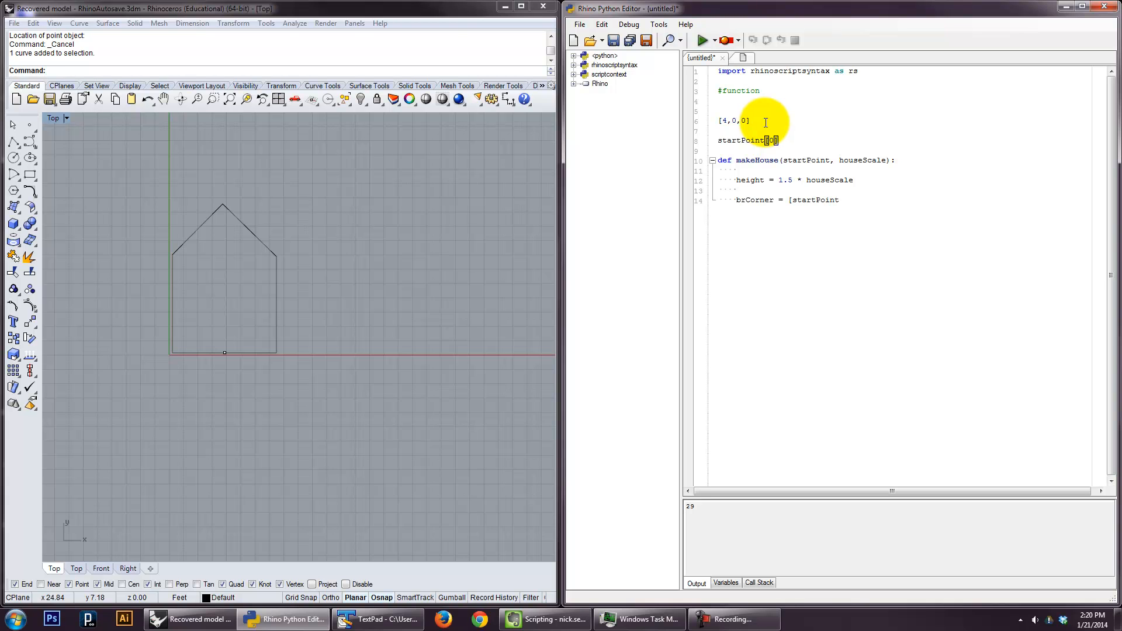
pyautogui.write('-->:')
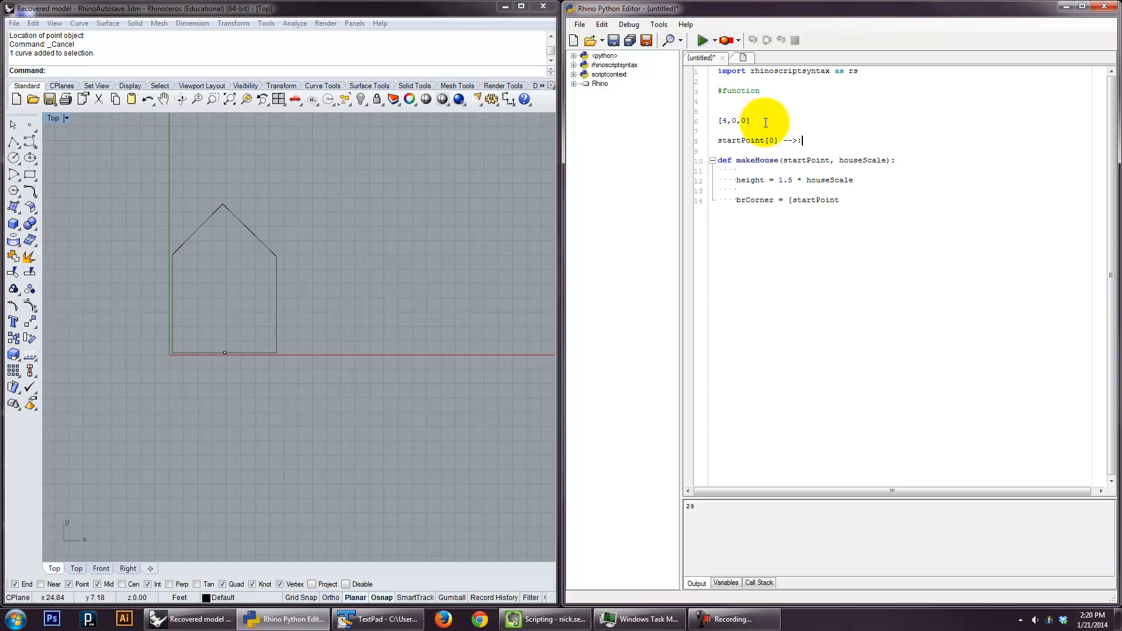
pyautogui.press('Backspace')
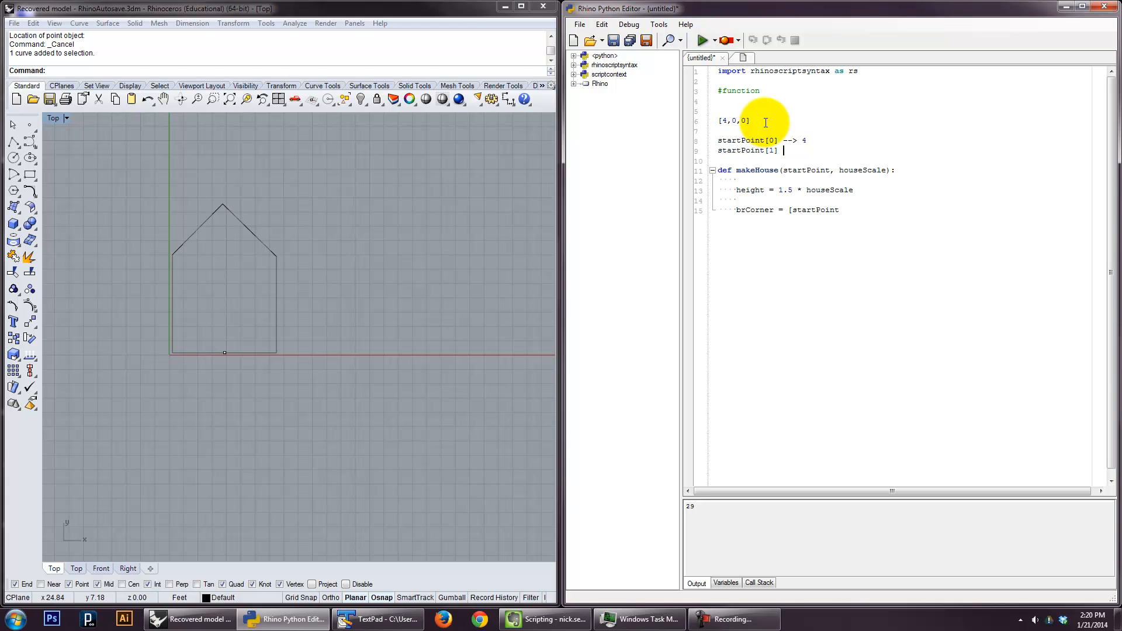
pyautogui.write('-->')
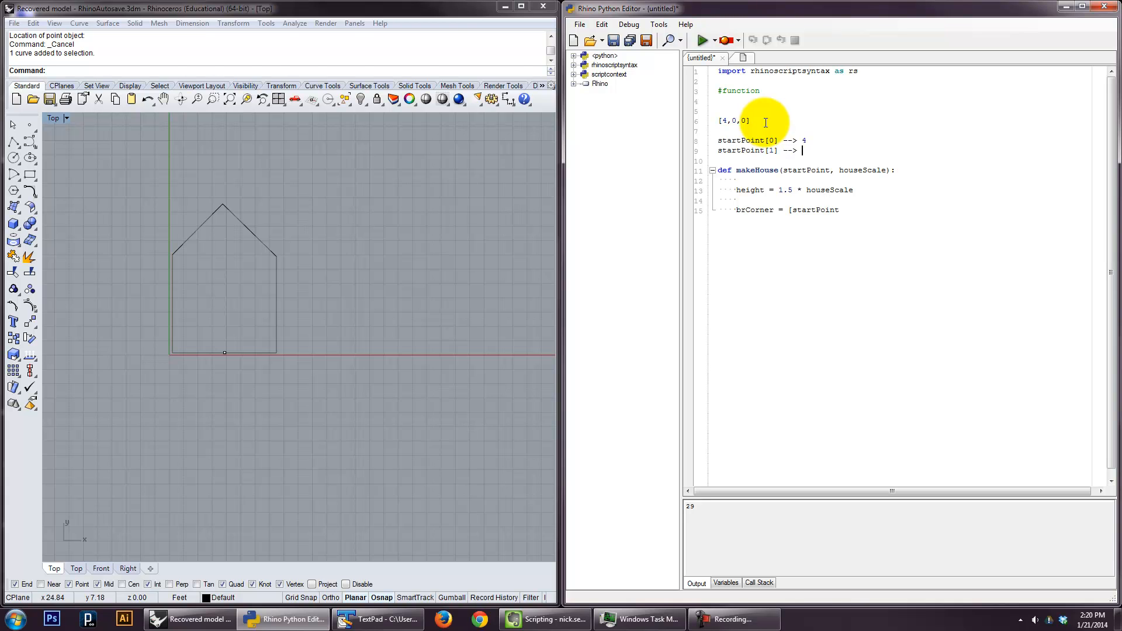
pyautogui.write('0')
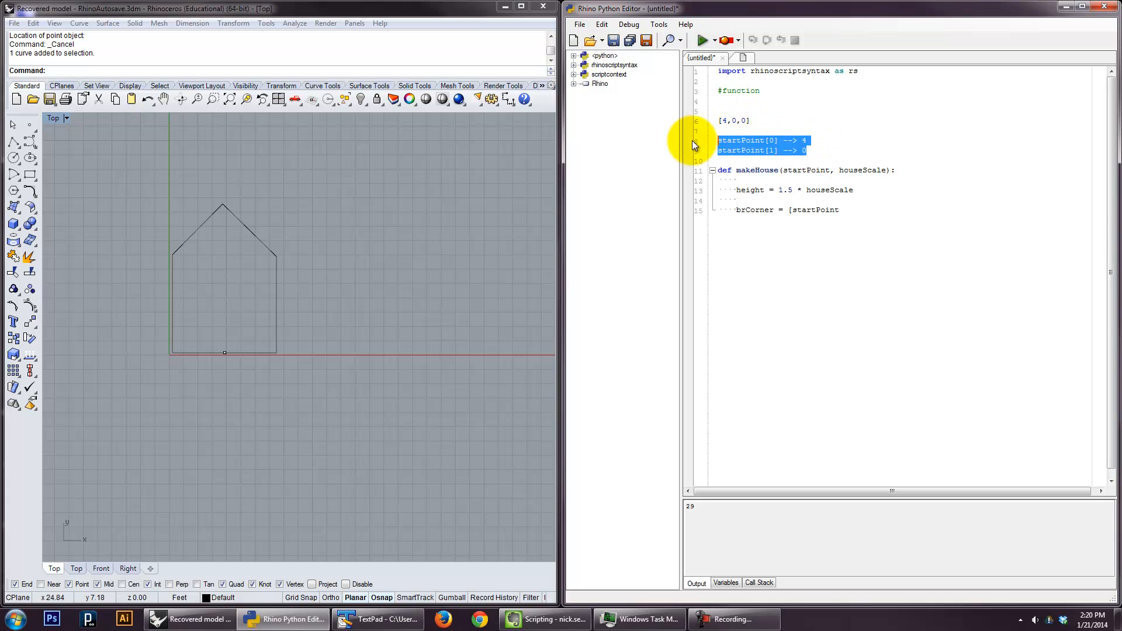
# - Delete the notes, finish brCorner as startPoint[0] + houseScale with startPoint[1], startPoint[2], and set houseScale = 4
pyautogui.press('Delete')
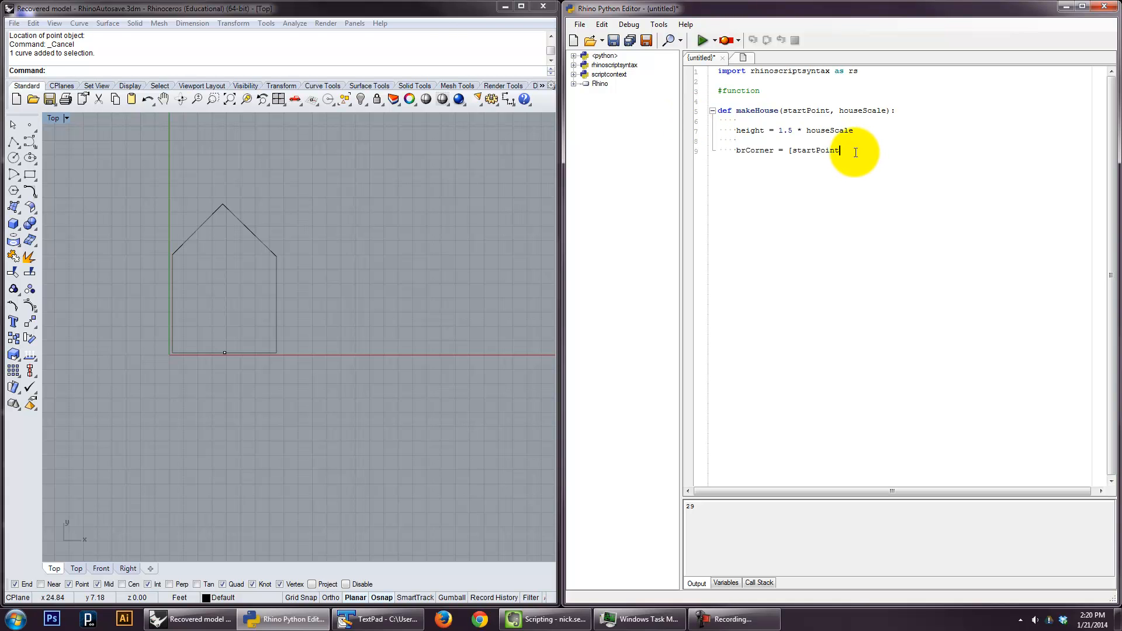
pyautogui.write('[0]')
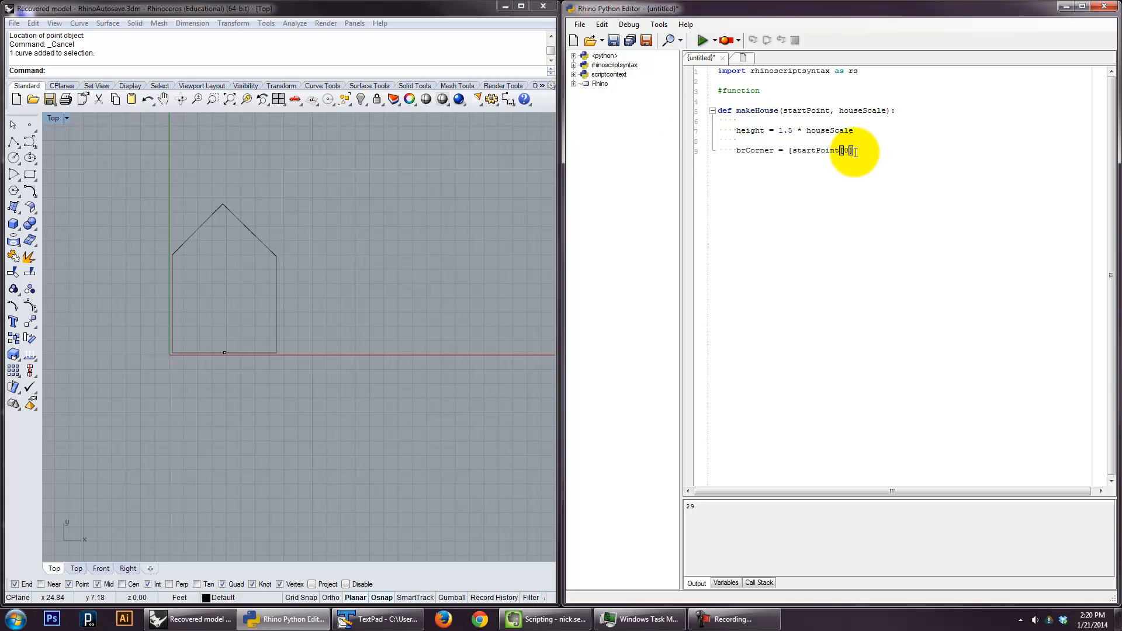
pyautogui.write('+')
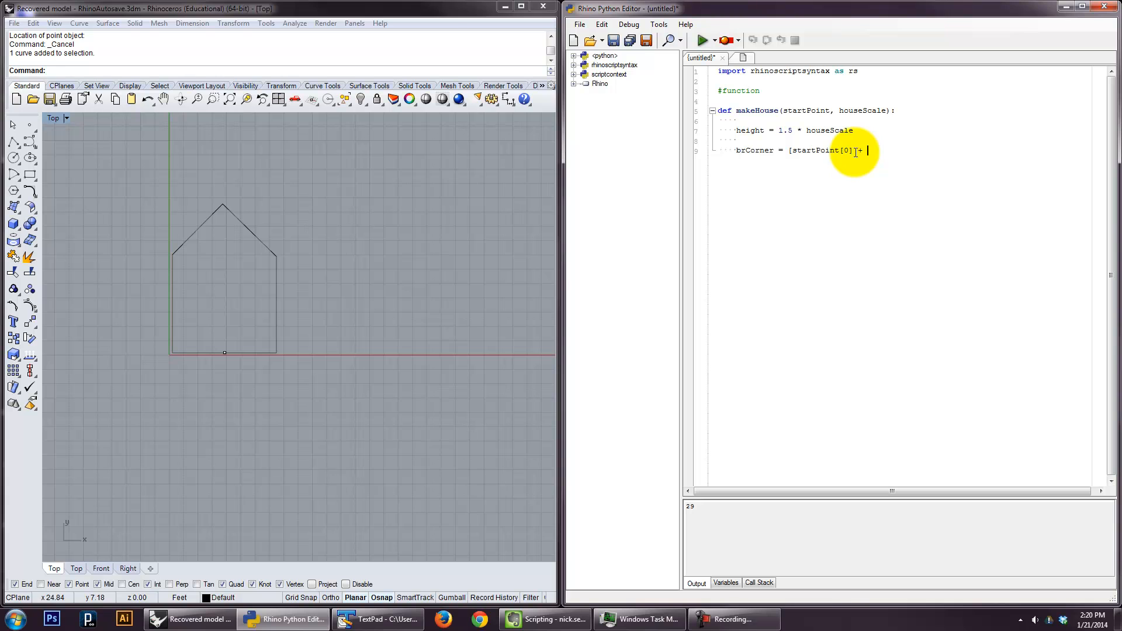
pyautogui.write('houseScale')
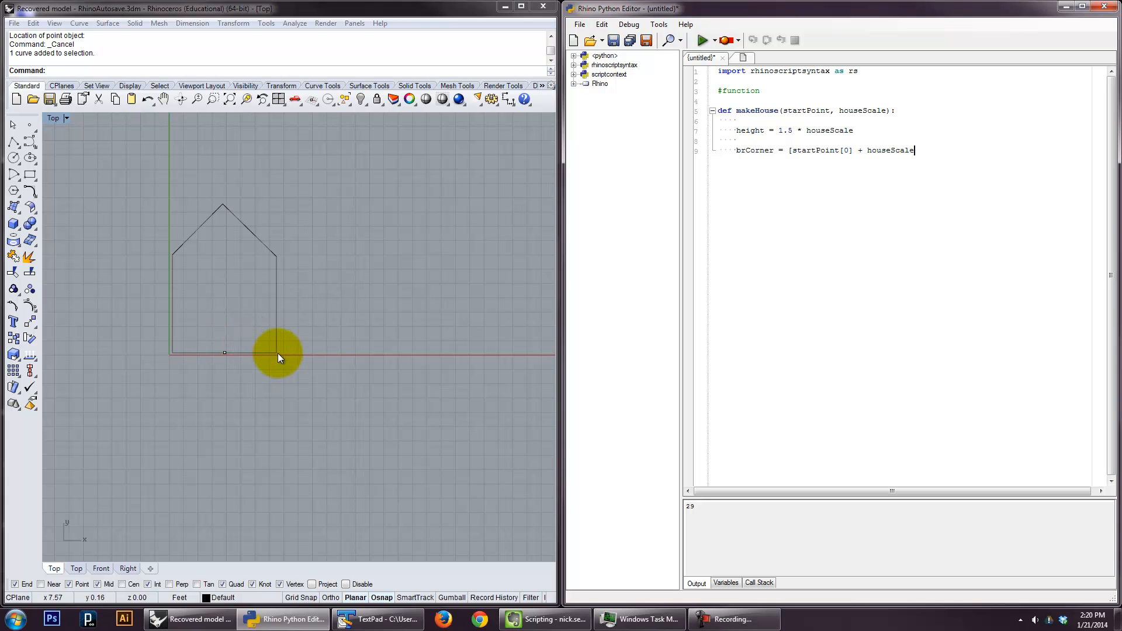
pyautogui.write(', s')
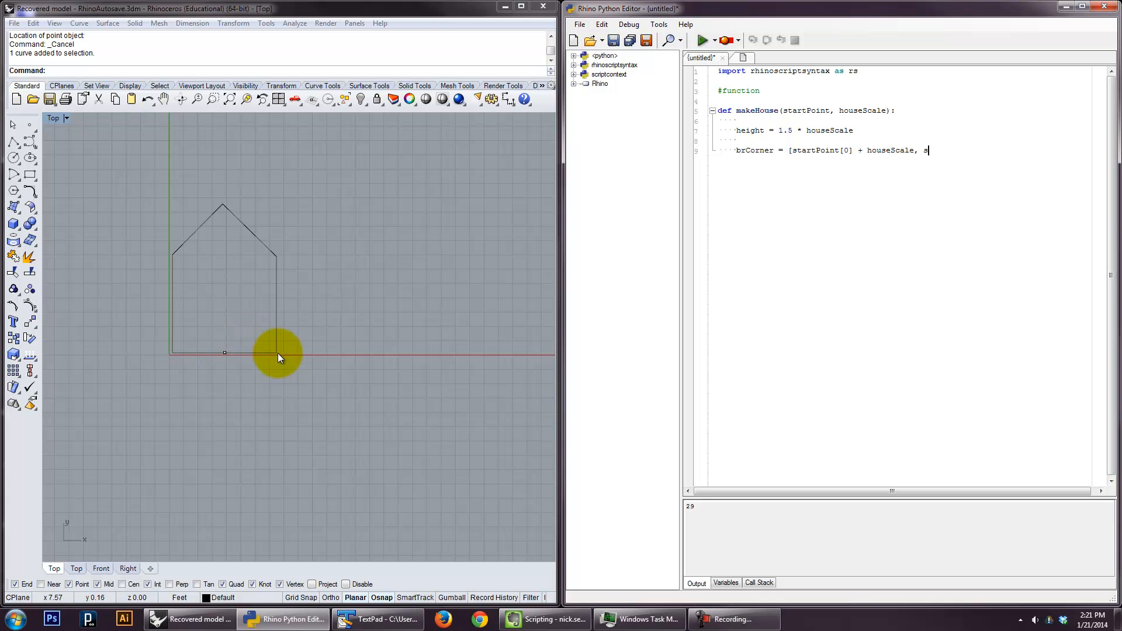
pyautogui.write('tartPoint[1], s')
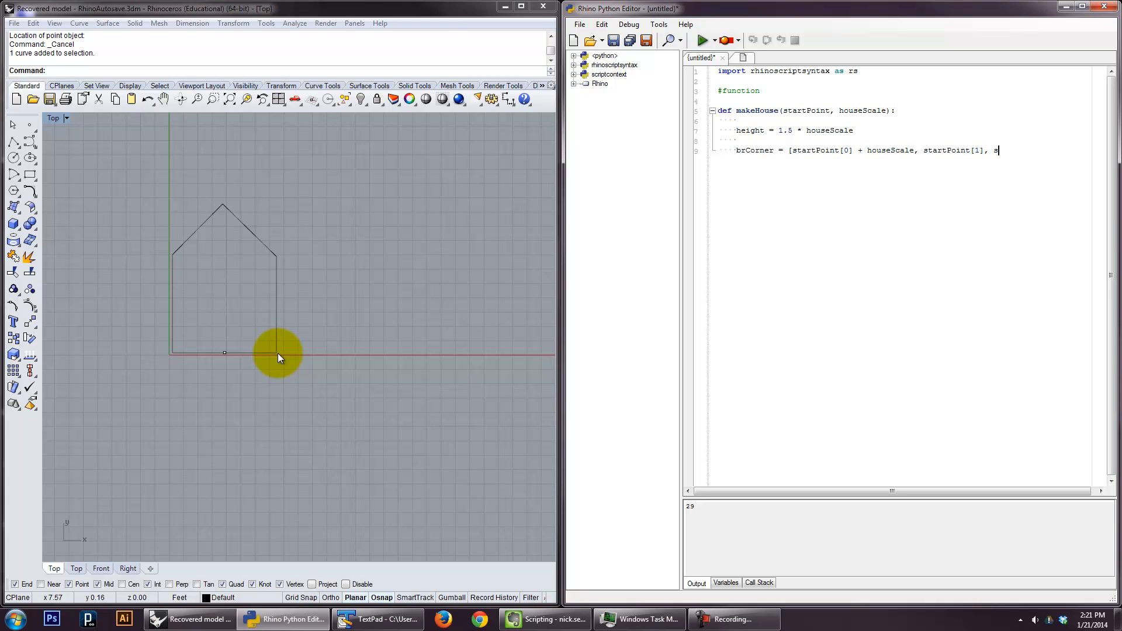
pyautogui.write('tartPoint[2]]')
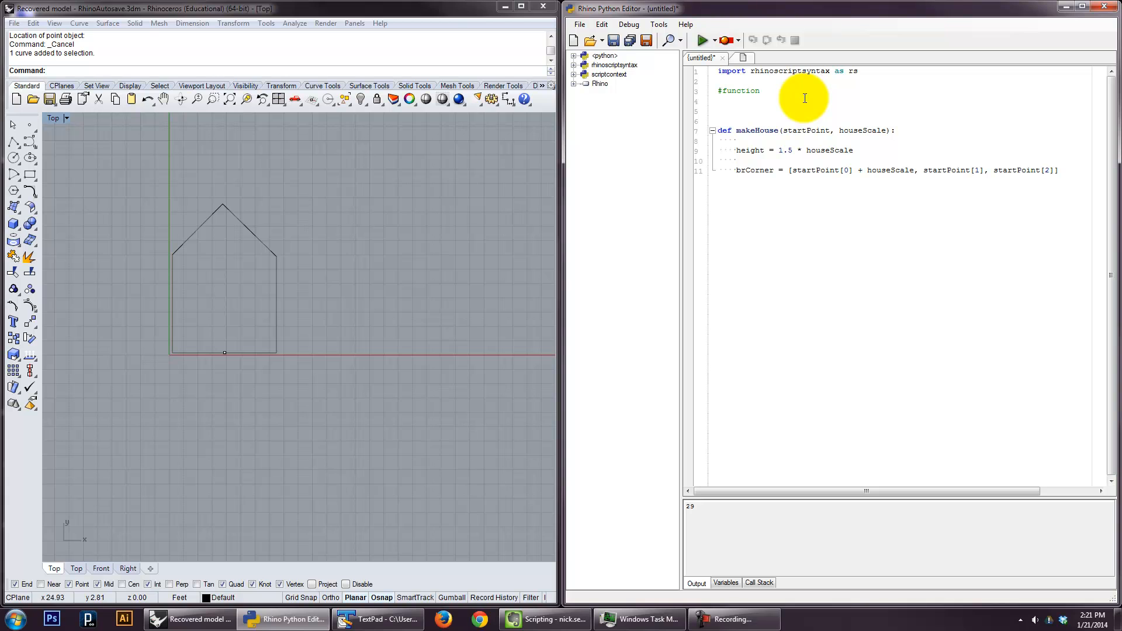
pyautogui.write('houseScale = 4')
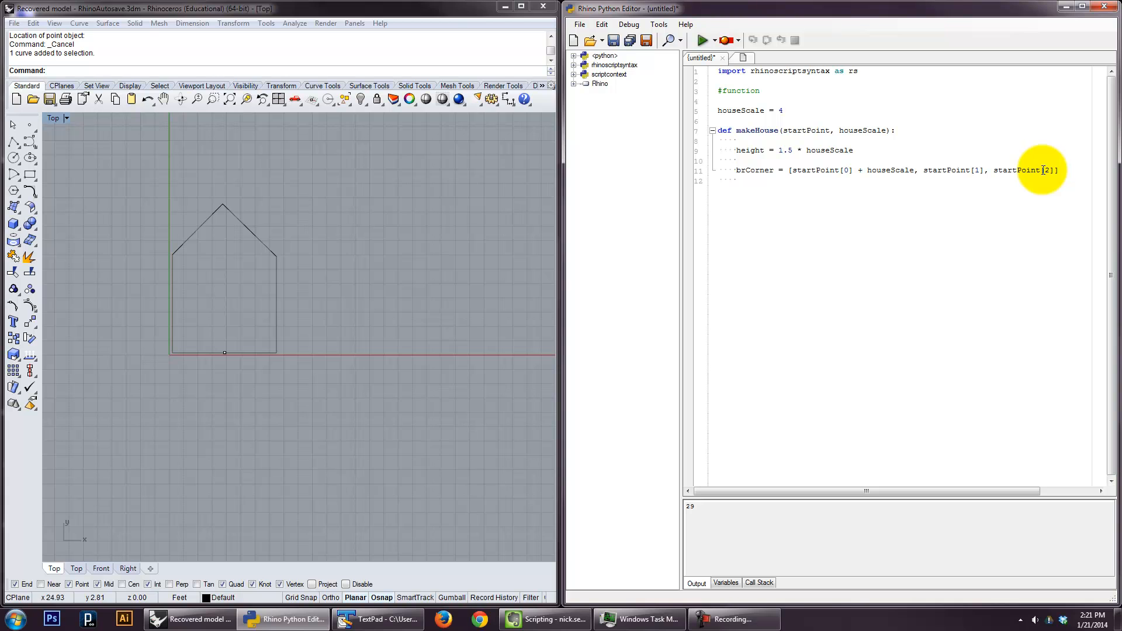
# - Add a blCorner list offsetting startPoint[0] by minus houseScale
pyautogui.write('bl')
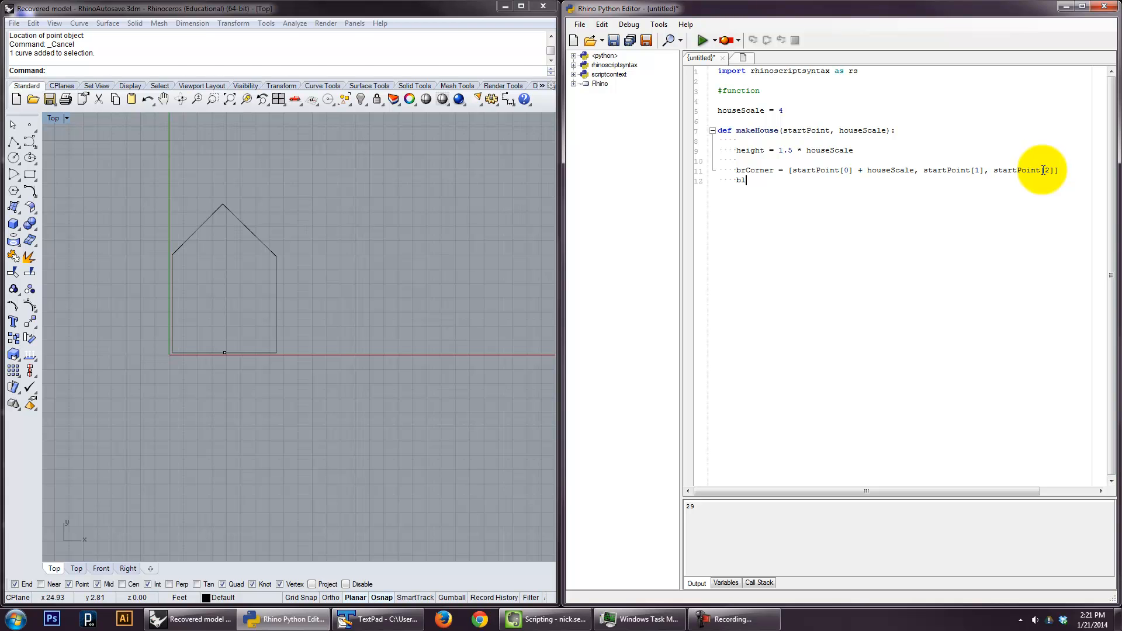
pyautogui.write('Corner =')
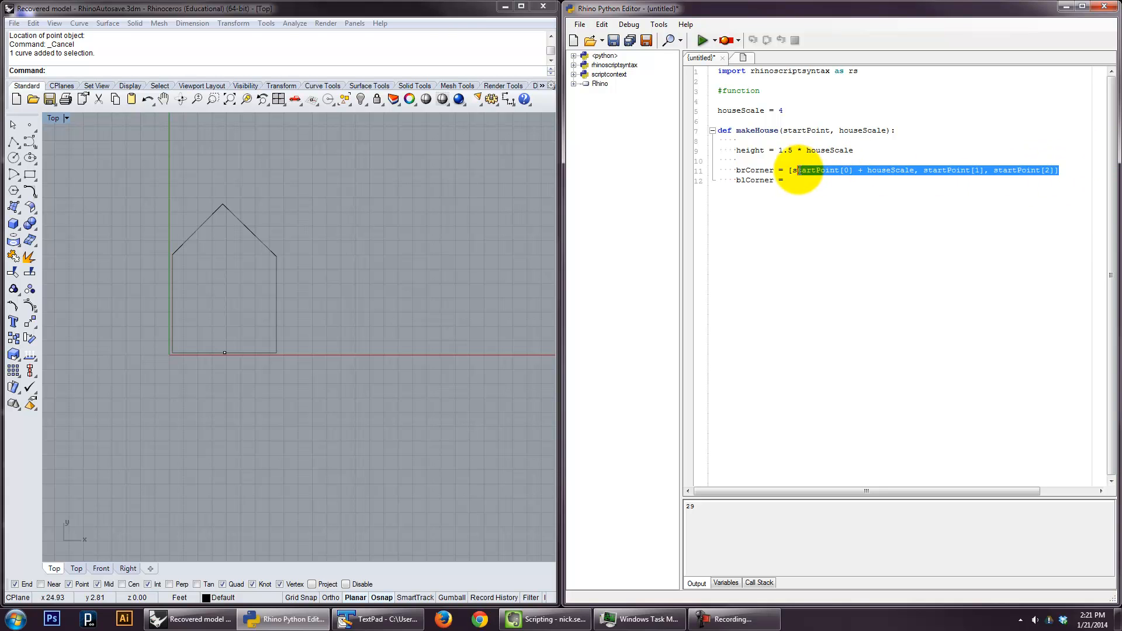
pyautogui.write('[startPoint[0] + houseScale, startPoint[1], startPoint[2]]')
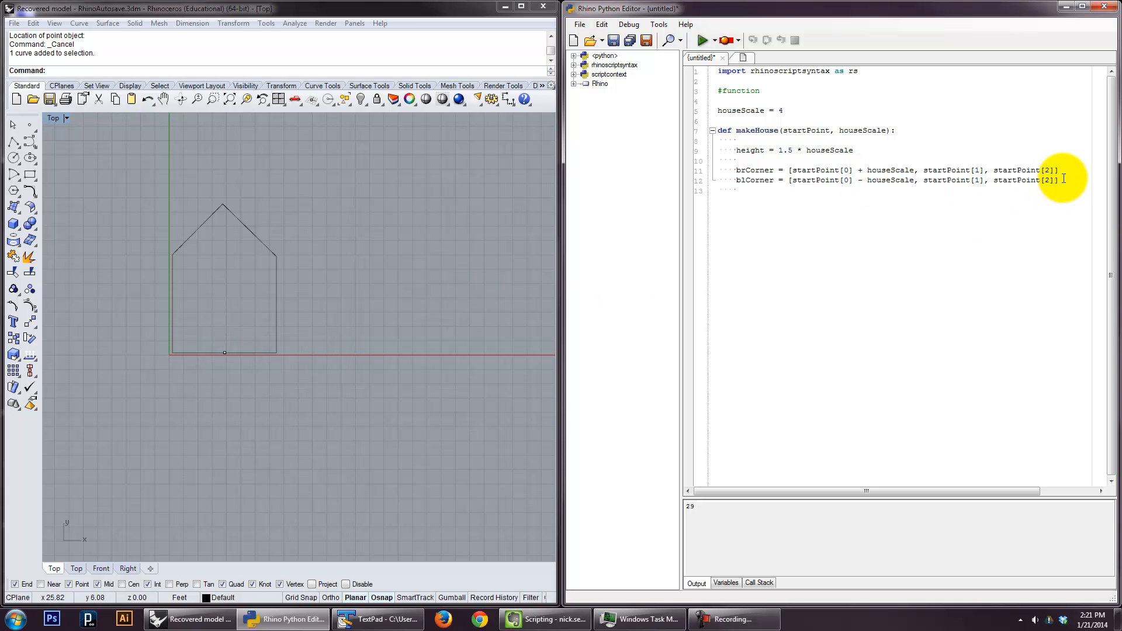
# - Define trCorner = [brCorner[0], brCorner[1] + height, brCorner[2]] inside makeHouse
pyautogui.write('trCor')
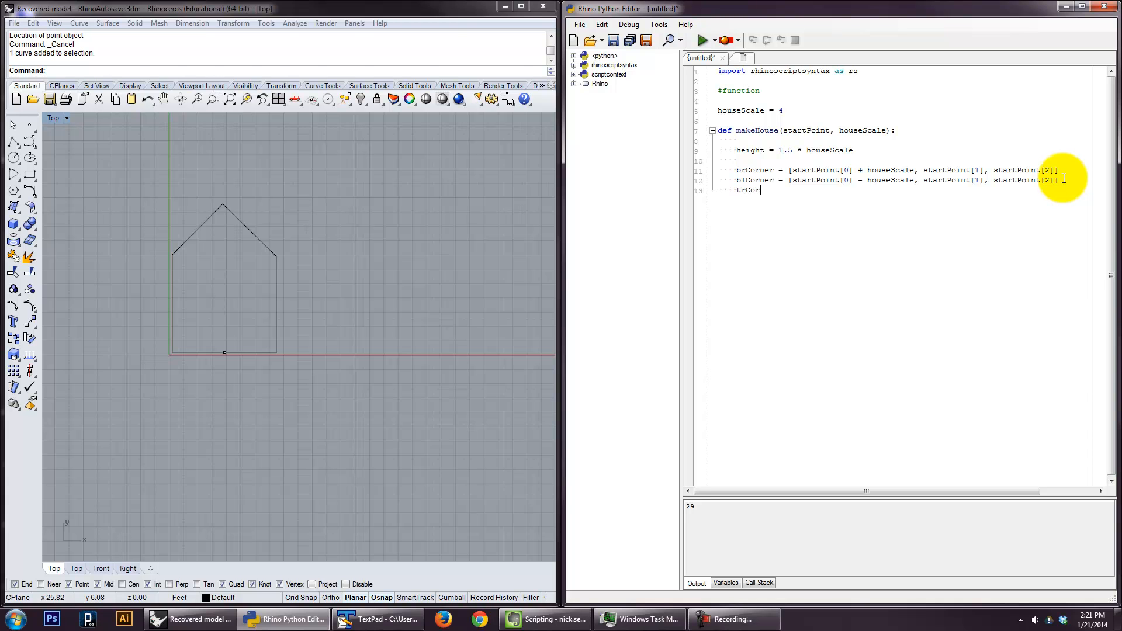
pyautogui.write('ner =')
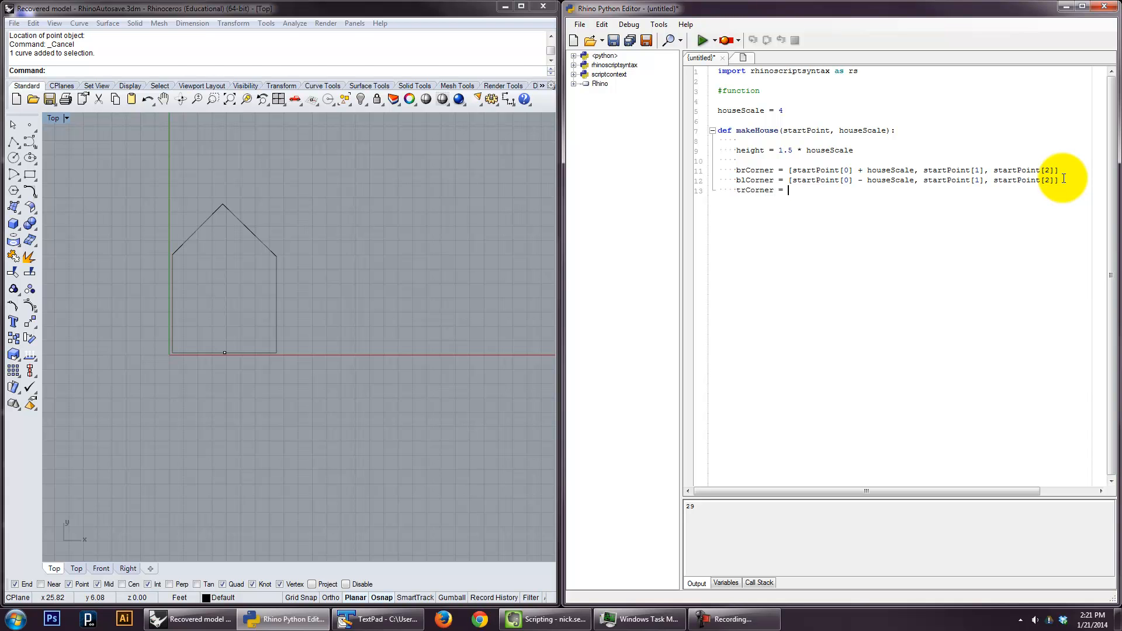
pyautogui.write('[')
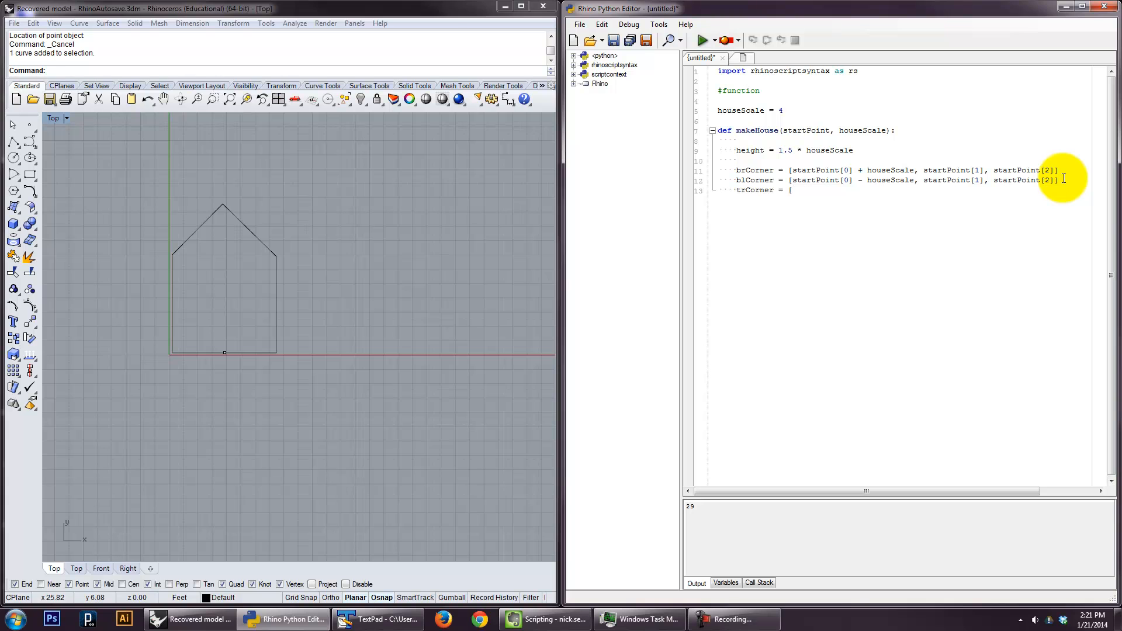
pyautogui.moveTo(745, 178)
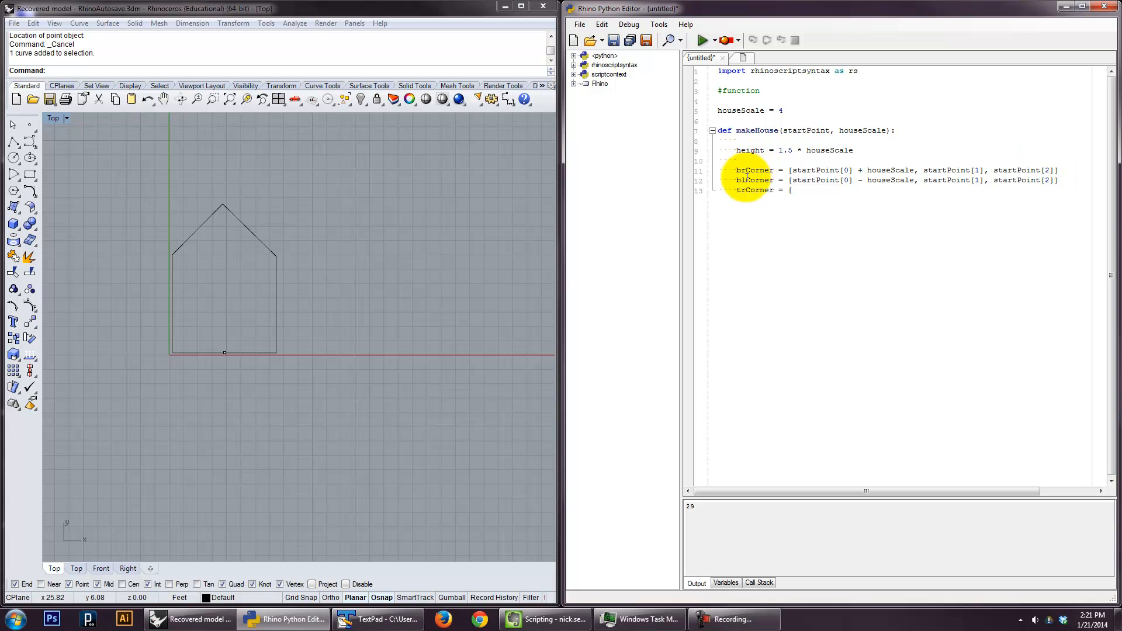
pyautogui.write('brCorner')
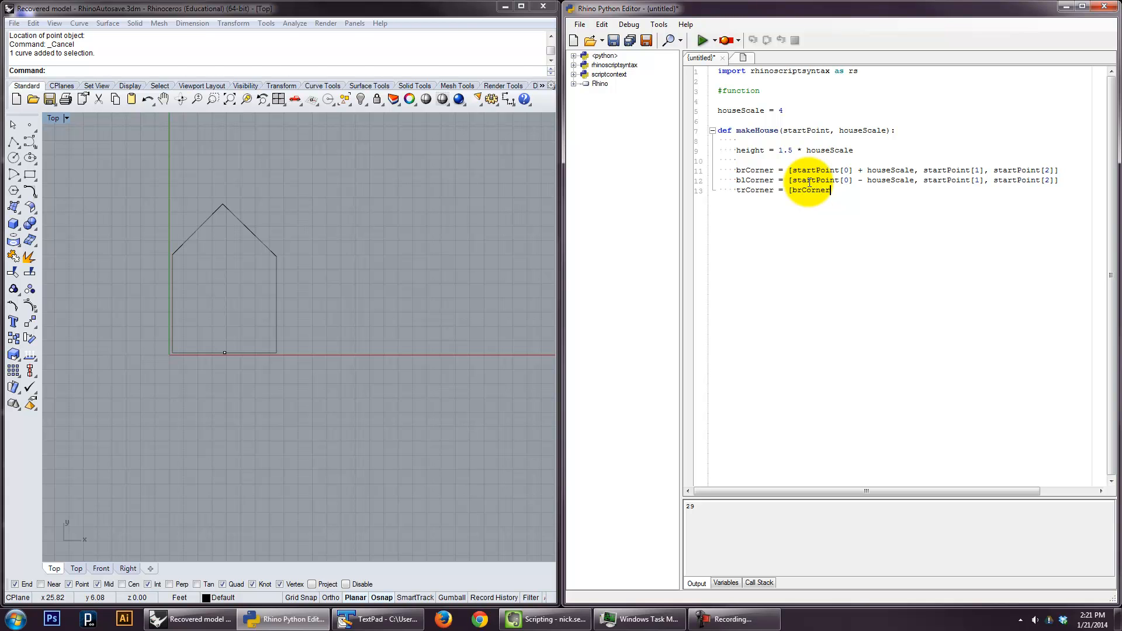
pyautogui.write('[0],')
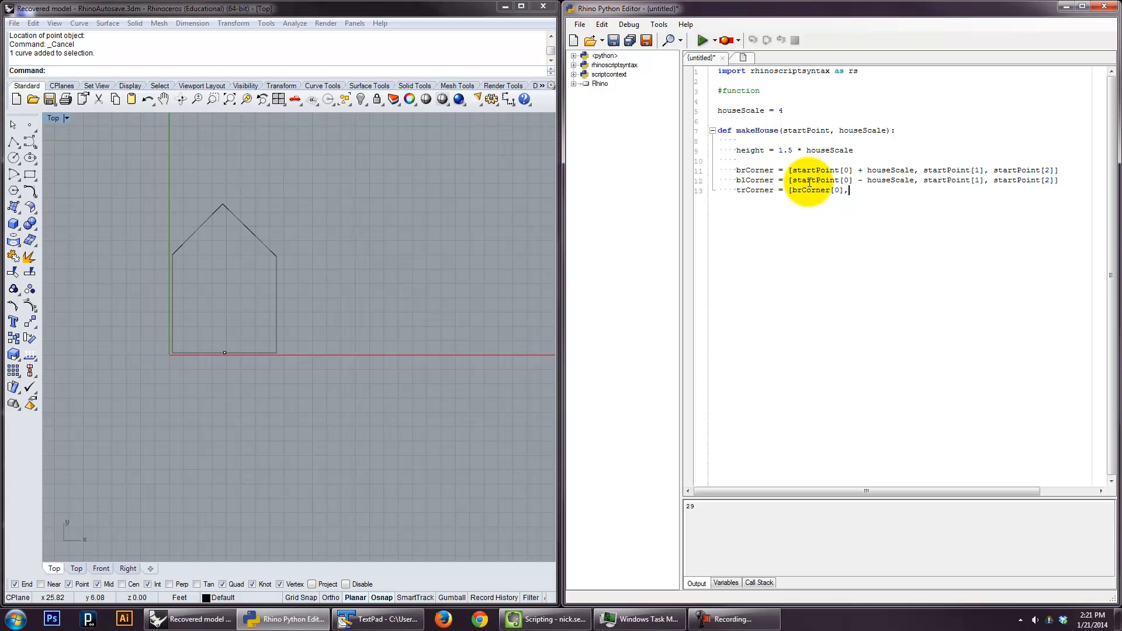
pyautogui.write('brCorner[1] + height')
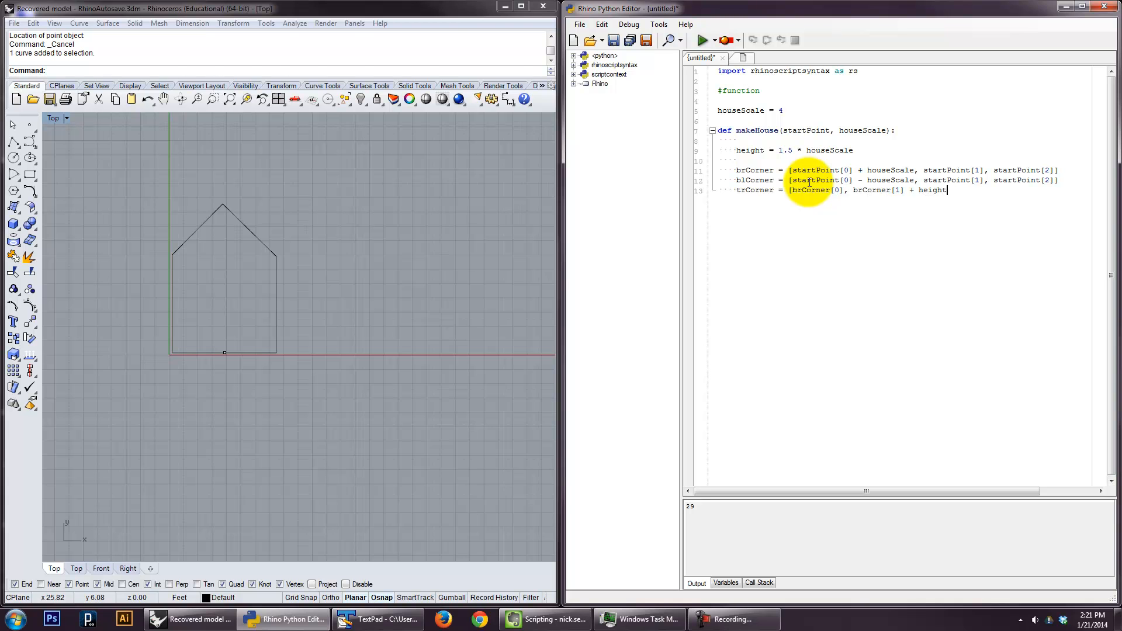
pyautogui.write(', brCorn')
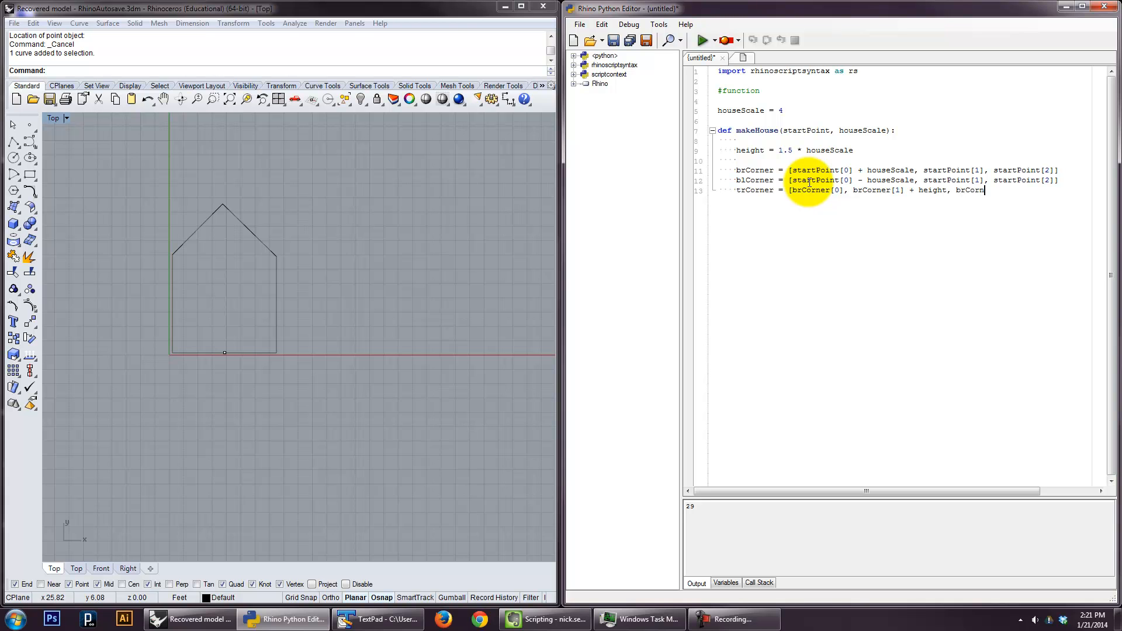
pyautogui.write('[2]]')
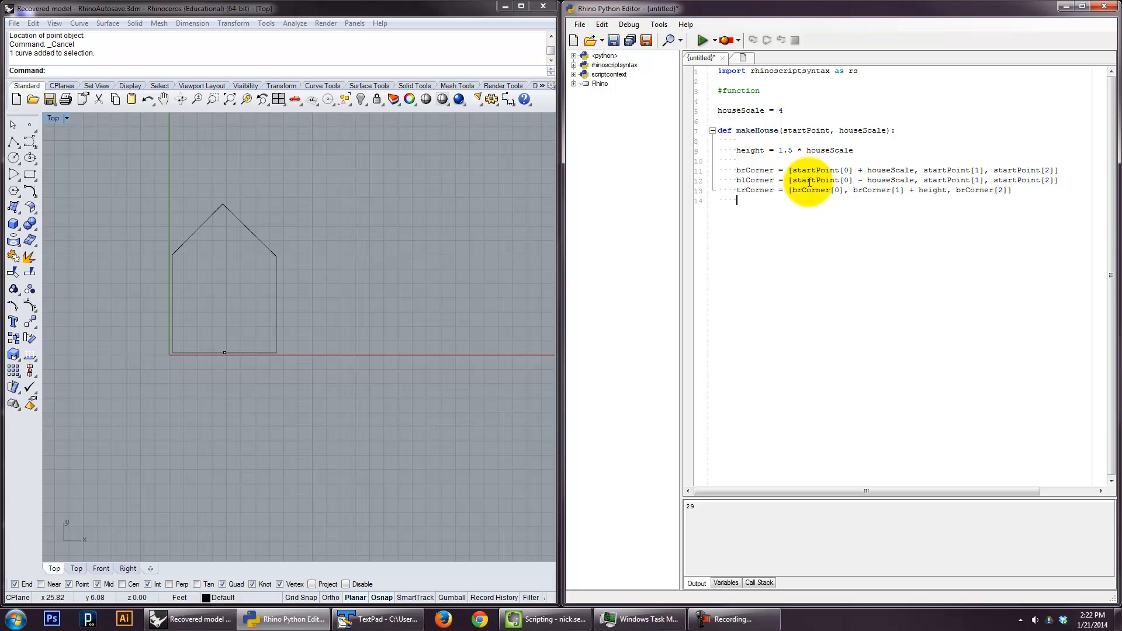
# - Define tlCorner = [blCorner[0], blCorner[1] + height, blCorner[2]], correcting a mistyped tl reference
pyautogui.write('tlCorner')
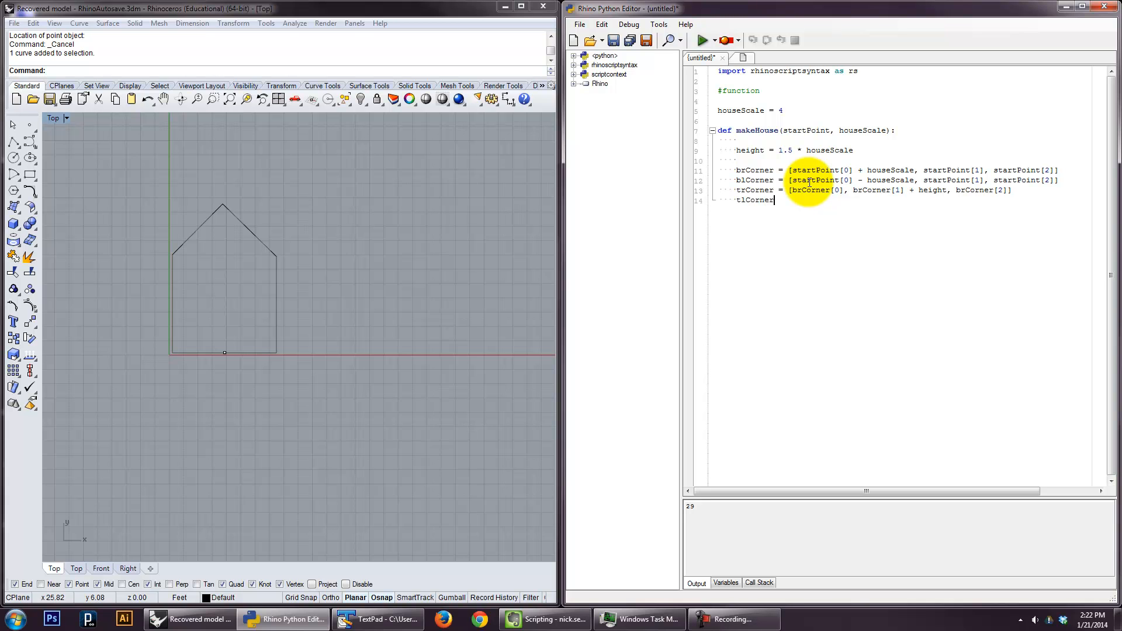
pyautogui.write('= [tlCorner')
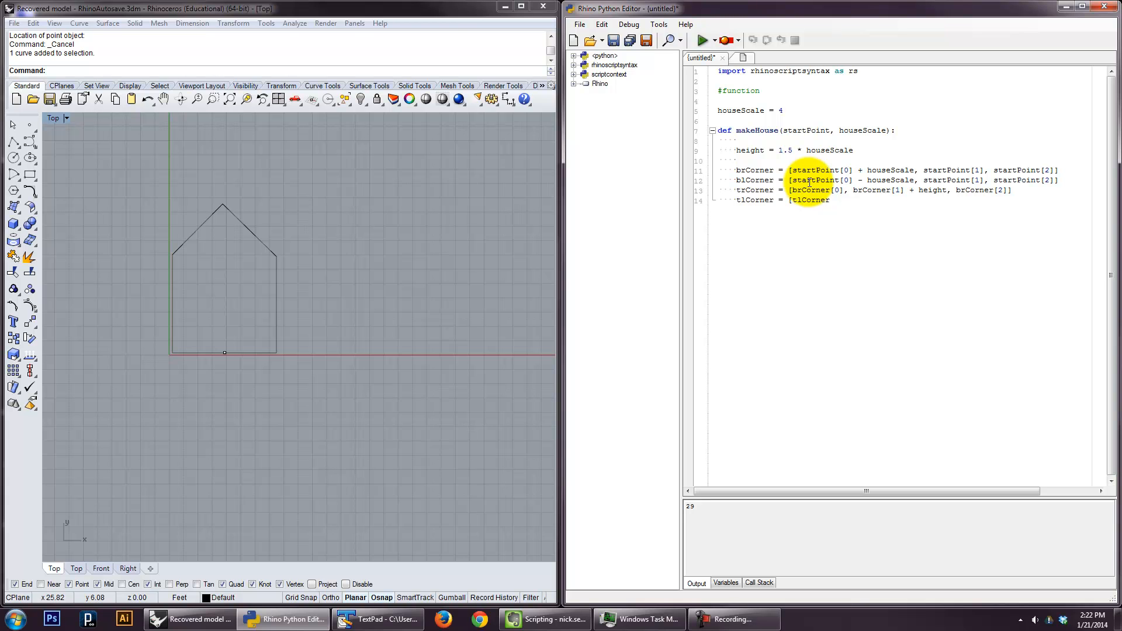
pyautogui.write('[0]')
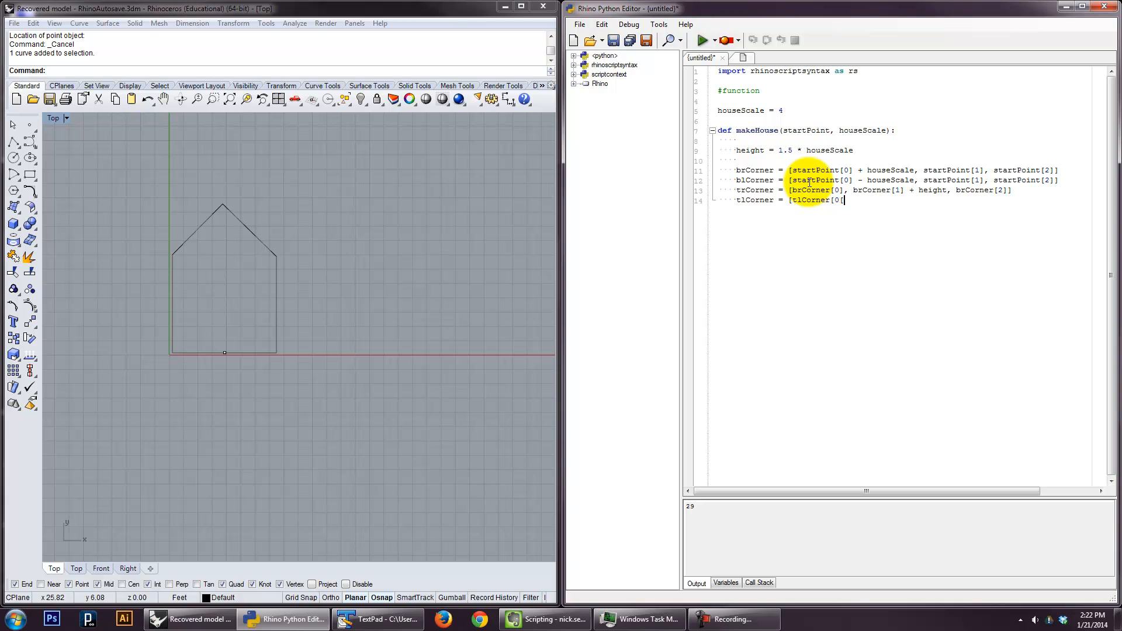
pyautogui.write('],')
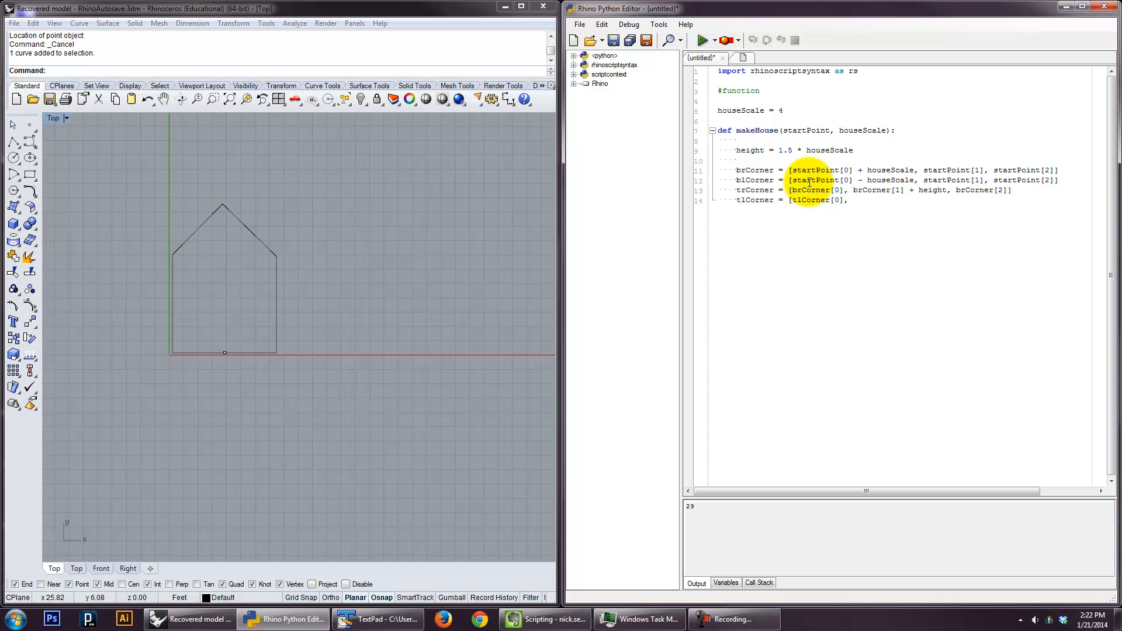
pyautogui.write('tlCorner[1')
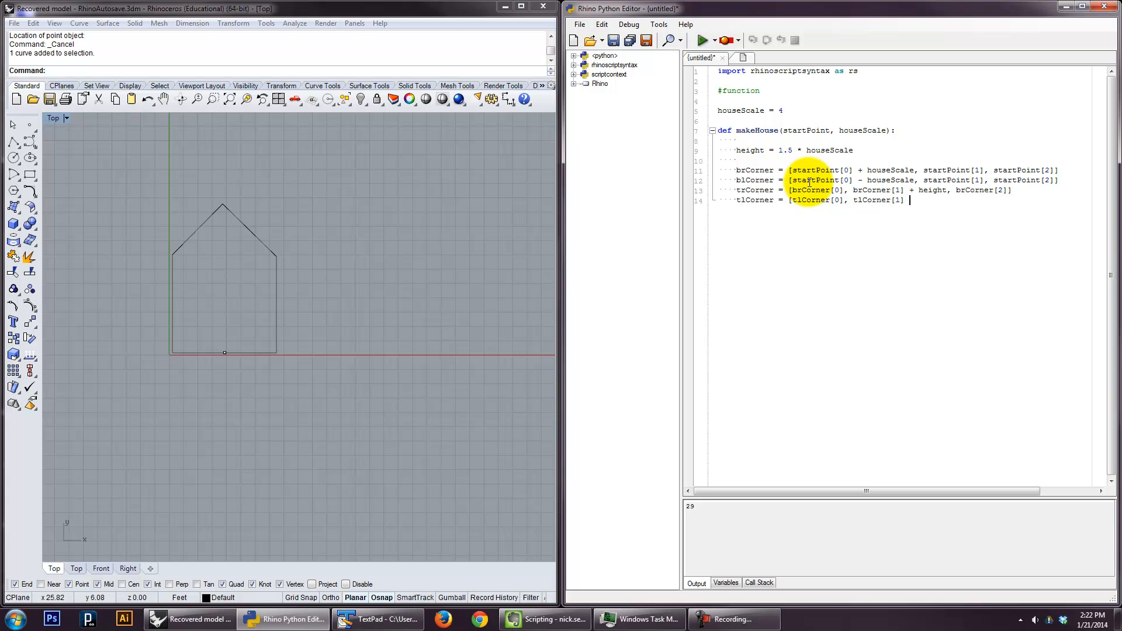
pyautogui.write('+ heigh')
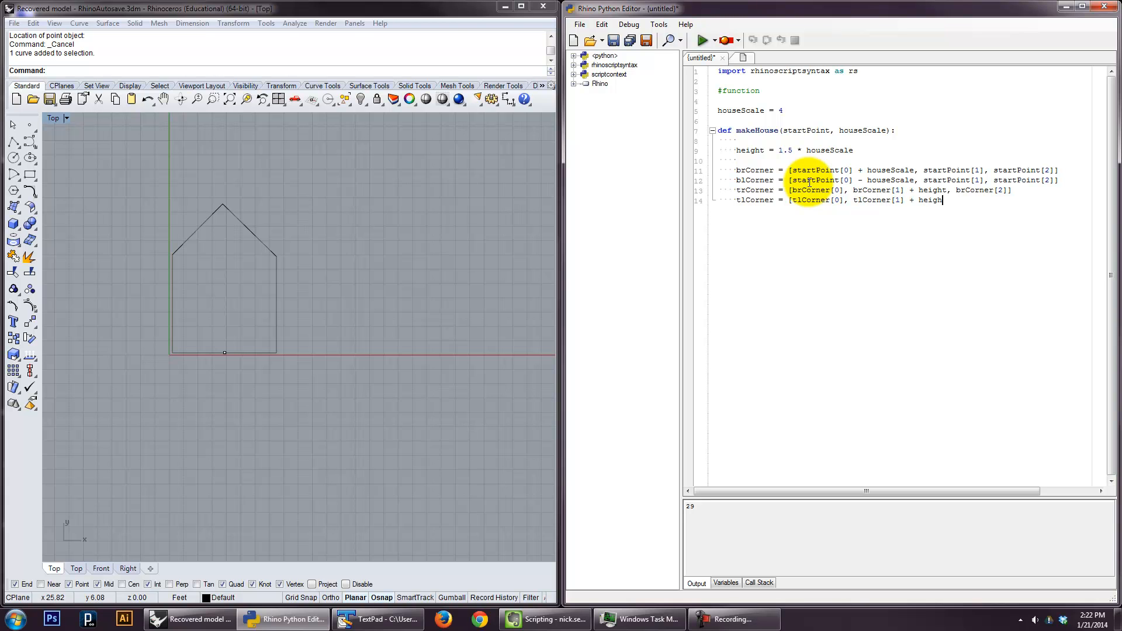
pyautogui.write('t,')
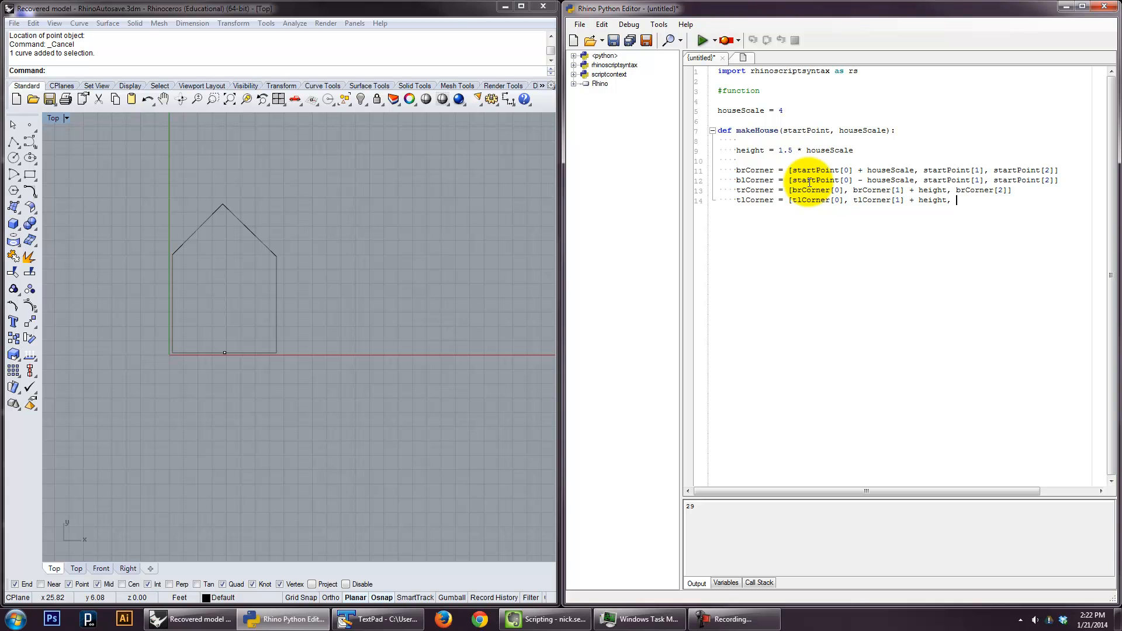
pyautogui.write('tl')
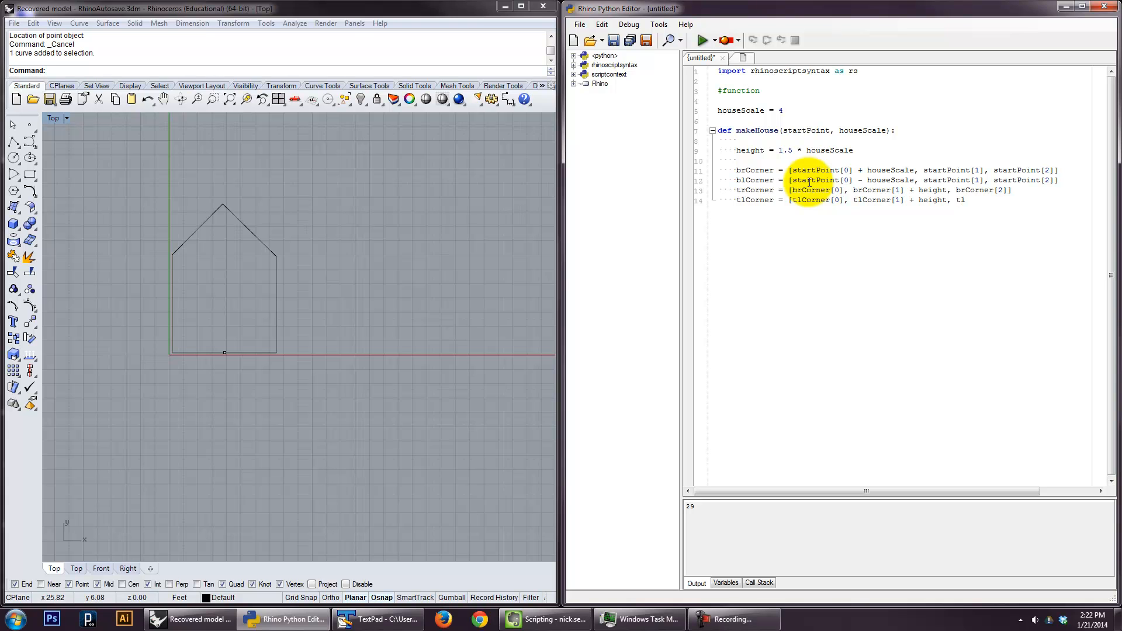
pyautogui.press('BackSpace')
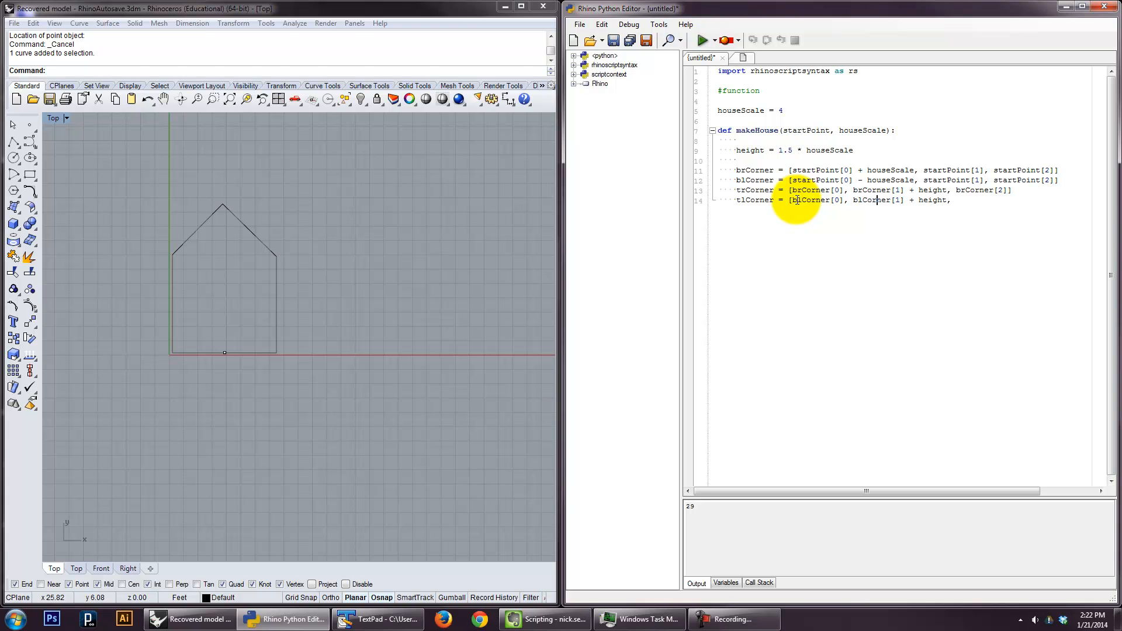
pyautogui.write('b')
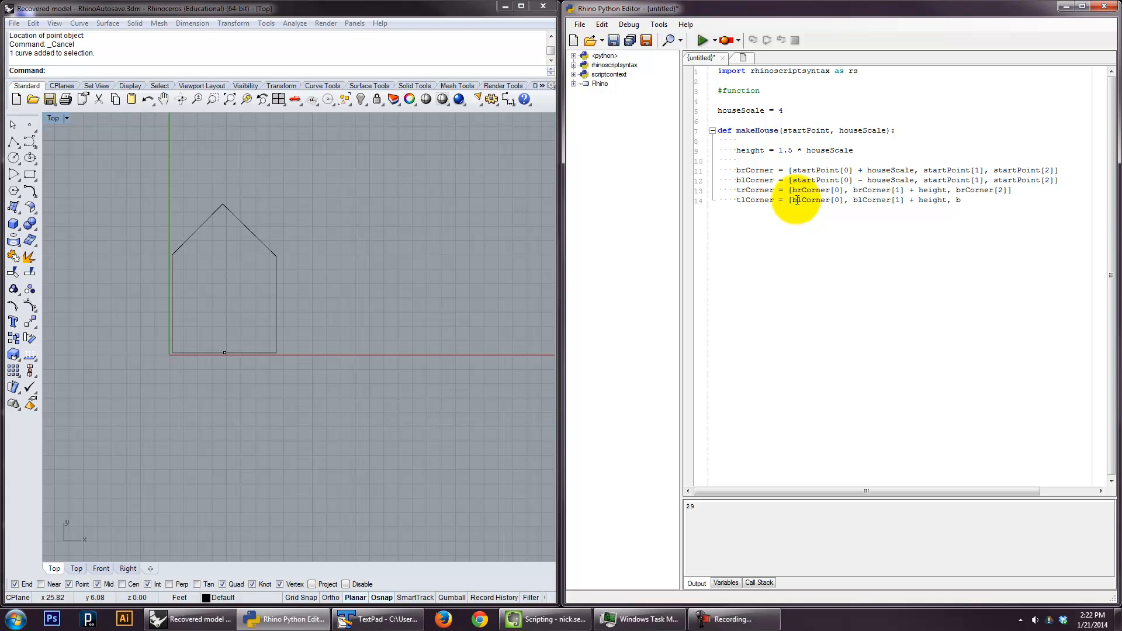
pyautogui.write('lCo')
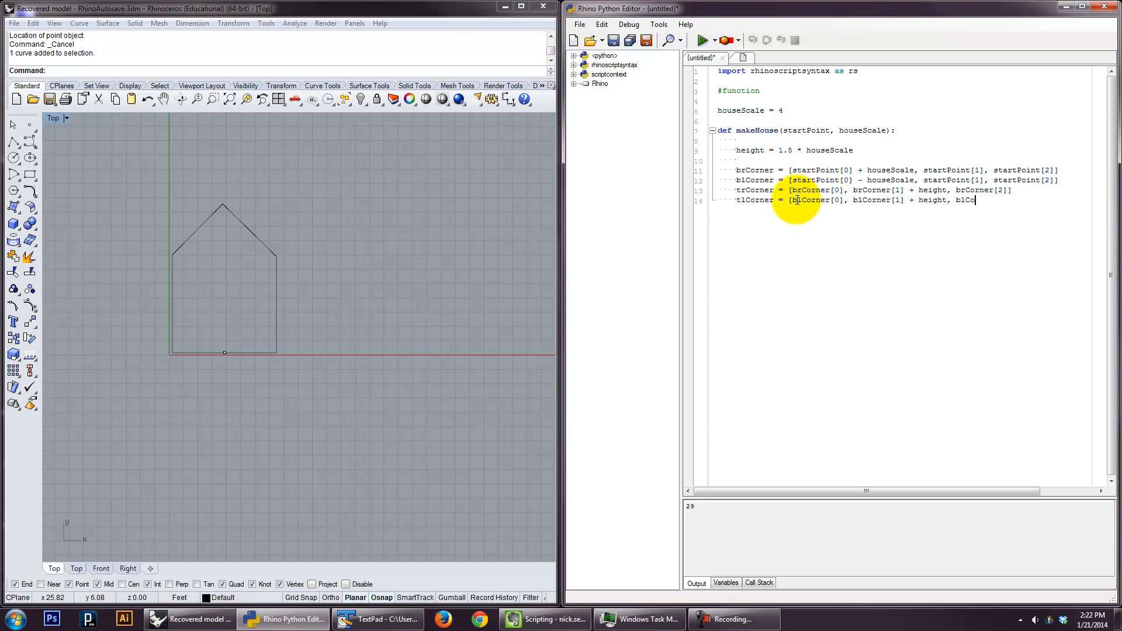
pyautogui.write('rner')
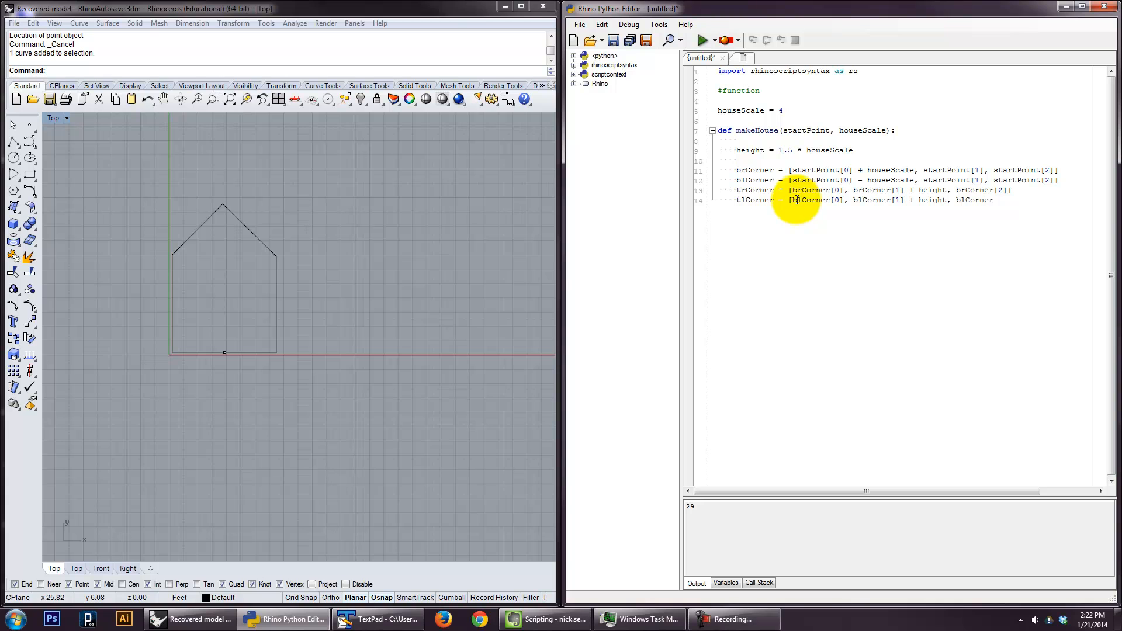
pyautogui.write('[2]]')
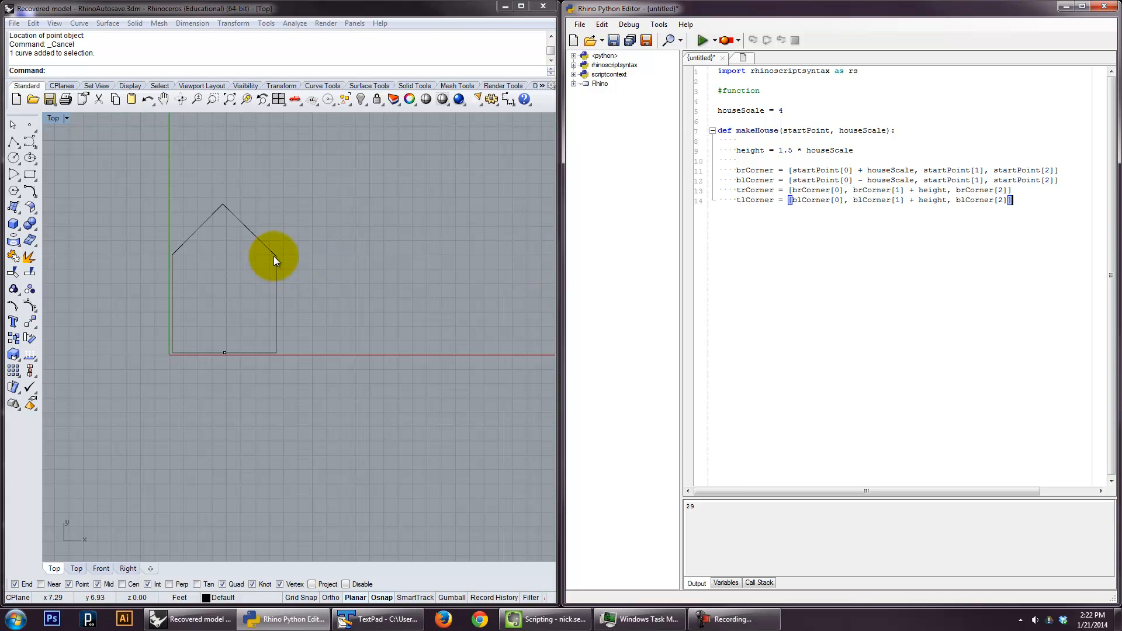
pyautogui.moveTo(259, 259)
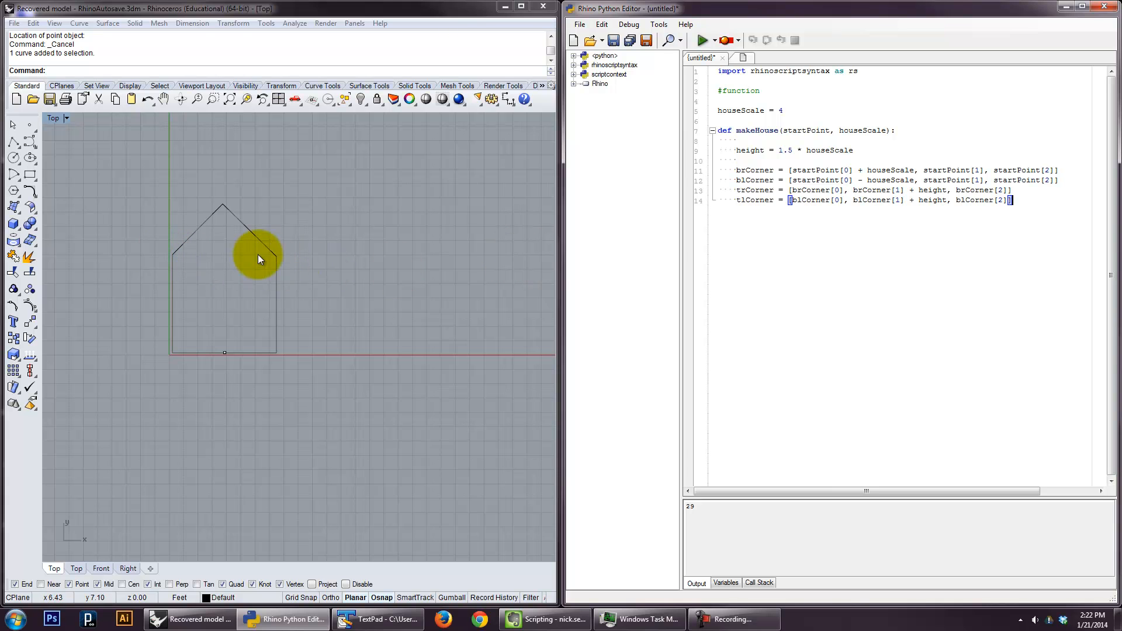
pyautogui.moveTo(225, 259)
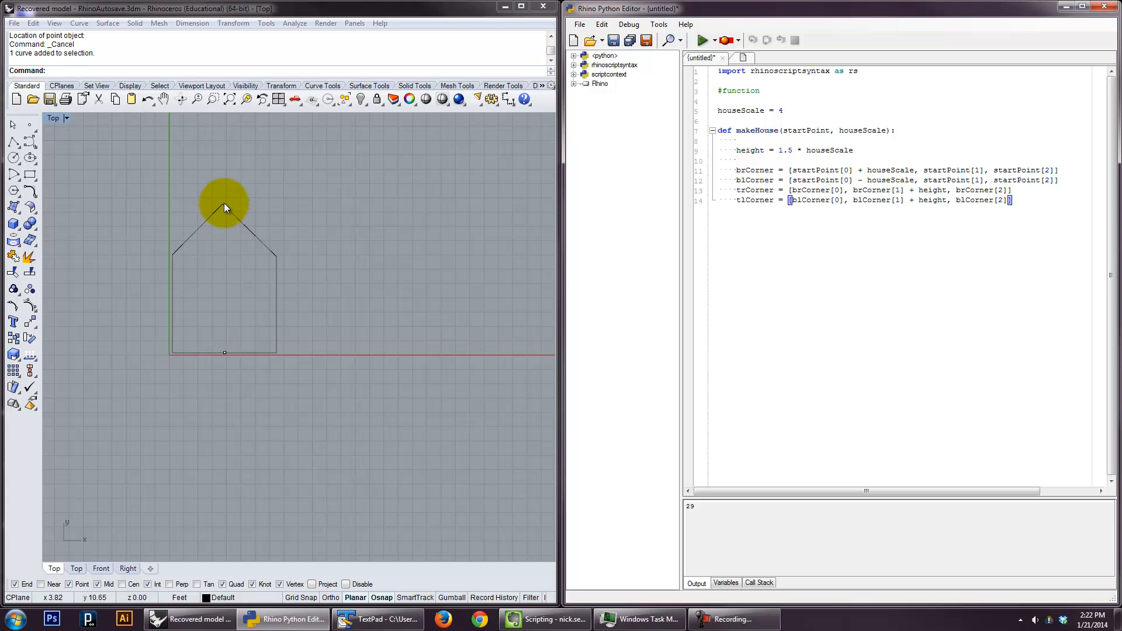
pyautogui.moveTo(222, 257)
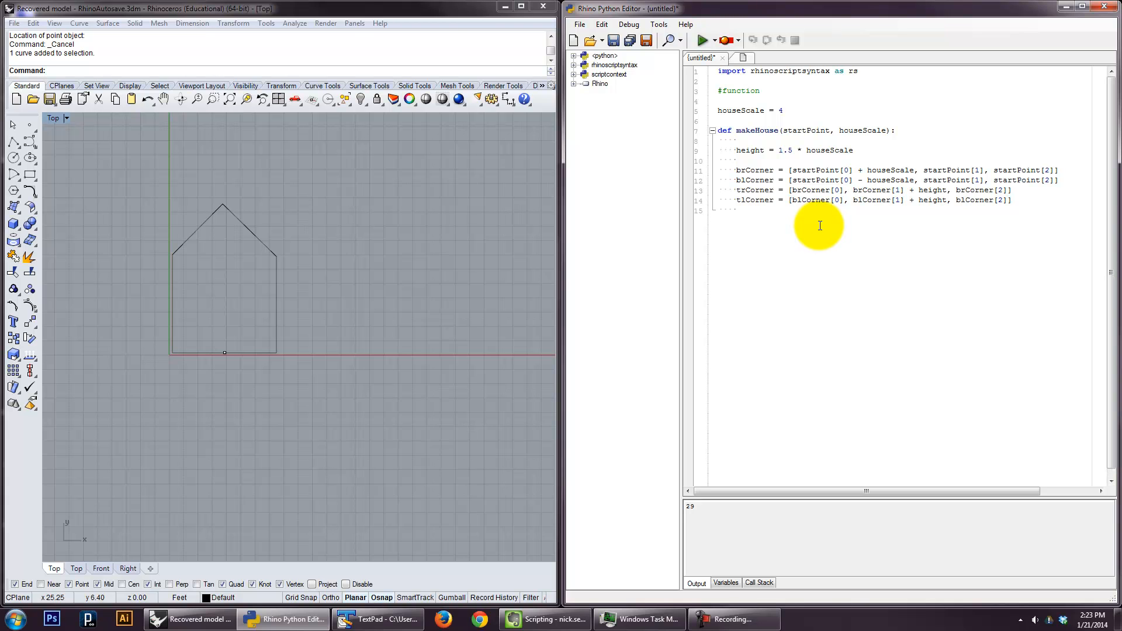
# - Add dist = rs.Distance(tlCorner, trCorner) / 2 and begin the middlePoint = [ list
pyautogui.write('middlePoint =')
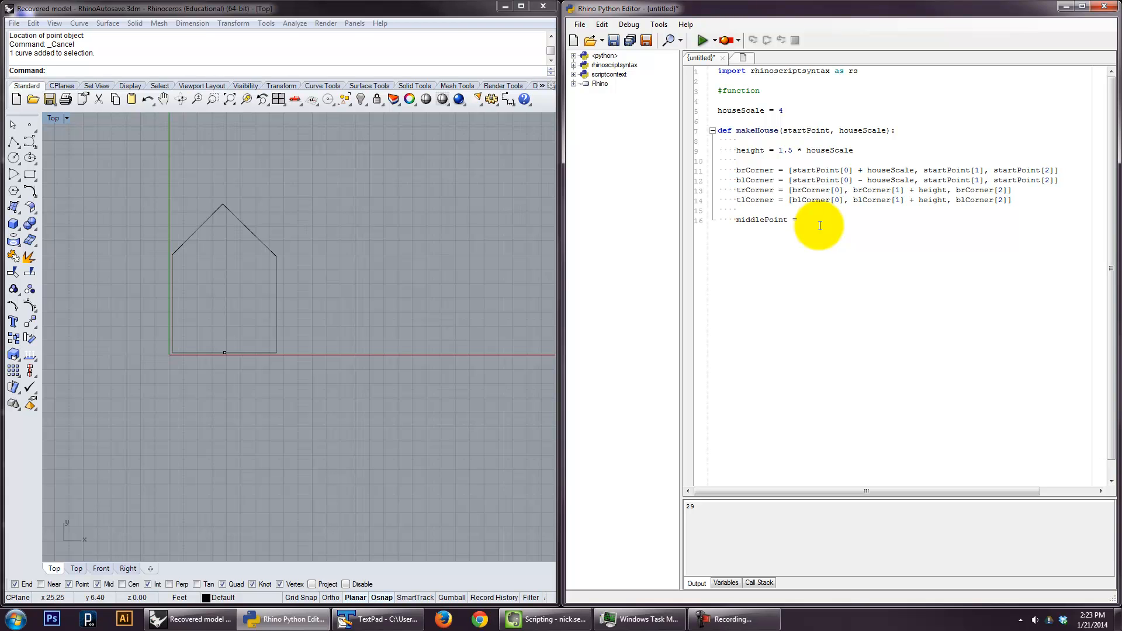
pyautogui.write('dist =')
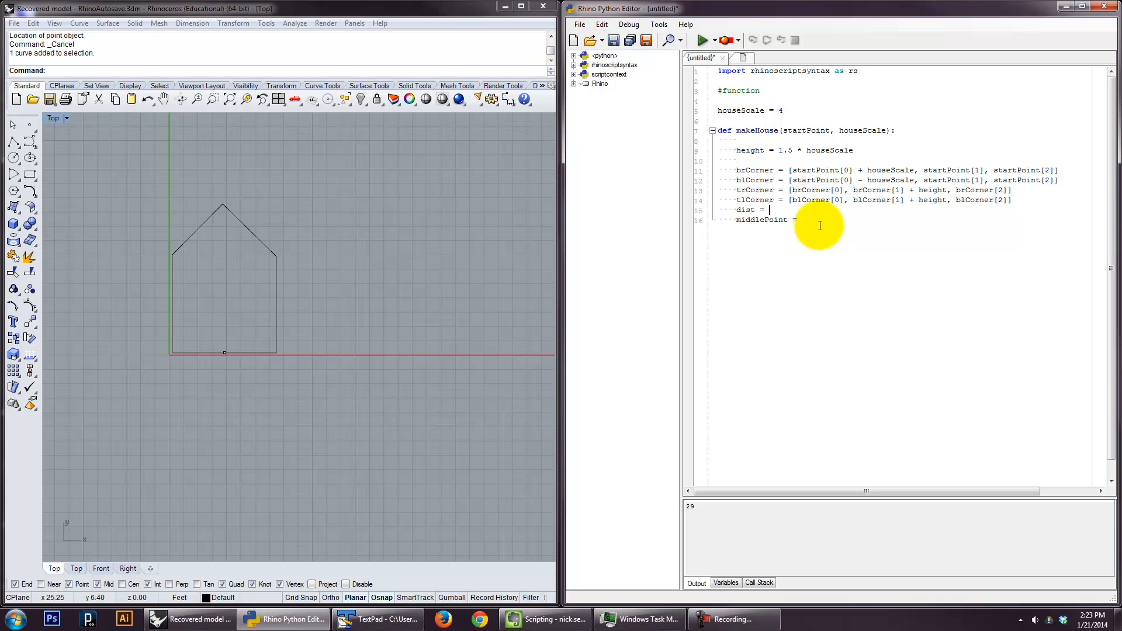
pyautogui.write('tance(')
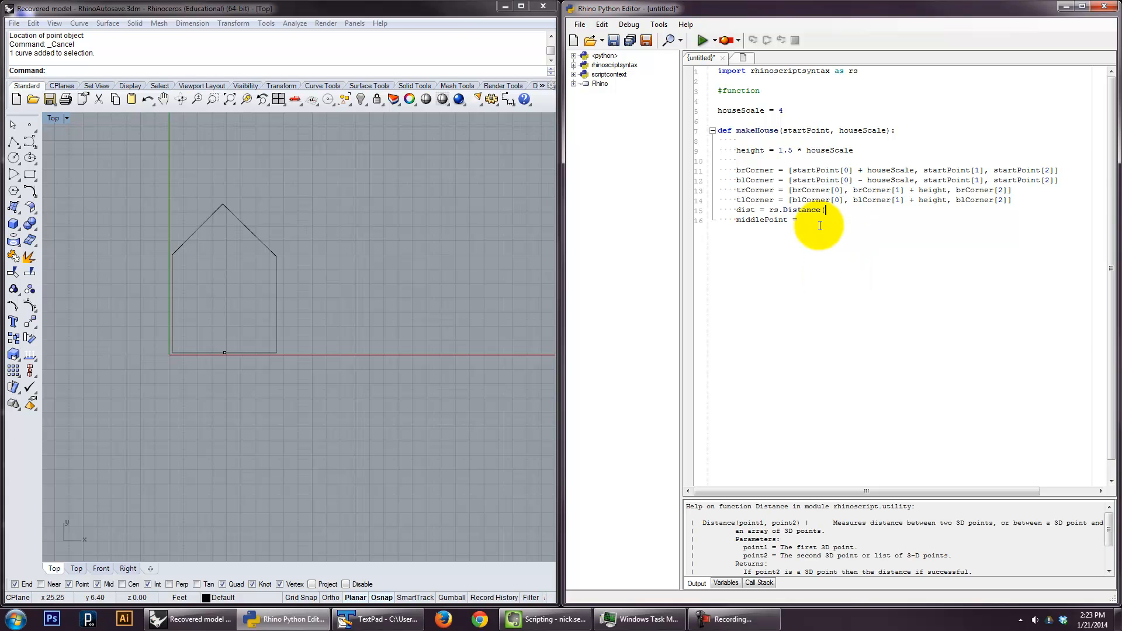
pyautogui.write('tlc')
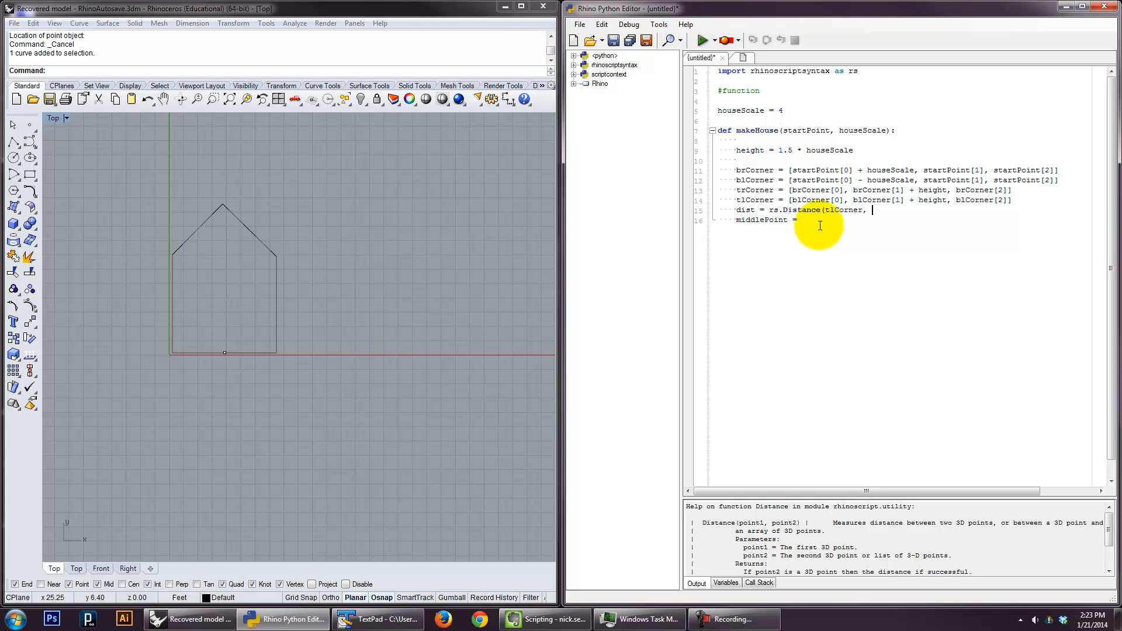
pyautogui.write('t')
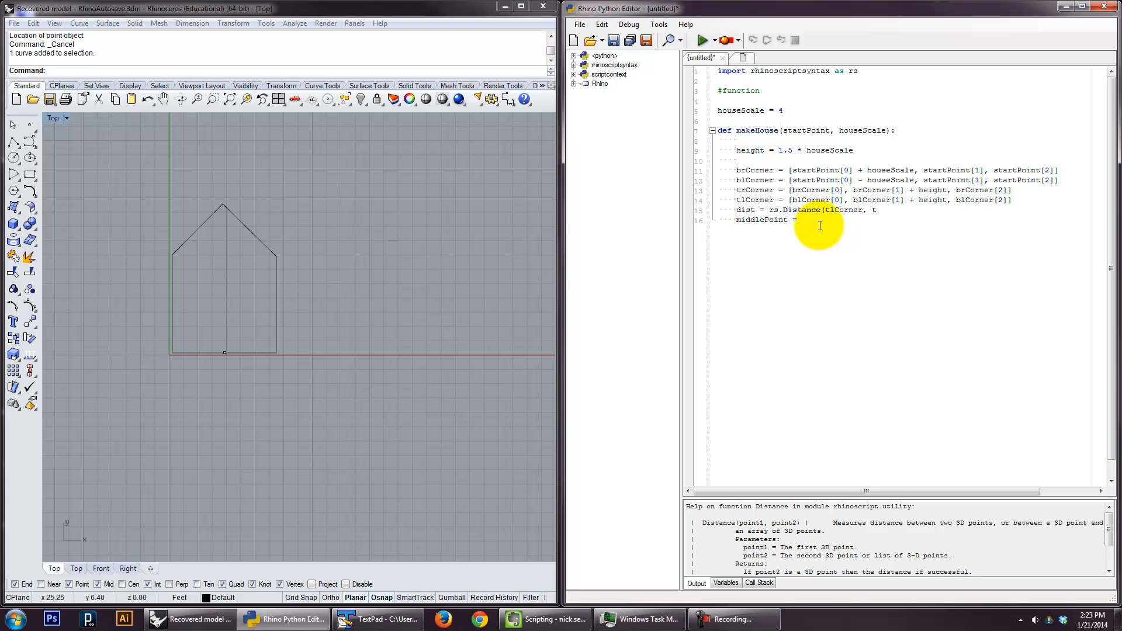
pyautogui.write('rCorner)')
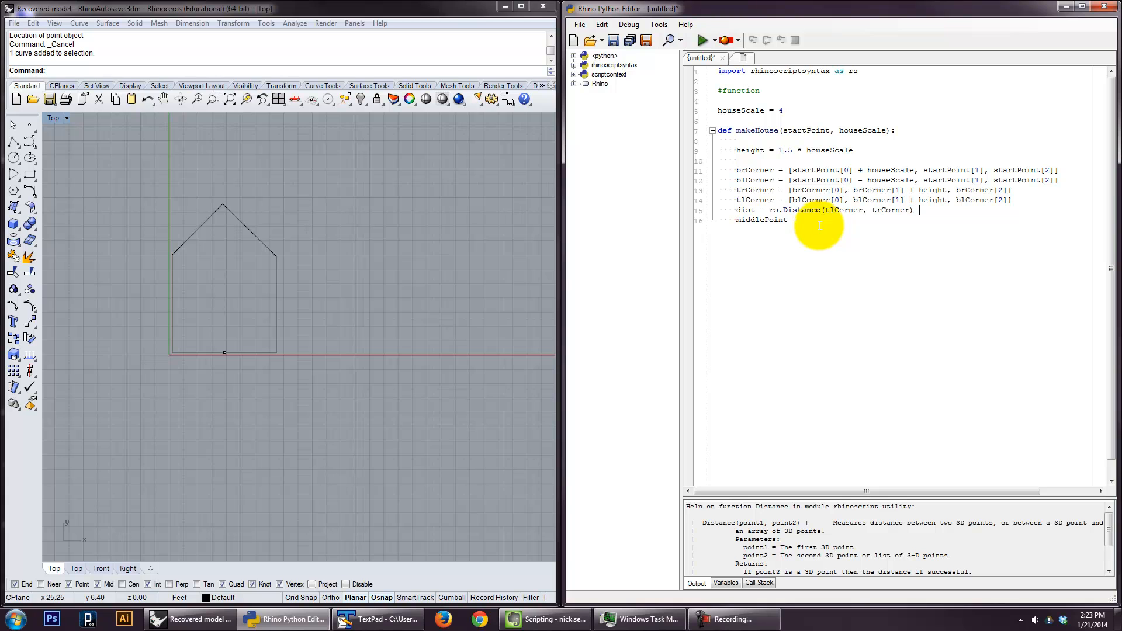
pyautogui.write('/ 2')
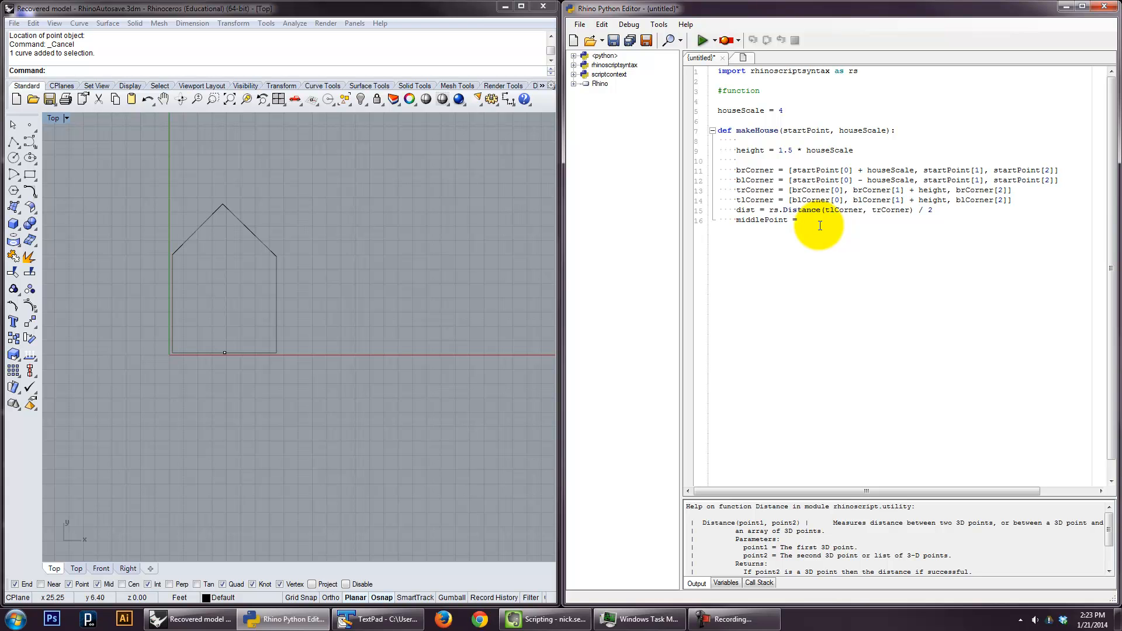
pyautogui.write('[tlCorner')
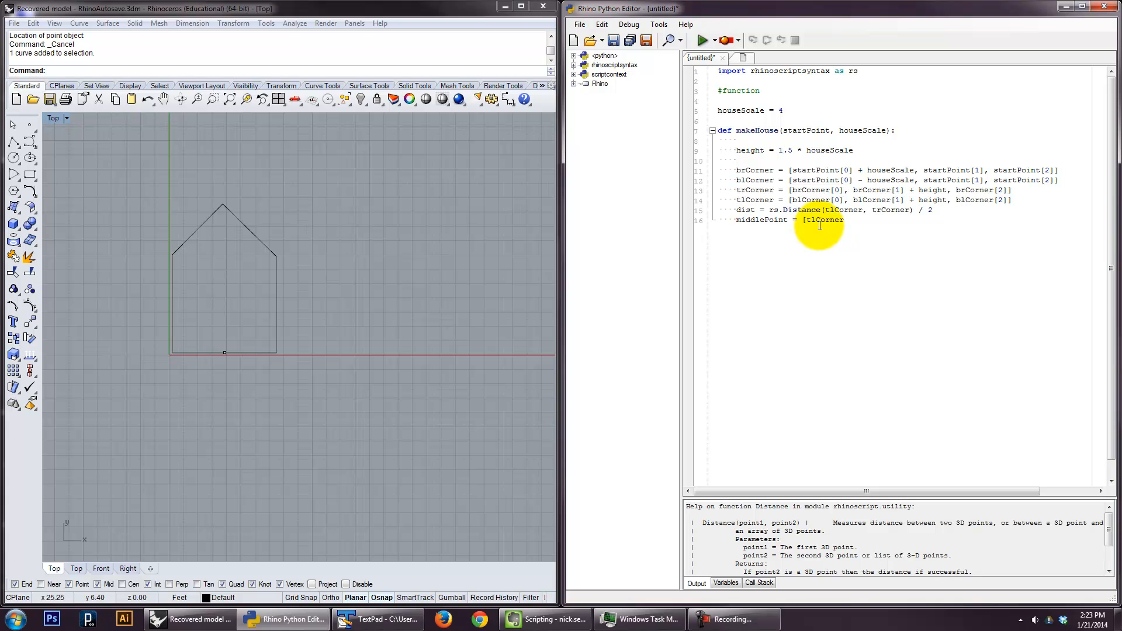
# - Finish middlePoint = [tlCorner[0] + dist, tlCorner[1] + dist, tlCorner[2]]
pyautogui.write('[0] +')
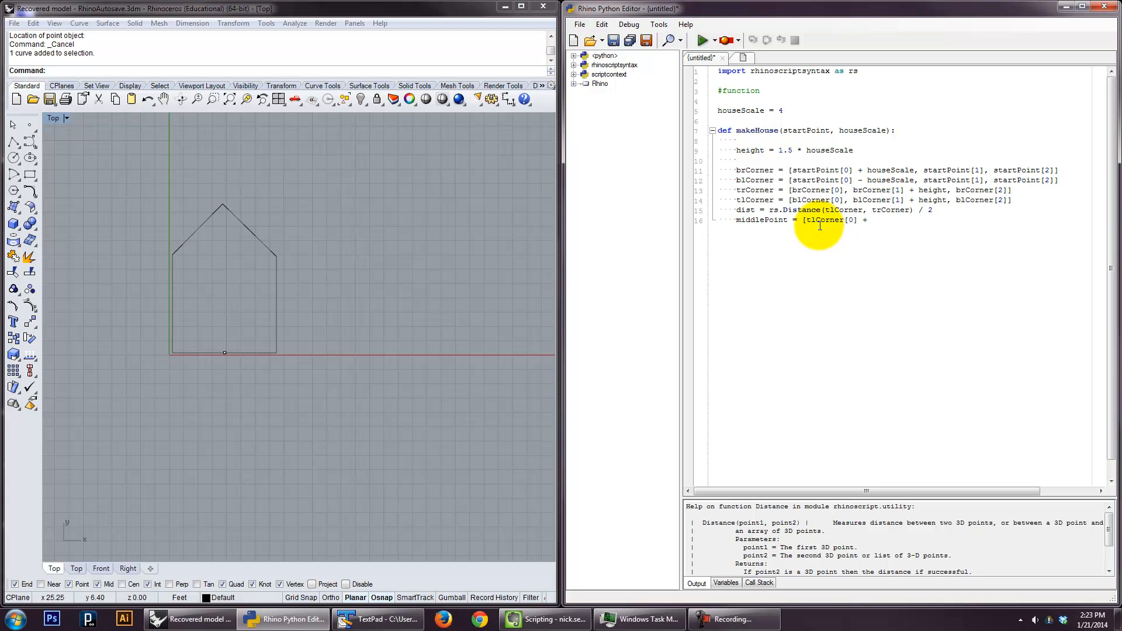
pyautogui.write('dist')
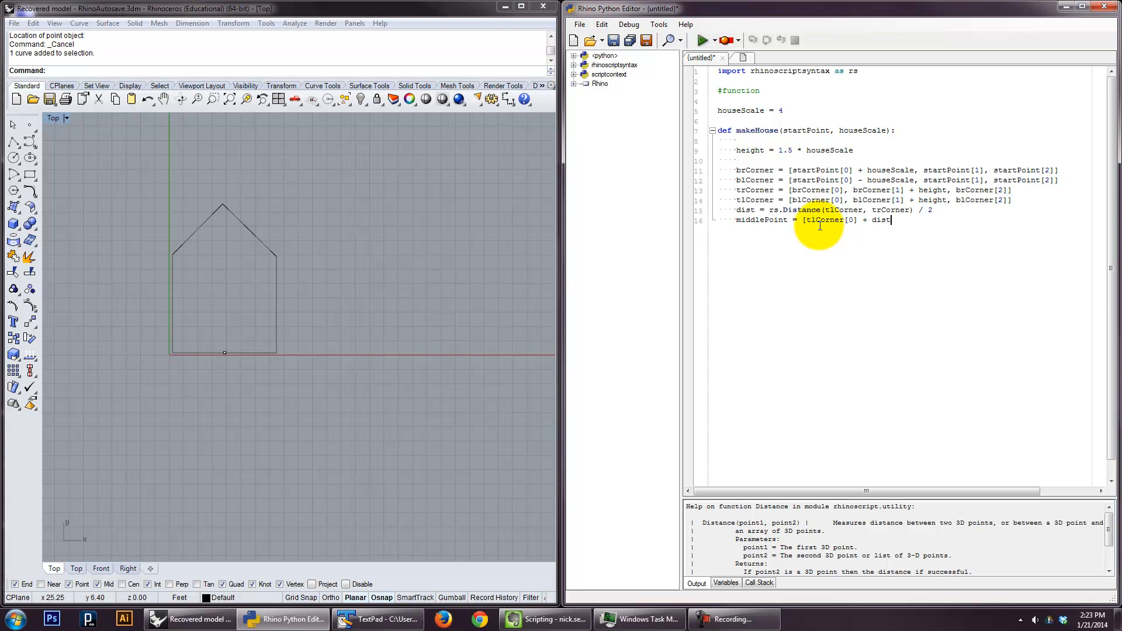
pyautogui.write(',')
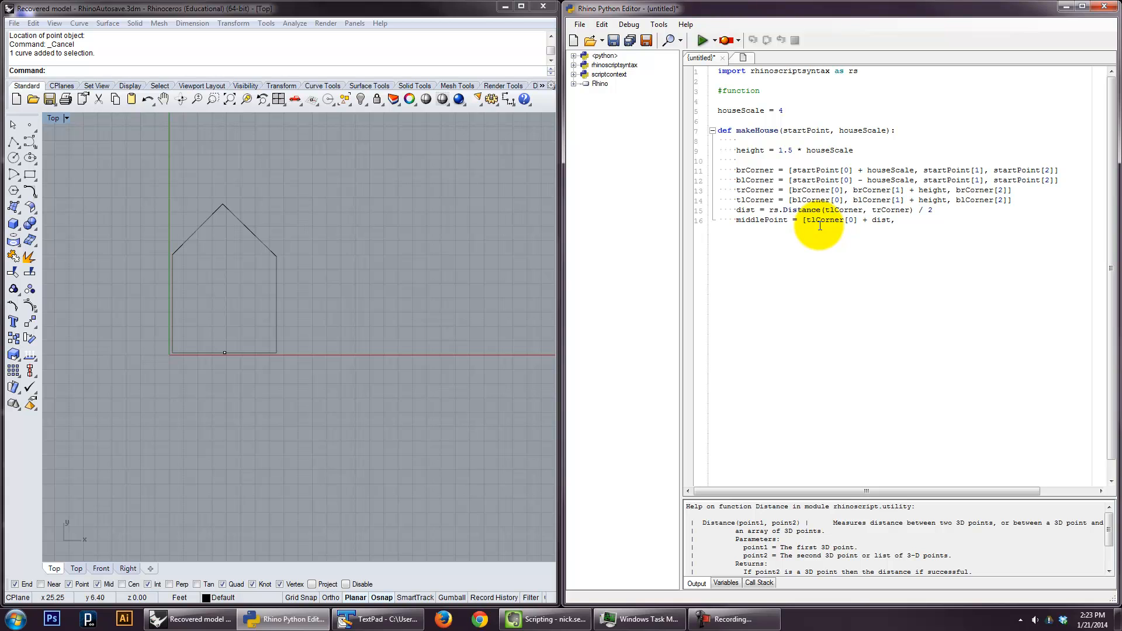
pyautogui.write('t')
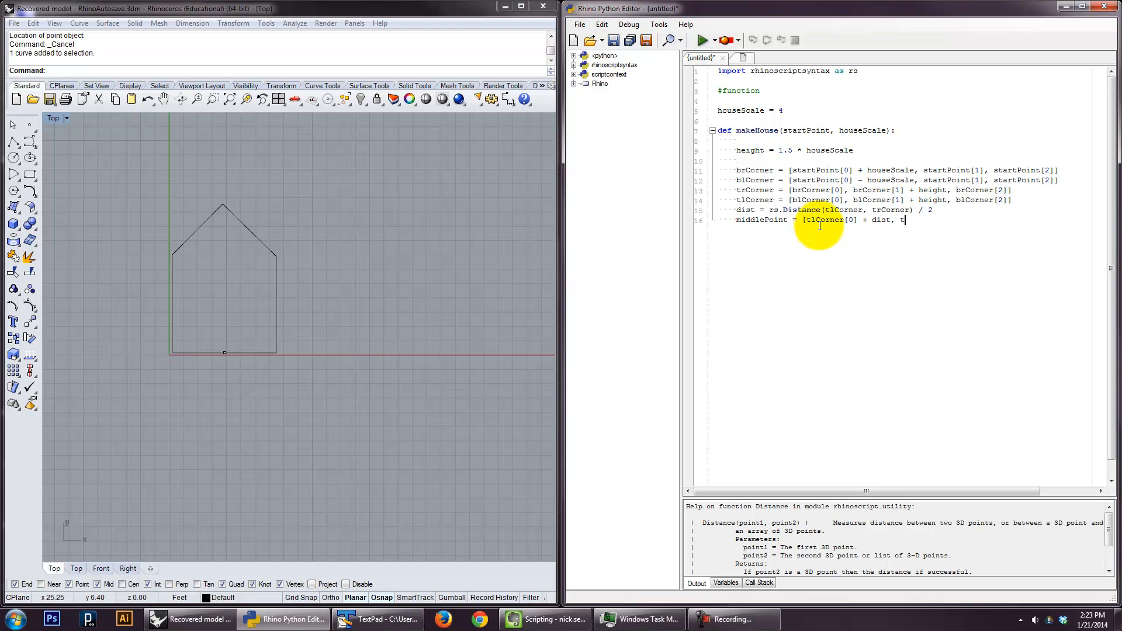
pyautogui.write('lC')
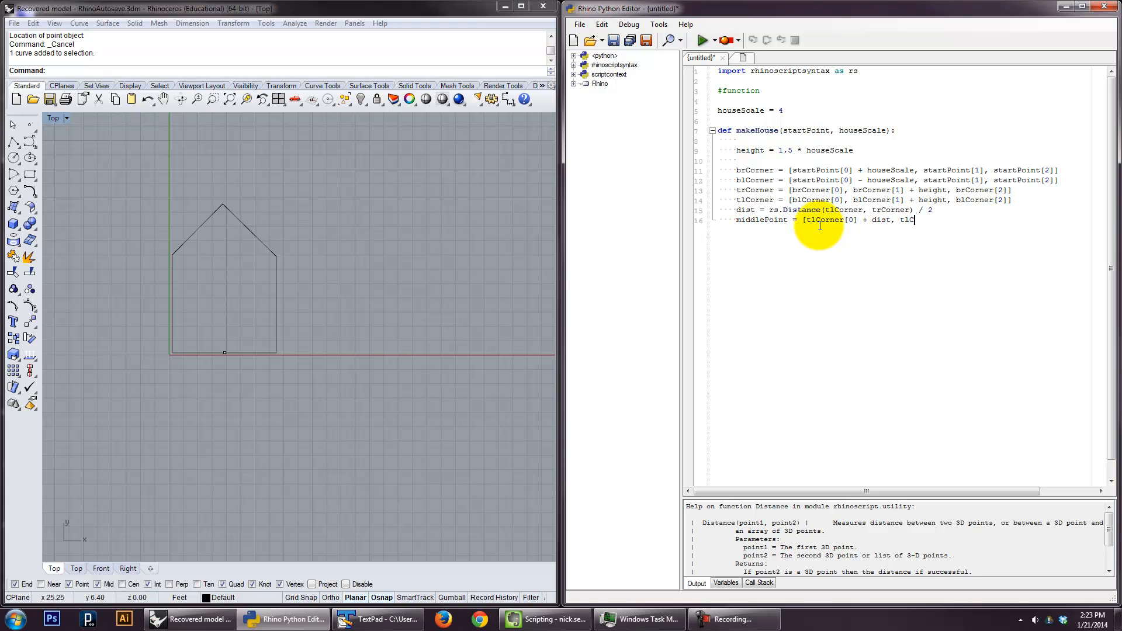
pyautogui.write('orner')
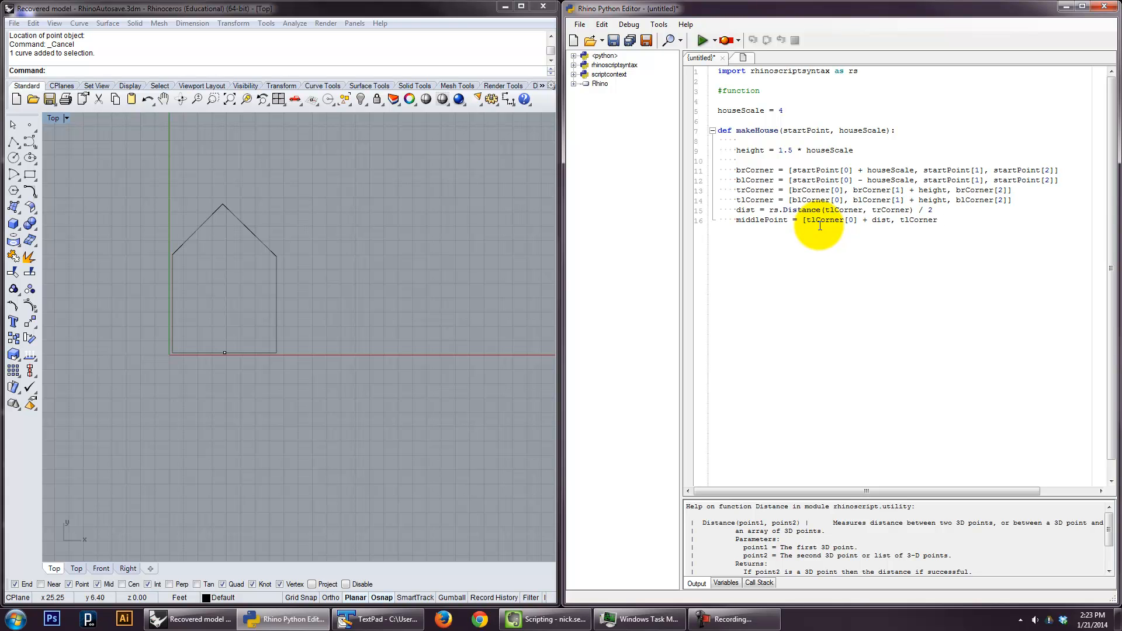
pyautogui.write('+')
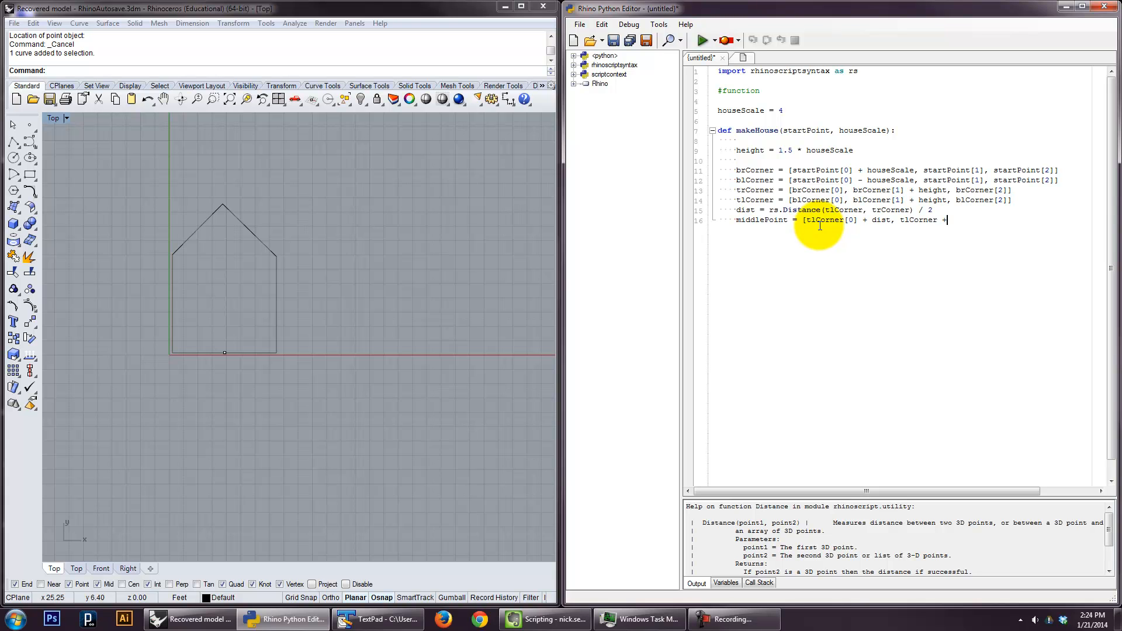
pyautogui.write('dist.')
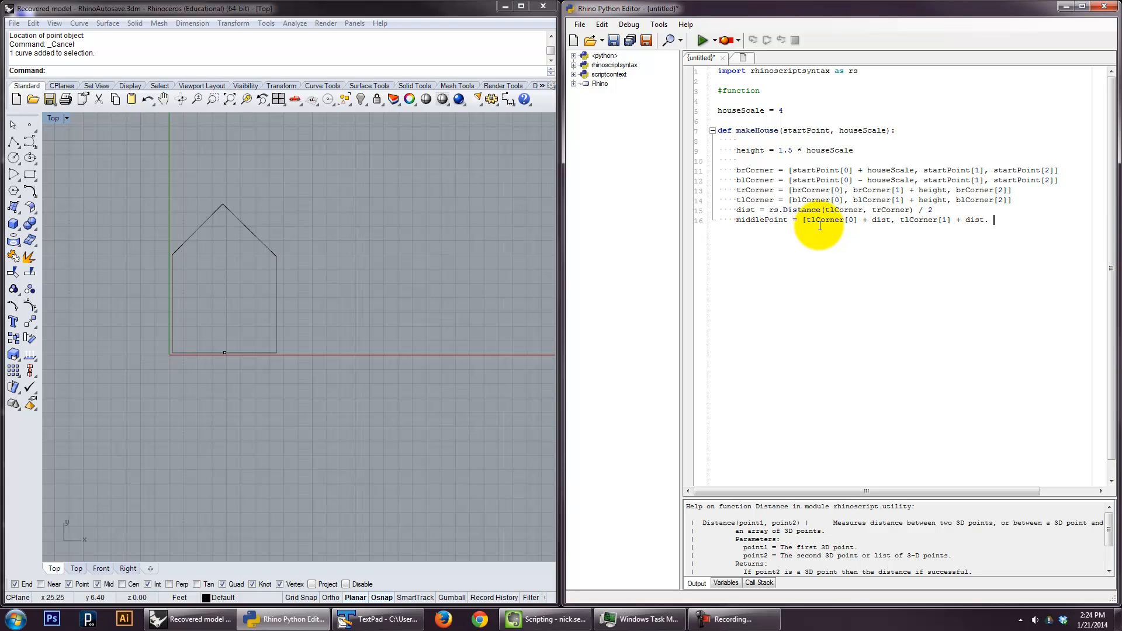
pyautogui.write('tlCor')
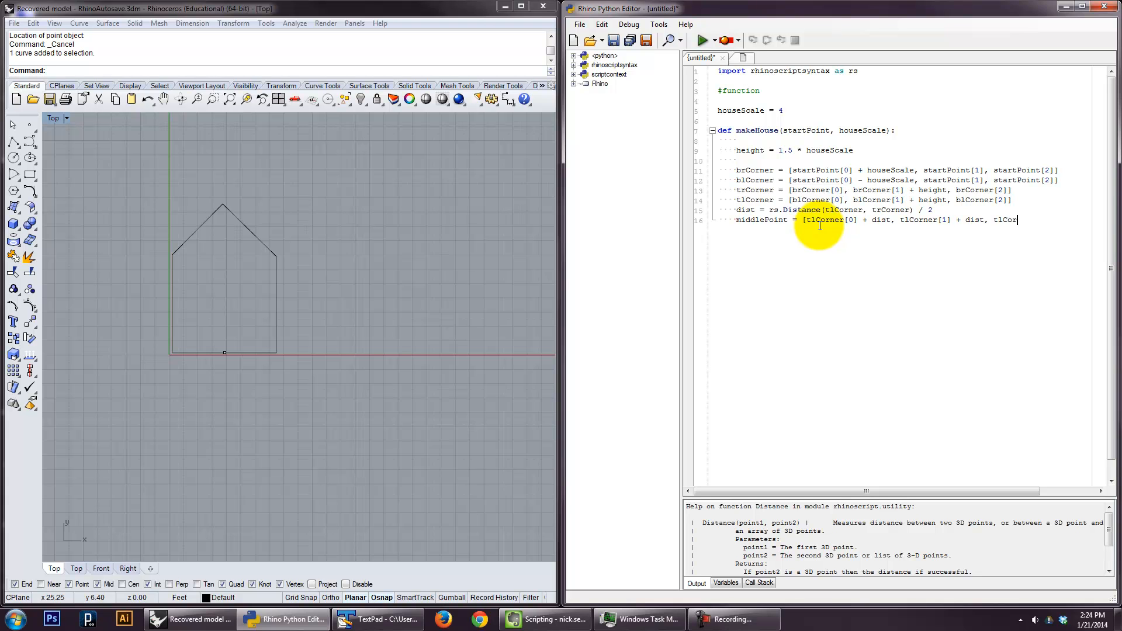
pyautogui.write('ner')
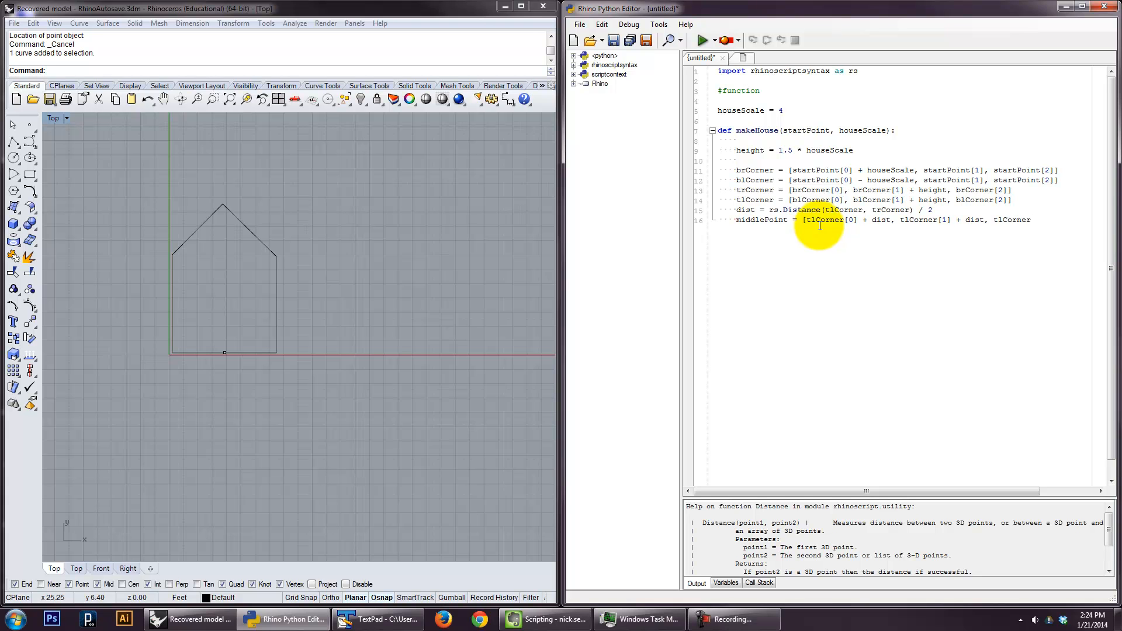
pyautogui.write('[2')
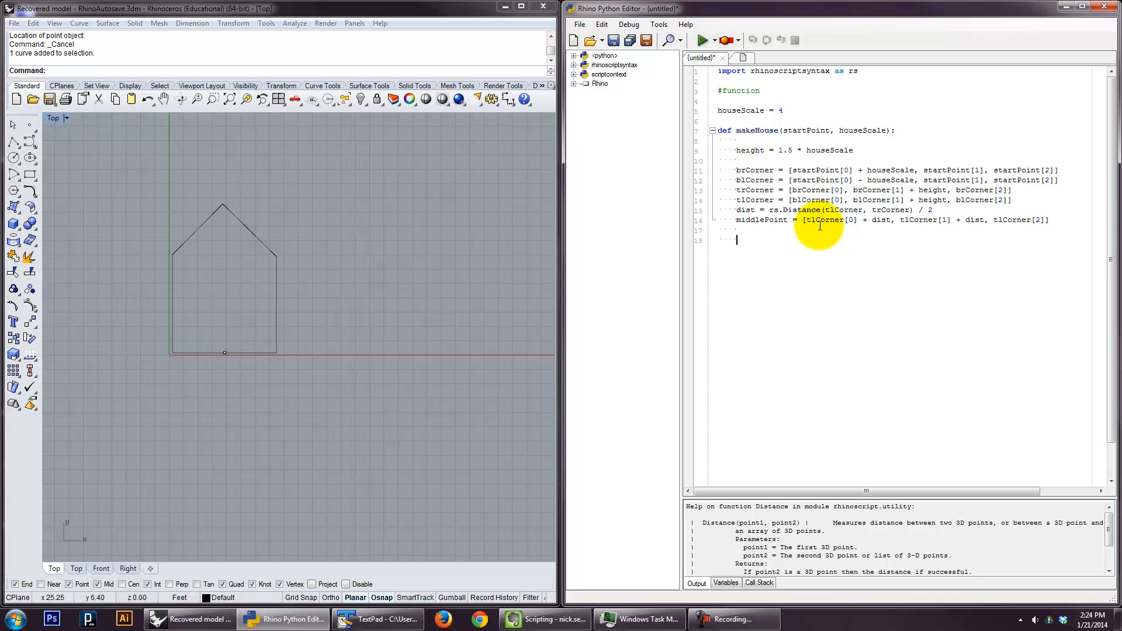
# - Write houseForm = rs.AddPolyline([blCorner, tlCorner, middlePoint, trCorner, brCorner, blCorner])
pyautogui.write('houseForm = rs.')
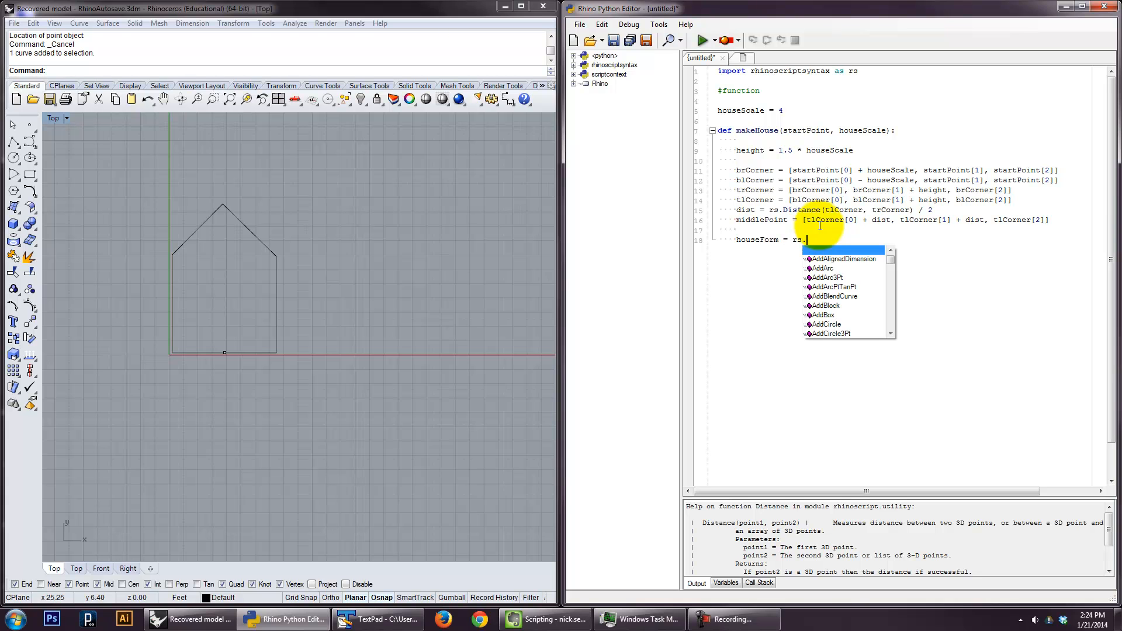
pyautogui.write('AddPolyline')
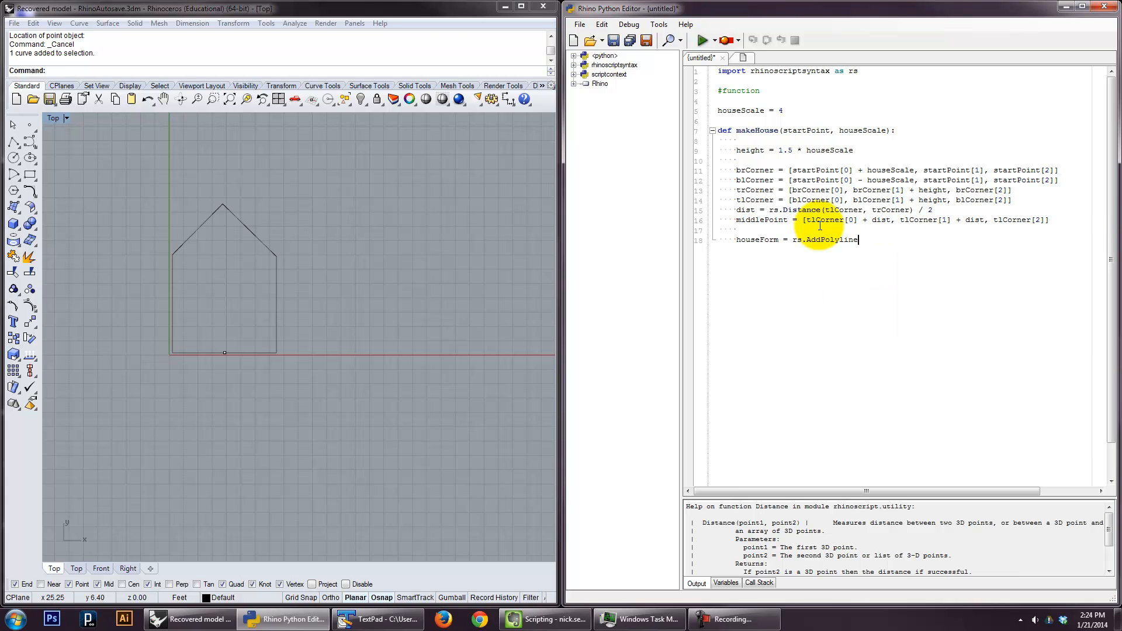
pyautogui.write('(')
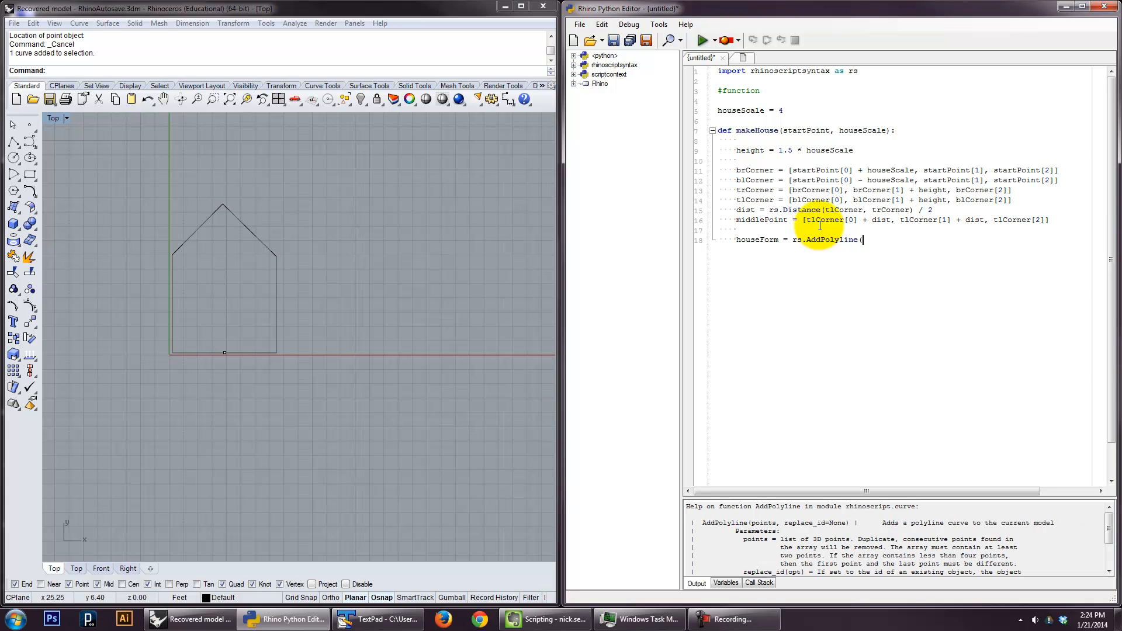
pyautogui.write('b')
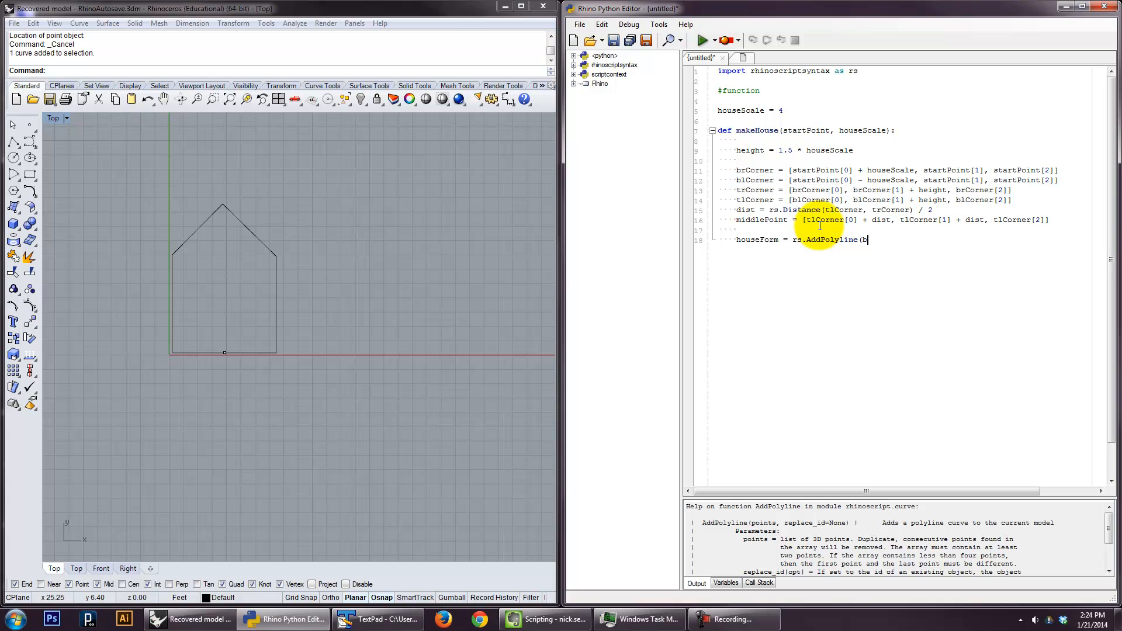
pyautogui.write('blCorner, t')
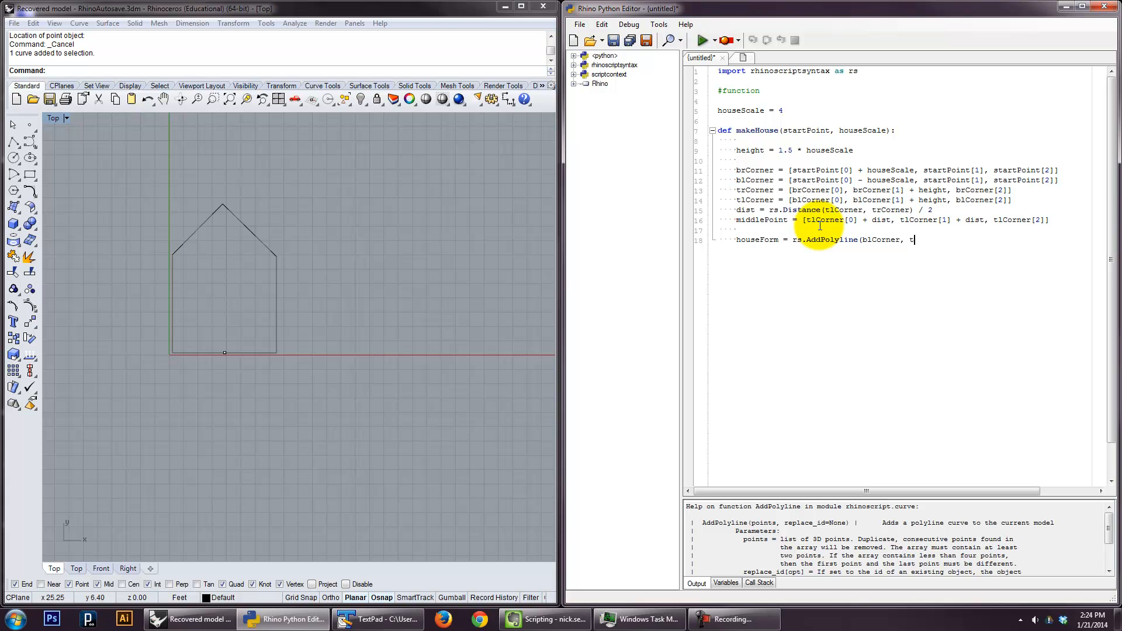
pyautogui.write('lCorner,')
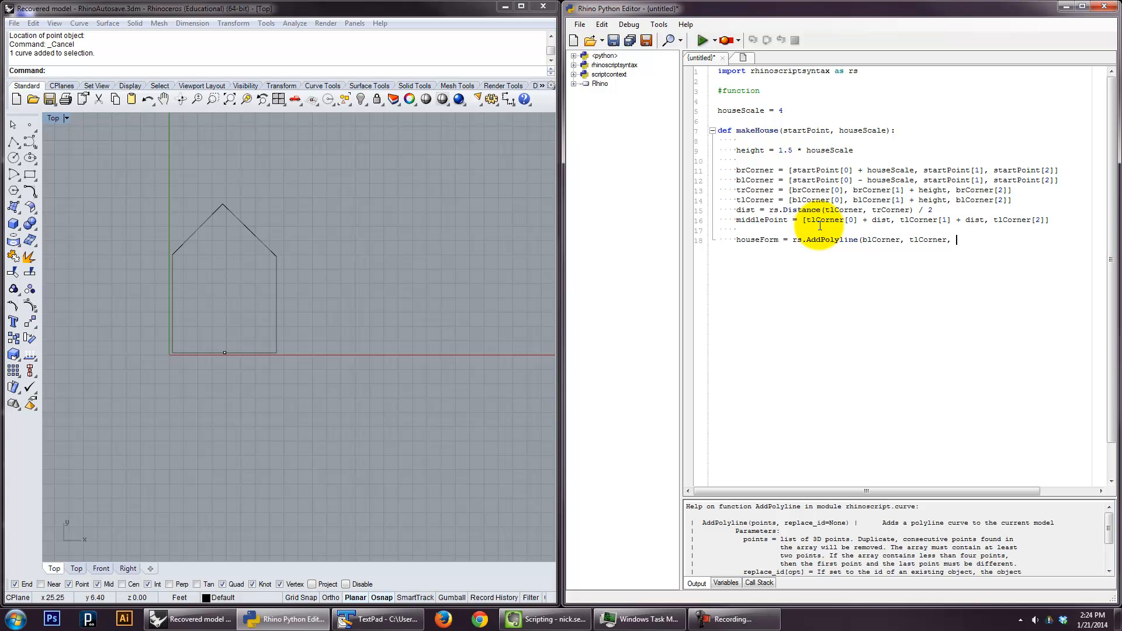
pyautogui.write('middlePoint, tr')
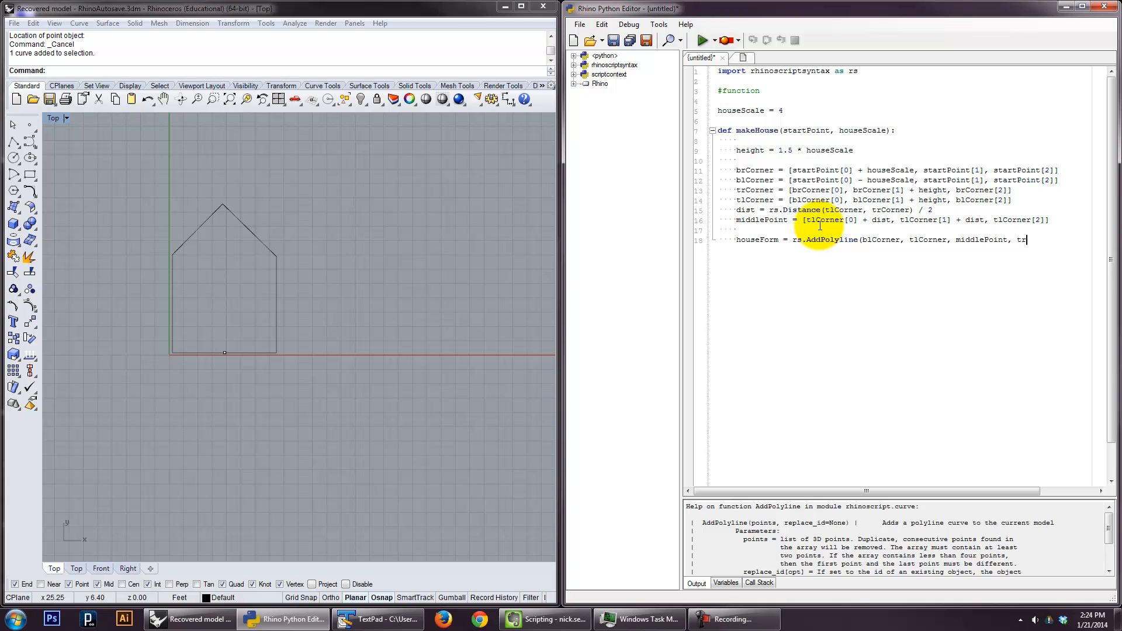
pyautogui.write('Corner, brCorner, blCor')
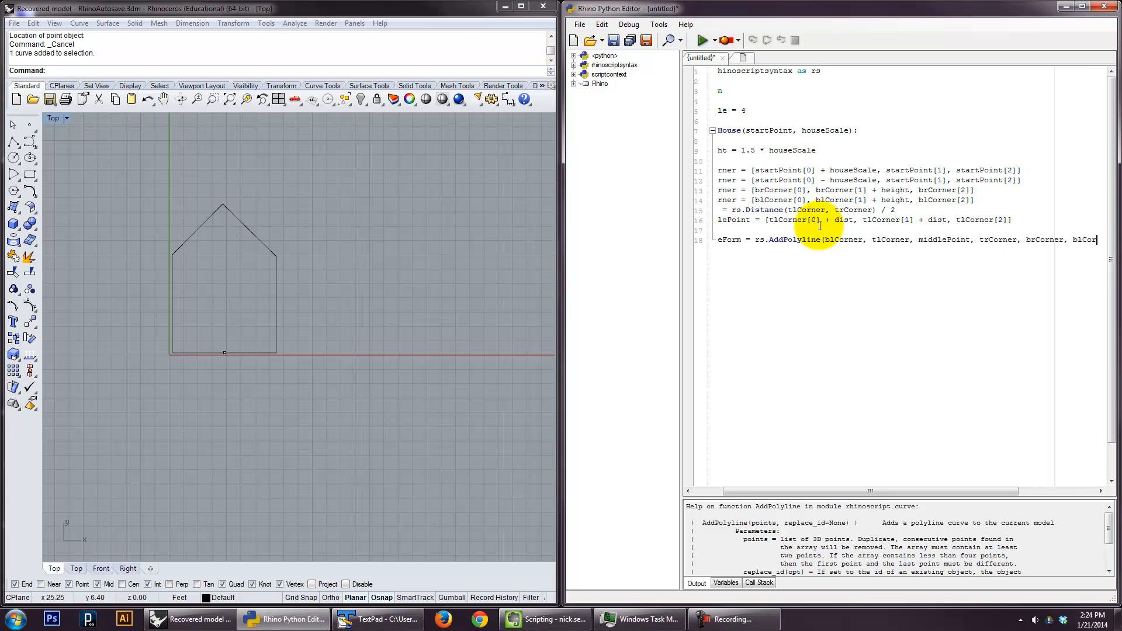
pyautogui.hscroll(-3)
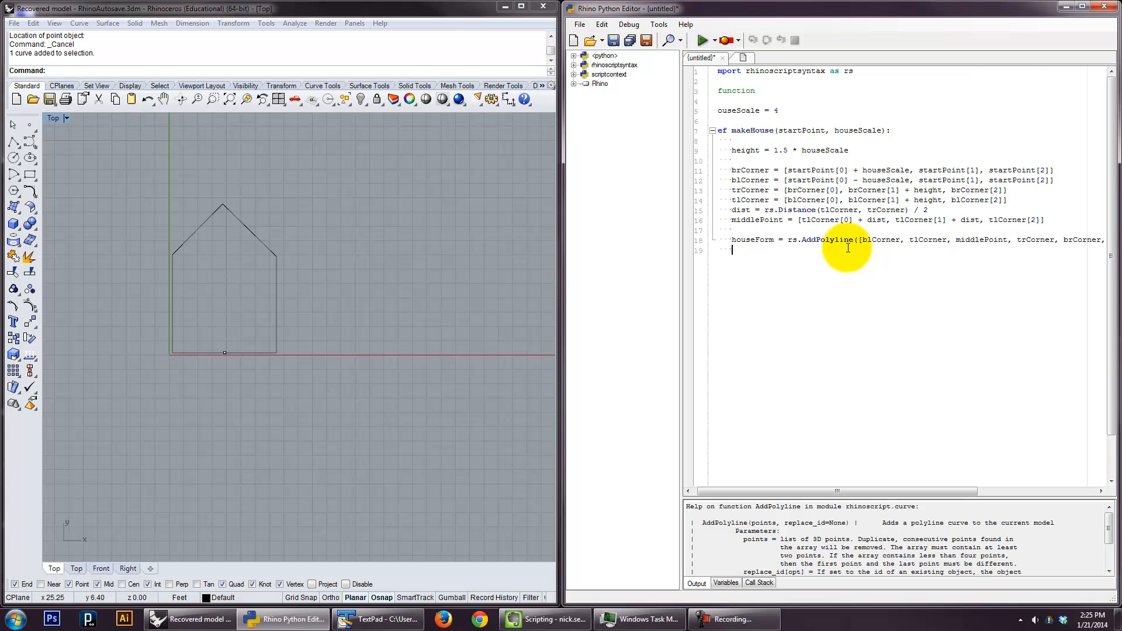
pyautogui.press('Return')
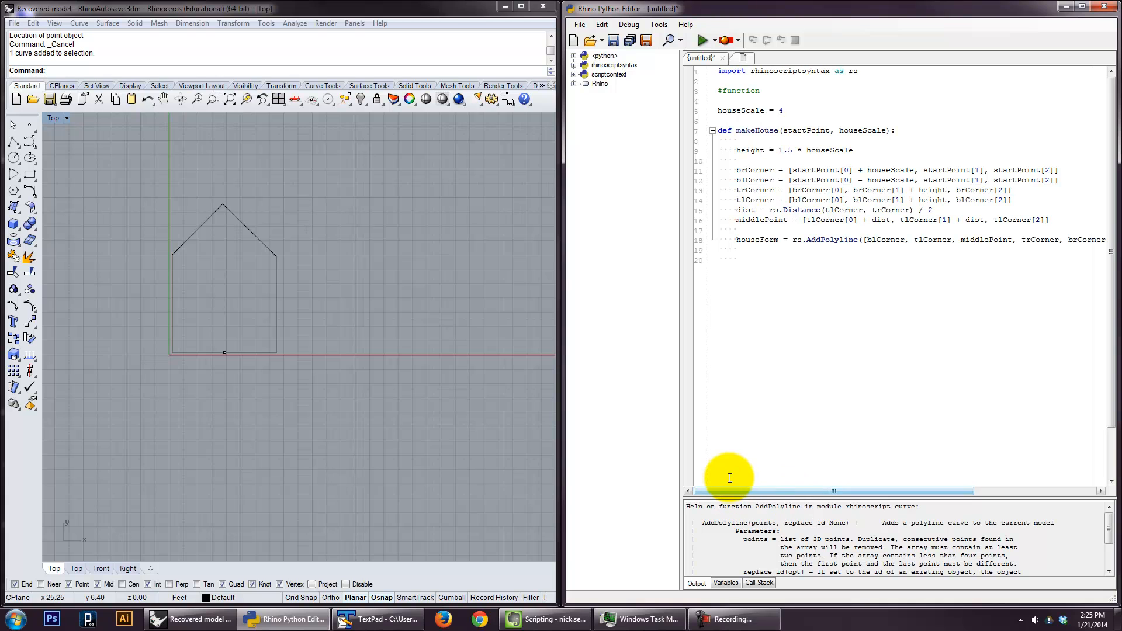
# - After the function, add myStartPoint = rs.GetPoint("Click to select starting point")
pyautogui.click(719, 259)
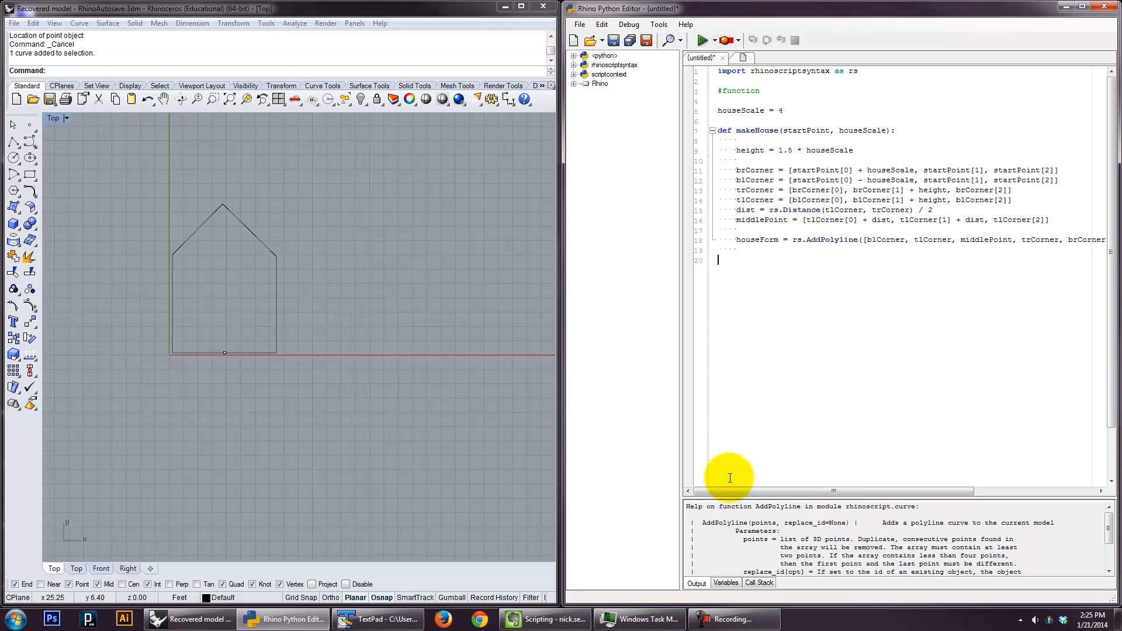
pyautogui.write('m')
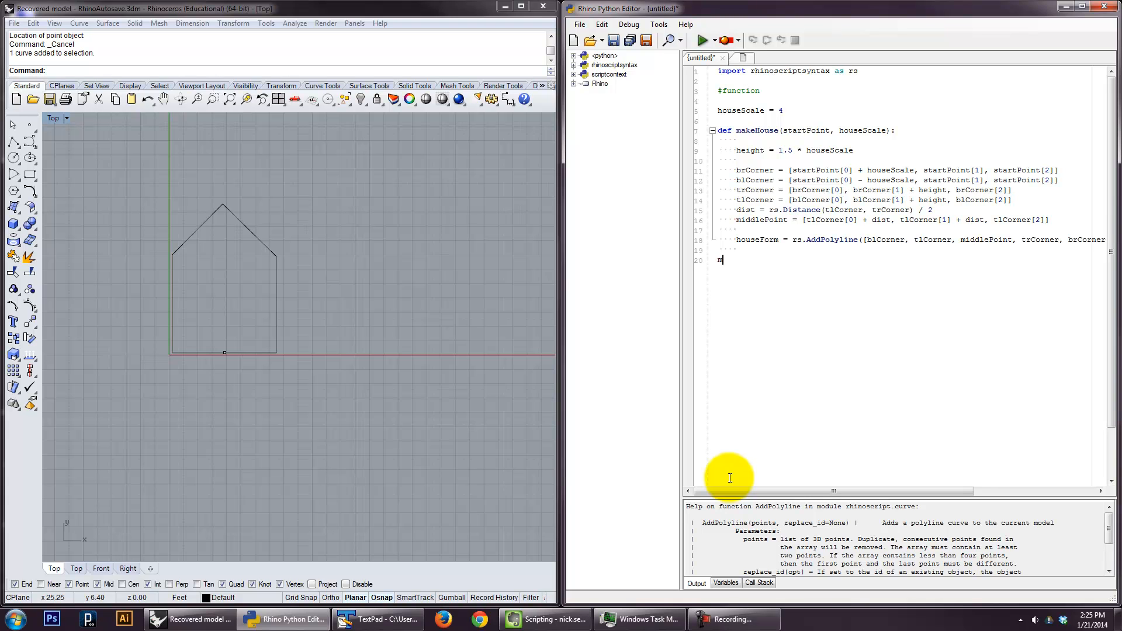
pyautogui.write('yStartPoint')
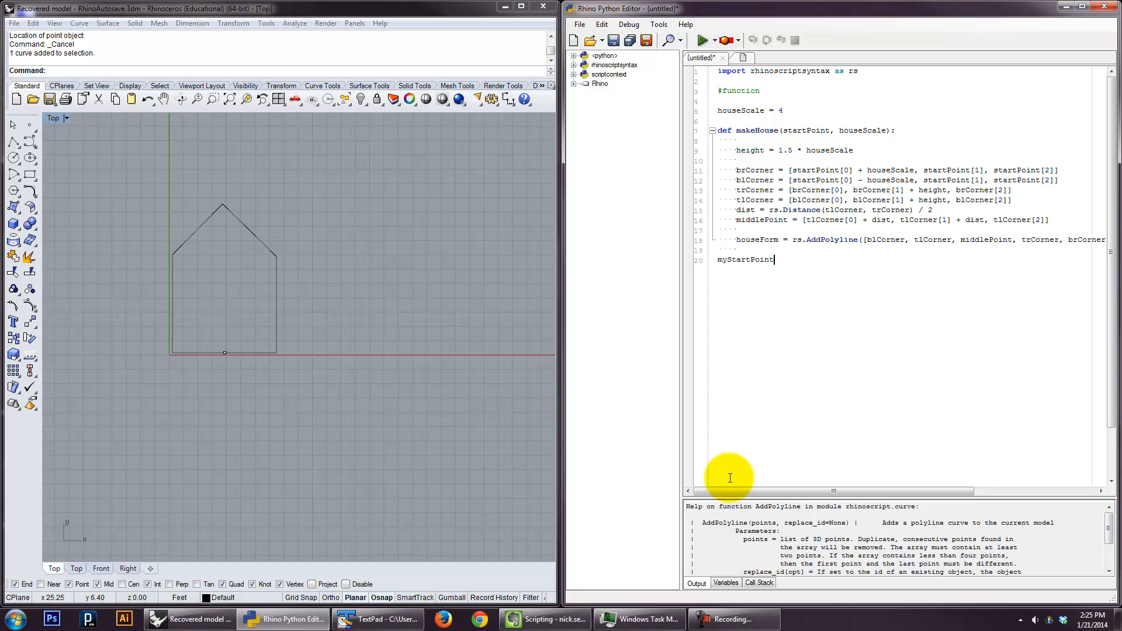
pyautogui.write('= rs.GetPoint')
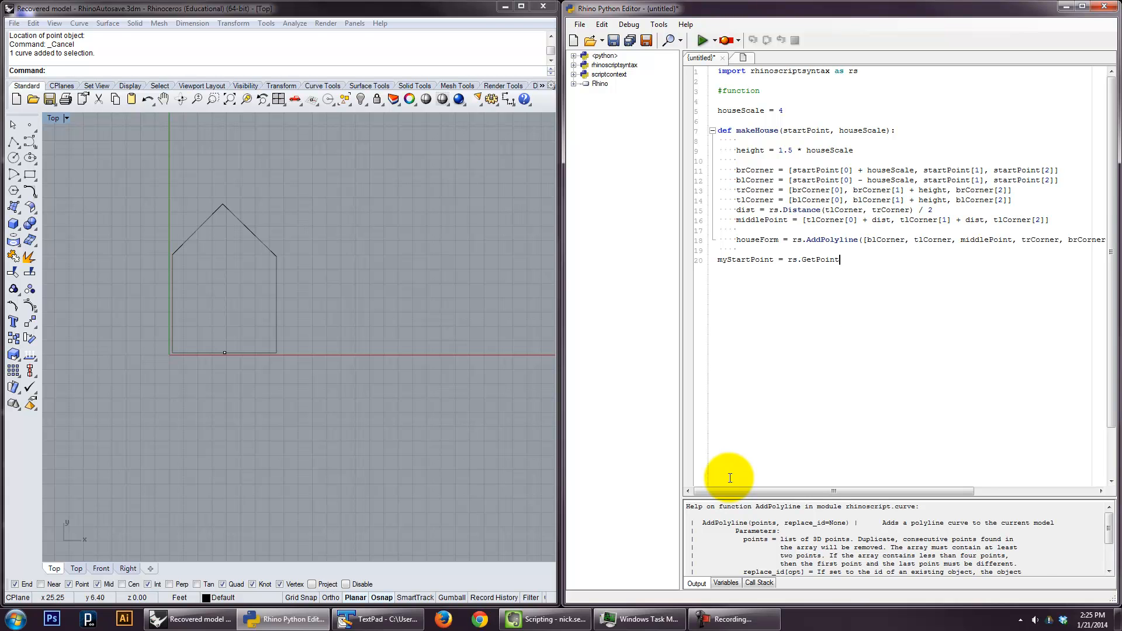
pyautogui.write('("C1')
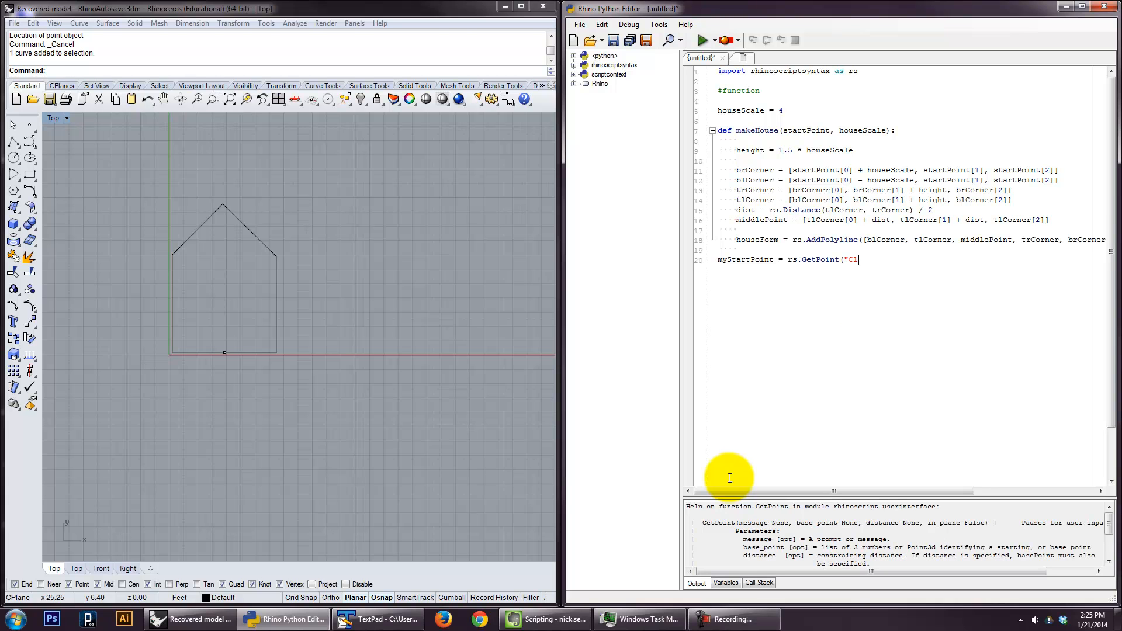
pyautogui.write('lick to')
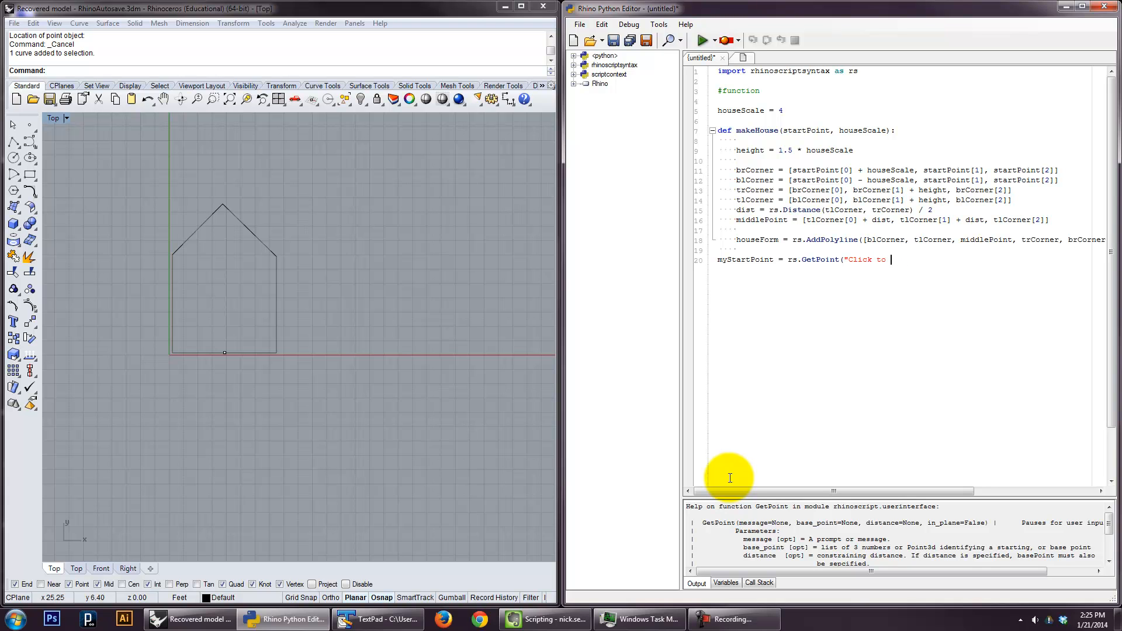
pyautogui.write('select')
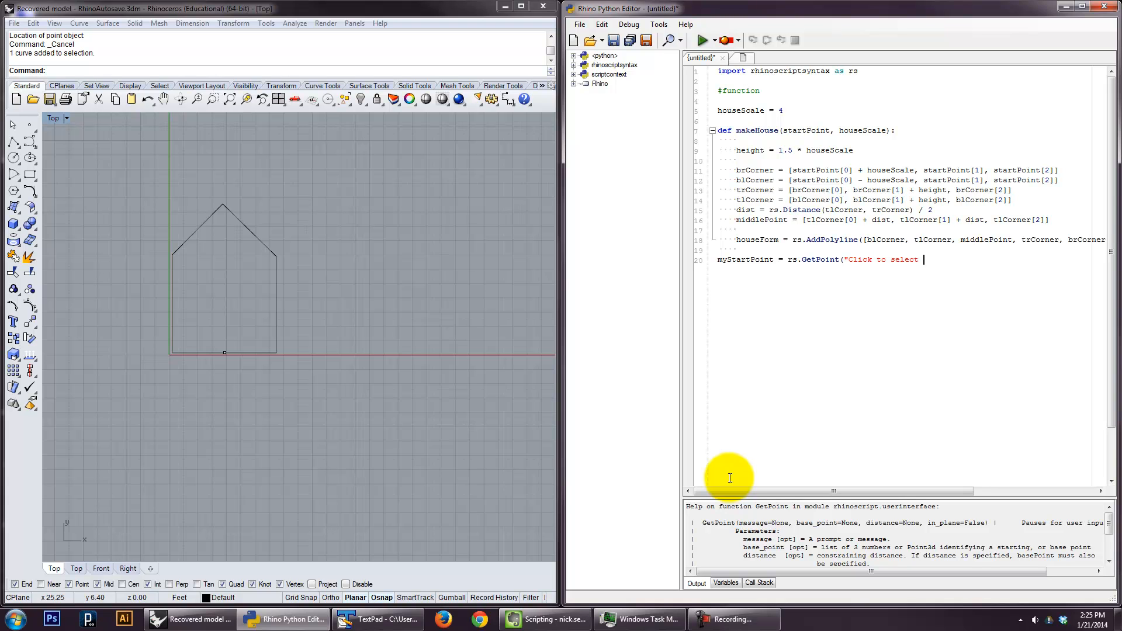
pyautogui.write('starting point')
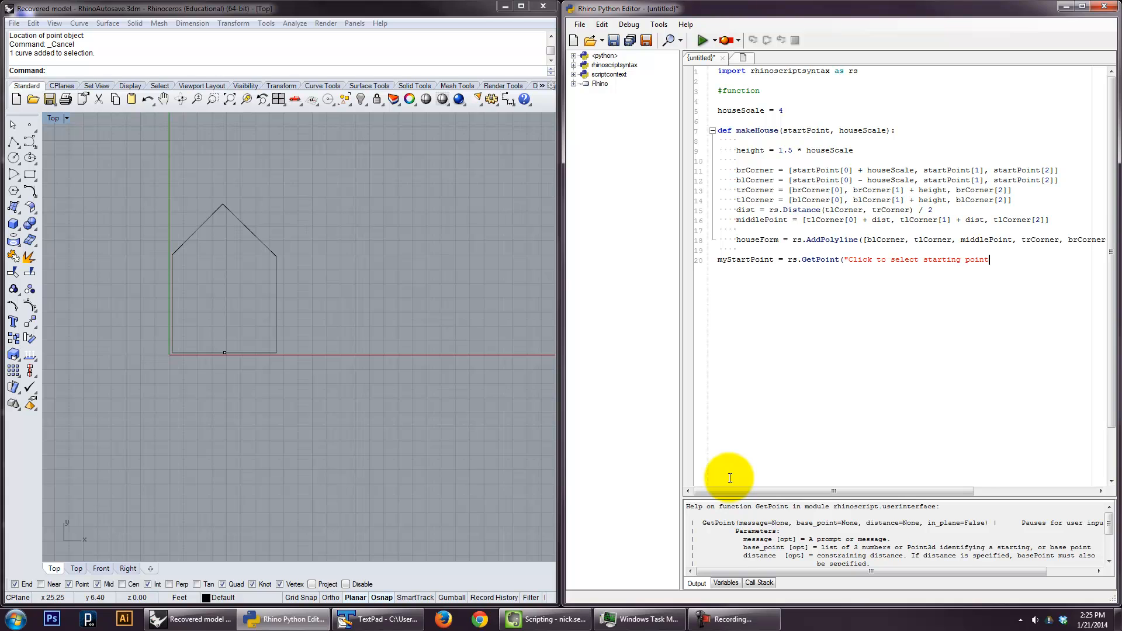
pyautogui.write('")')
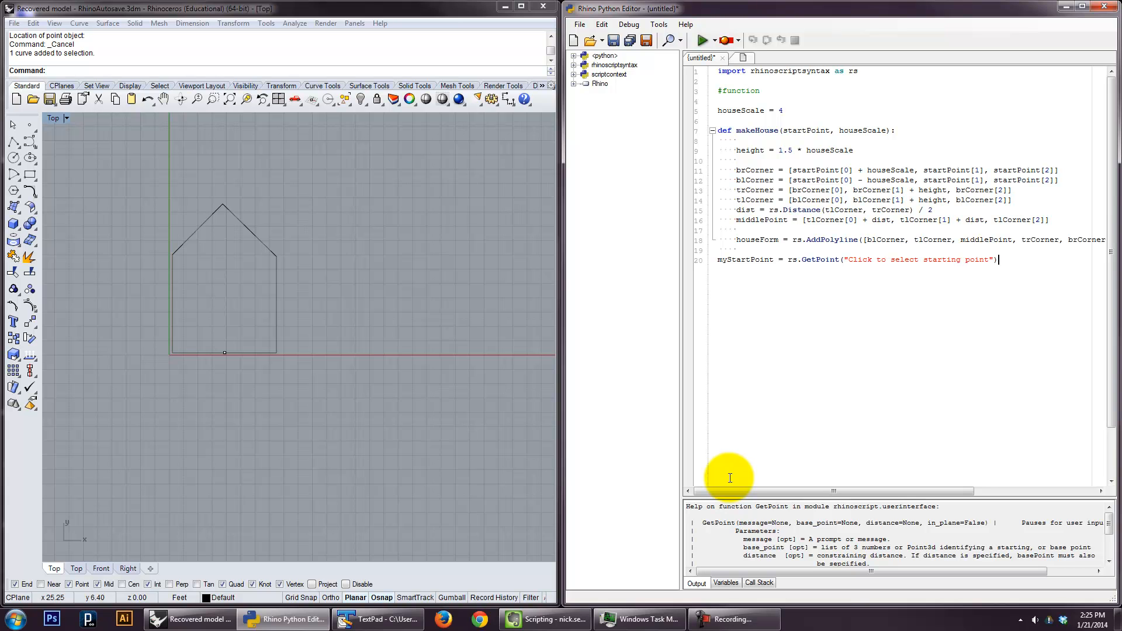
# - Add the call makeHouse(myStartPoint, myHouseScale)
pyautogui.write('ma')
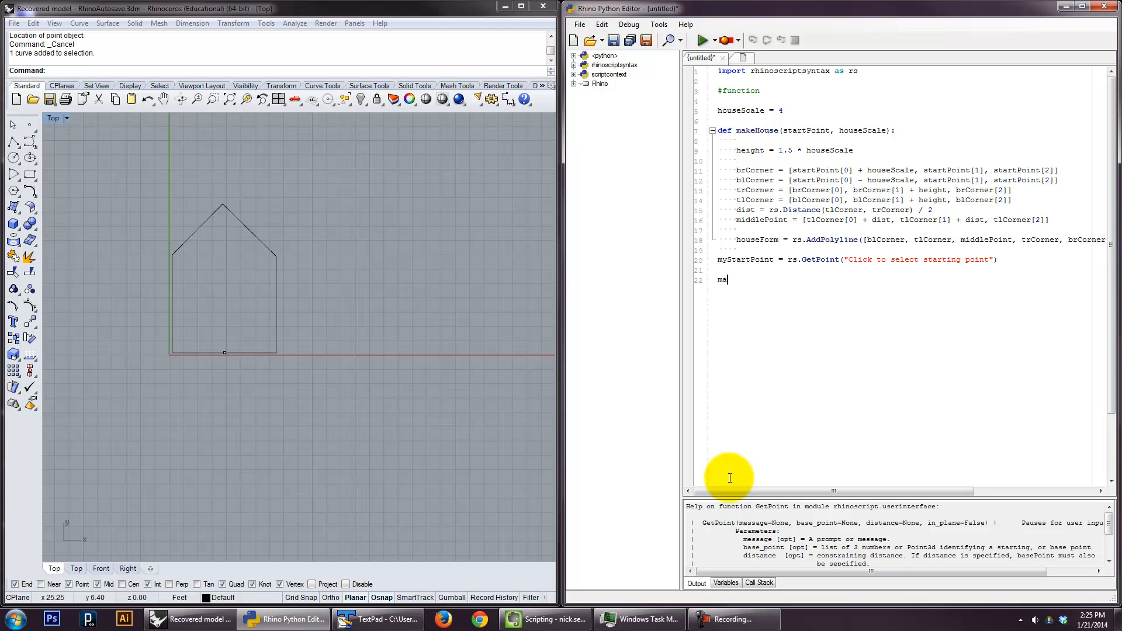
pyautogui.write('keHouse(sta')
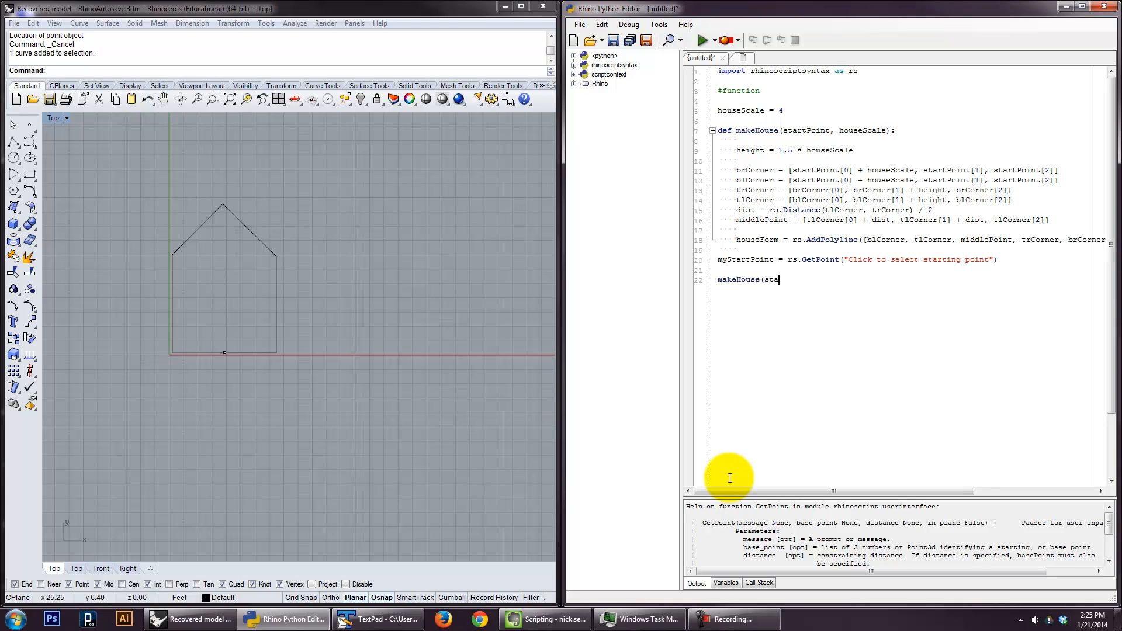
pyautogui.write('myt')
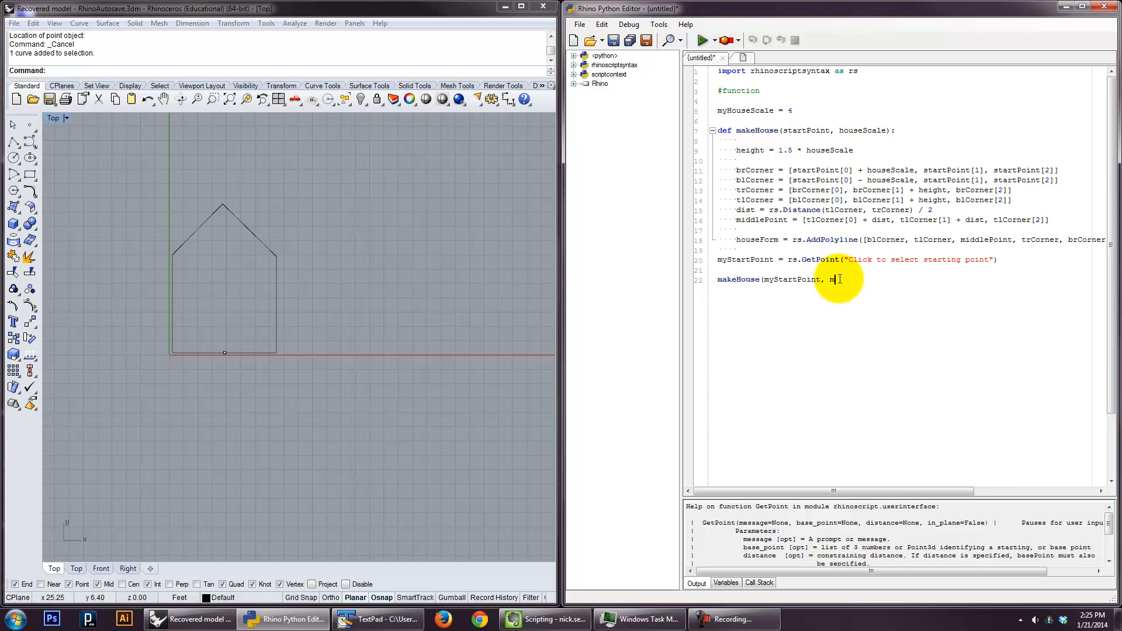
pyautogui.write('yHouseScale')
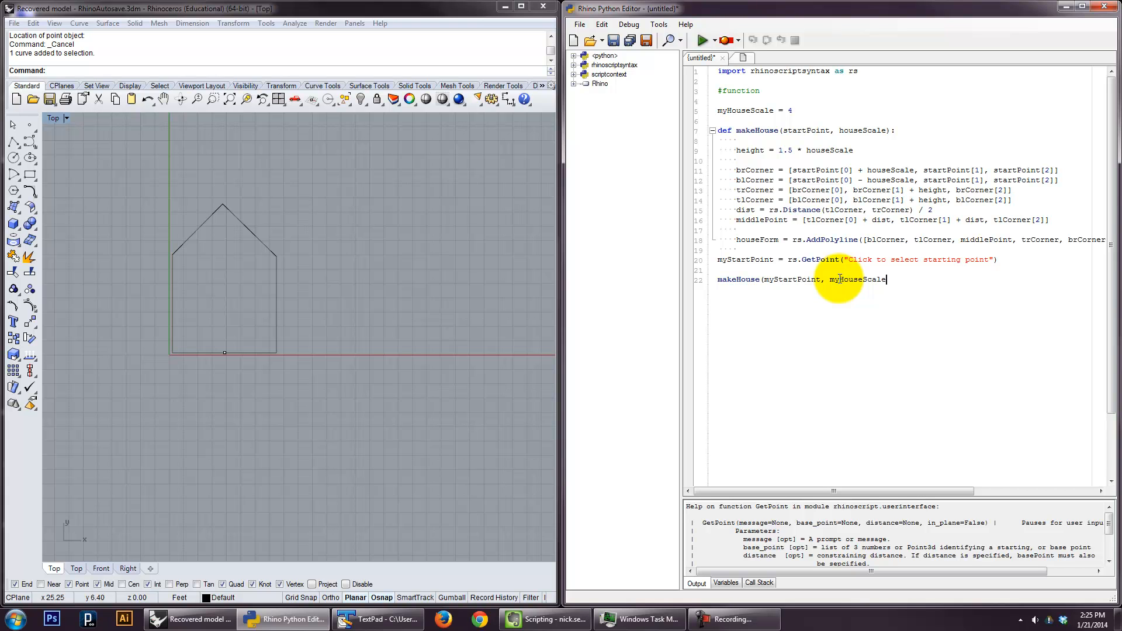
pyautogui.press('BackSpace')
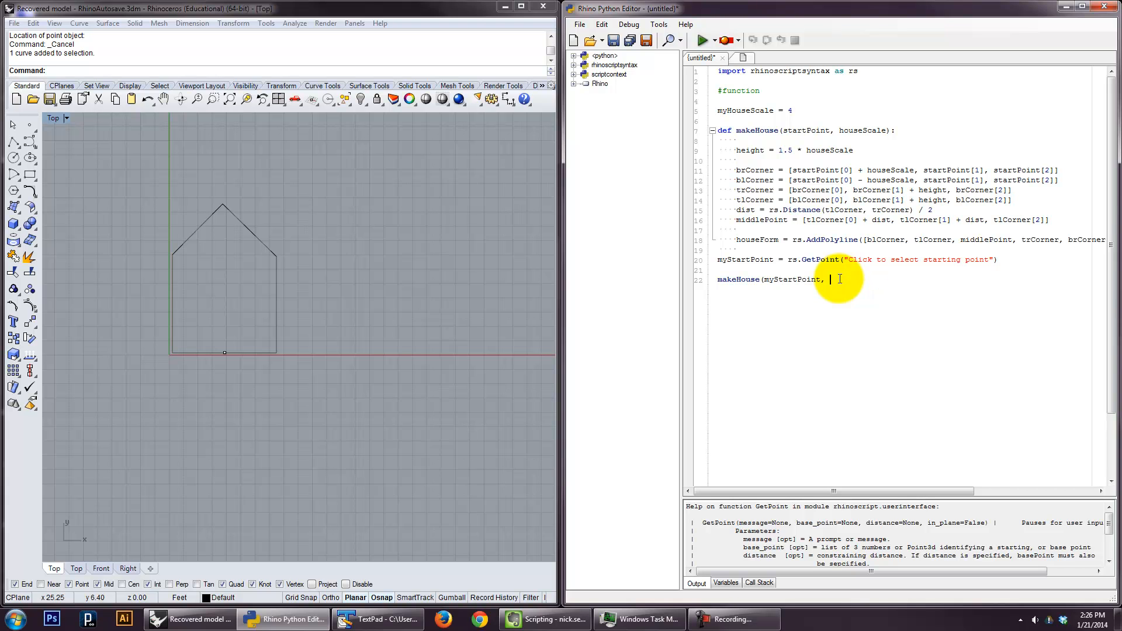
pyautogui.write('myHouse')
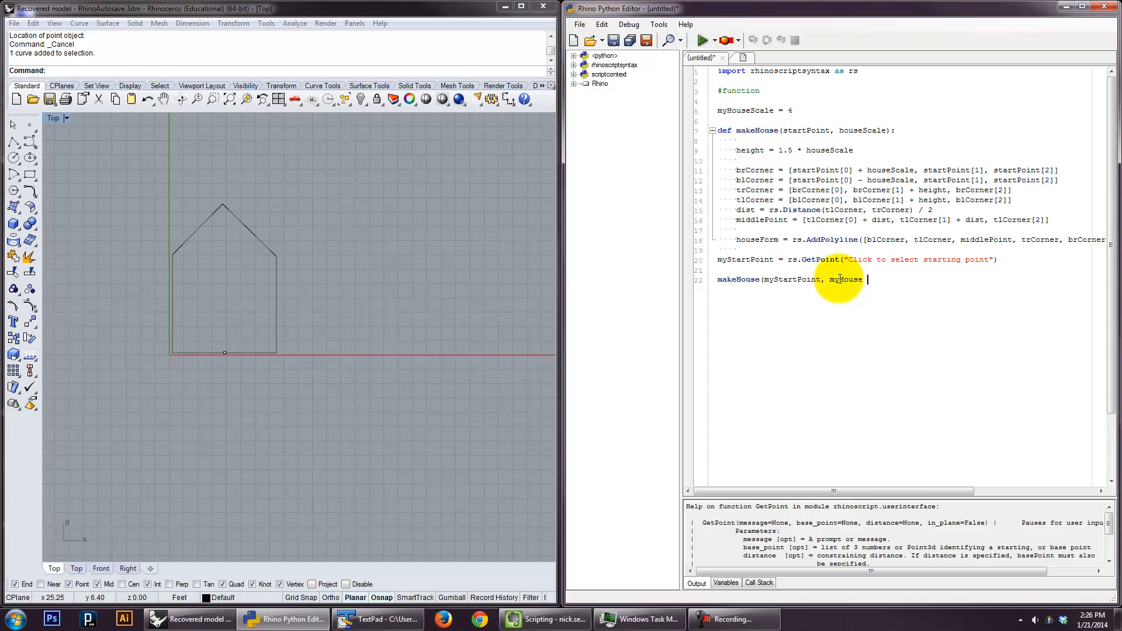
pyautogui.write('Scale)')
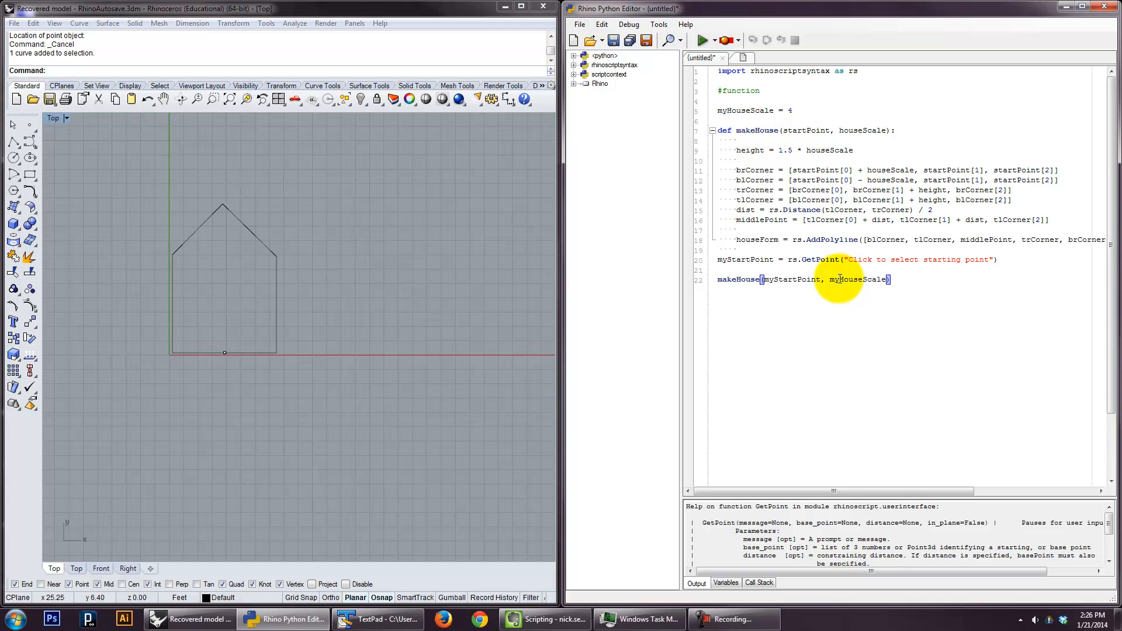
pyautogui.moveTo(500, 128)
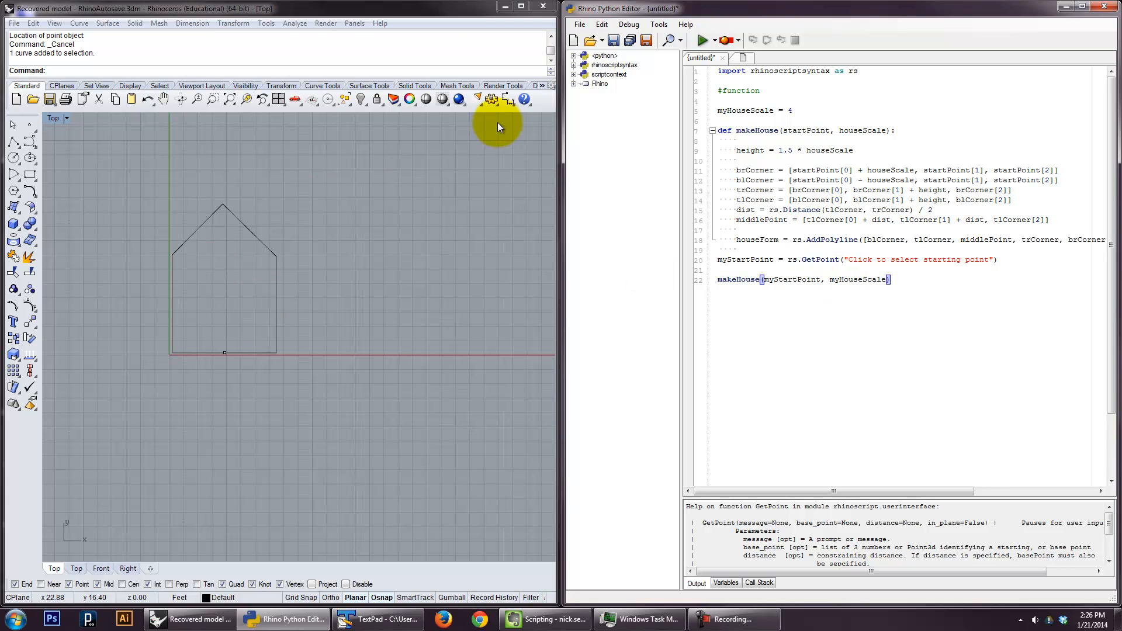
# - Save the script as house.py
pyautogui.click(611, 40)
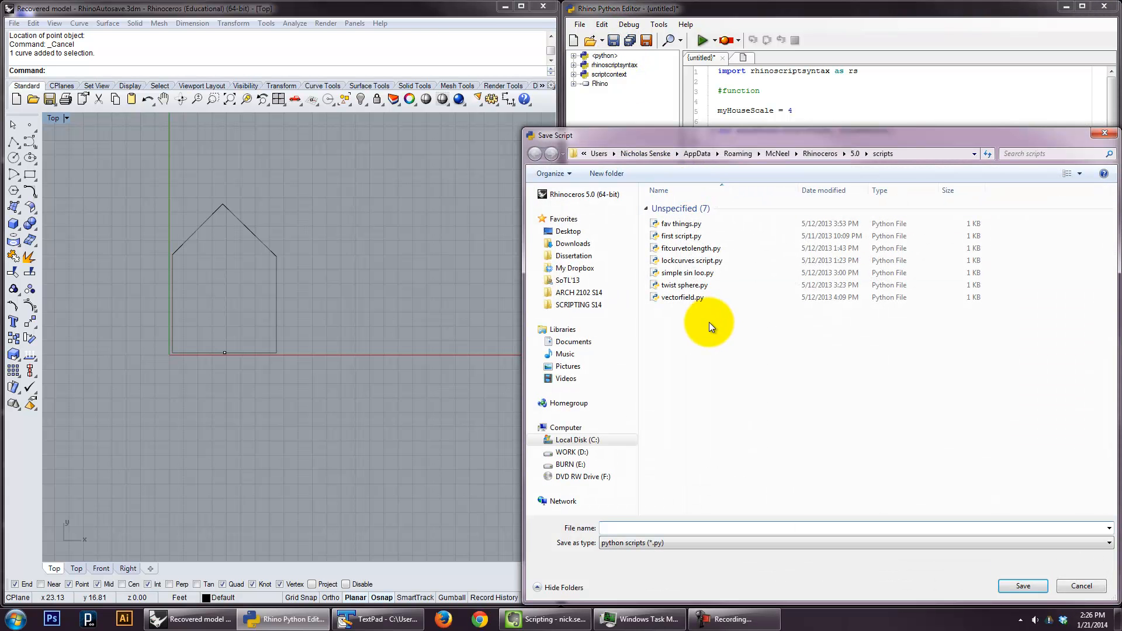
pyautogui.write('hose')
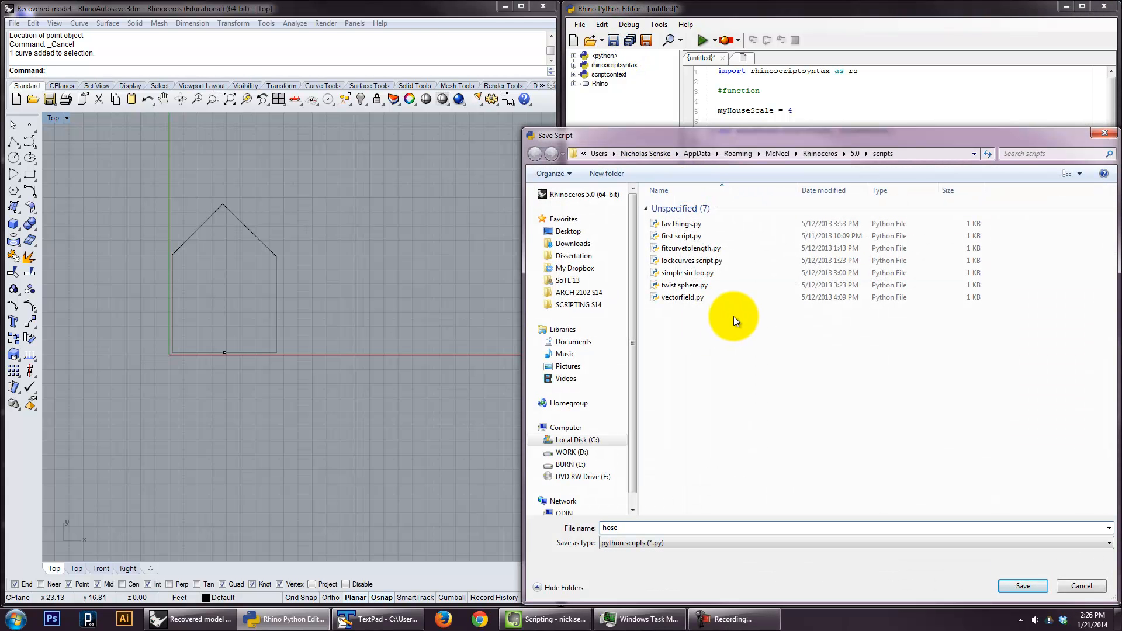
pyautogui.click(1022, 585)
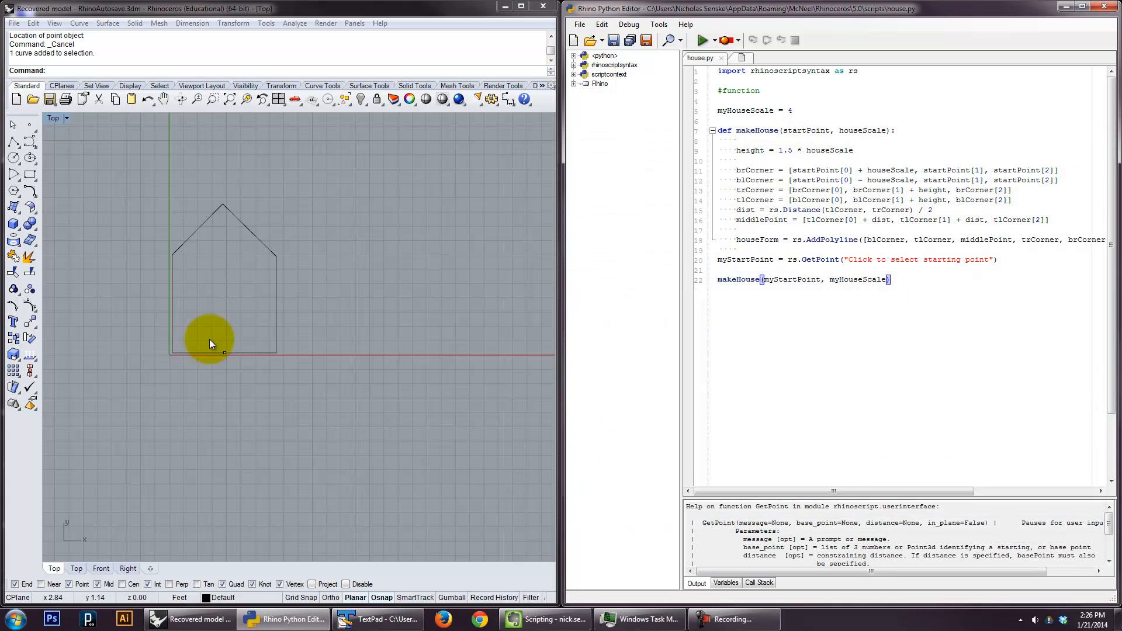
# - Run the house script, delete the drawn curves, and return to the house scale value
pyautogui.press('Delete')
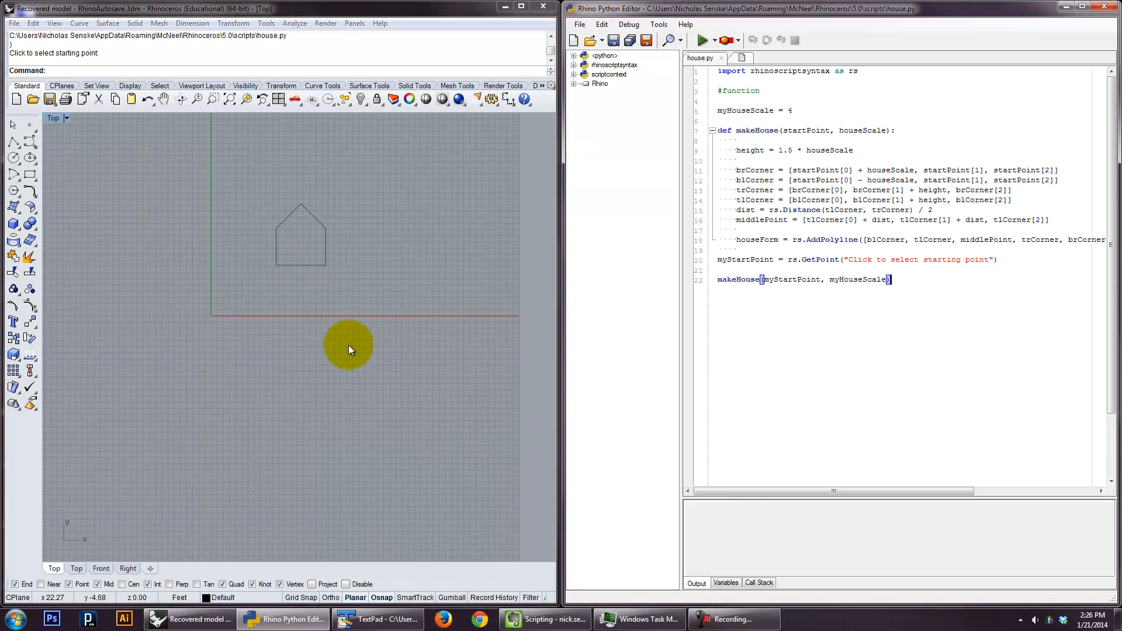
pyautogui.moveTo(691, 49)
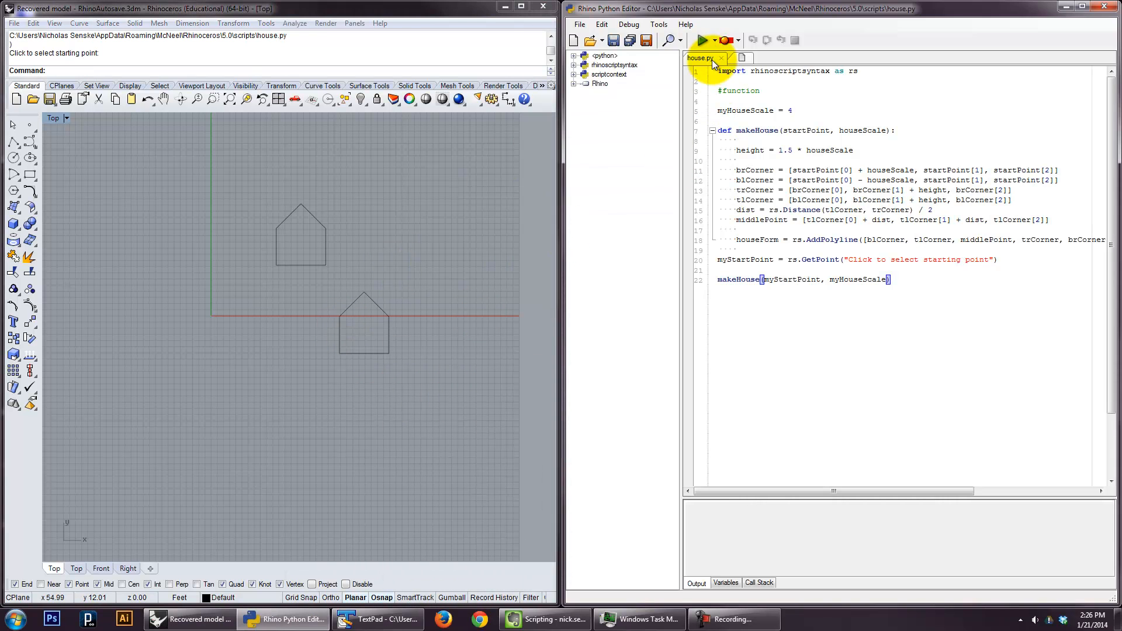
pyautogui.click(186, 254)
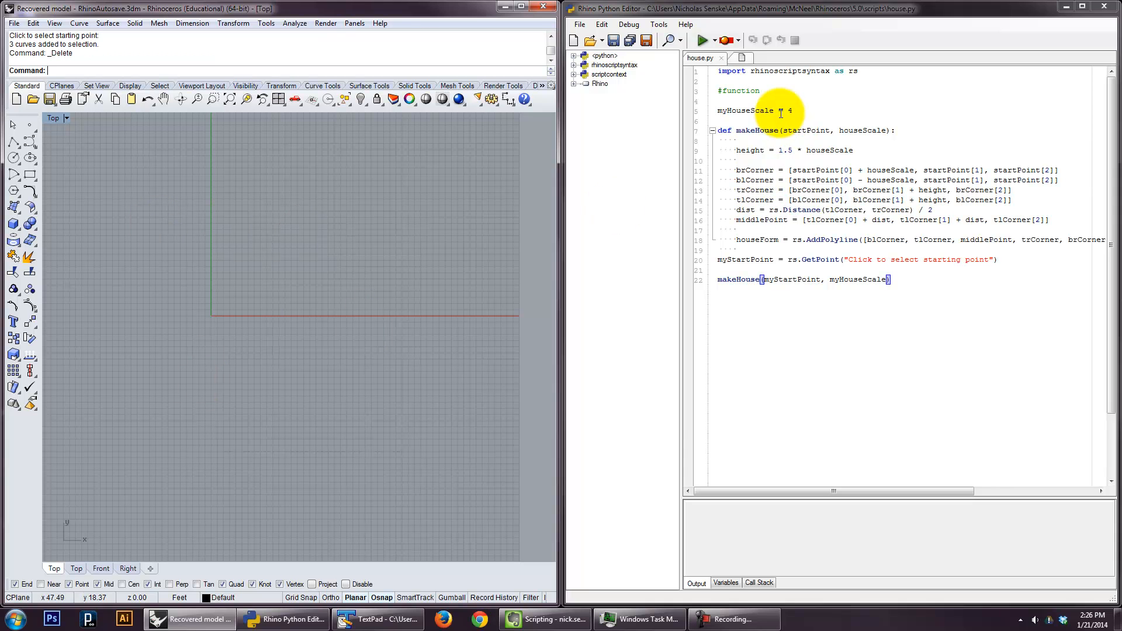
# - Set myHouseScale to 10 and comment that startPoint is the bottom midpoint of the house
pyautogui.write('10')
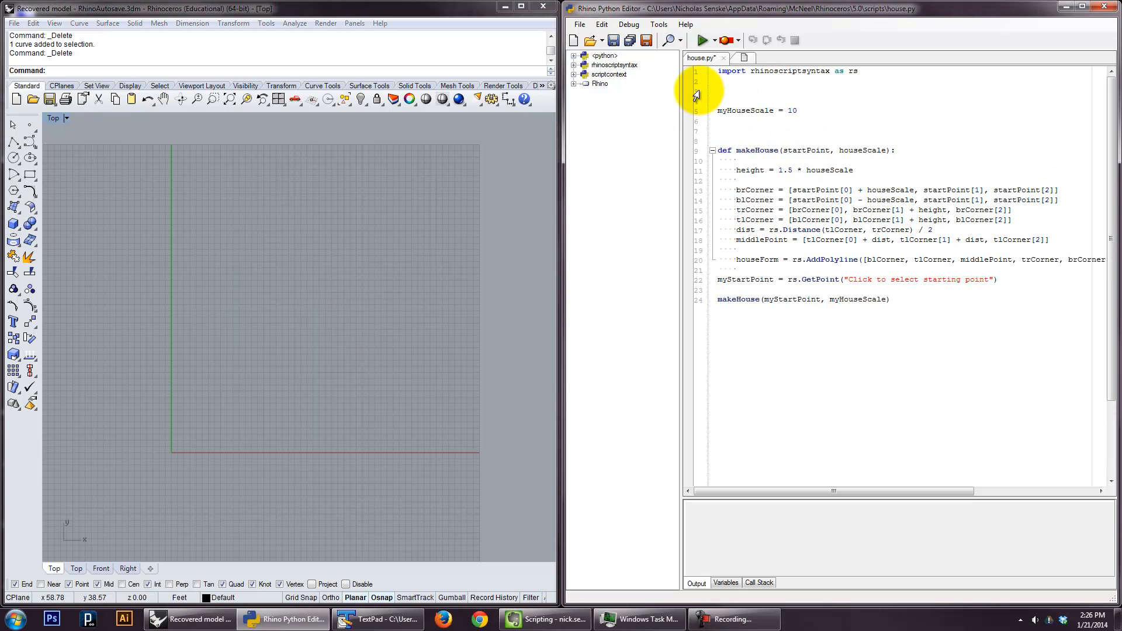
pyautogui.write('# function MakeHouse')
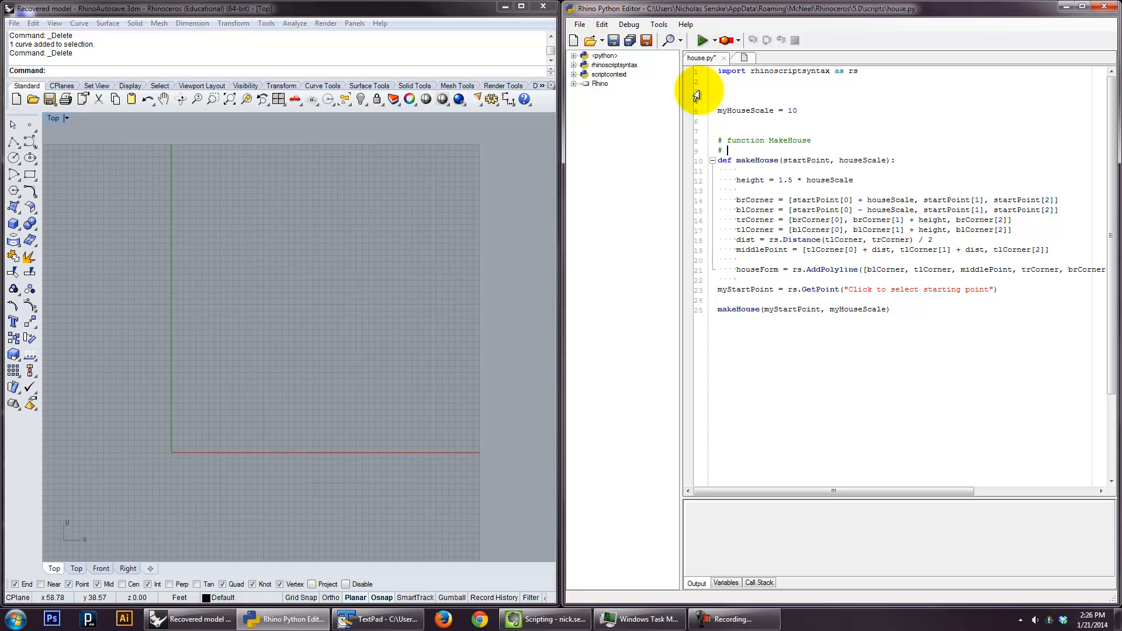
pyautogui.write('startPoint =')
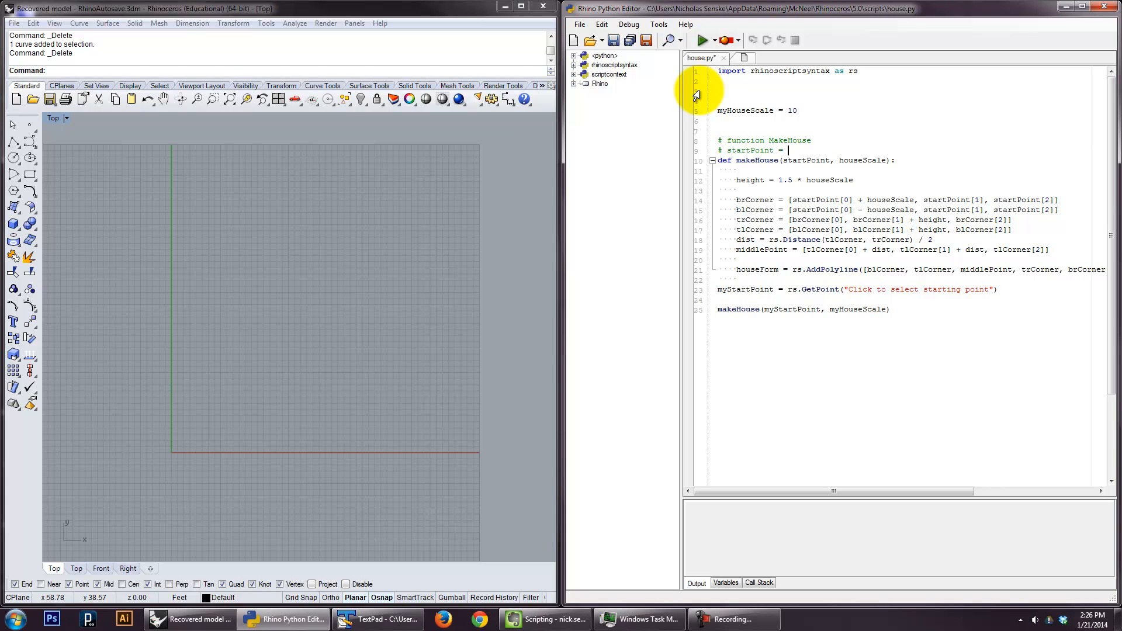
pyautogui.write('mi')
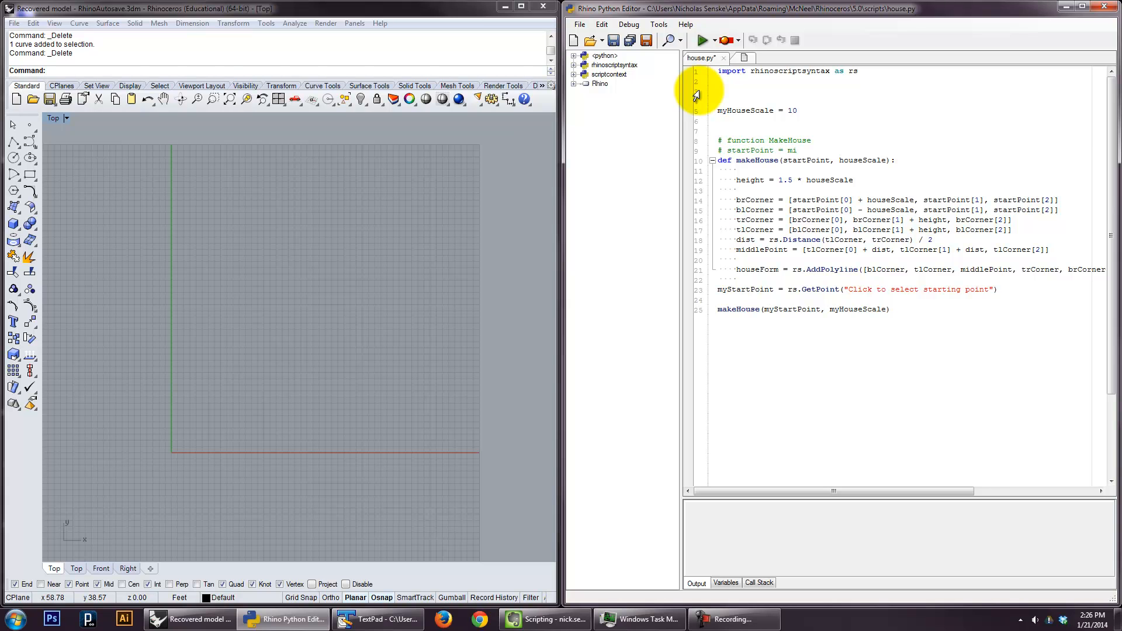
pyautogui.write('pont')
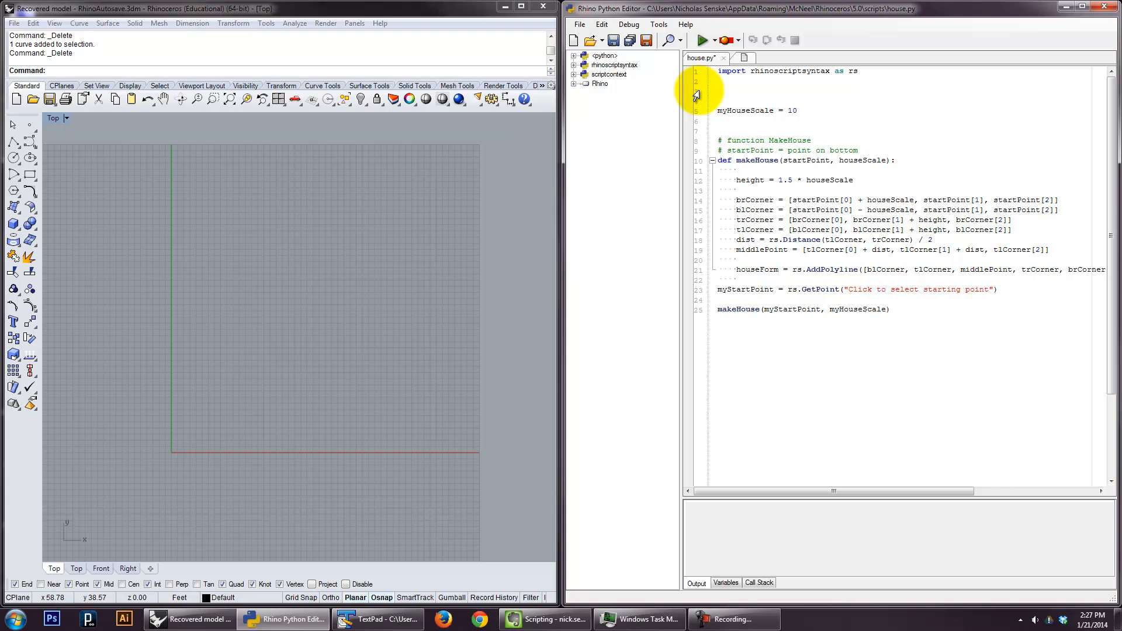
pyautogui.write('midpoint')
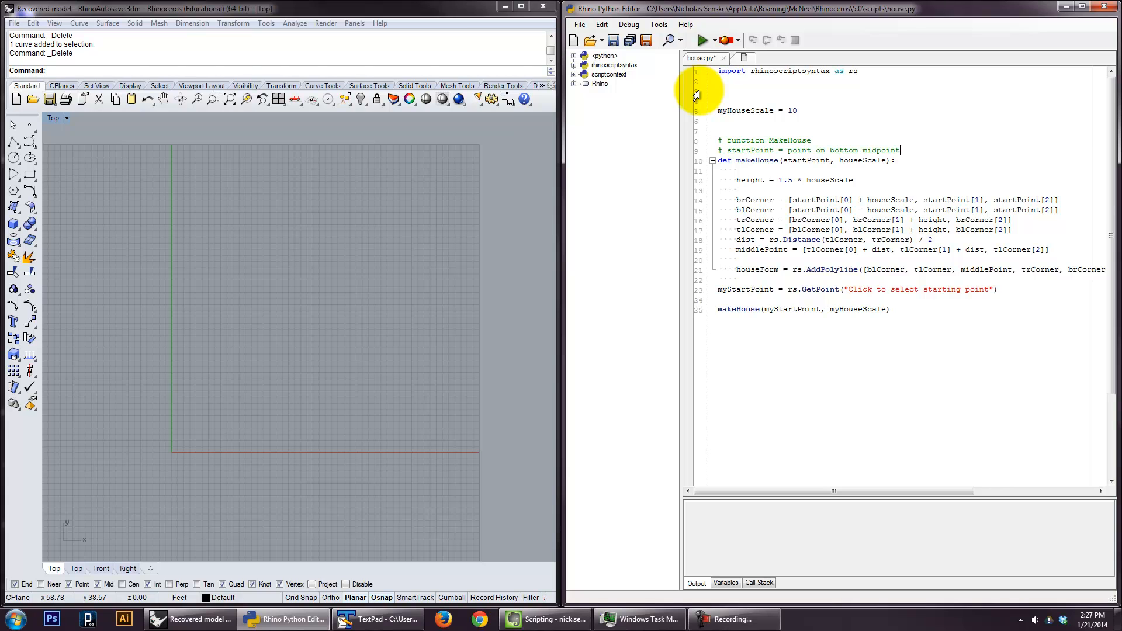
pyautogui.write('of house')
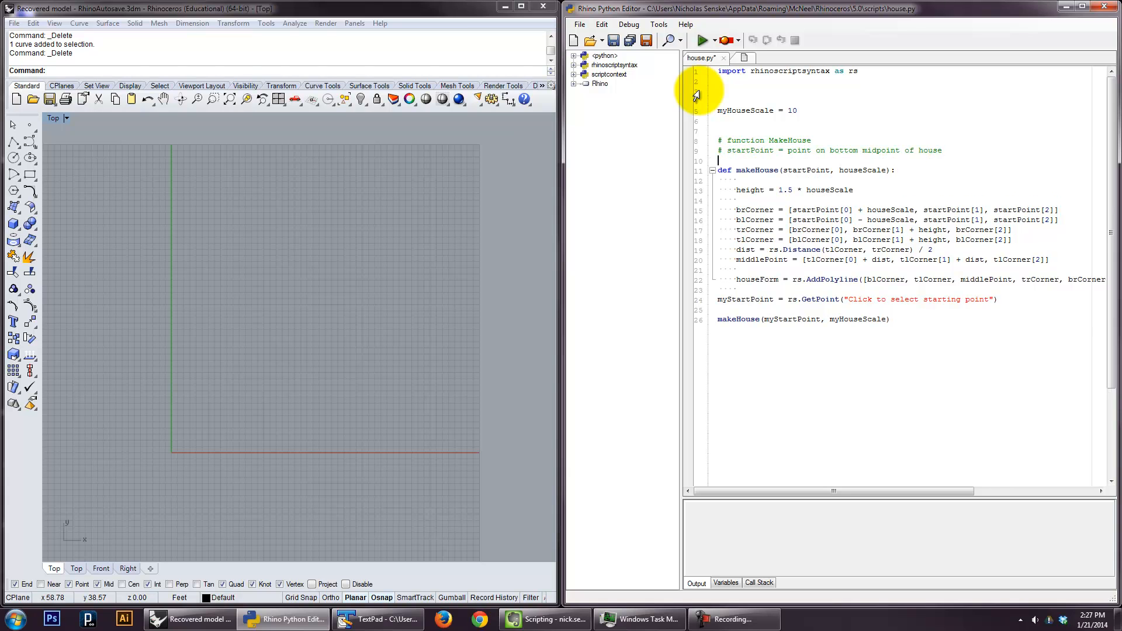
# - Comment the makeHouse(startPoint, houseScale) signature and that houseScale is half the house width
pyautogui.write('# h')
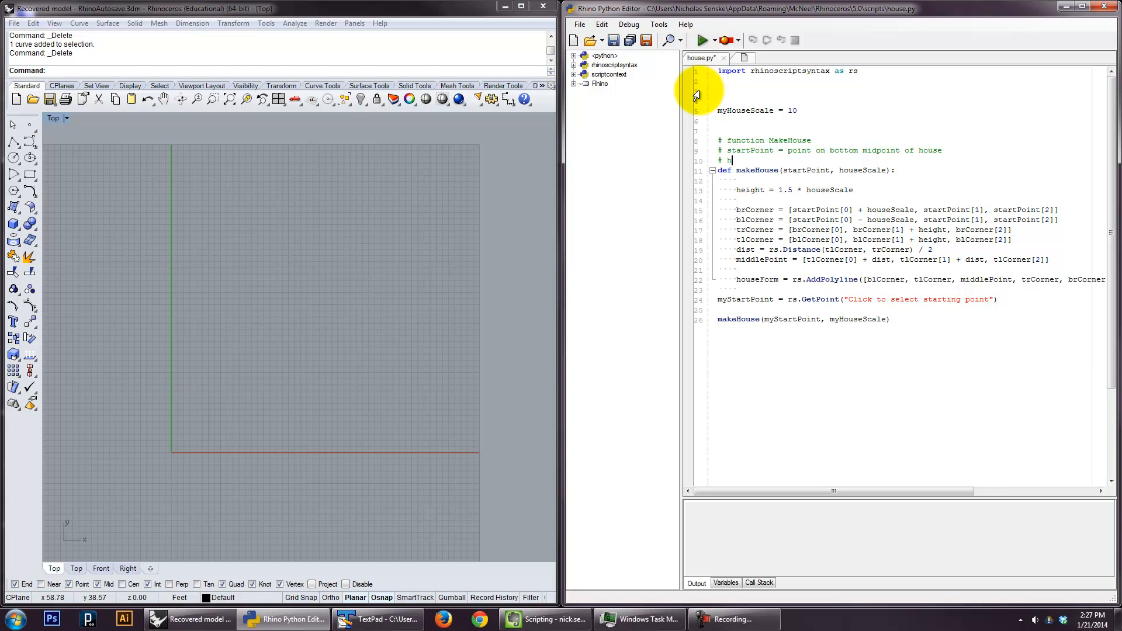
pyautogui.write('ouseScale =')
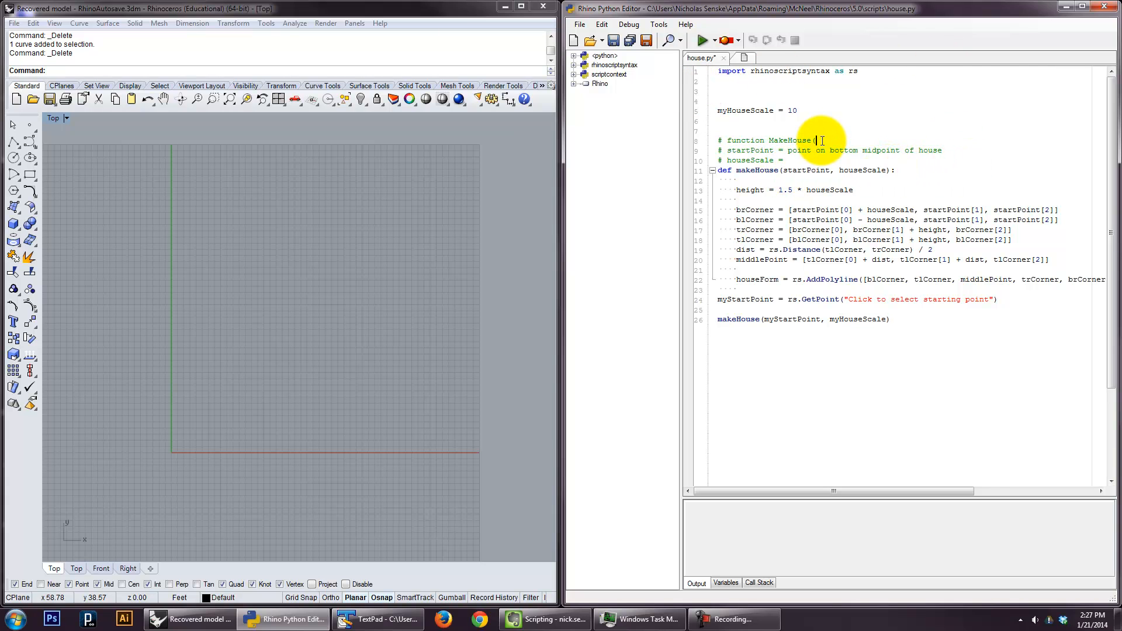
pyautogui.write('(startPoint, houseScale)')
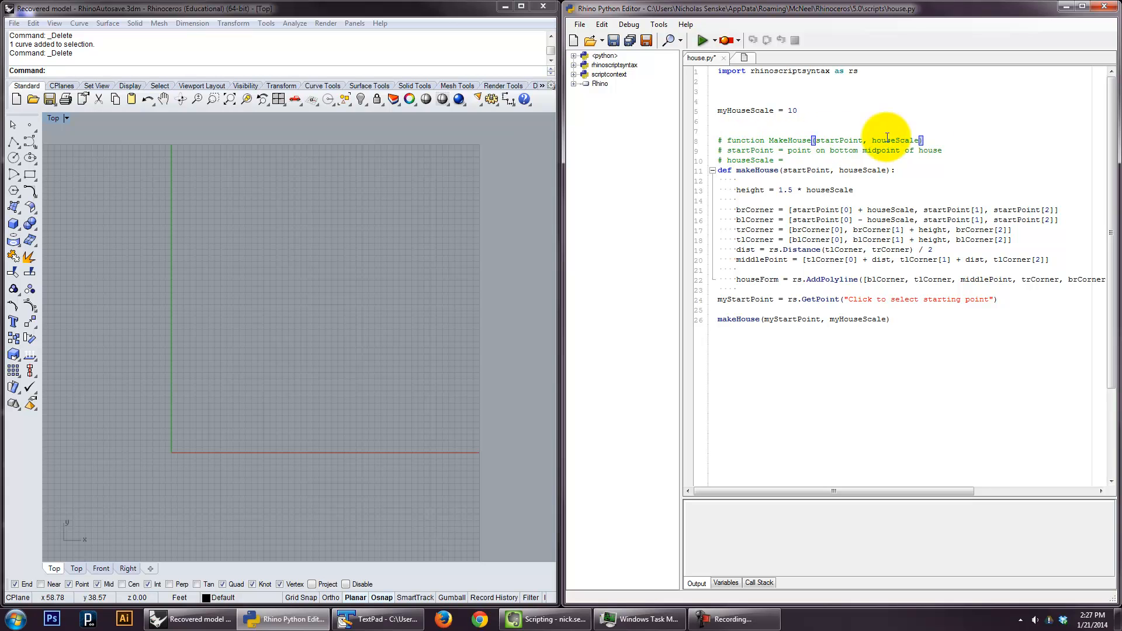
pyautogui.moveTo(950, 142)
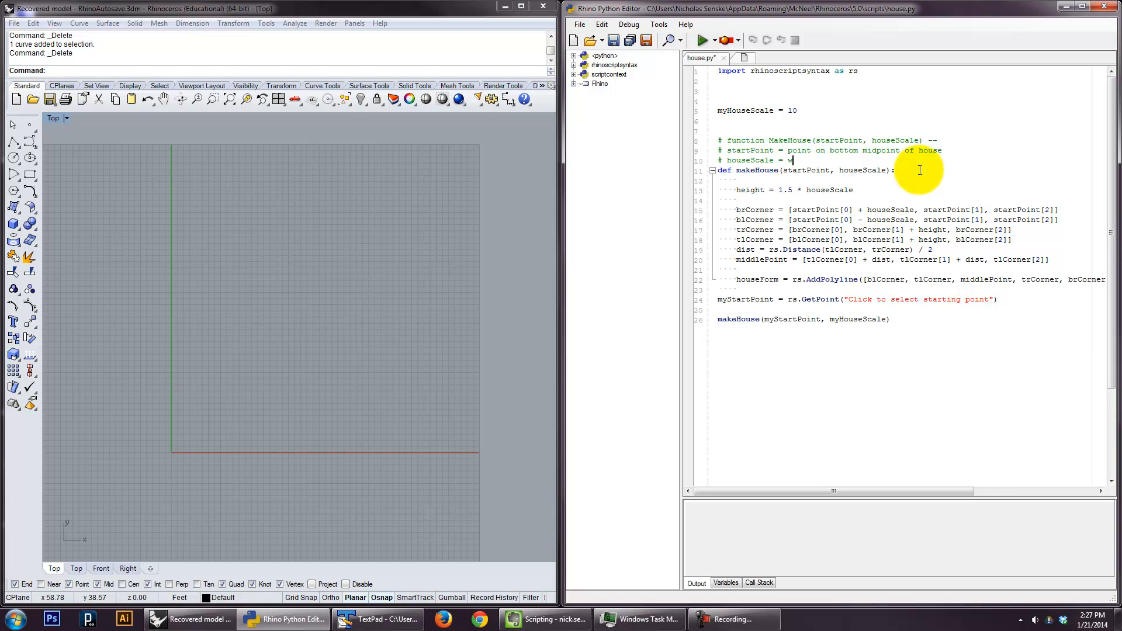
pyautogui.write('id')
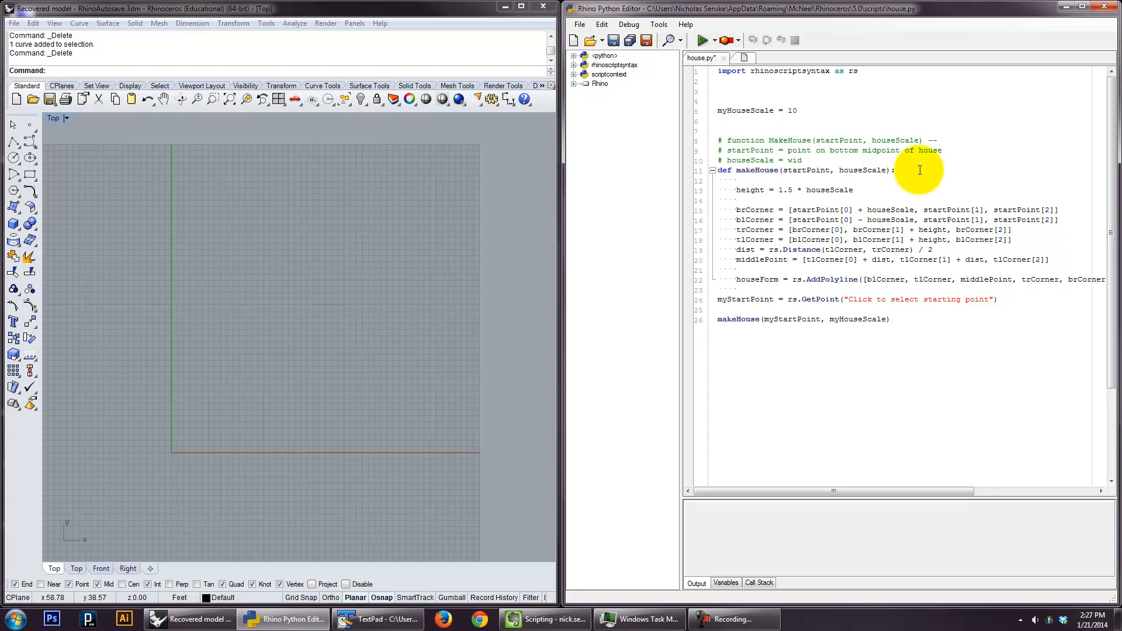
pyautogui.write('half')
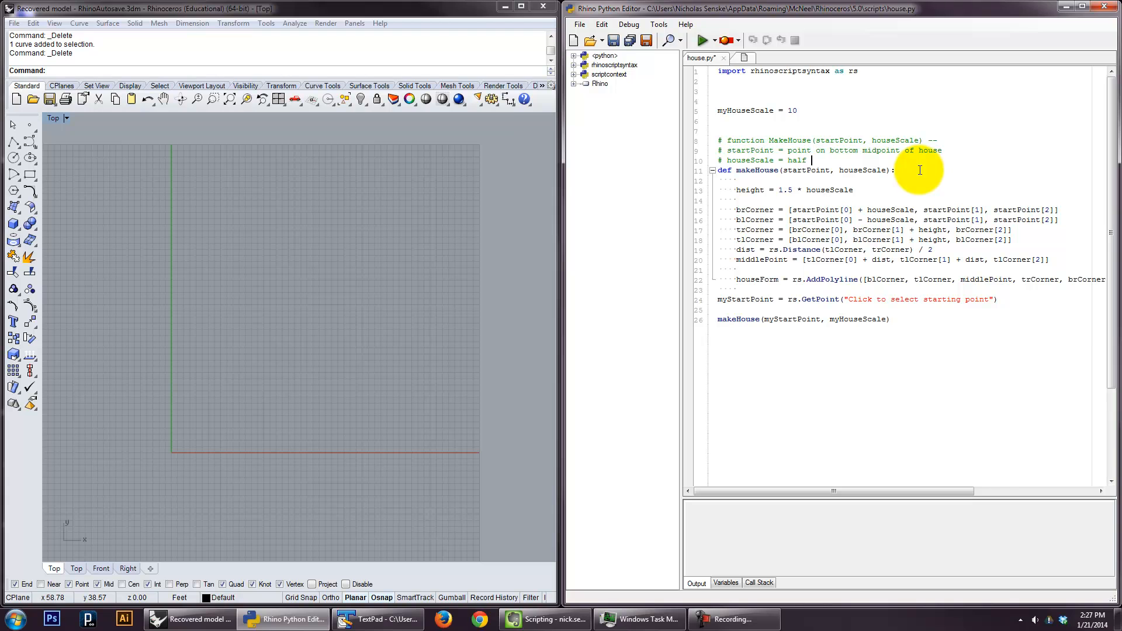
pyautogui.write('the wih')
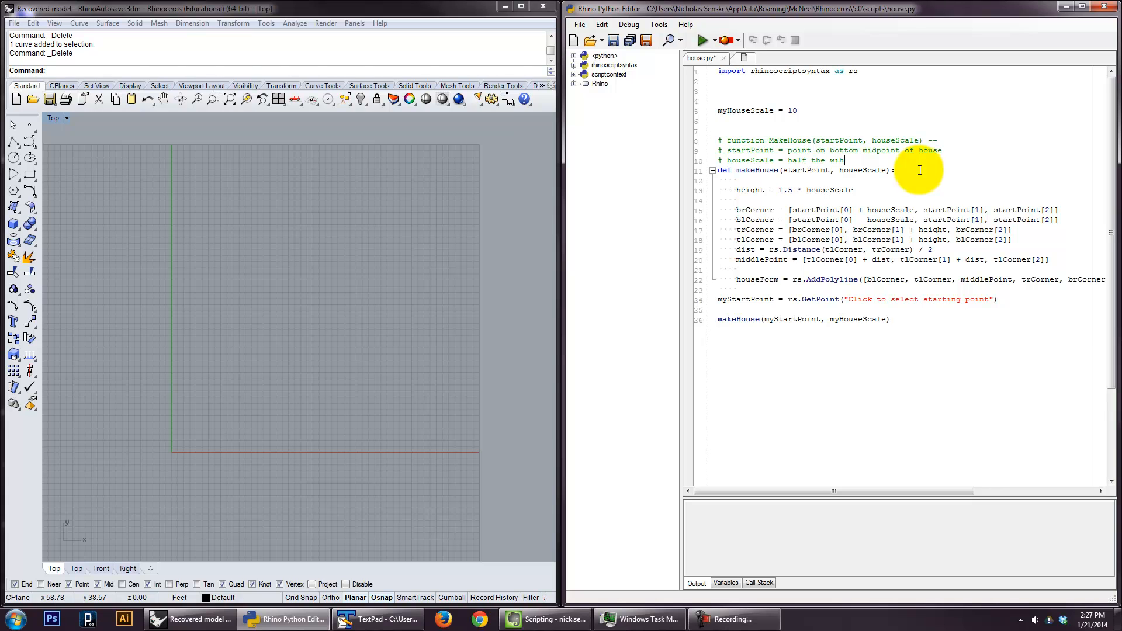
pyautogui.write('dth of the house')
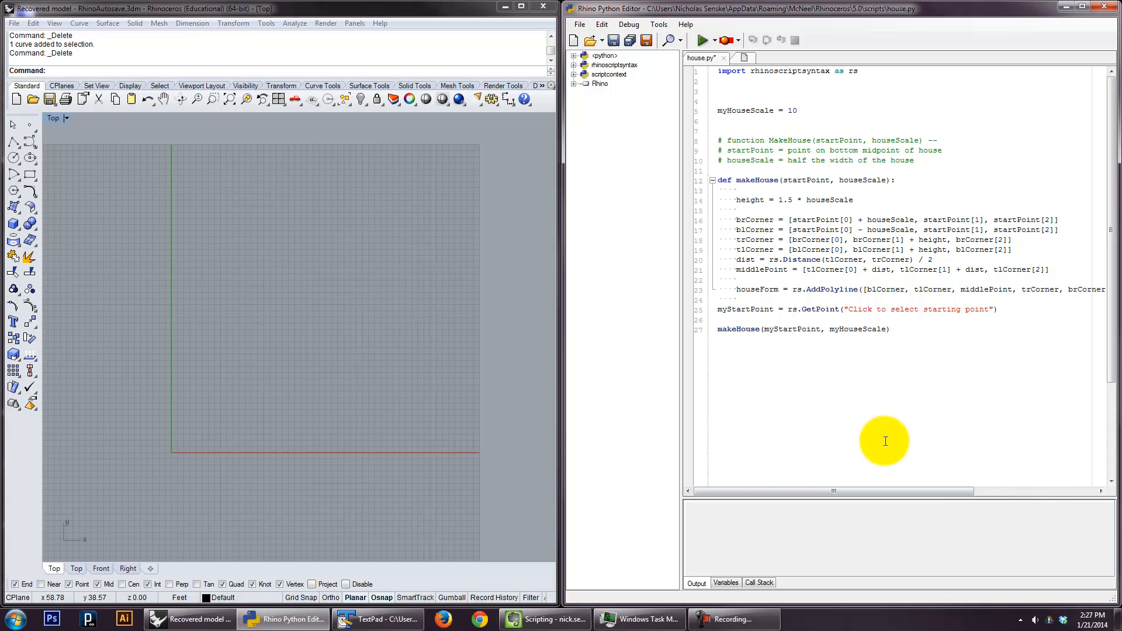
# - Add a for i in range(10): loop header above the makeHouse call
pyautogui.click(893, 328)
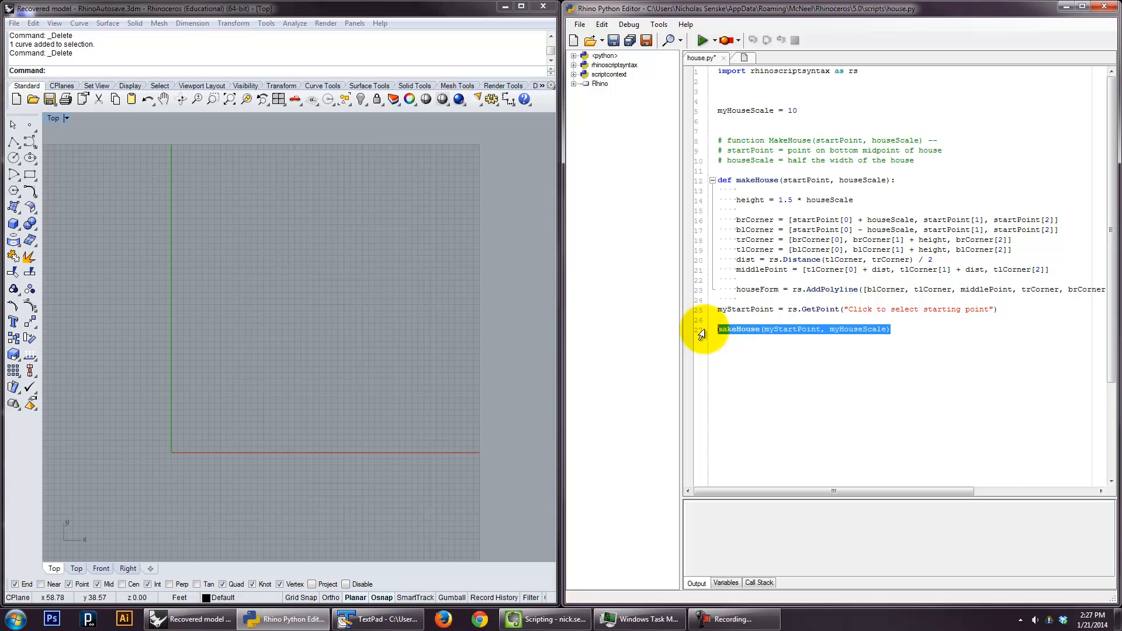
pyautogui.write('for  in')
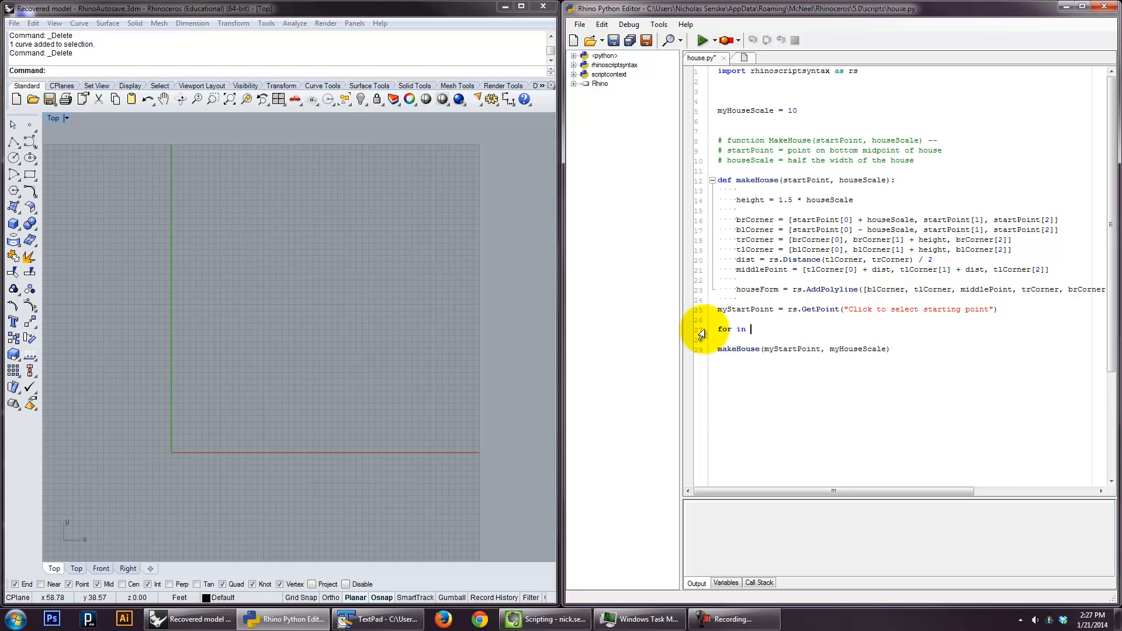
pyautogui.press('Backspace')
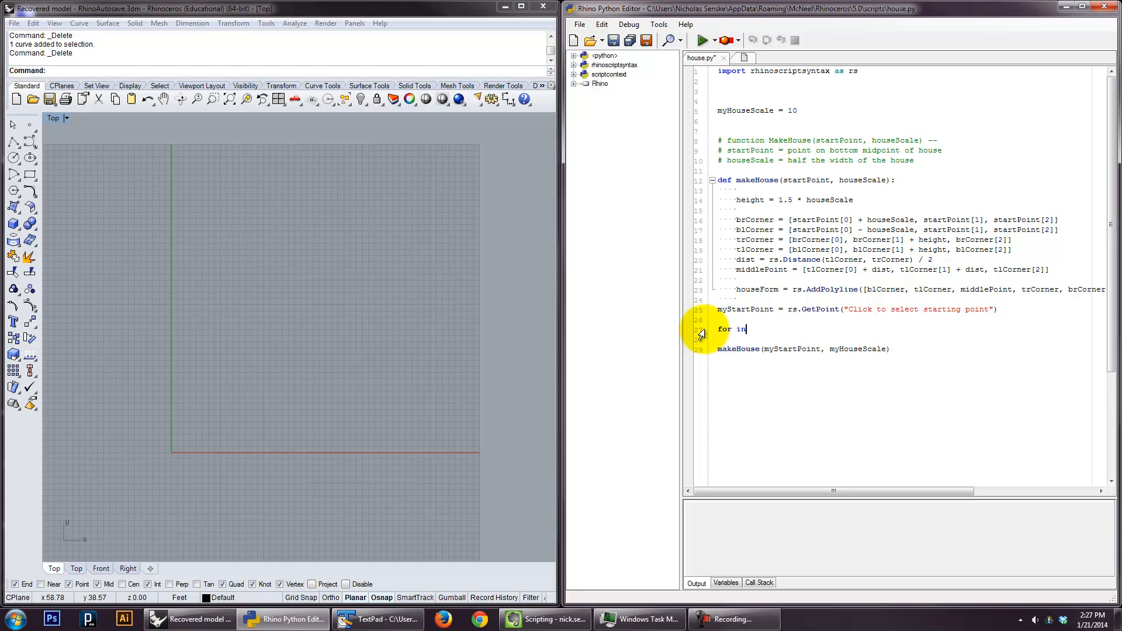
pyautogui.write('i in range(')
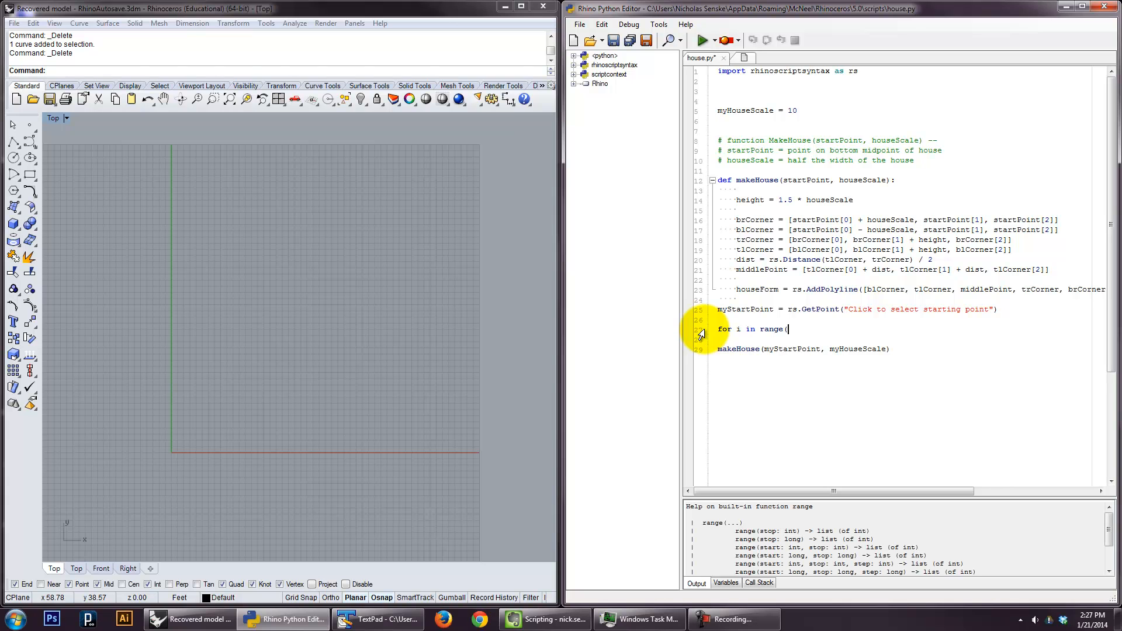
pyautogui.write('10):')
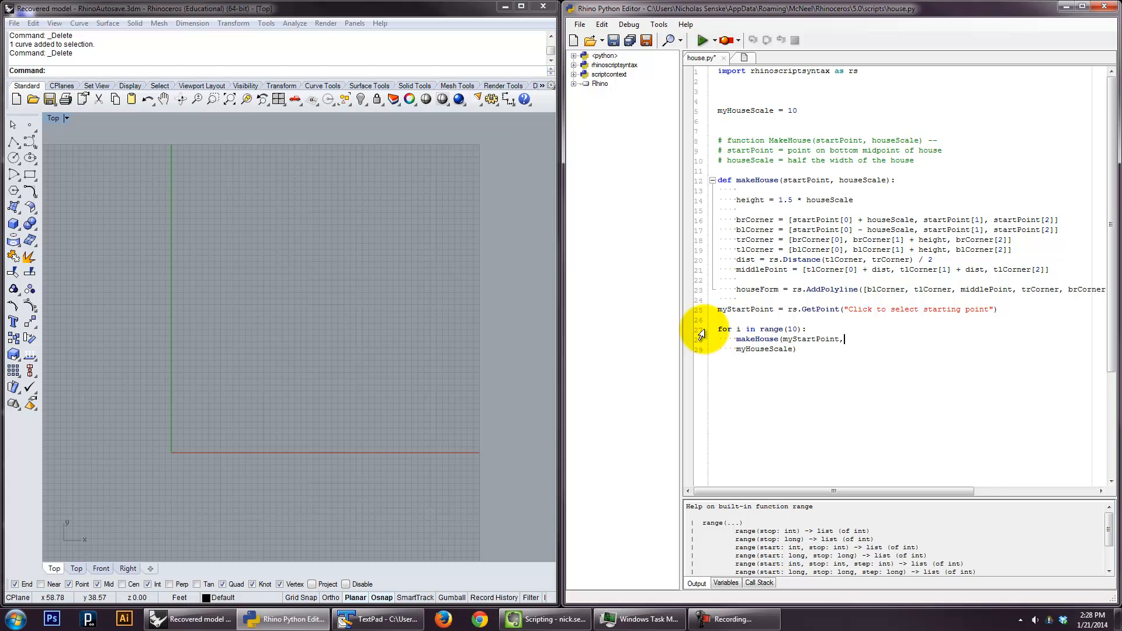
# - Change the call to makeHouse([myStartPoint[0] + i * (myHouseScale * 2.5), myStartPoint[1], myStartPoint[2]], myHouseScale)
pyautogui.press('Backspace')
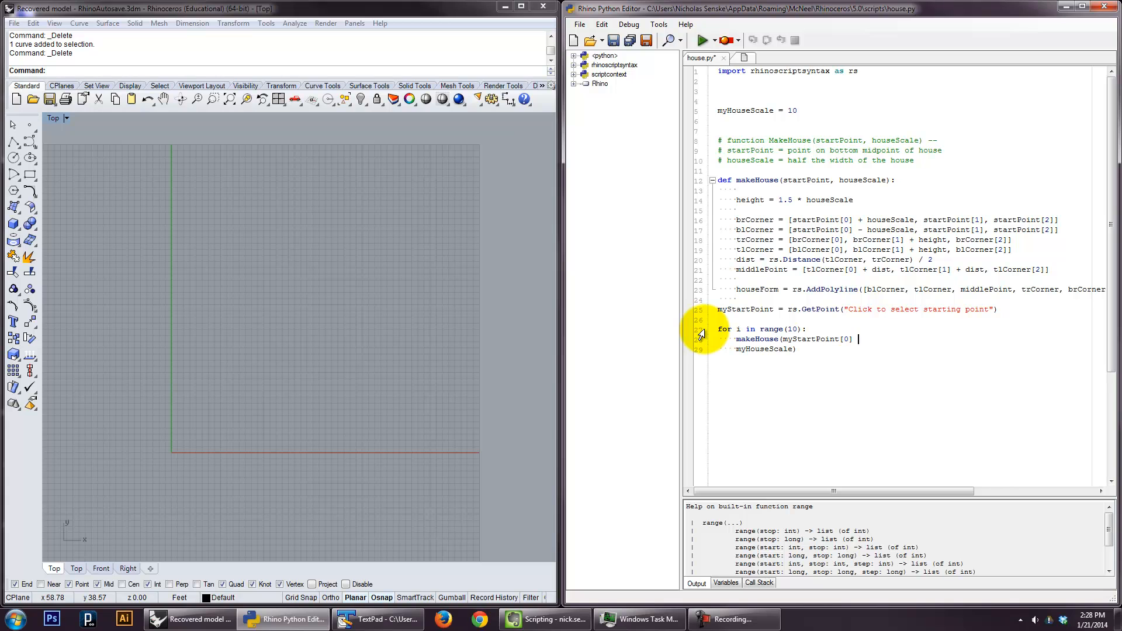
pyautogui.write('+')
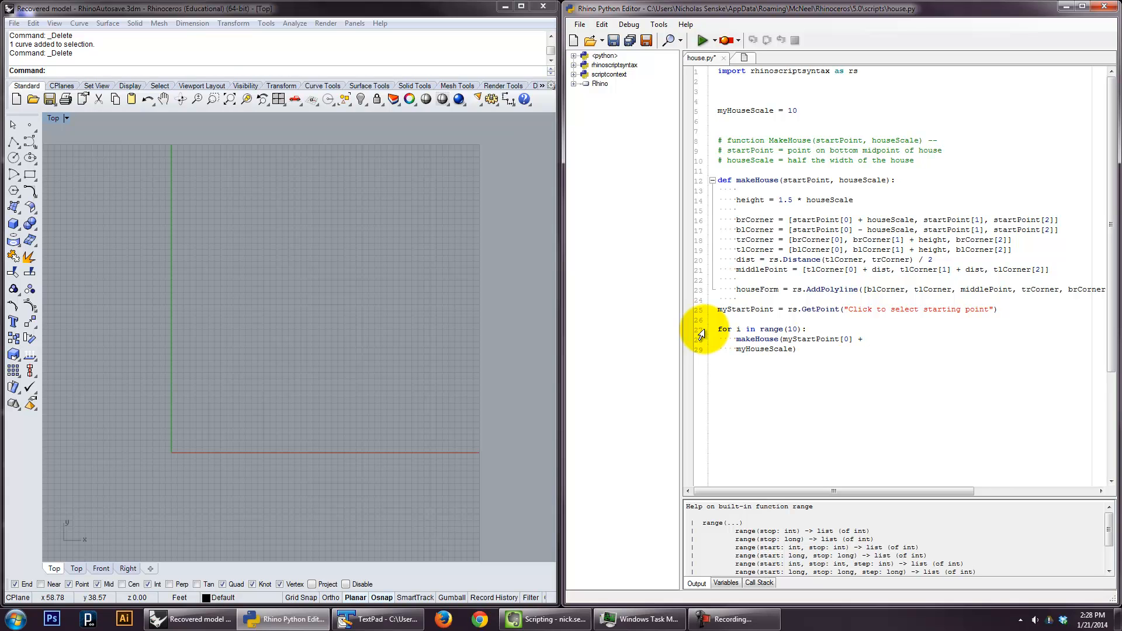
pyautogui.write('i')
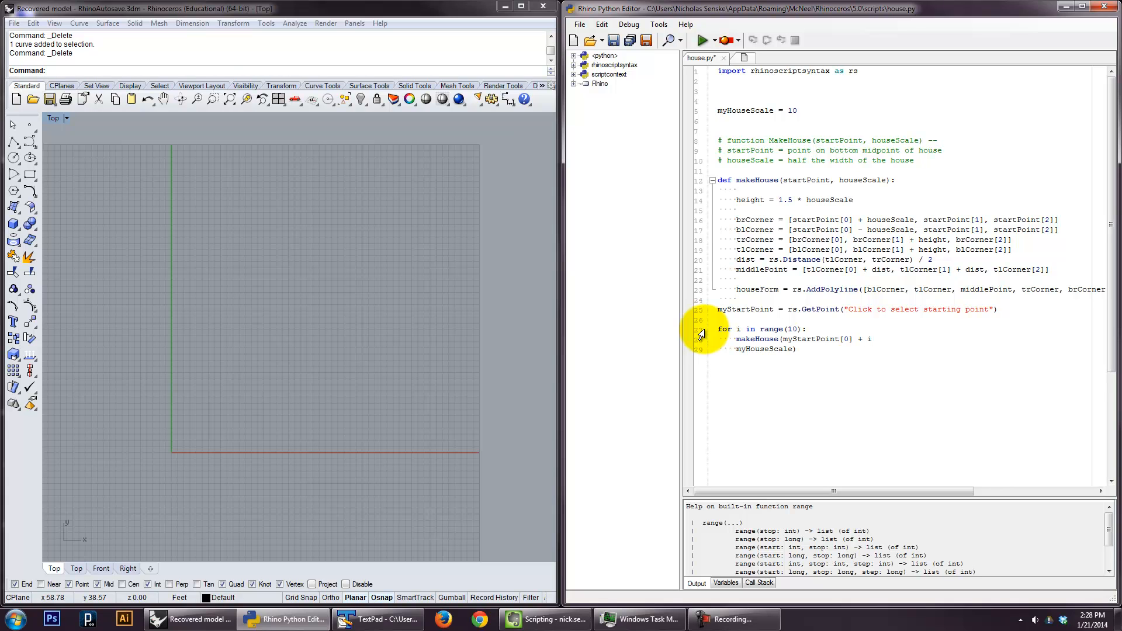
pyautogui.moveTo(766, 327)
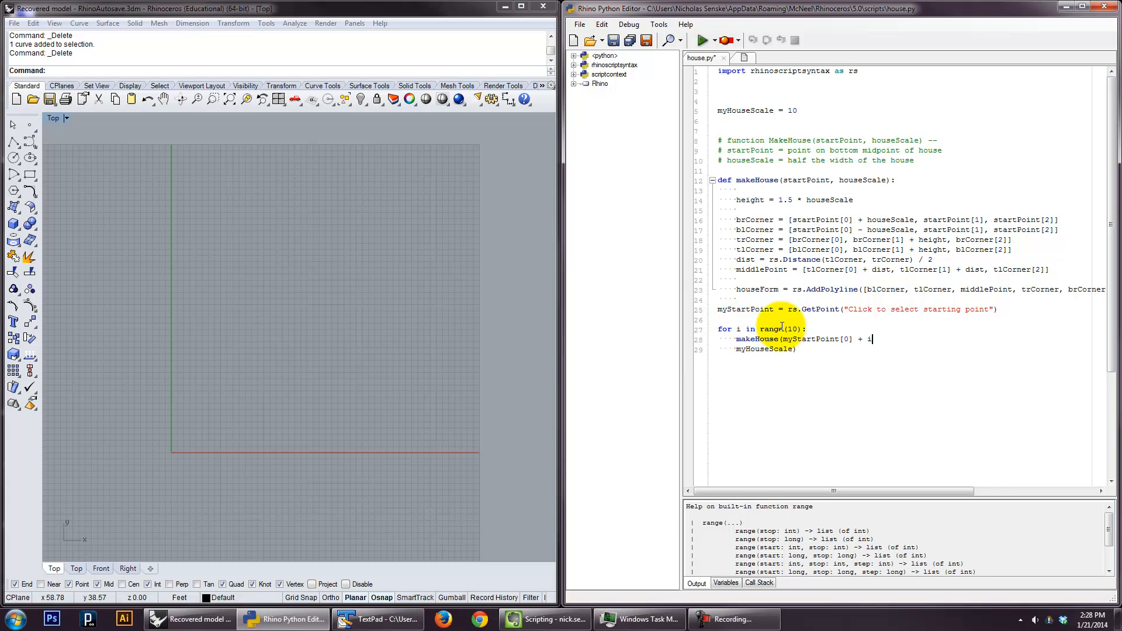
pyautogui.write('*')
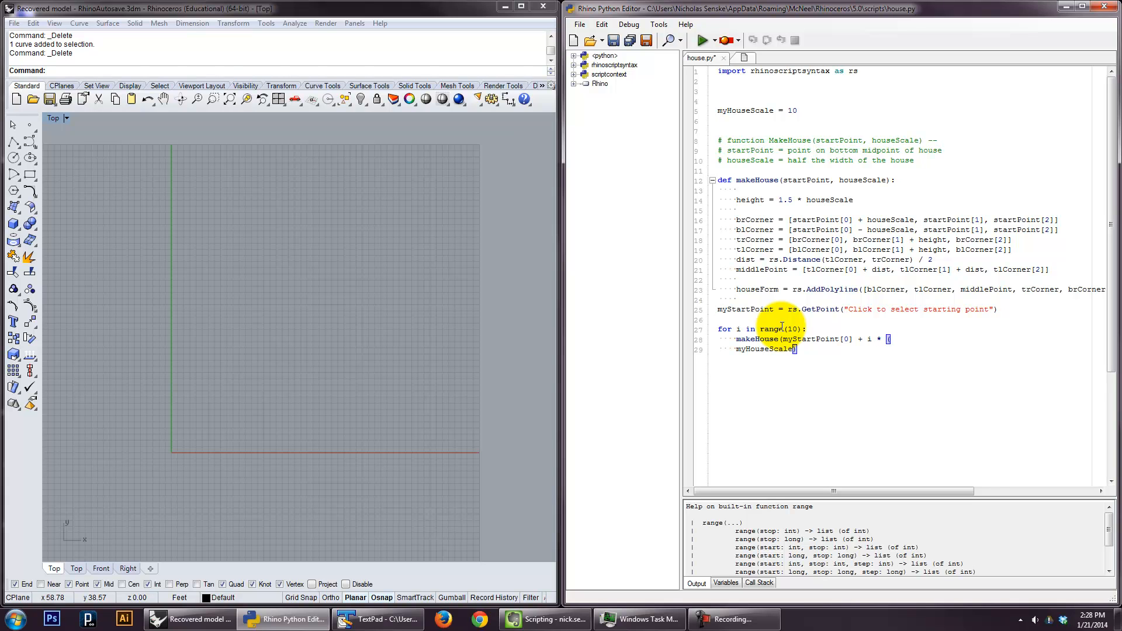
pyautogui.write('(myHouseScale')
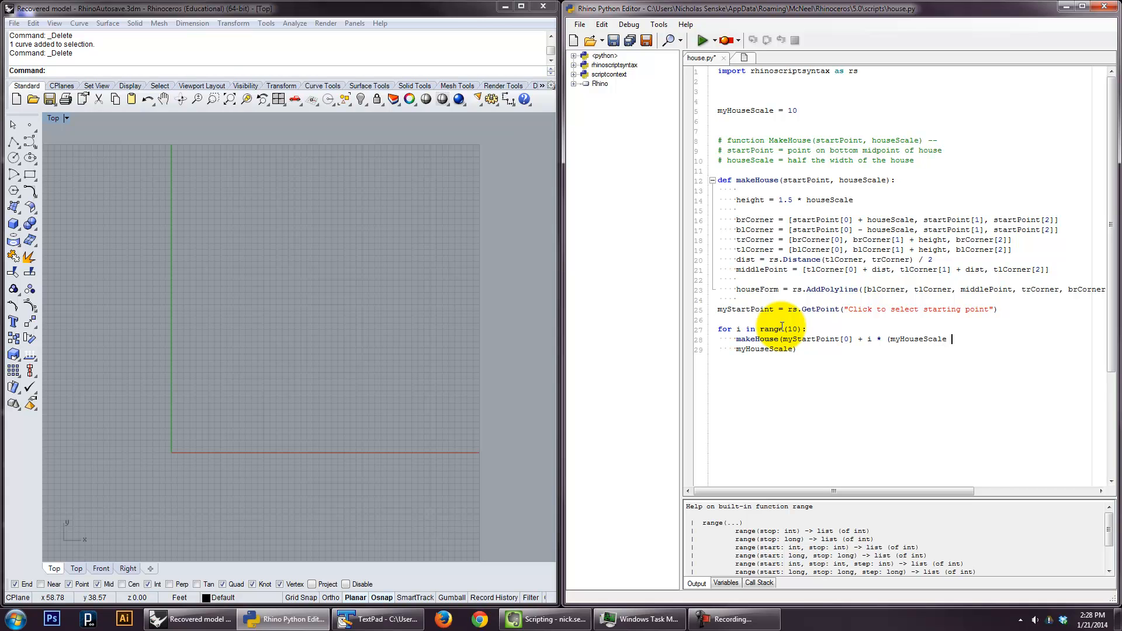
pyautogui.write('*')
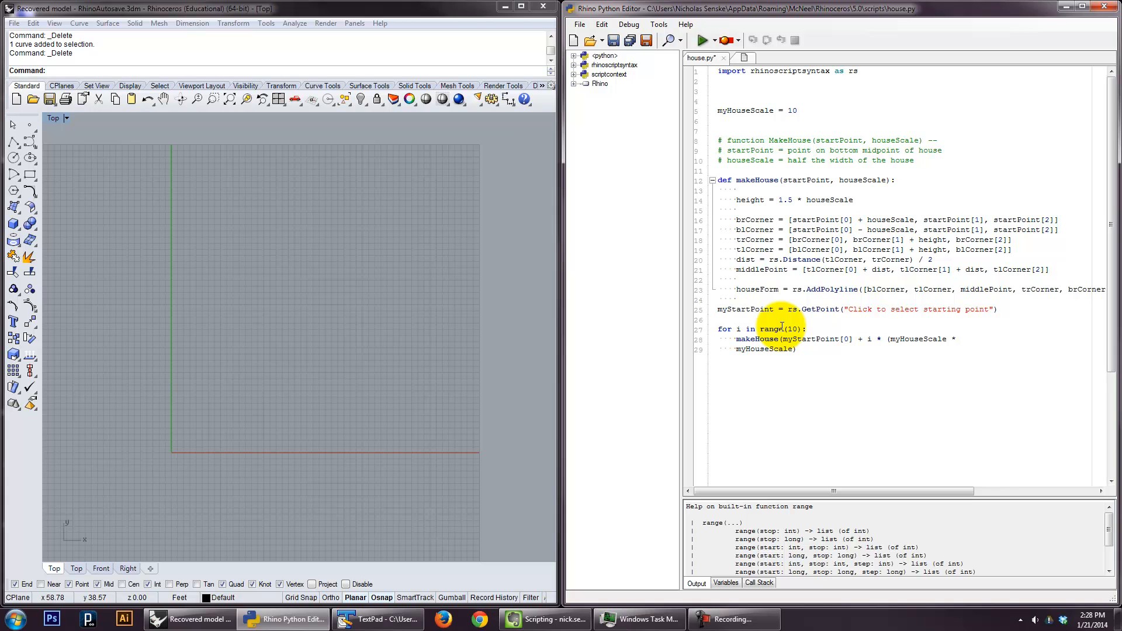
pyautogui.write('2')
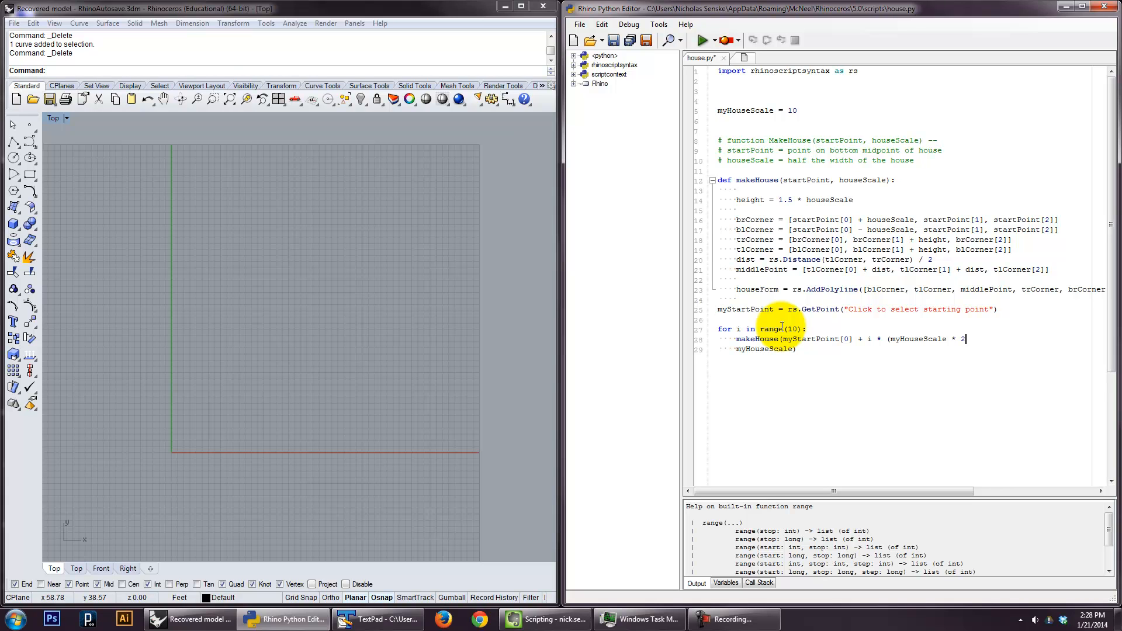
pyautogui.write('.5')
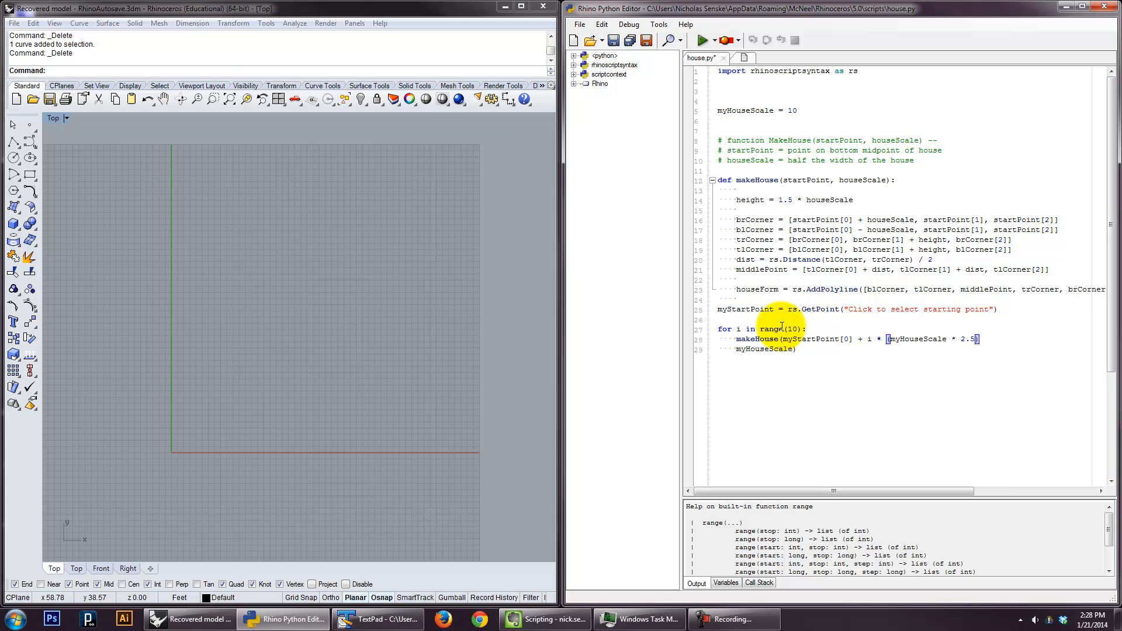
pyautogui.write(', m')
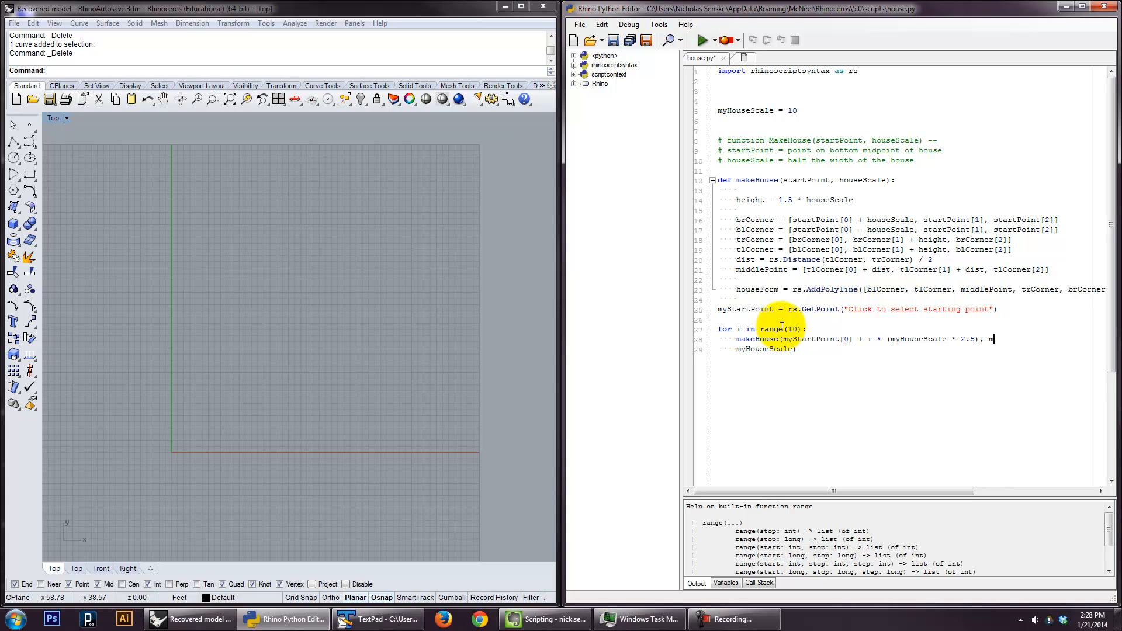
pyautogui.write('yStartPoint[1], mySt')
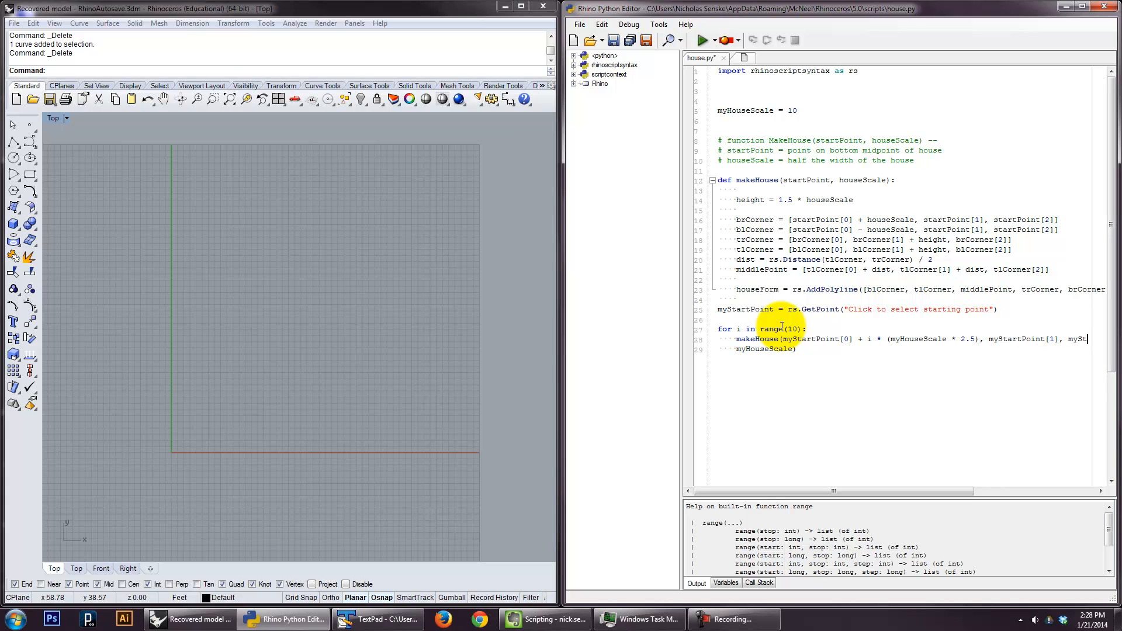
pyautogui.hscroll(3)
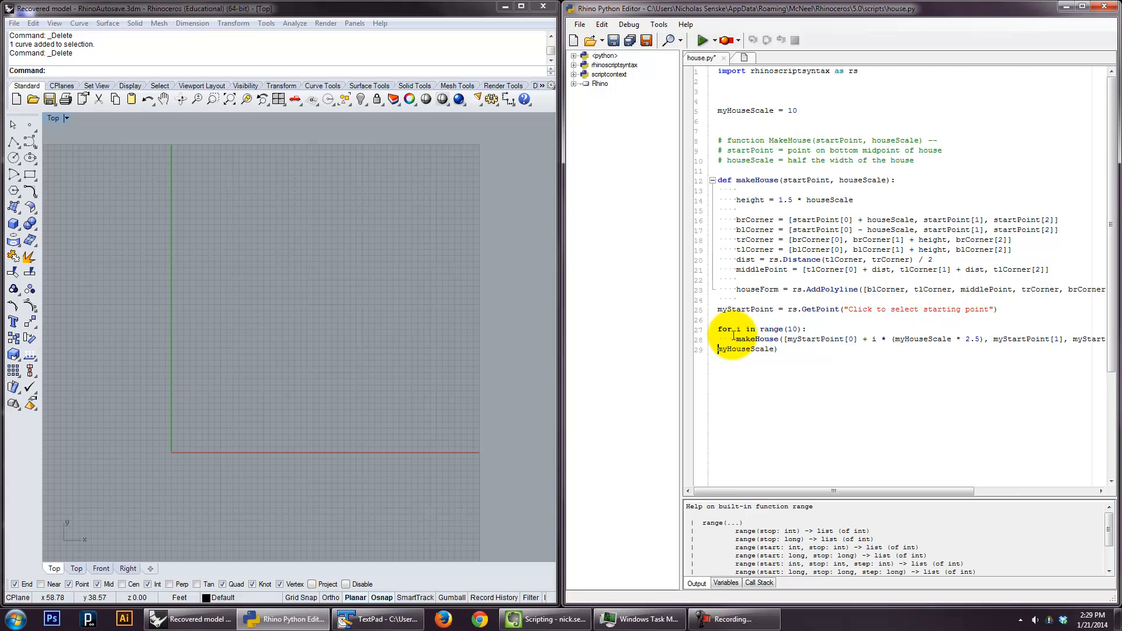
pyautogui.hscroll(3)
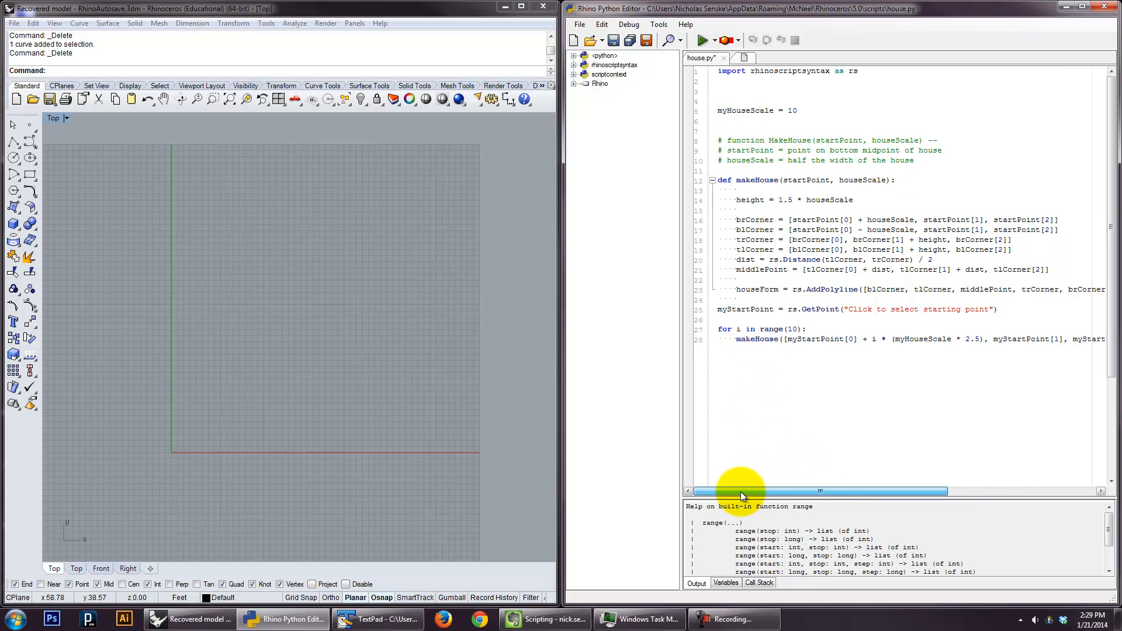
pyautogui.moveTo(608, 394)
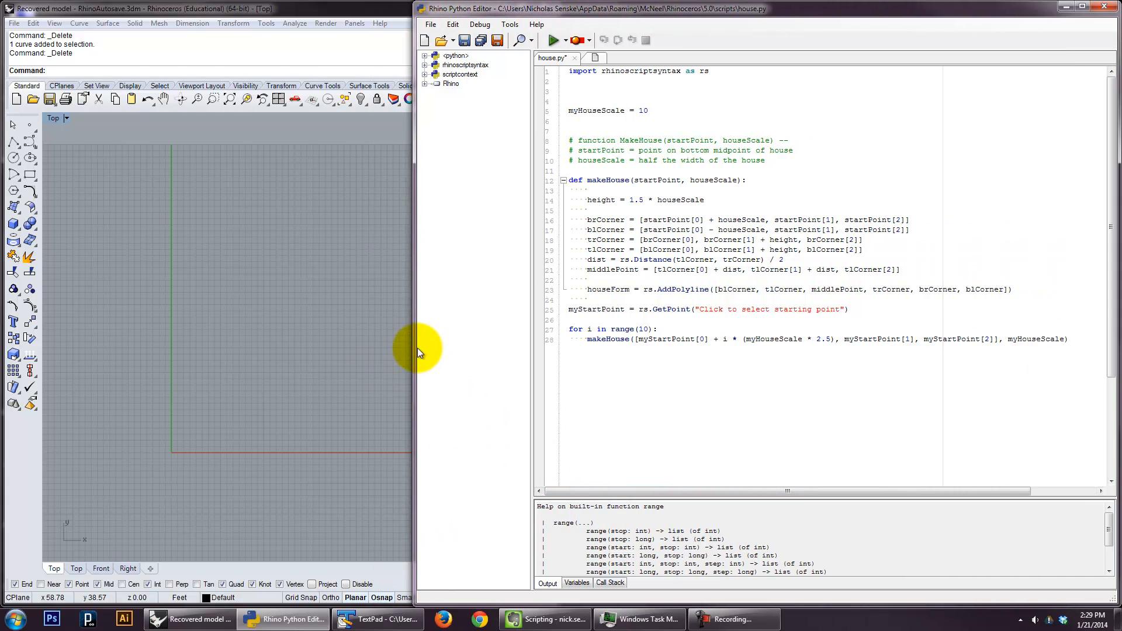
pyautogui.moveTo(493, 77)
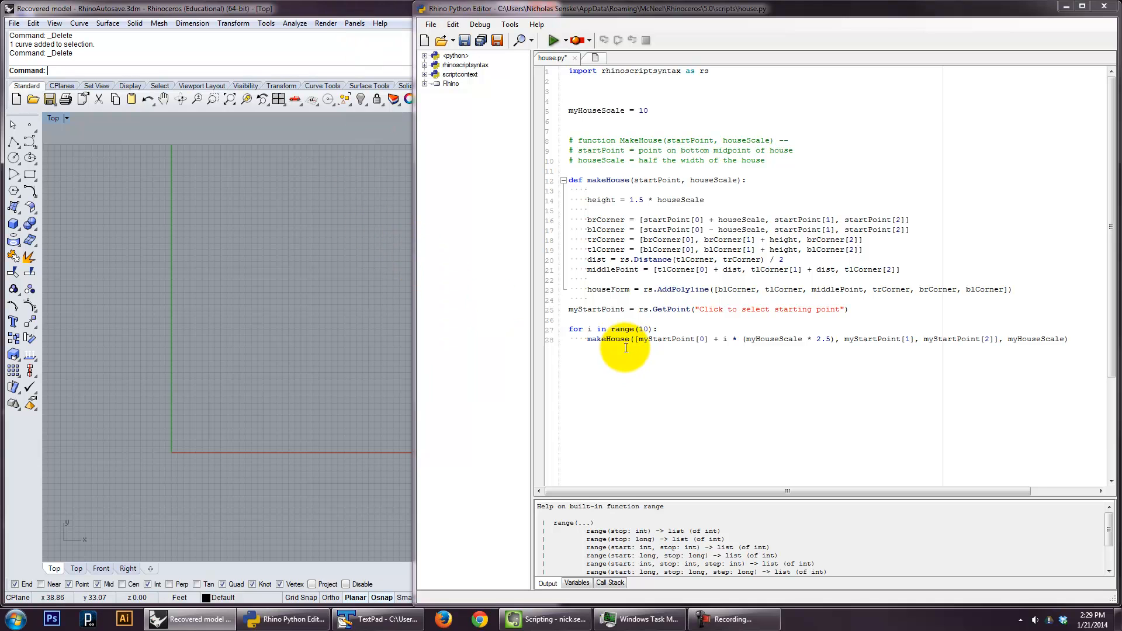
pyautogui.moveTo(674, 339)
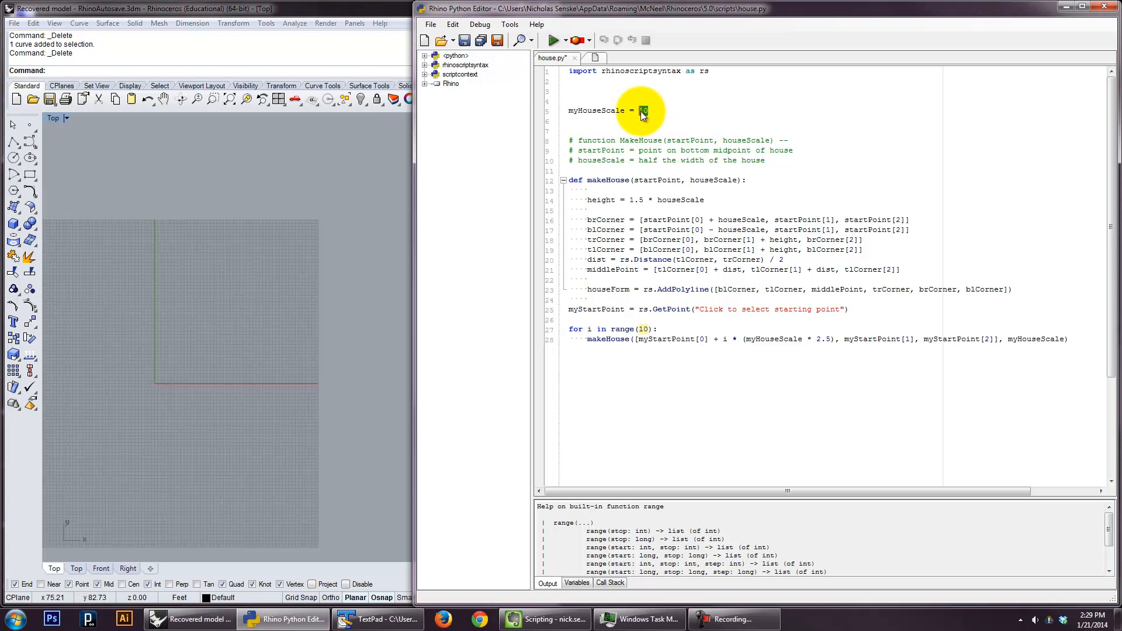
# - Set myHouseScale to 4, run the script to draw ten houses, then delete them
pyautogui.write('4')
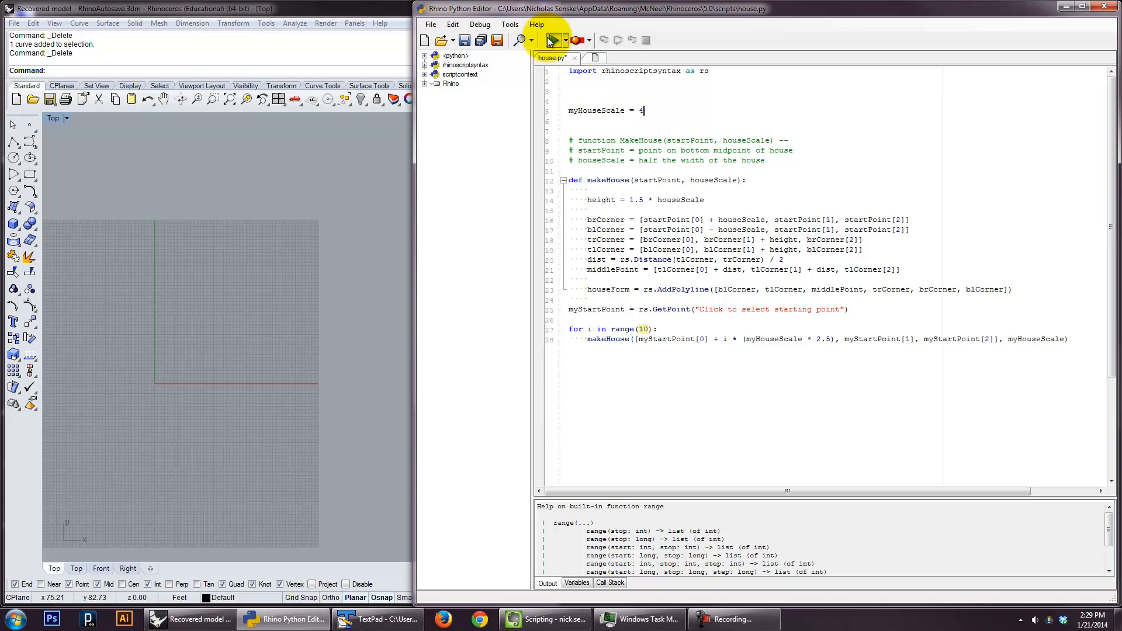
pyautogui.click(553, 40)
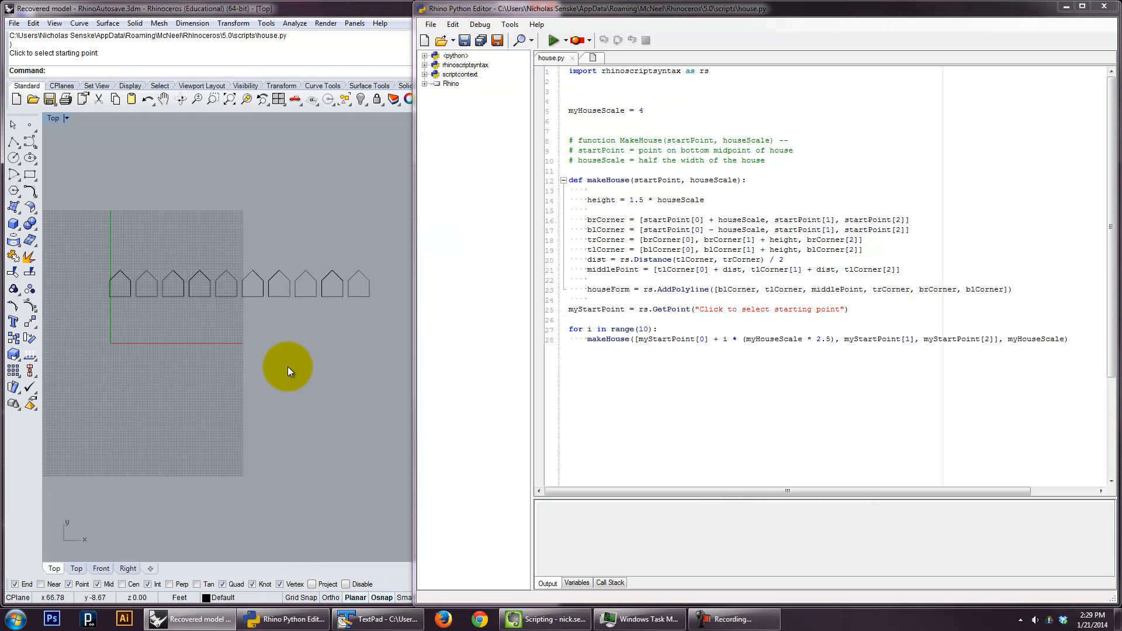
pyautogui.moveTo(923, 346)
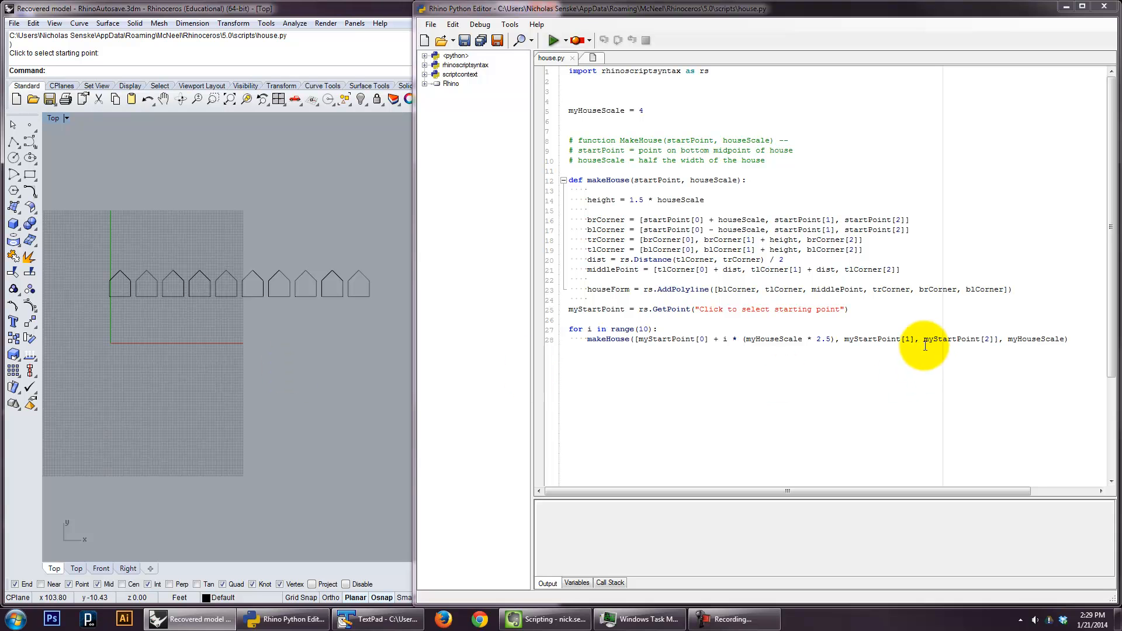
pyautogui.doubleClick(878, 339)
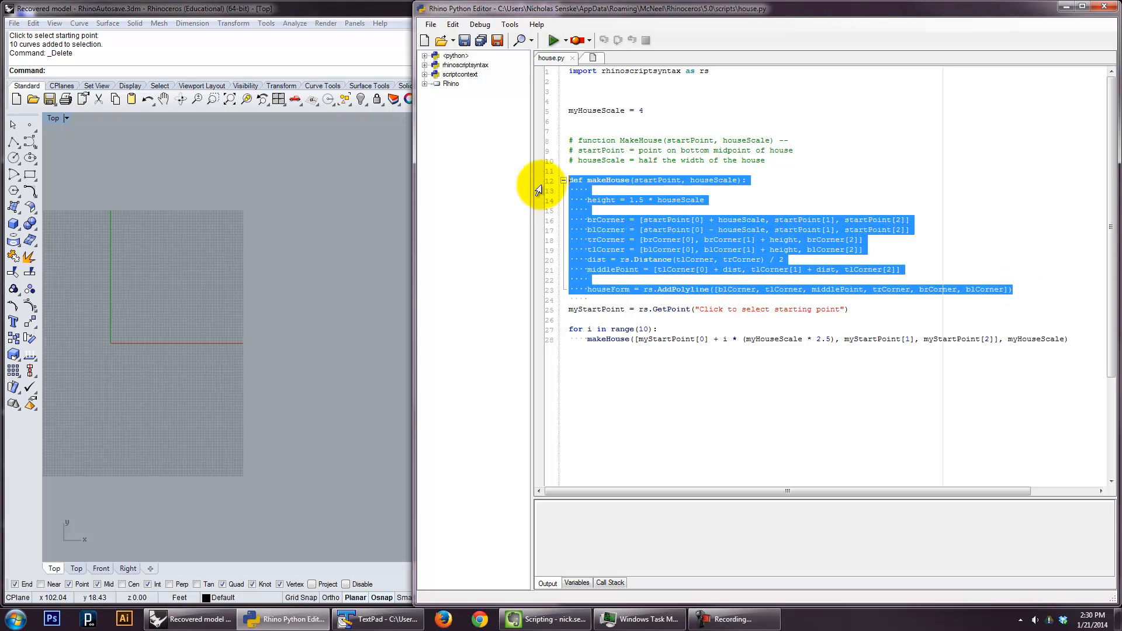
pyautogui.click(574, 308)
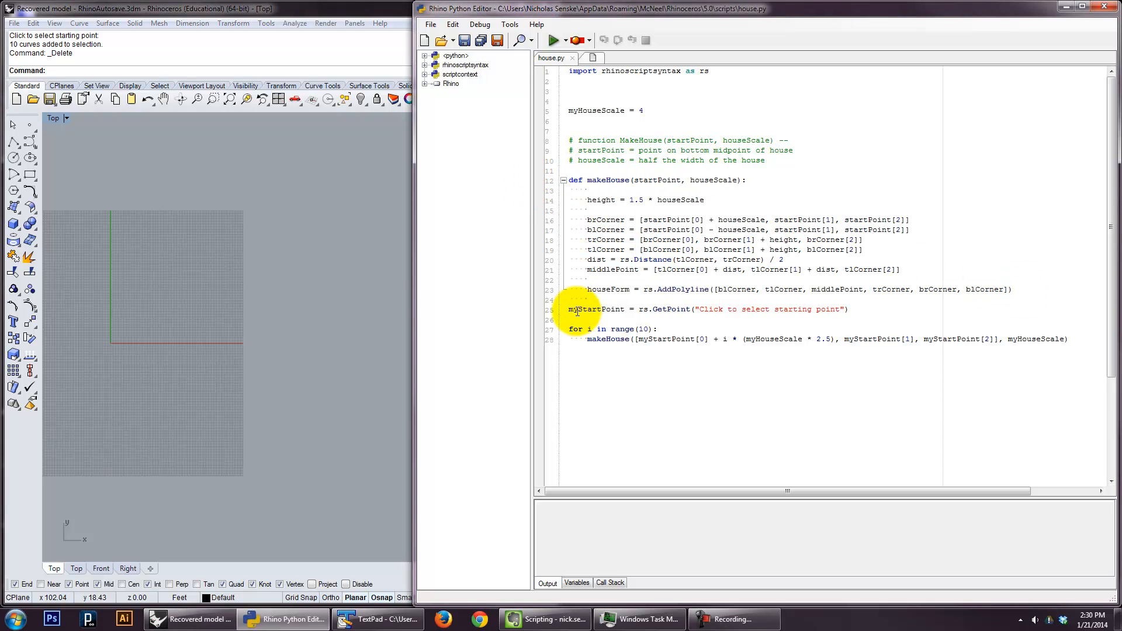